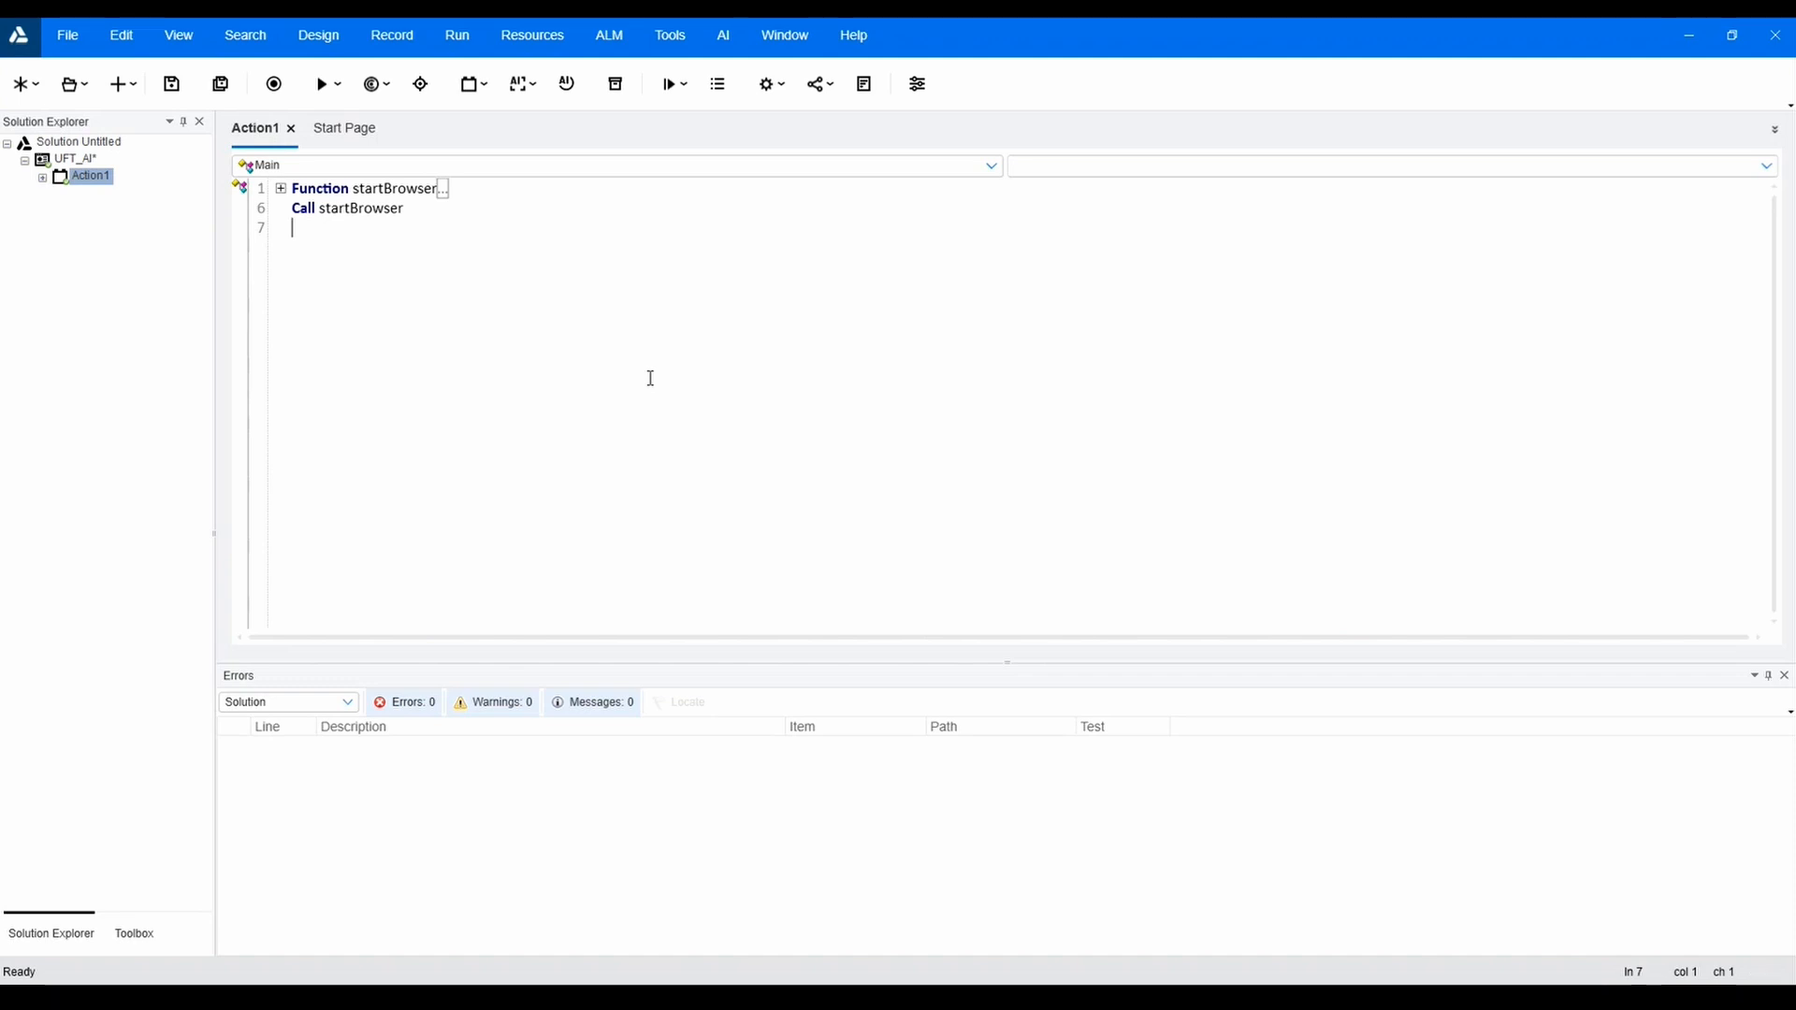
- Review the AI identification options and dismiss them
click(529, 84)
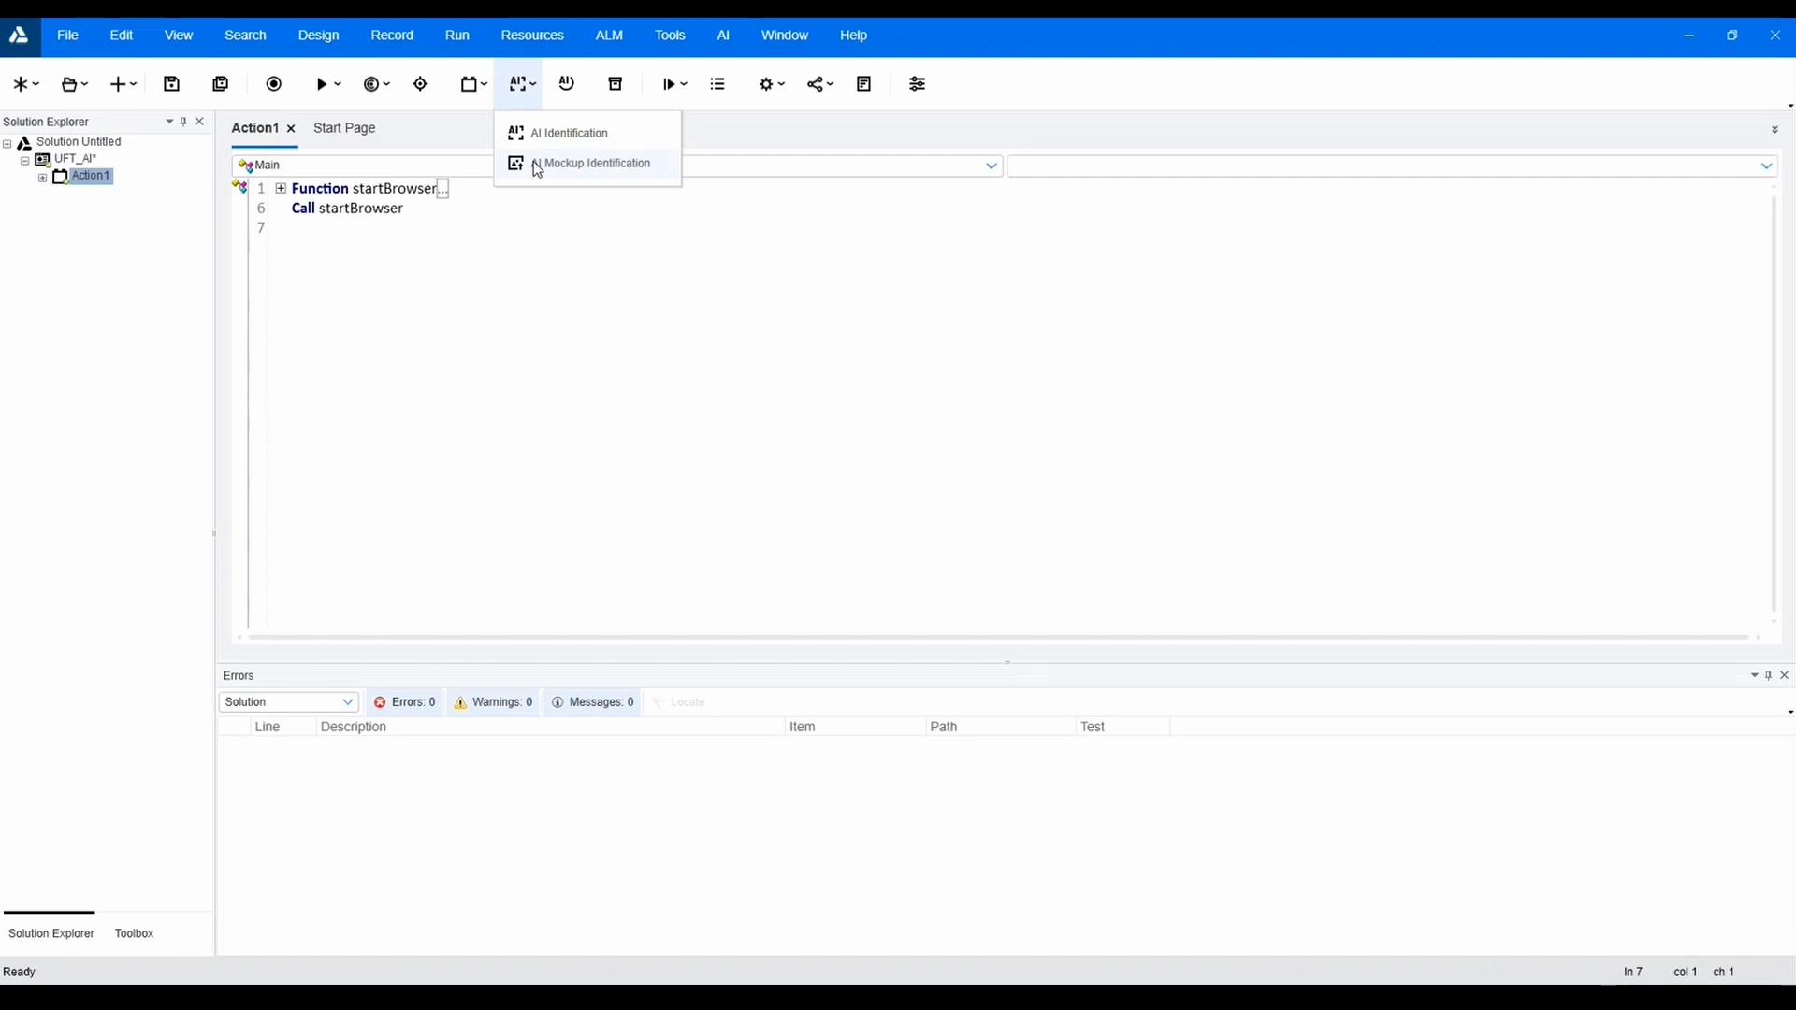
mouse_move(569, 133)
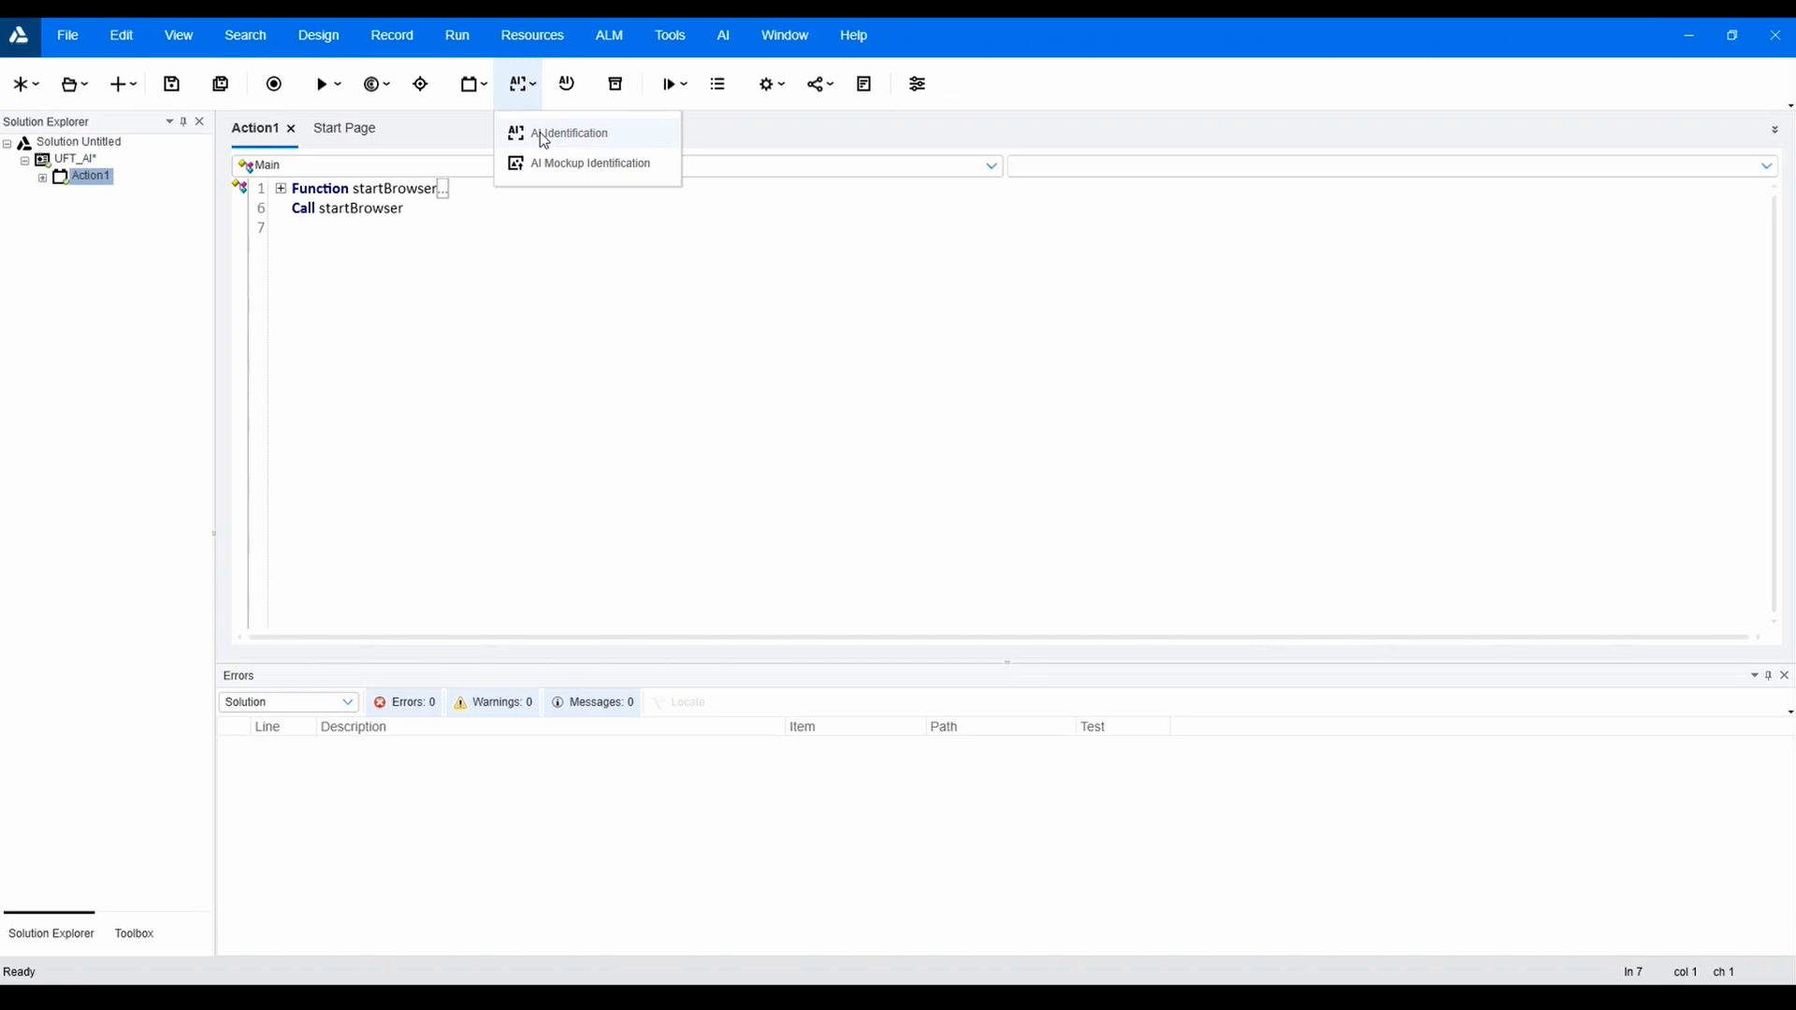
mouse_move(386, 92)
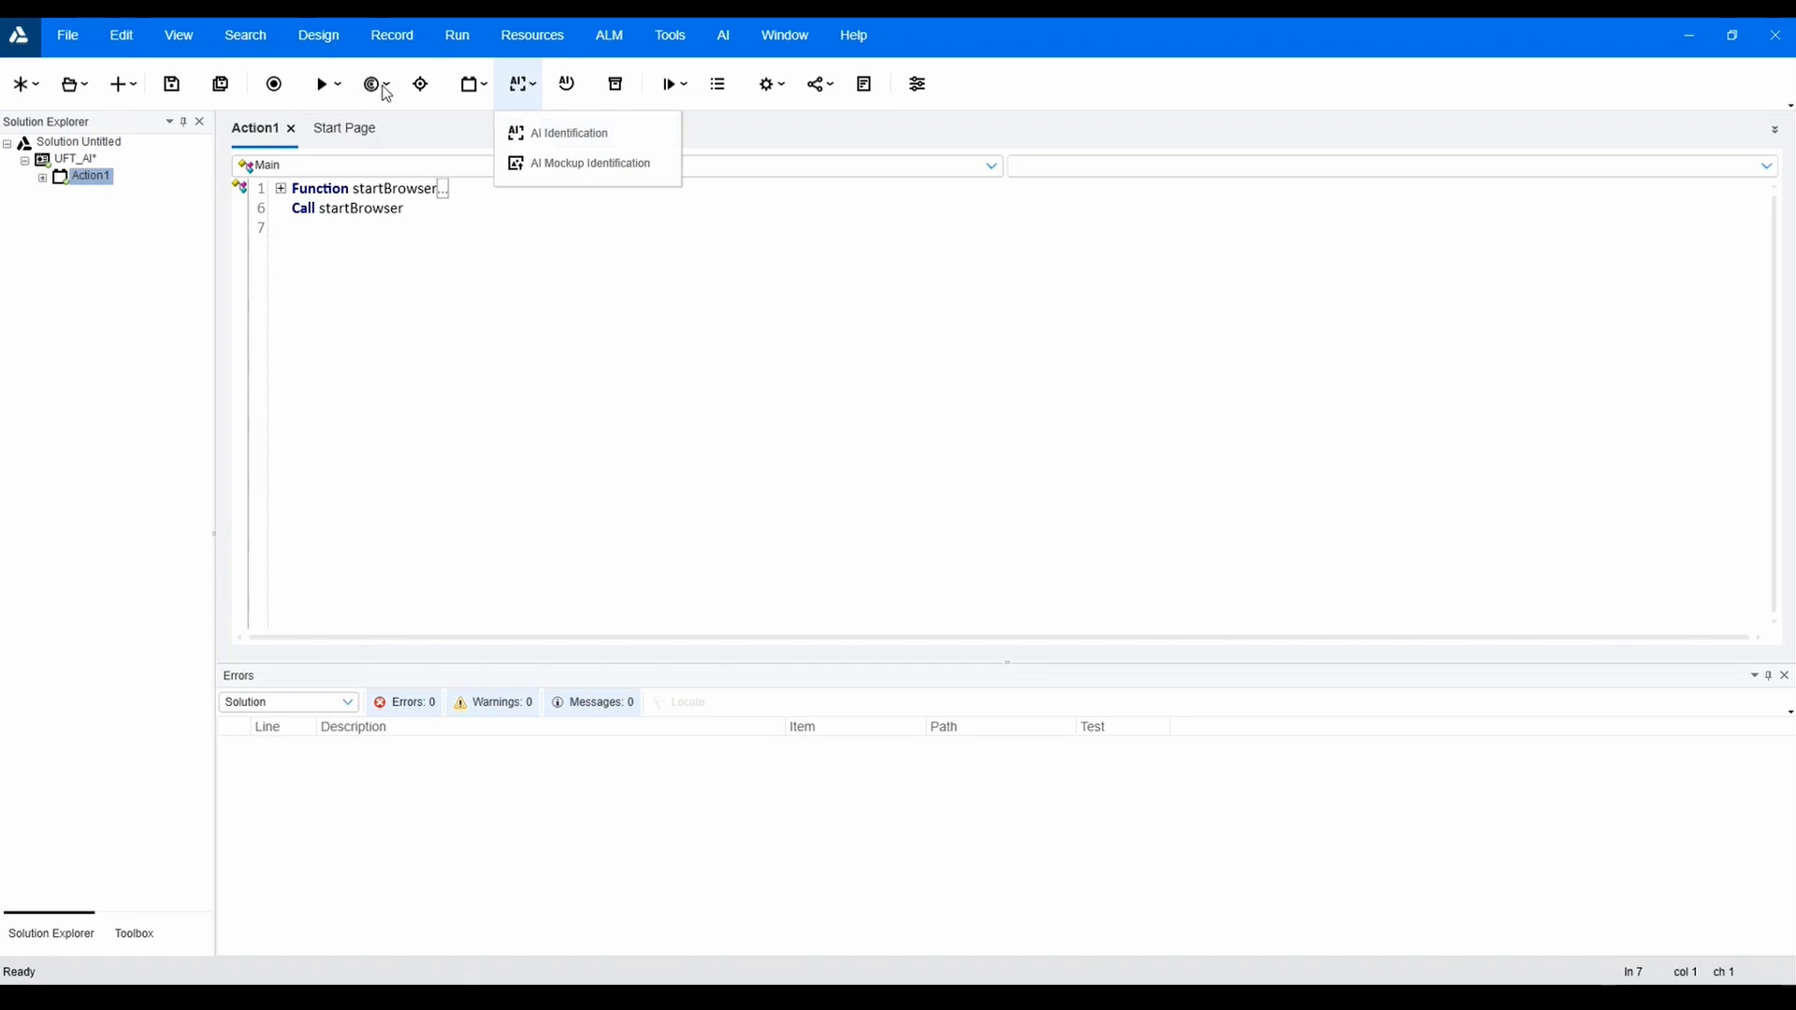
click(371, 84)
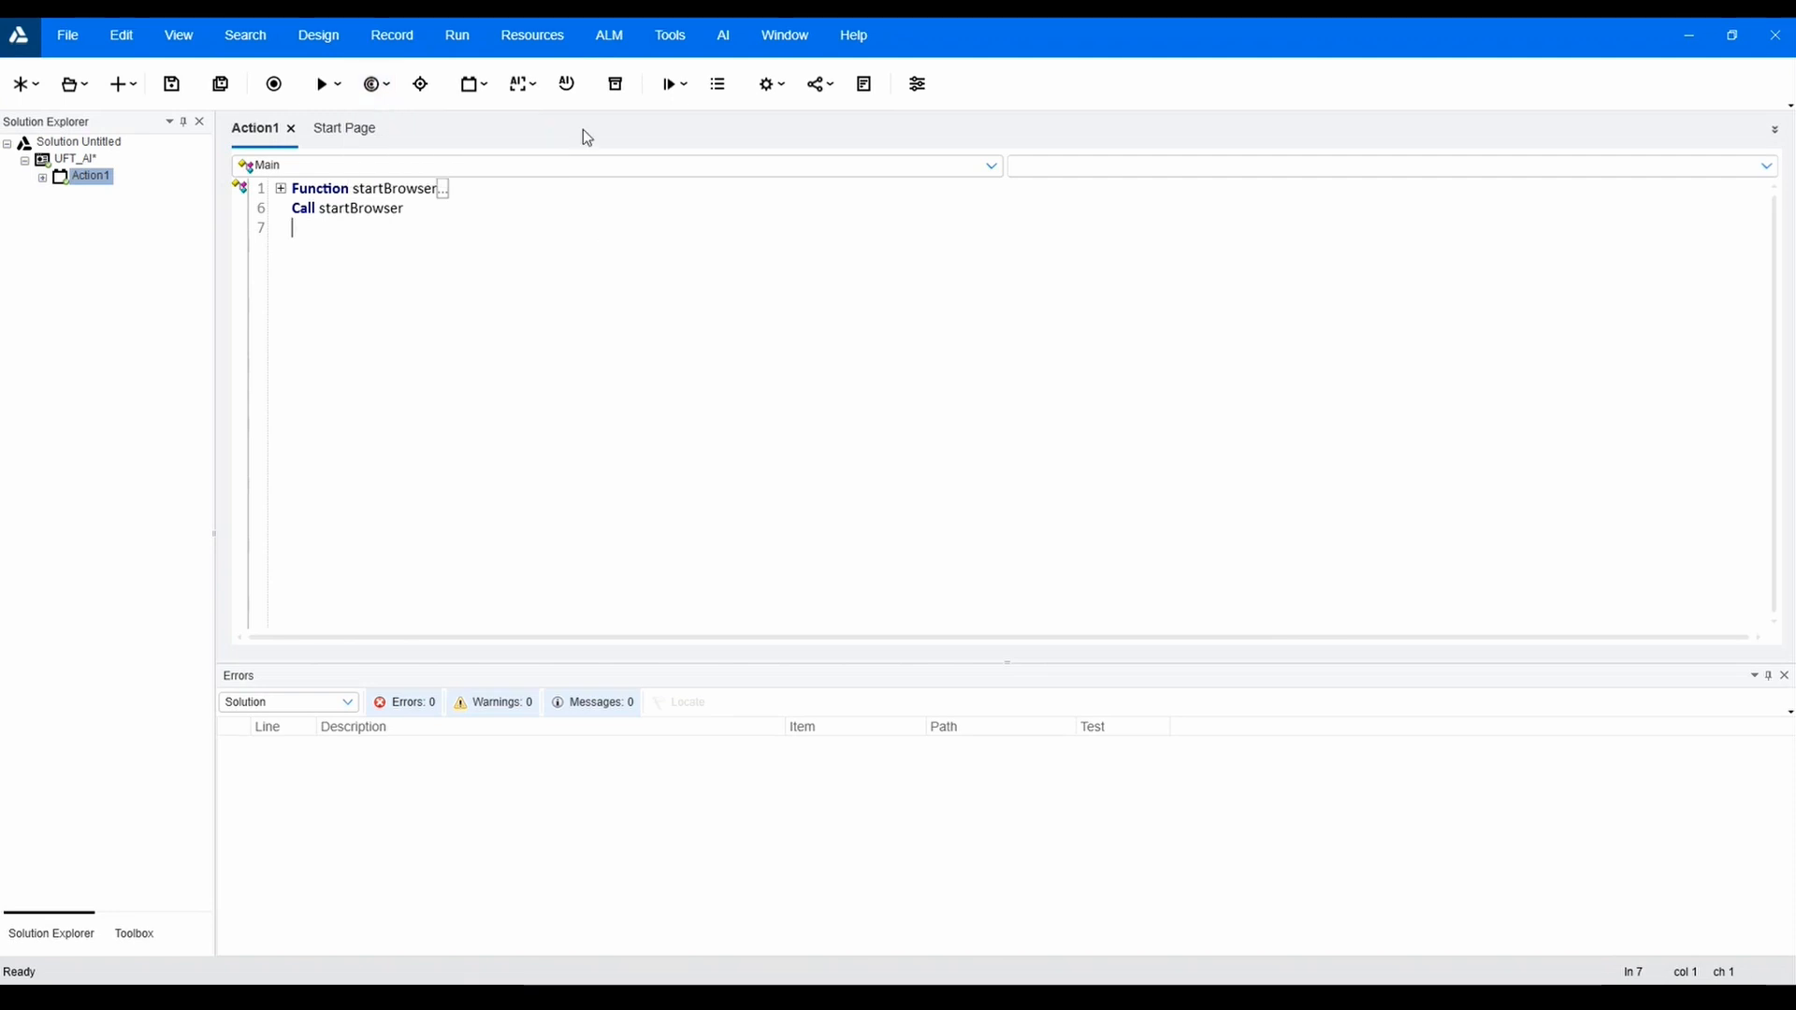
mouse_move(565, 84)
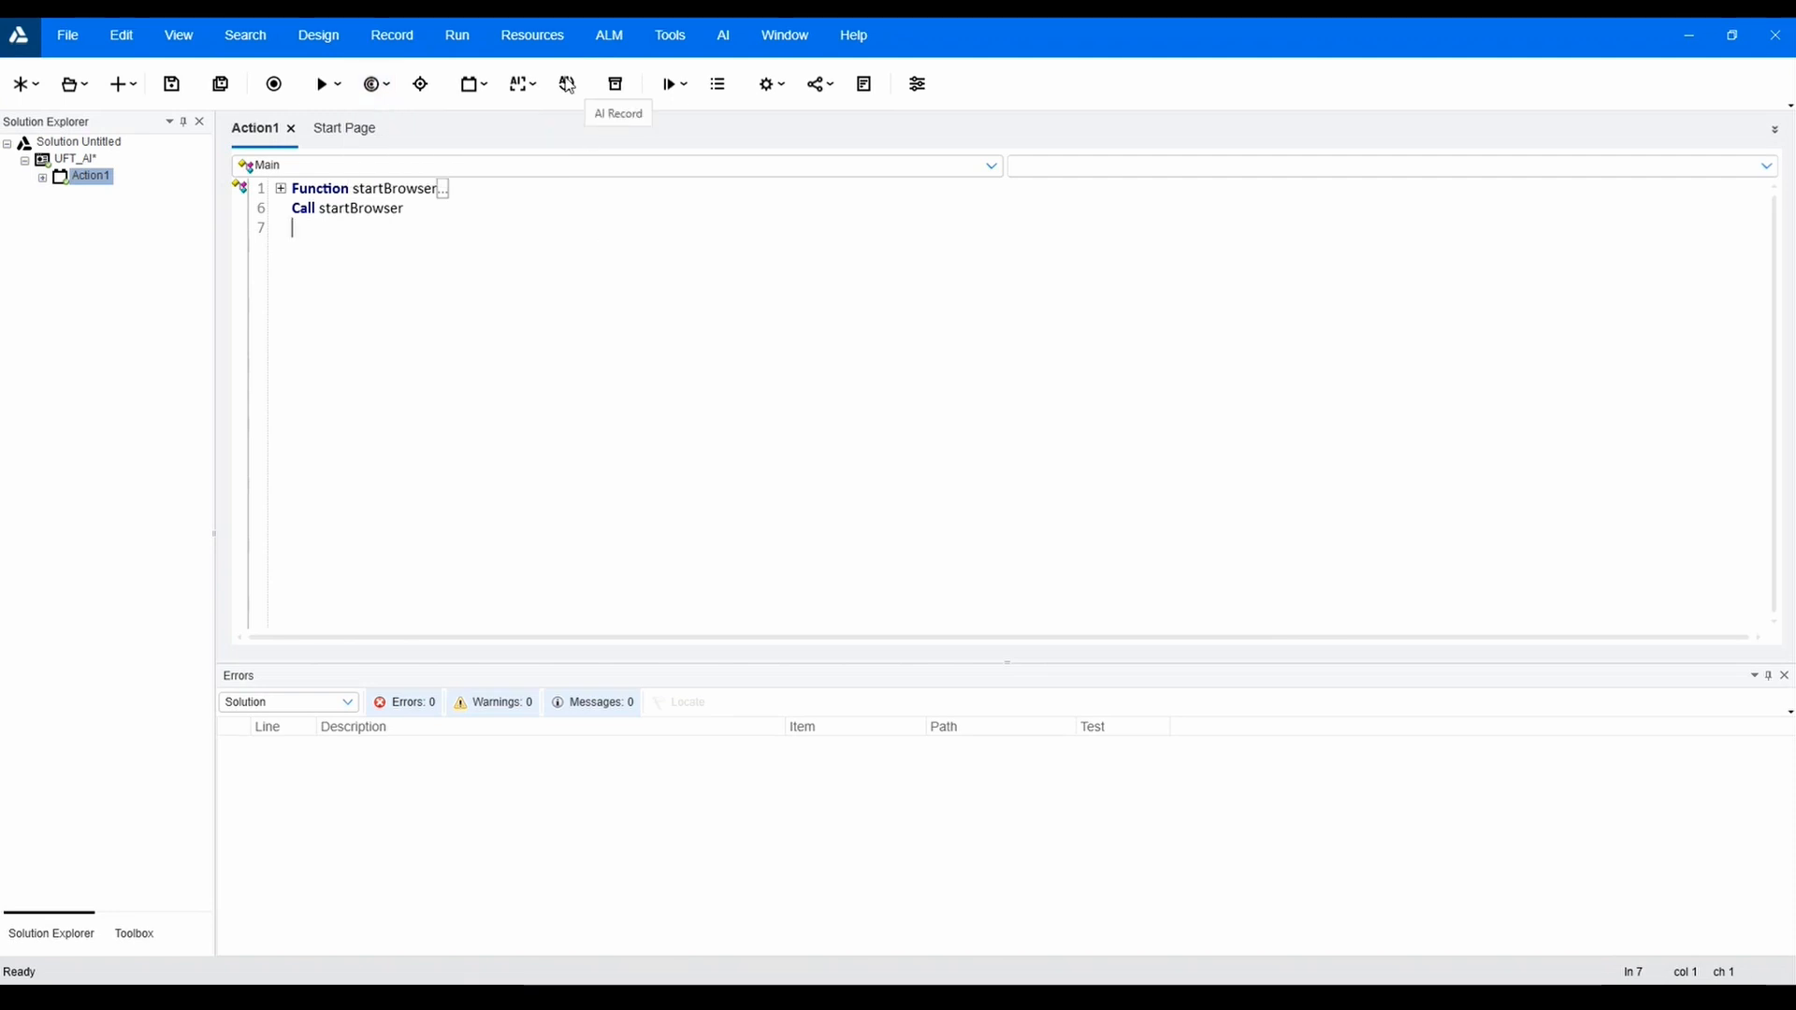
mouse_move(308, 228)
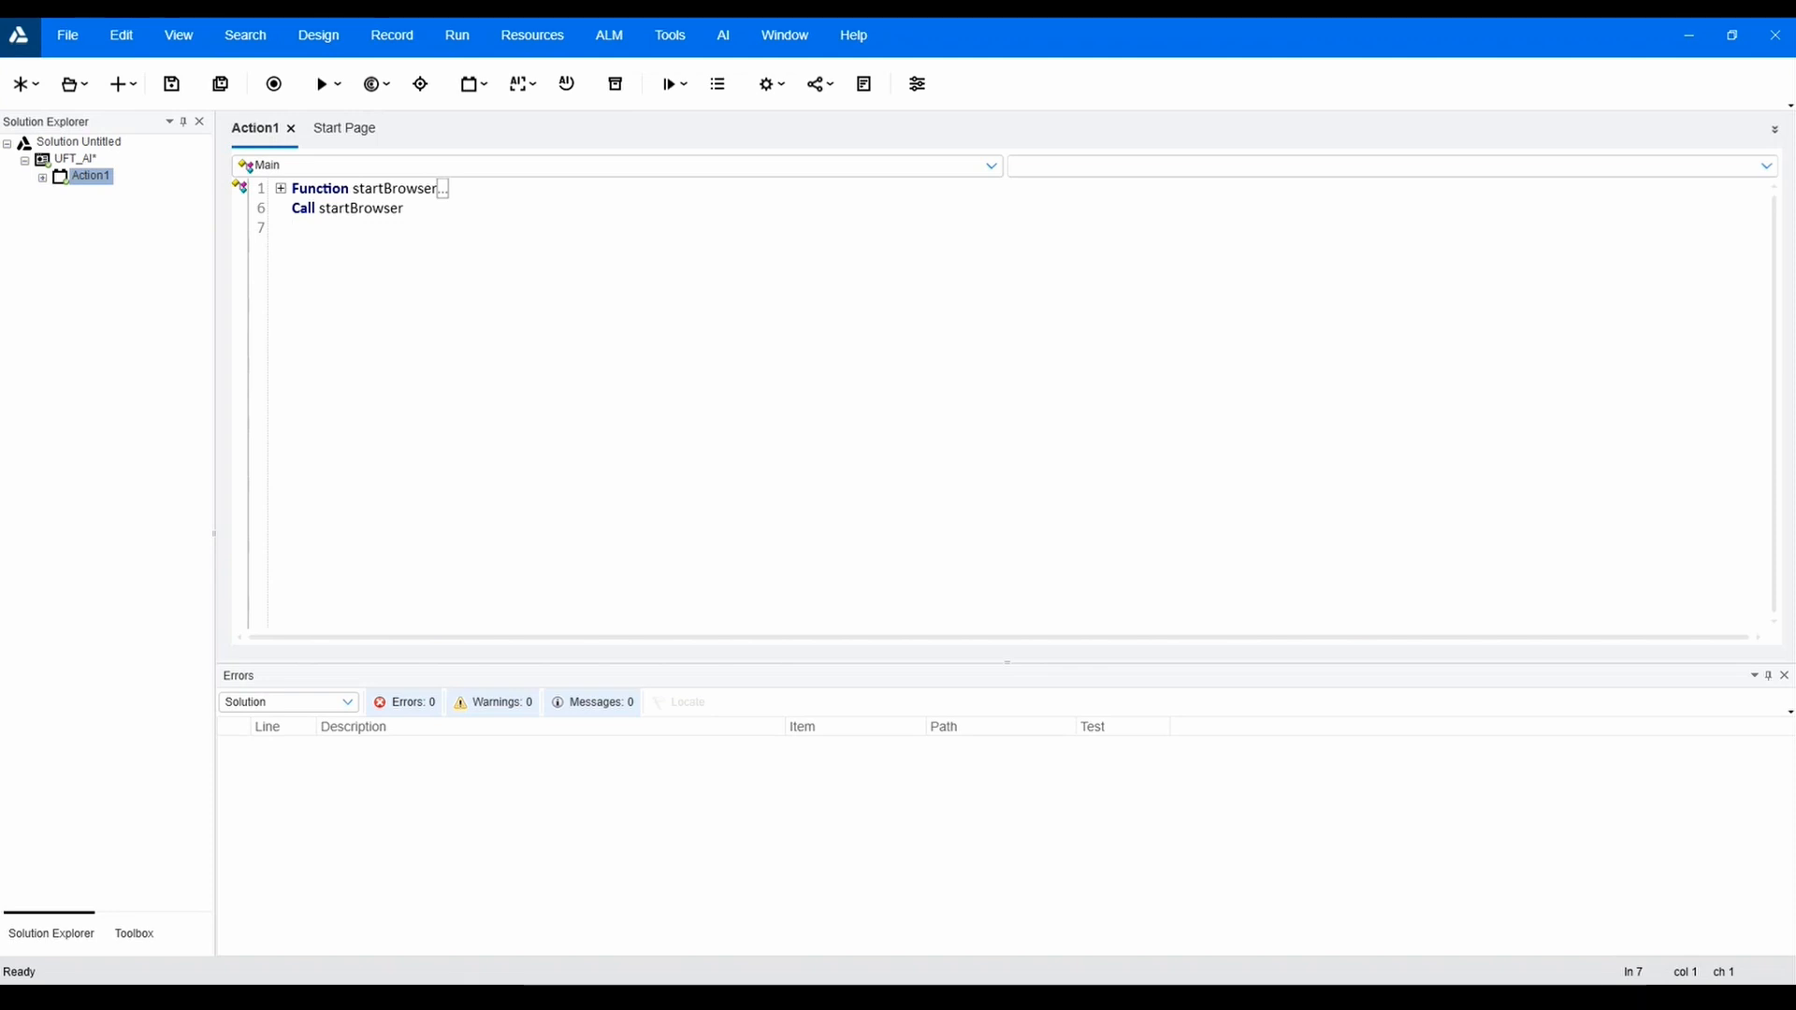
mouse_move(459, 245)
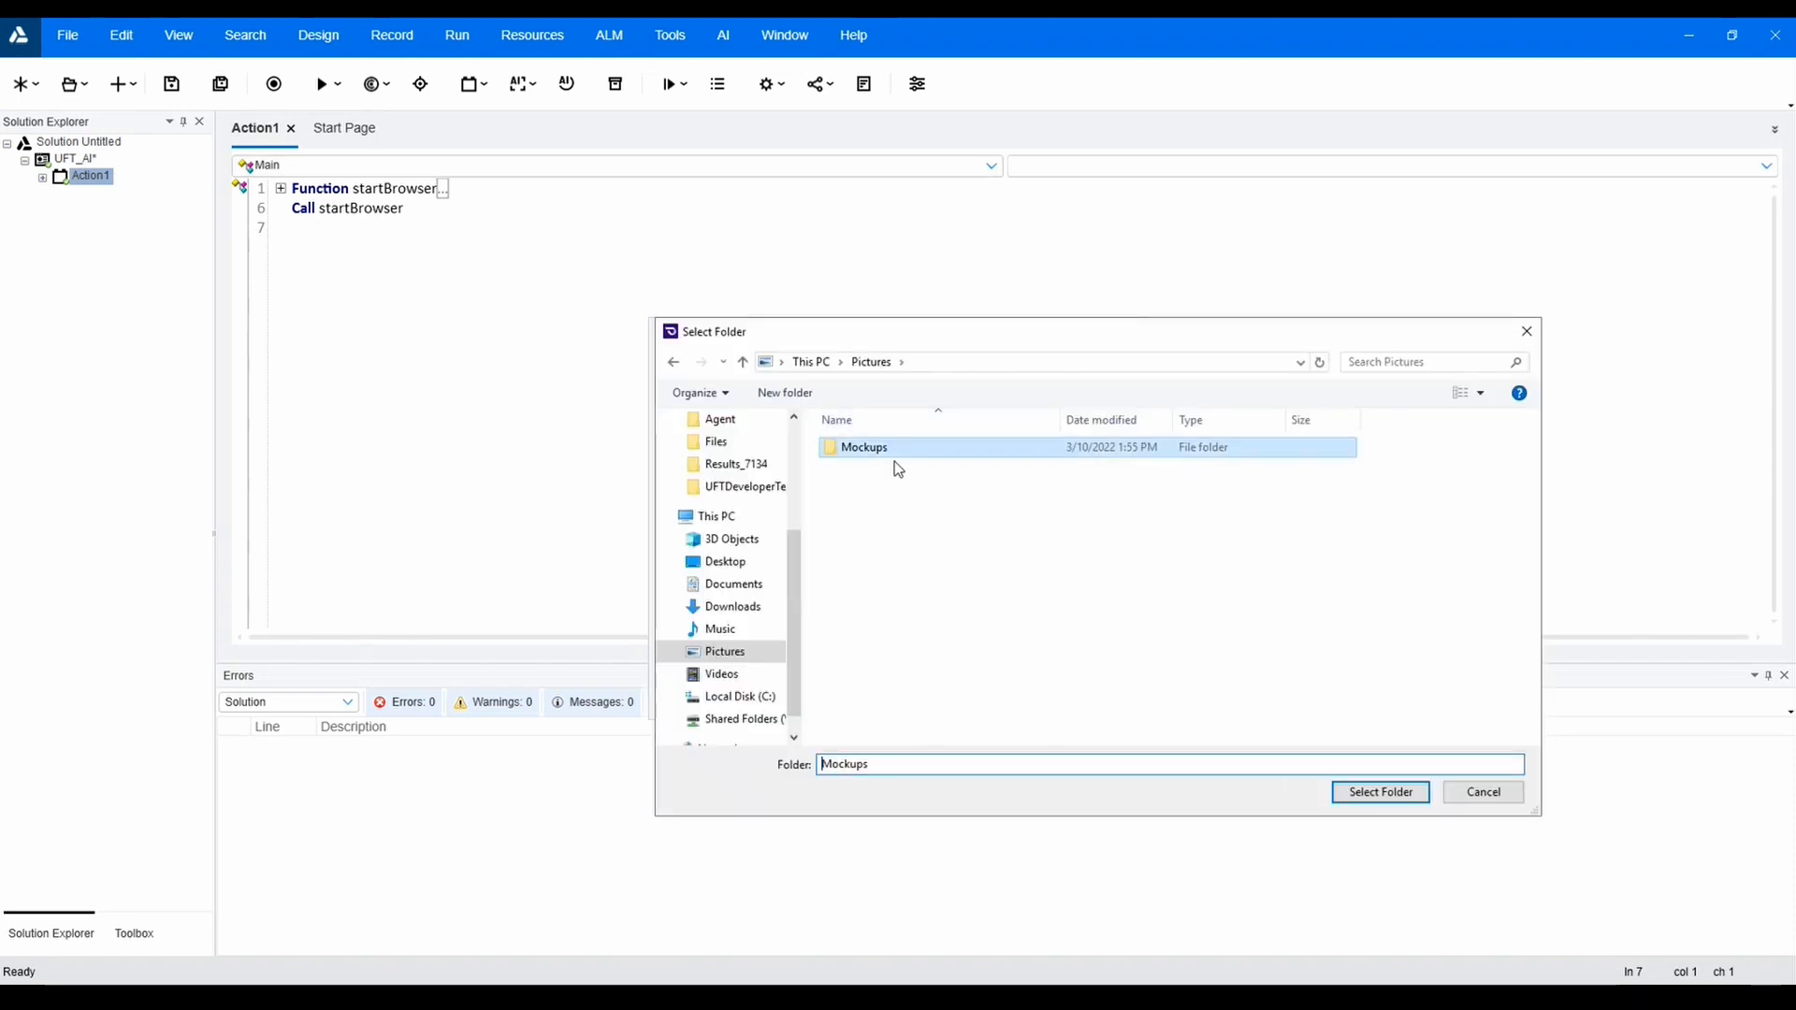
- Load the Mockups folder as the image source and show the second mockup, the Advantage home page
click(1379, 791)
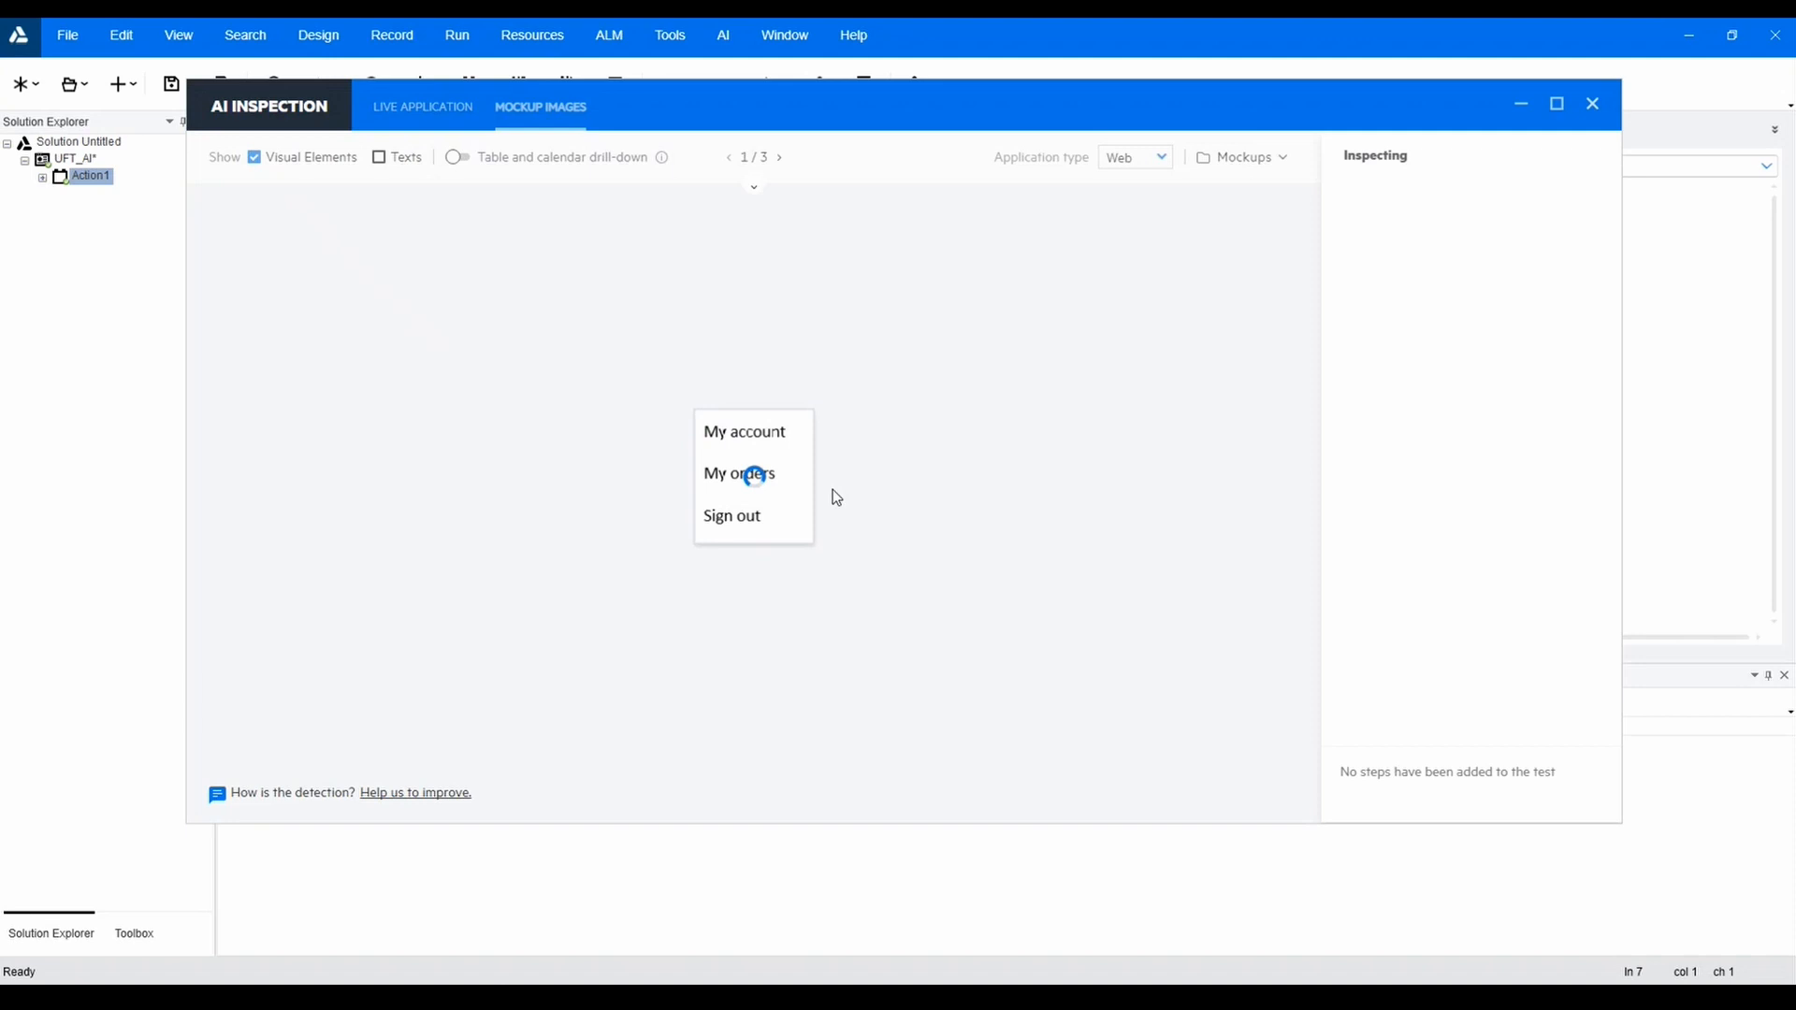
click(739, 474)
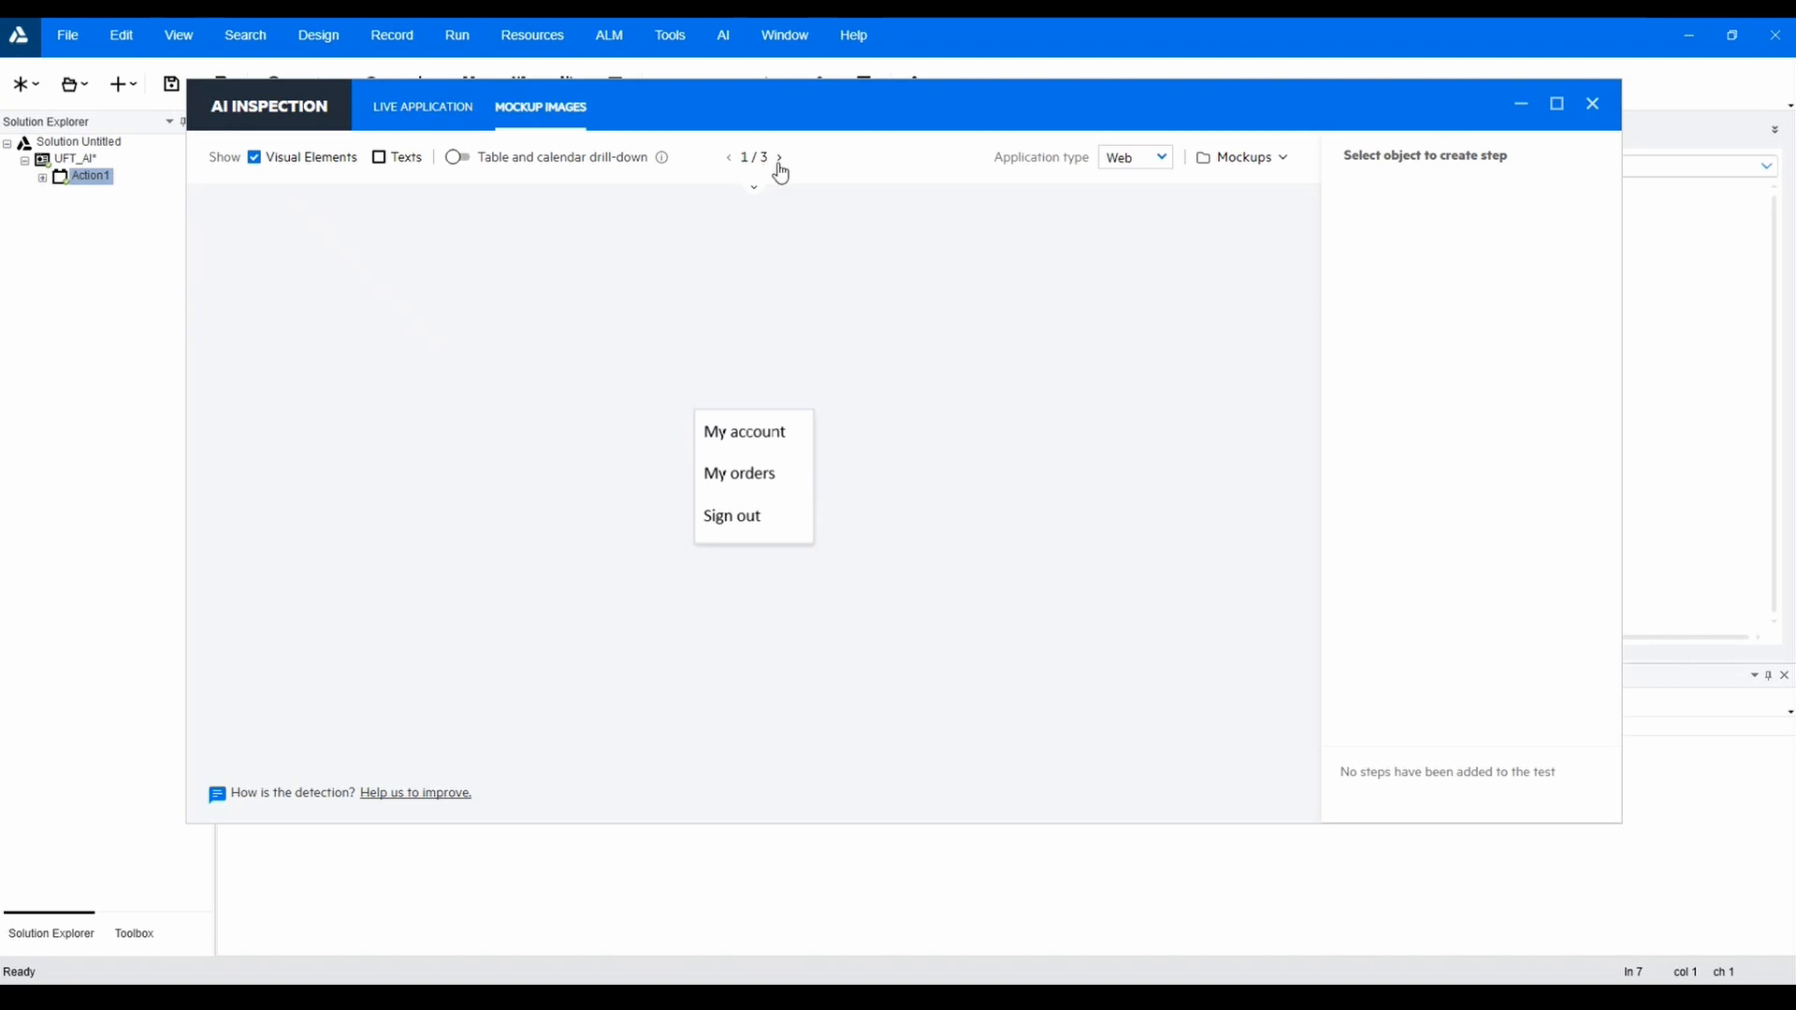
click(778, 157)
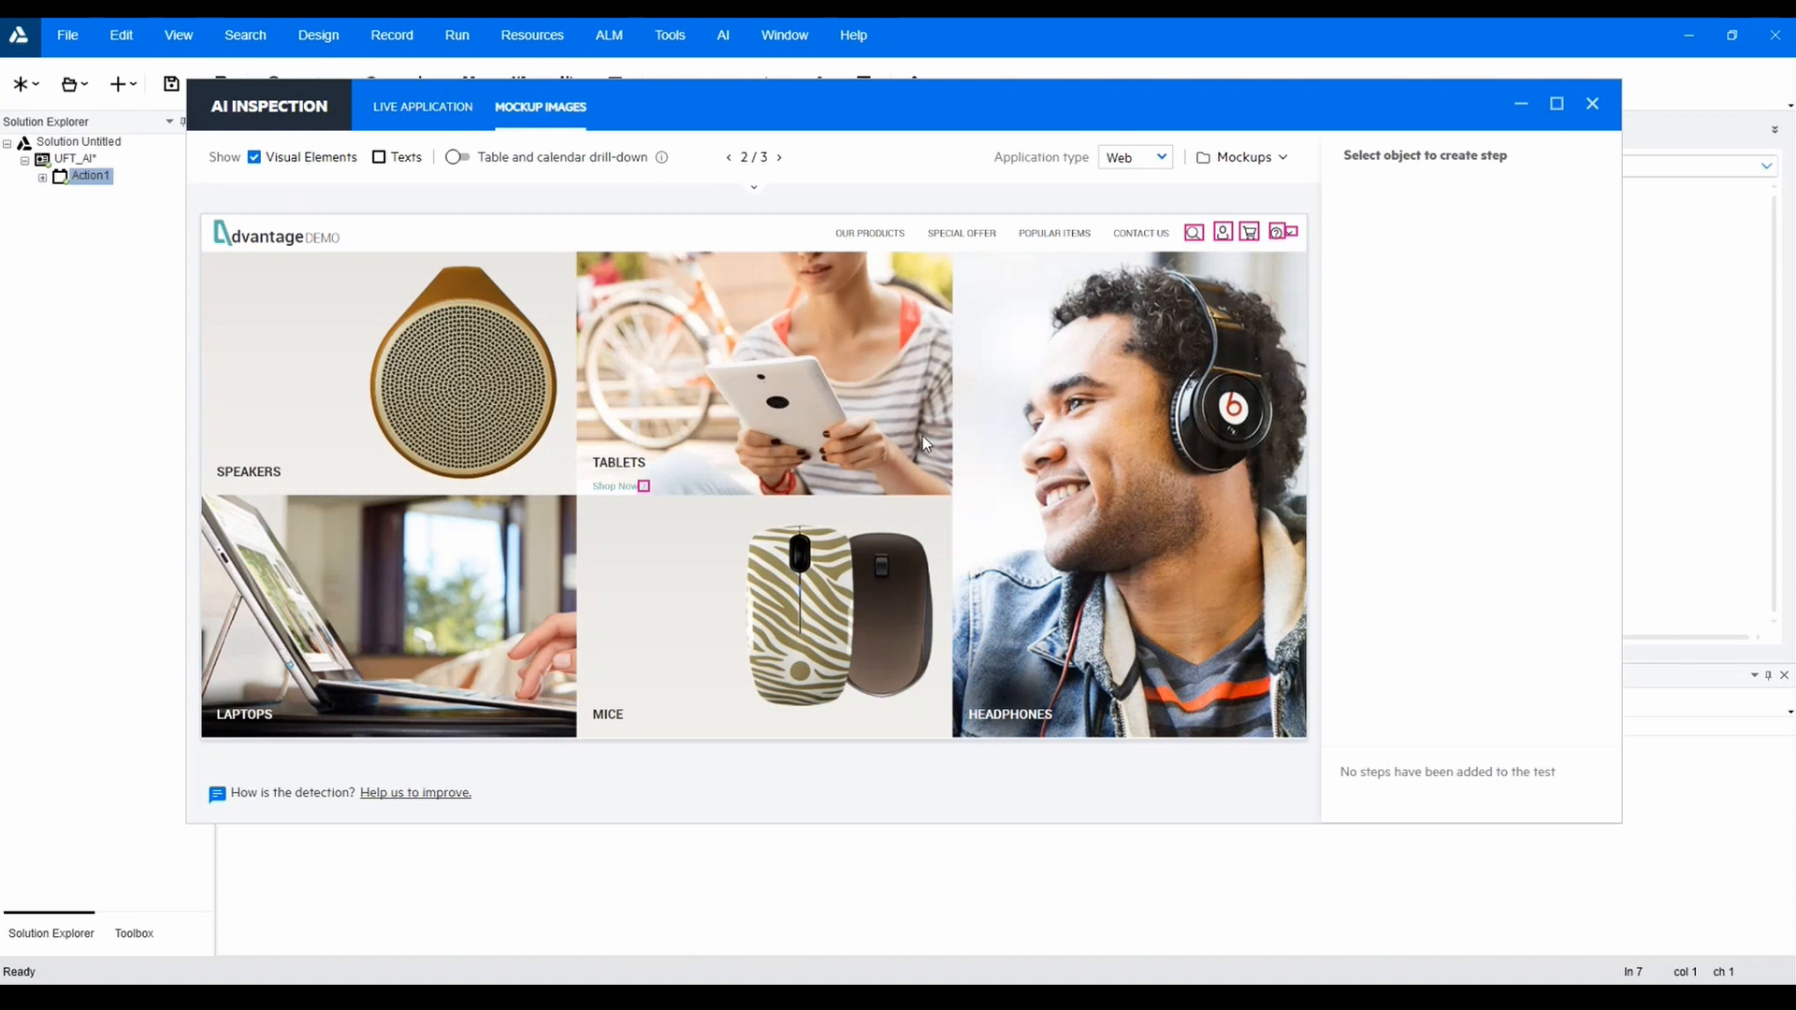
mouse_move(1233, 248)
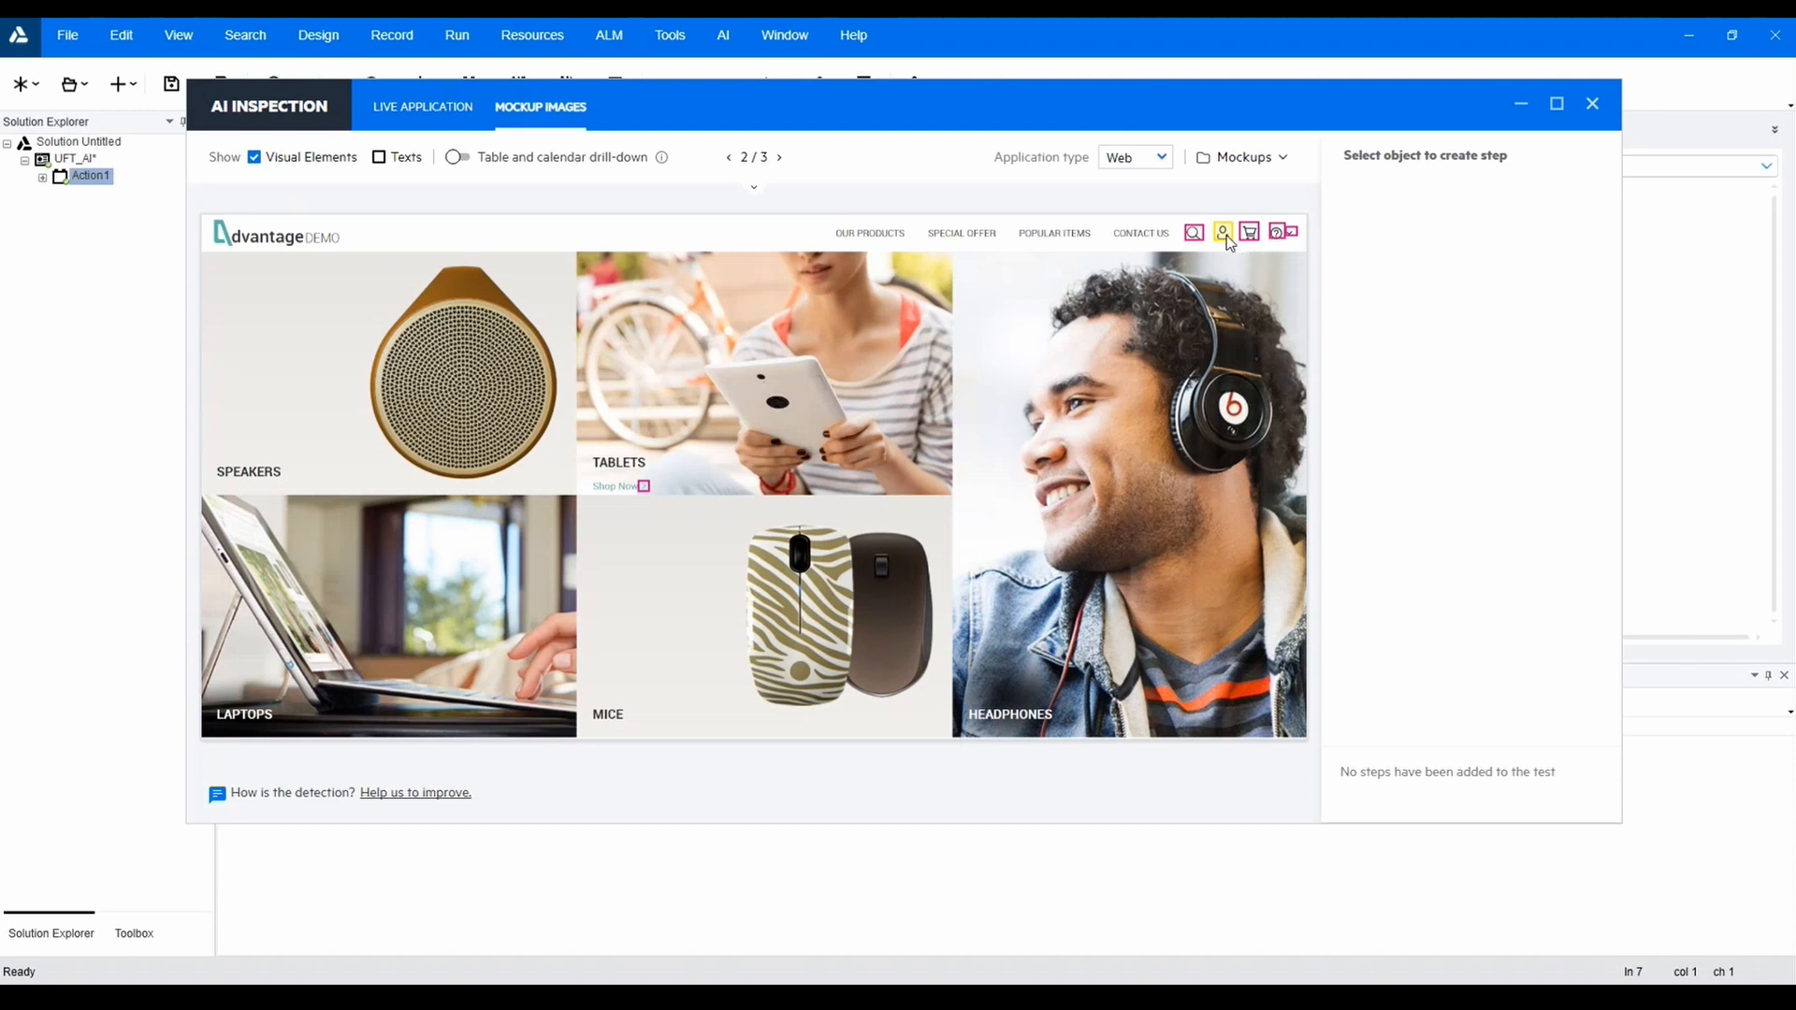
- Add a step that clicks the profile icon on the mockup
click(1222, 232)
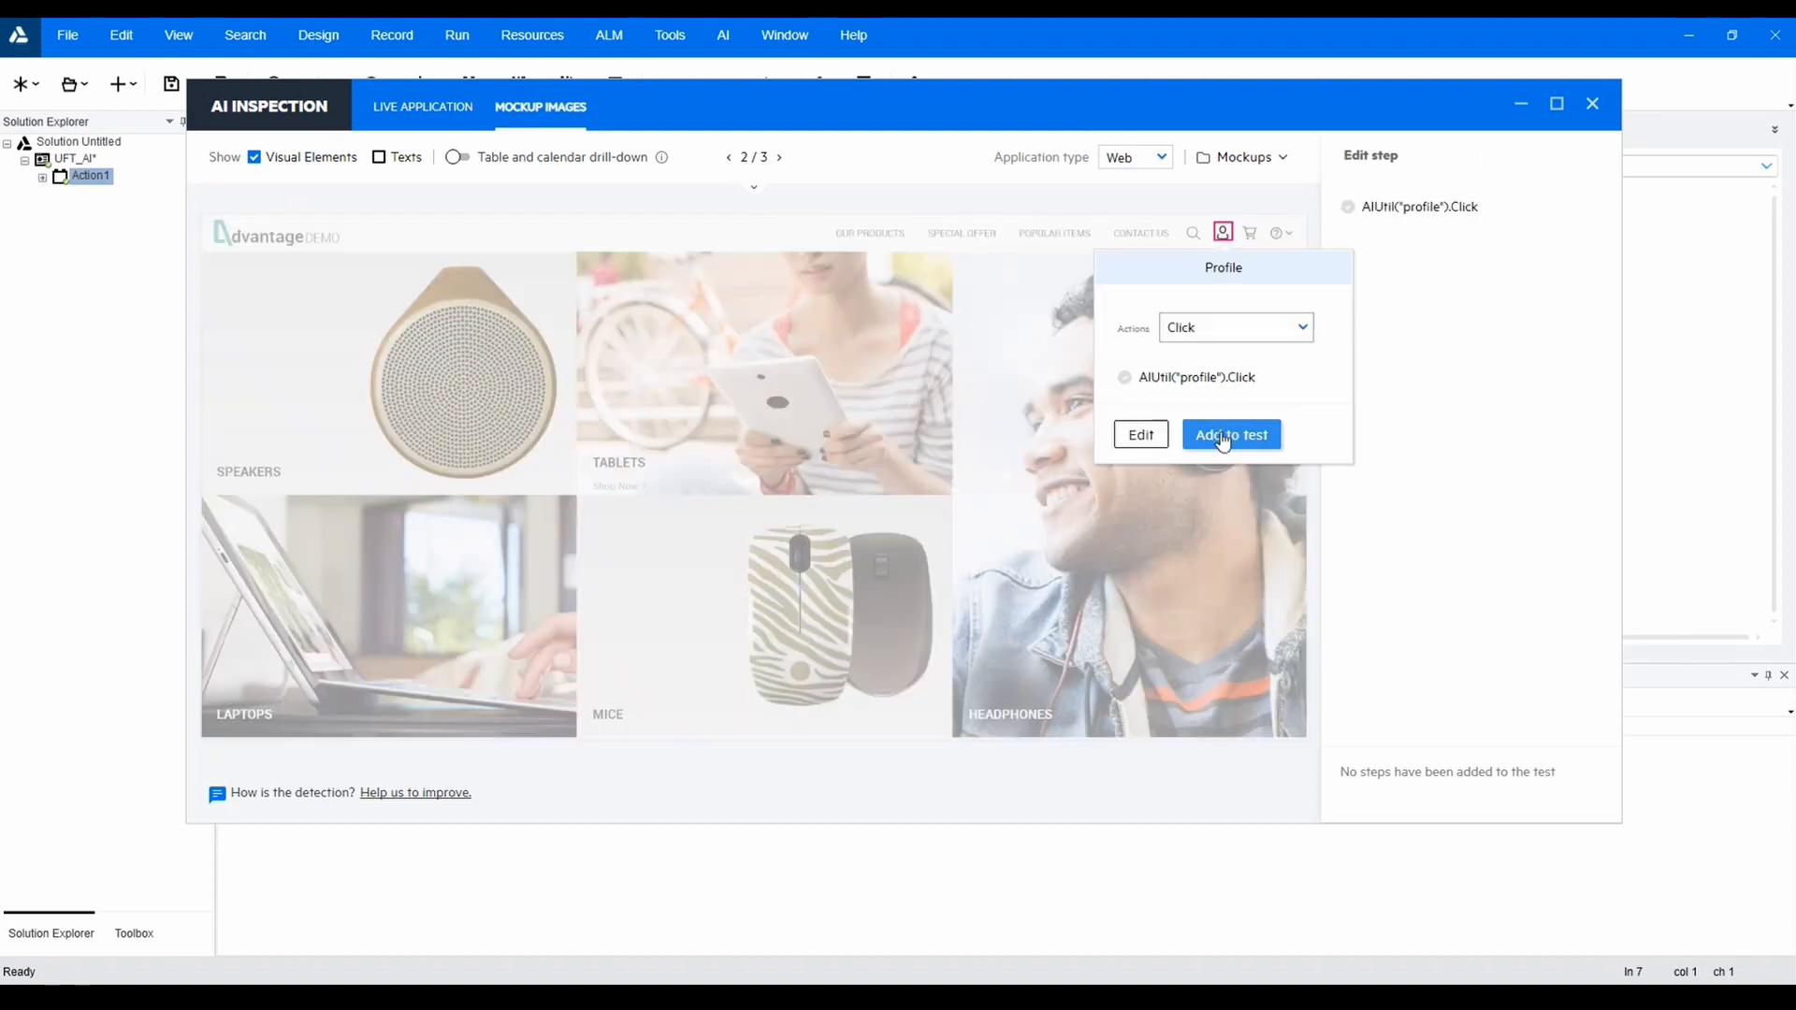
click(1230, 434)
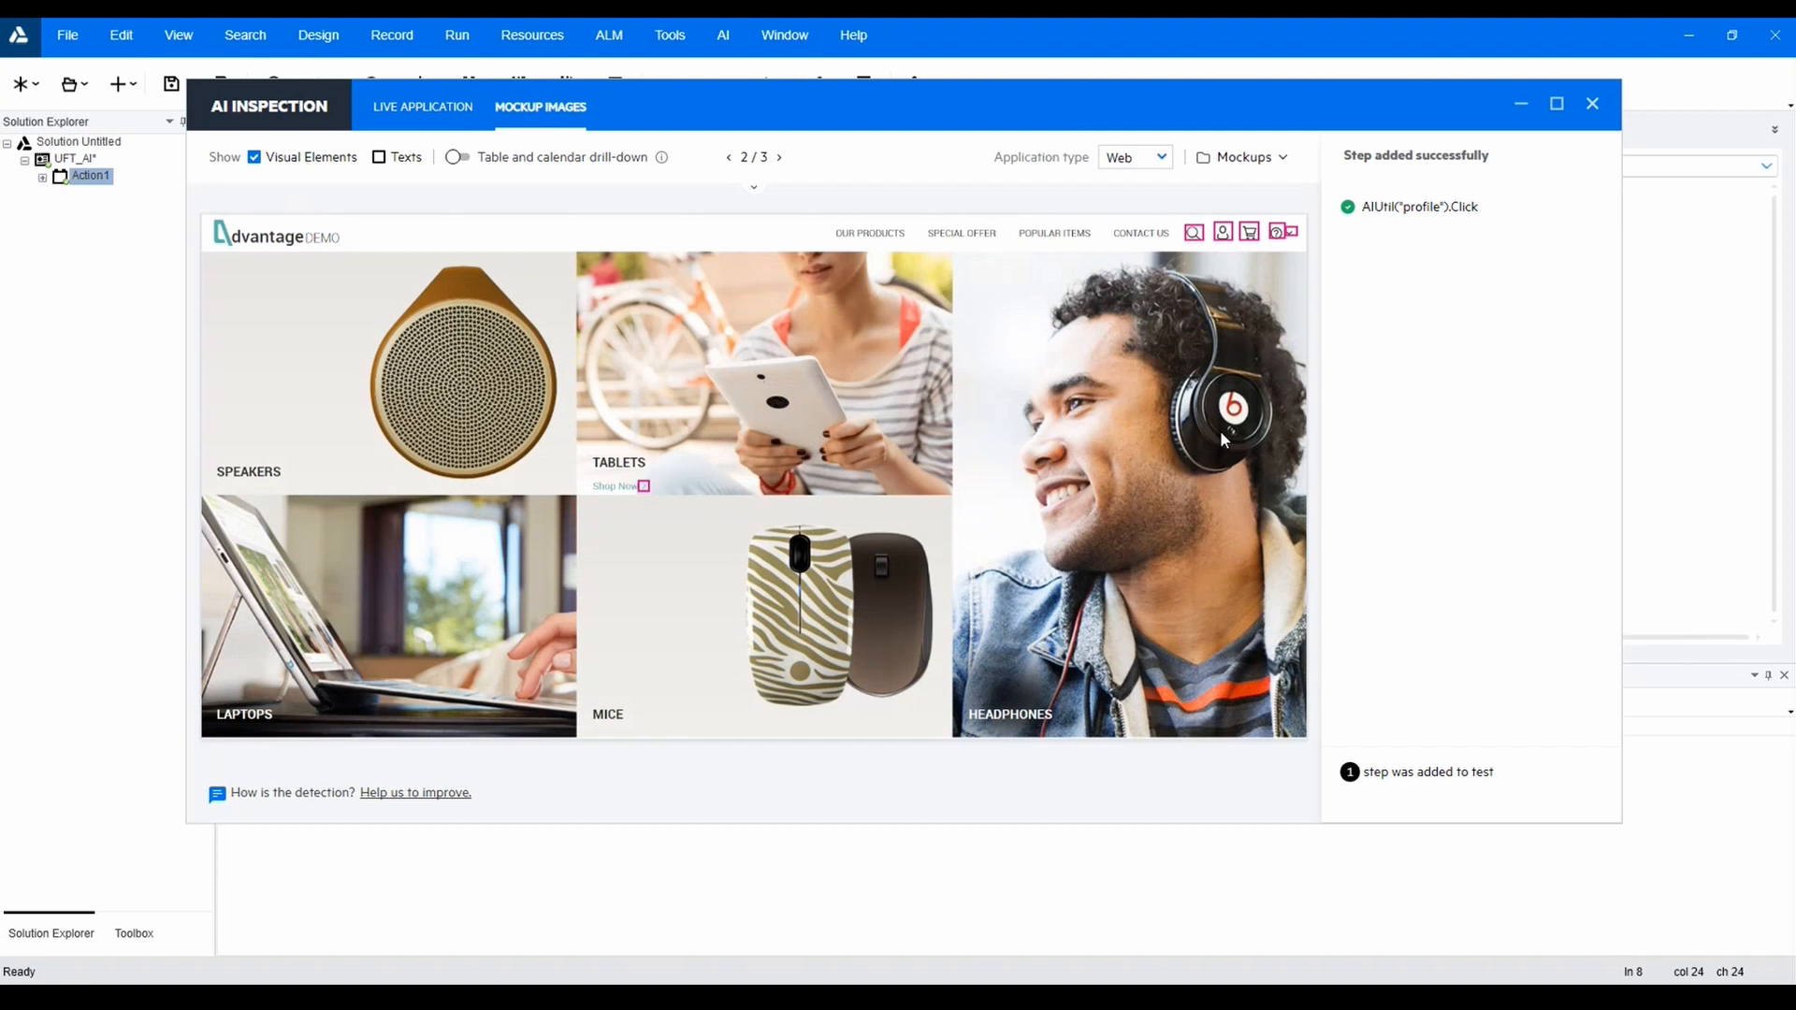
mouse_move(1195, 193)
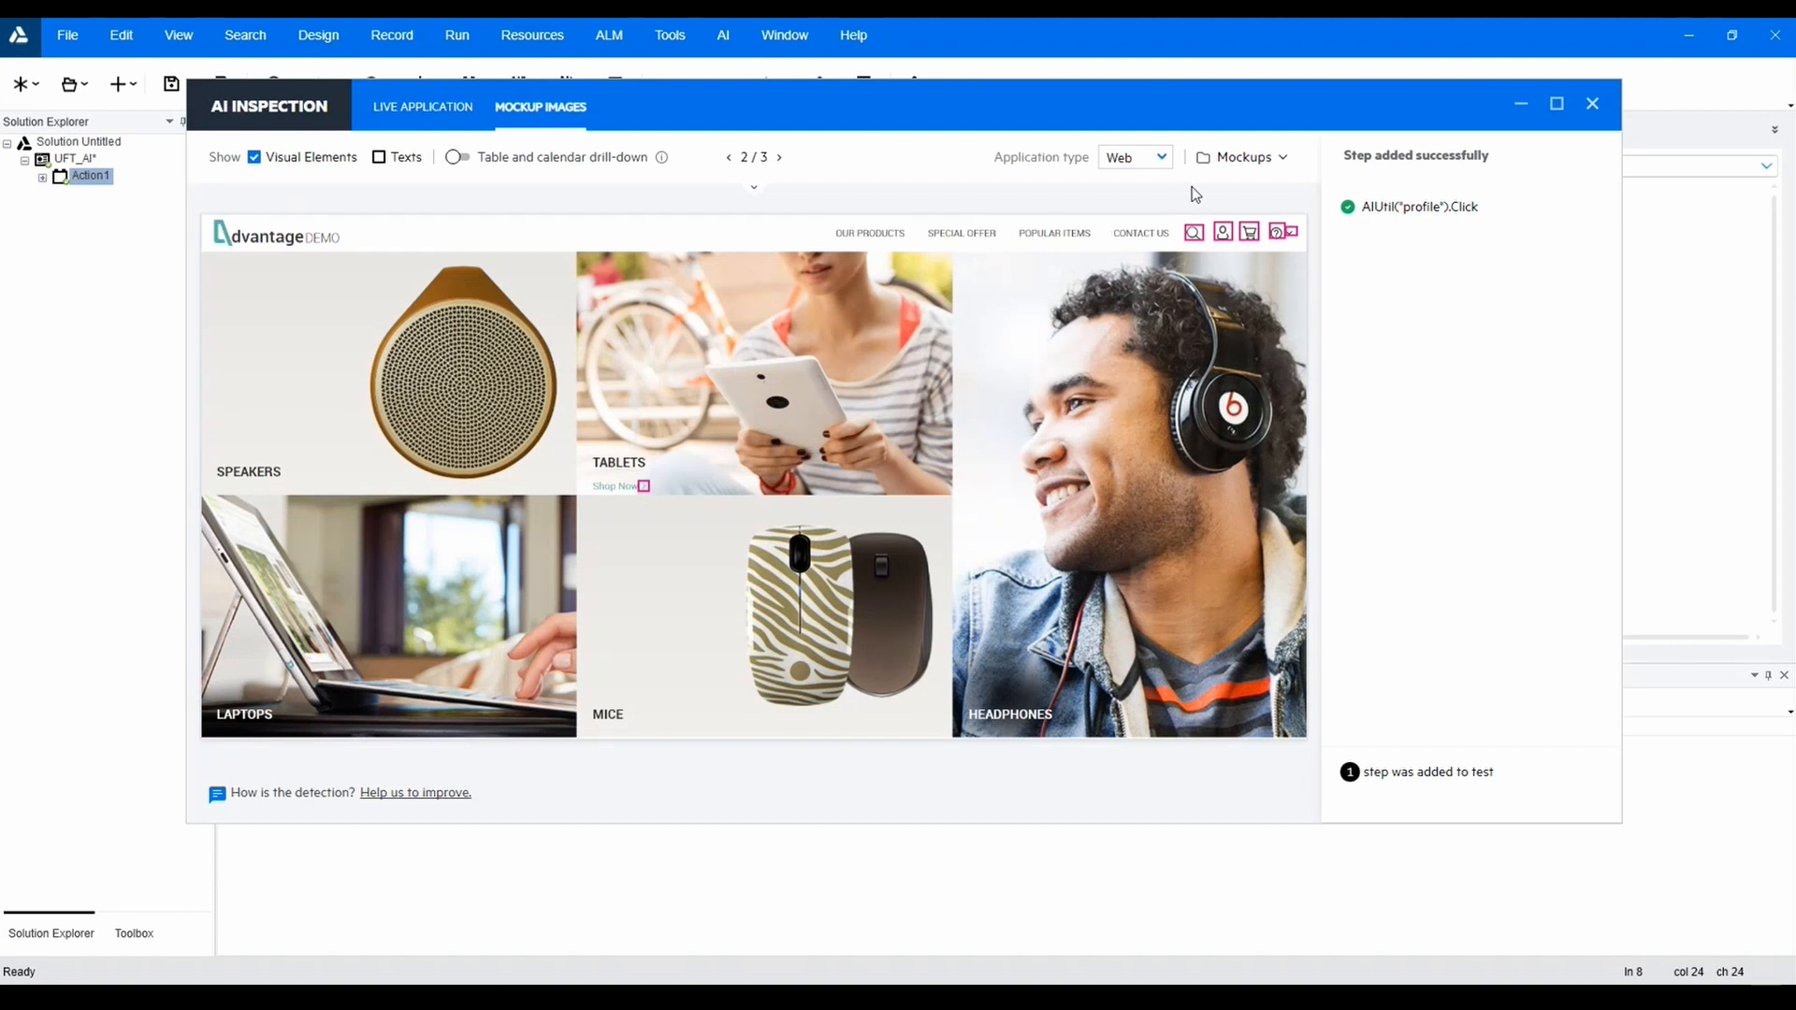
mouse_move(1162, 170)
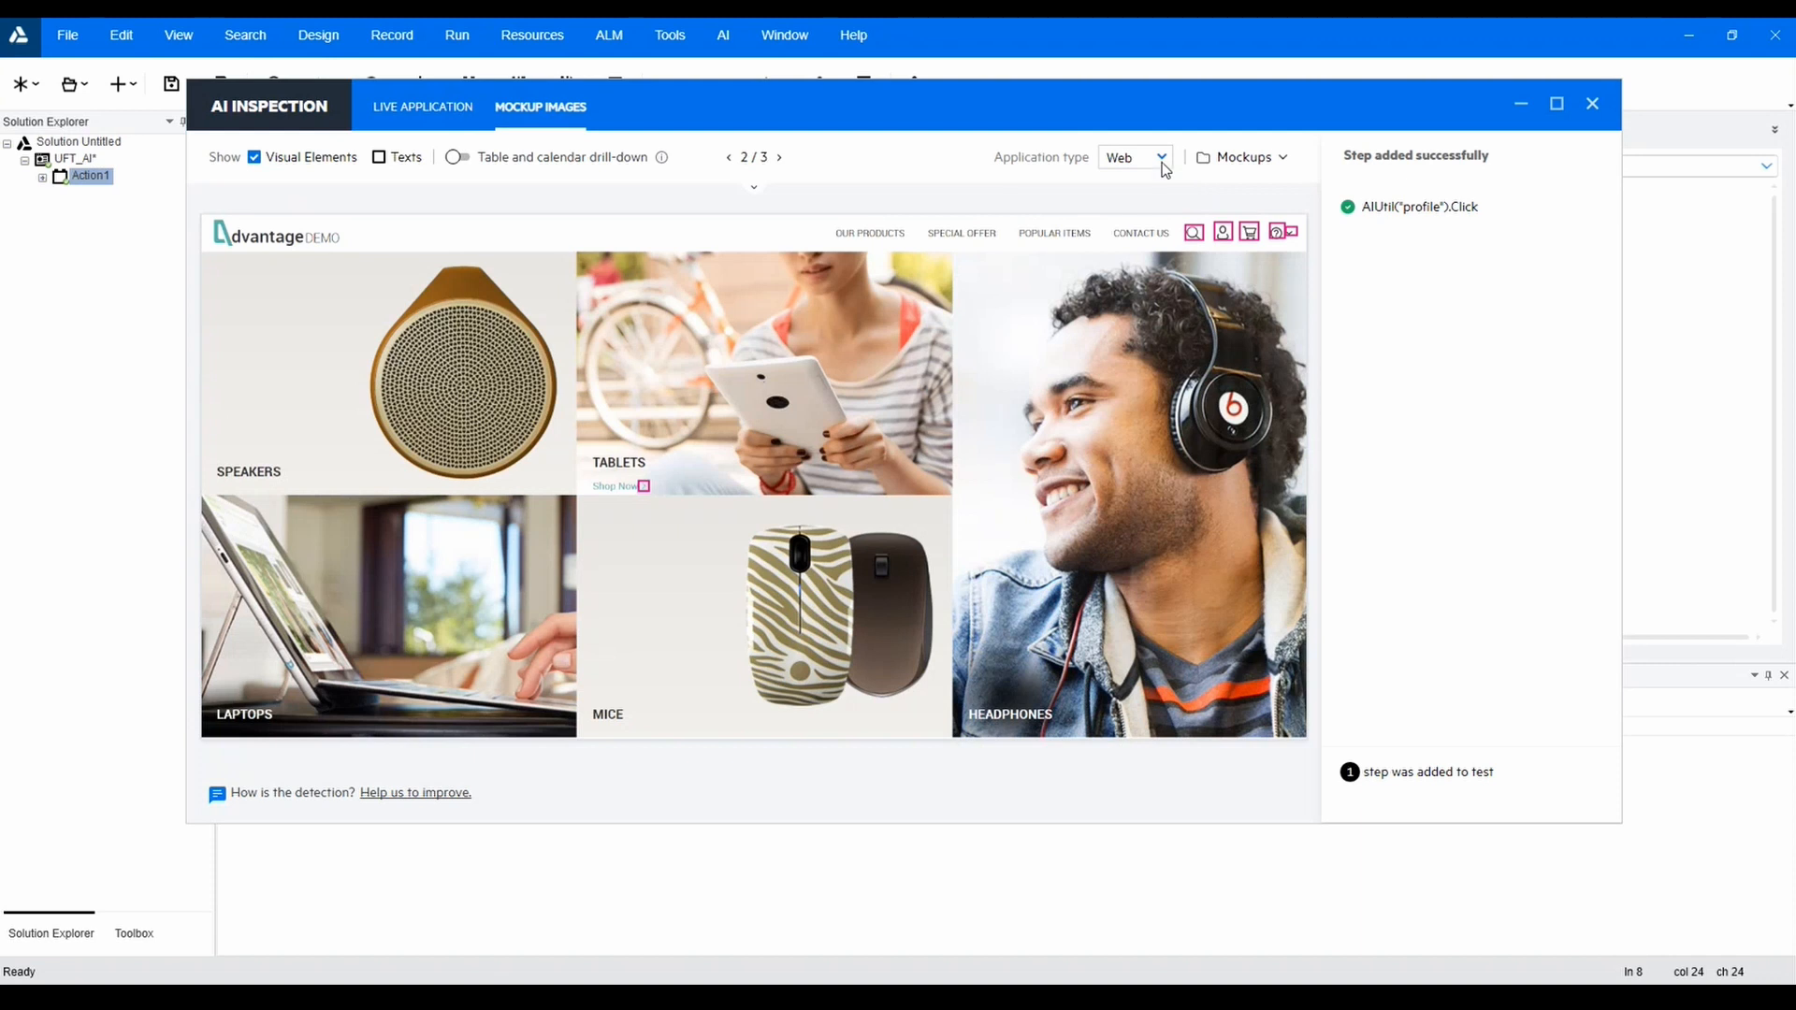
- Switch detection to Mobile applications and show the third mockup, the sign-in screen
click(1131, 157)
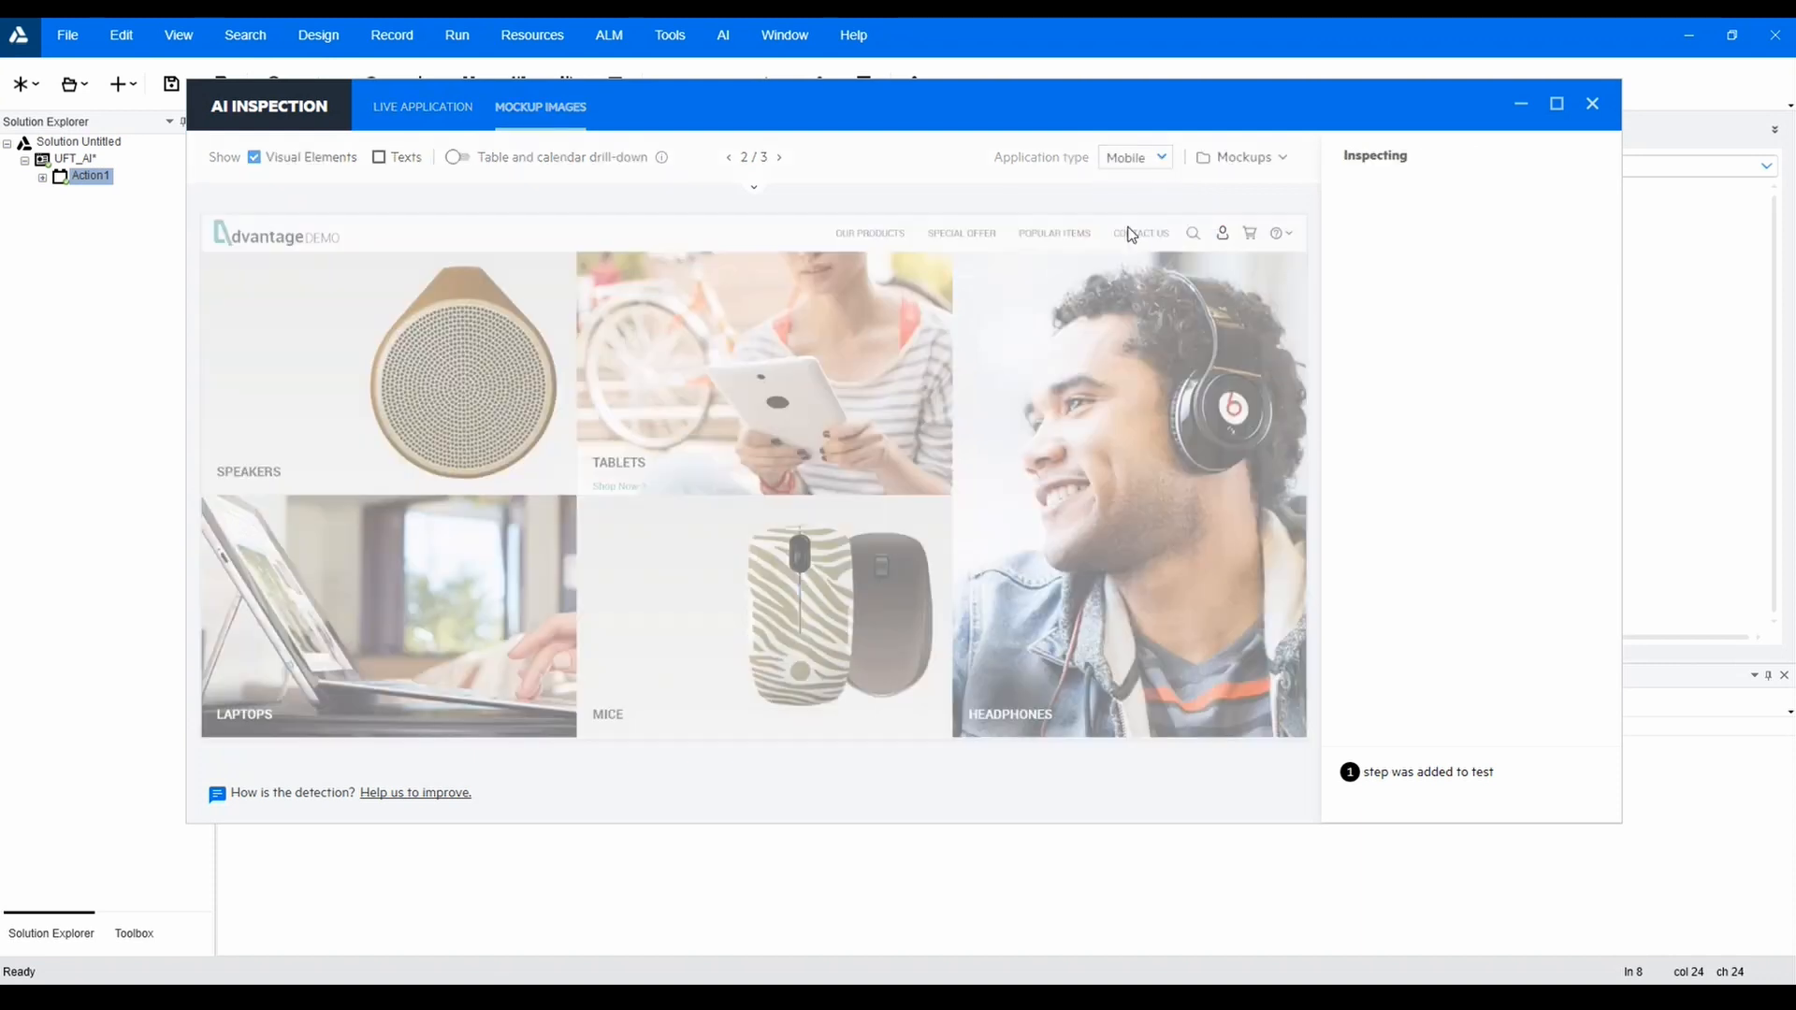
click(778, 157)
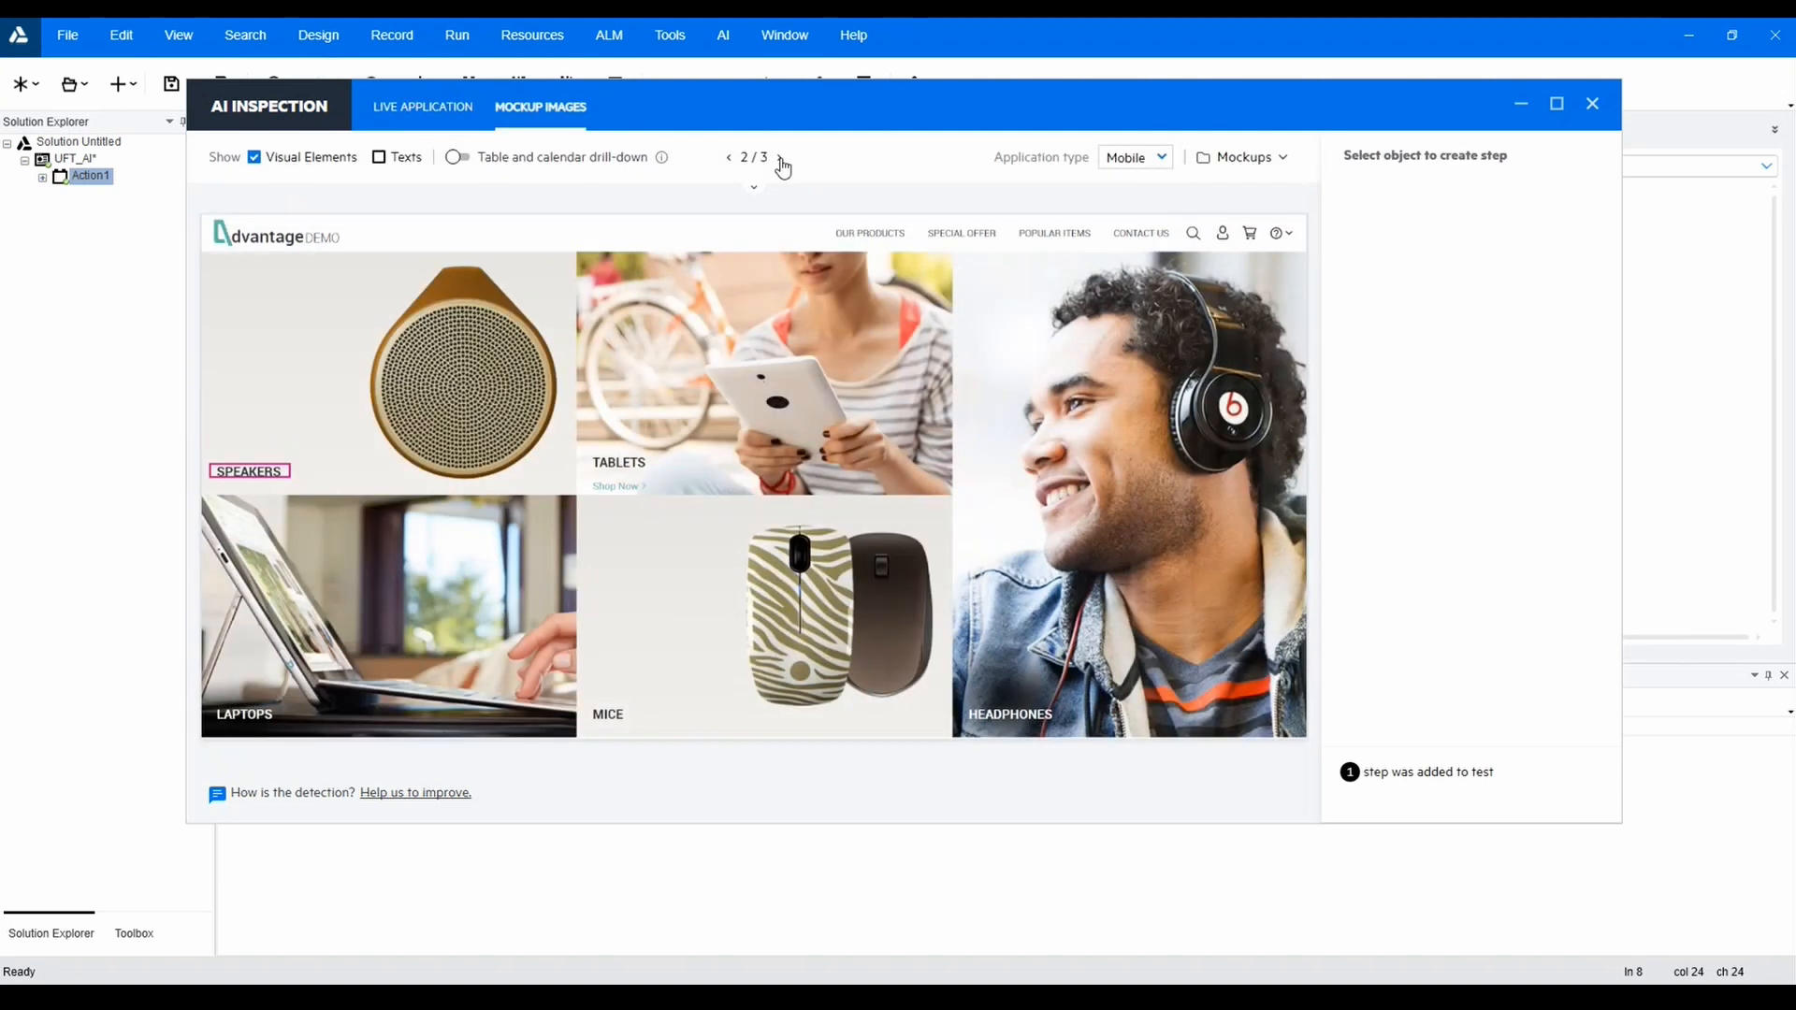
click(780, 157)
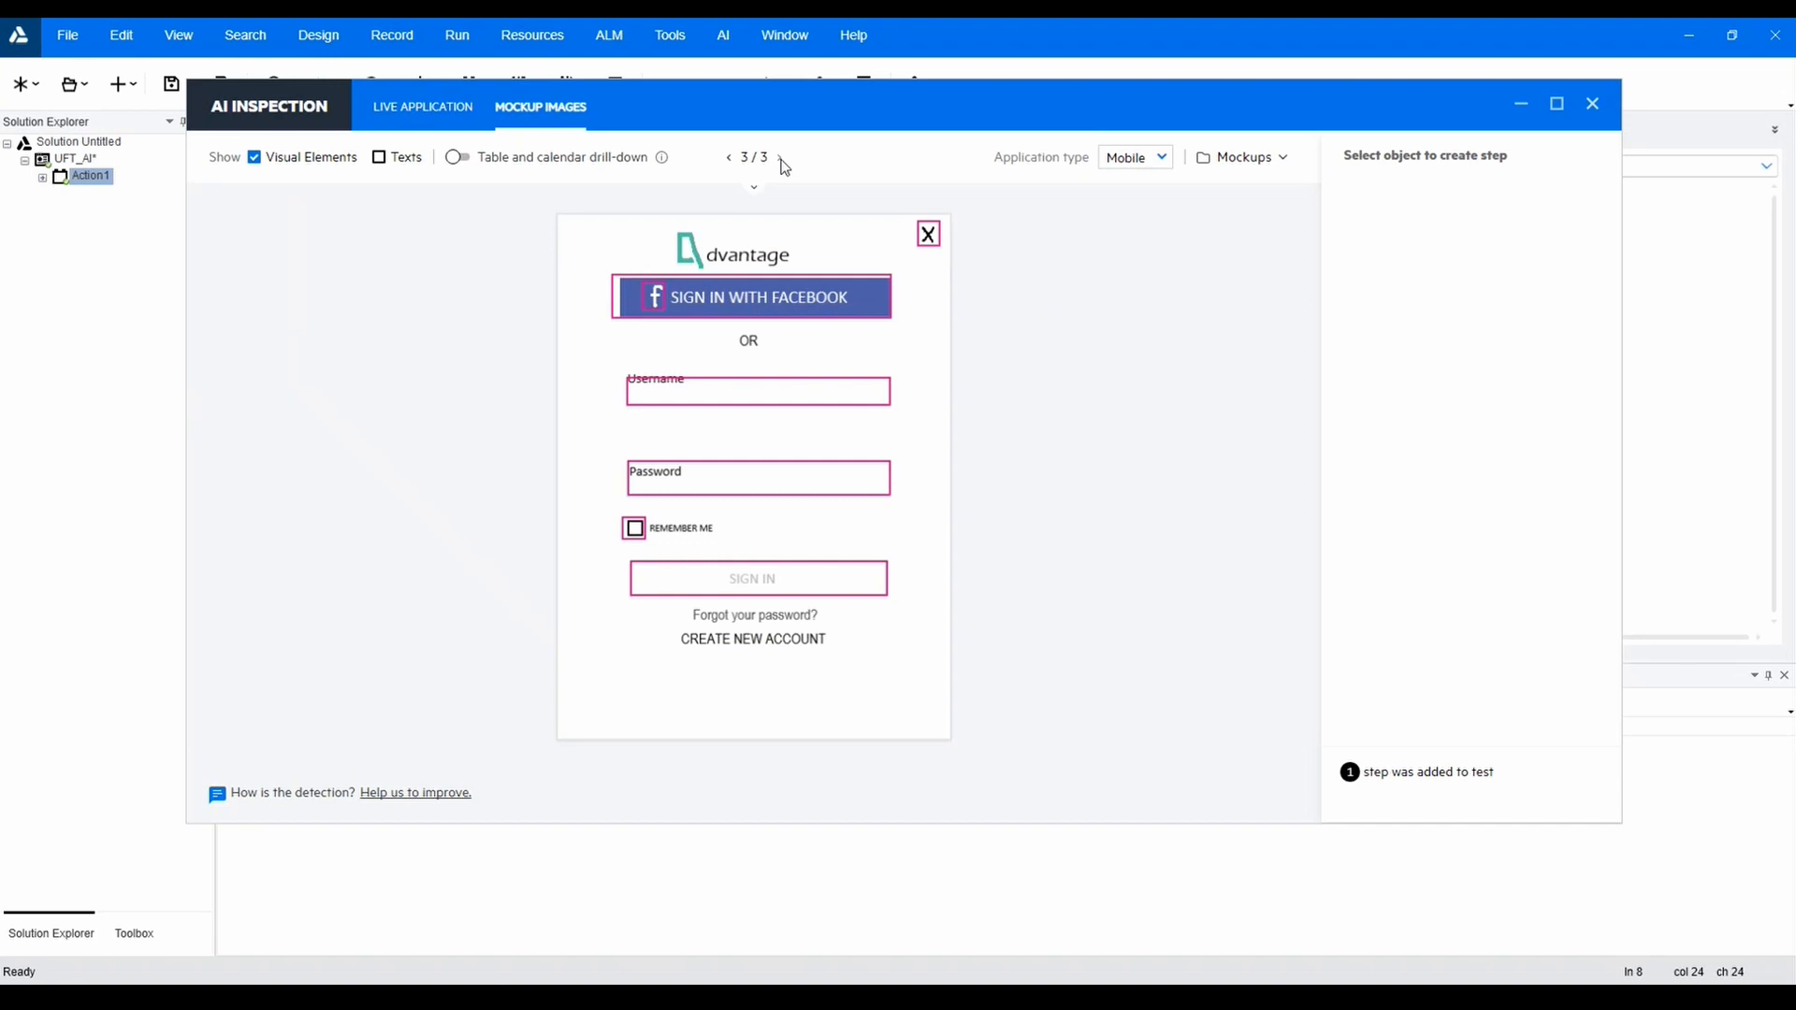
- Add a step typing alexh into the Username field
click(757, 391)
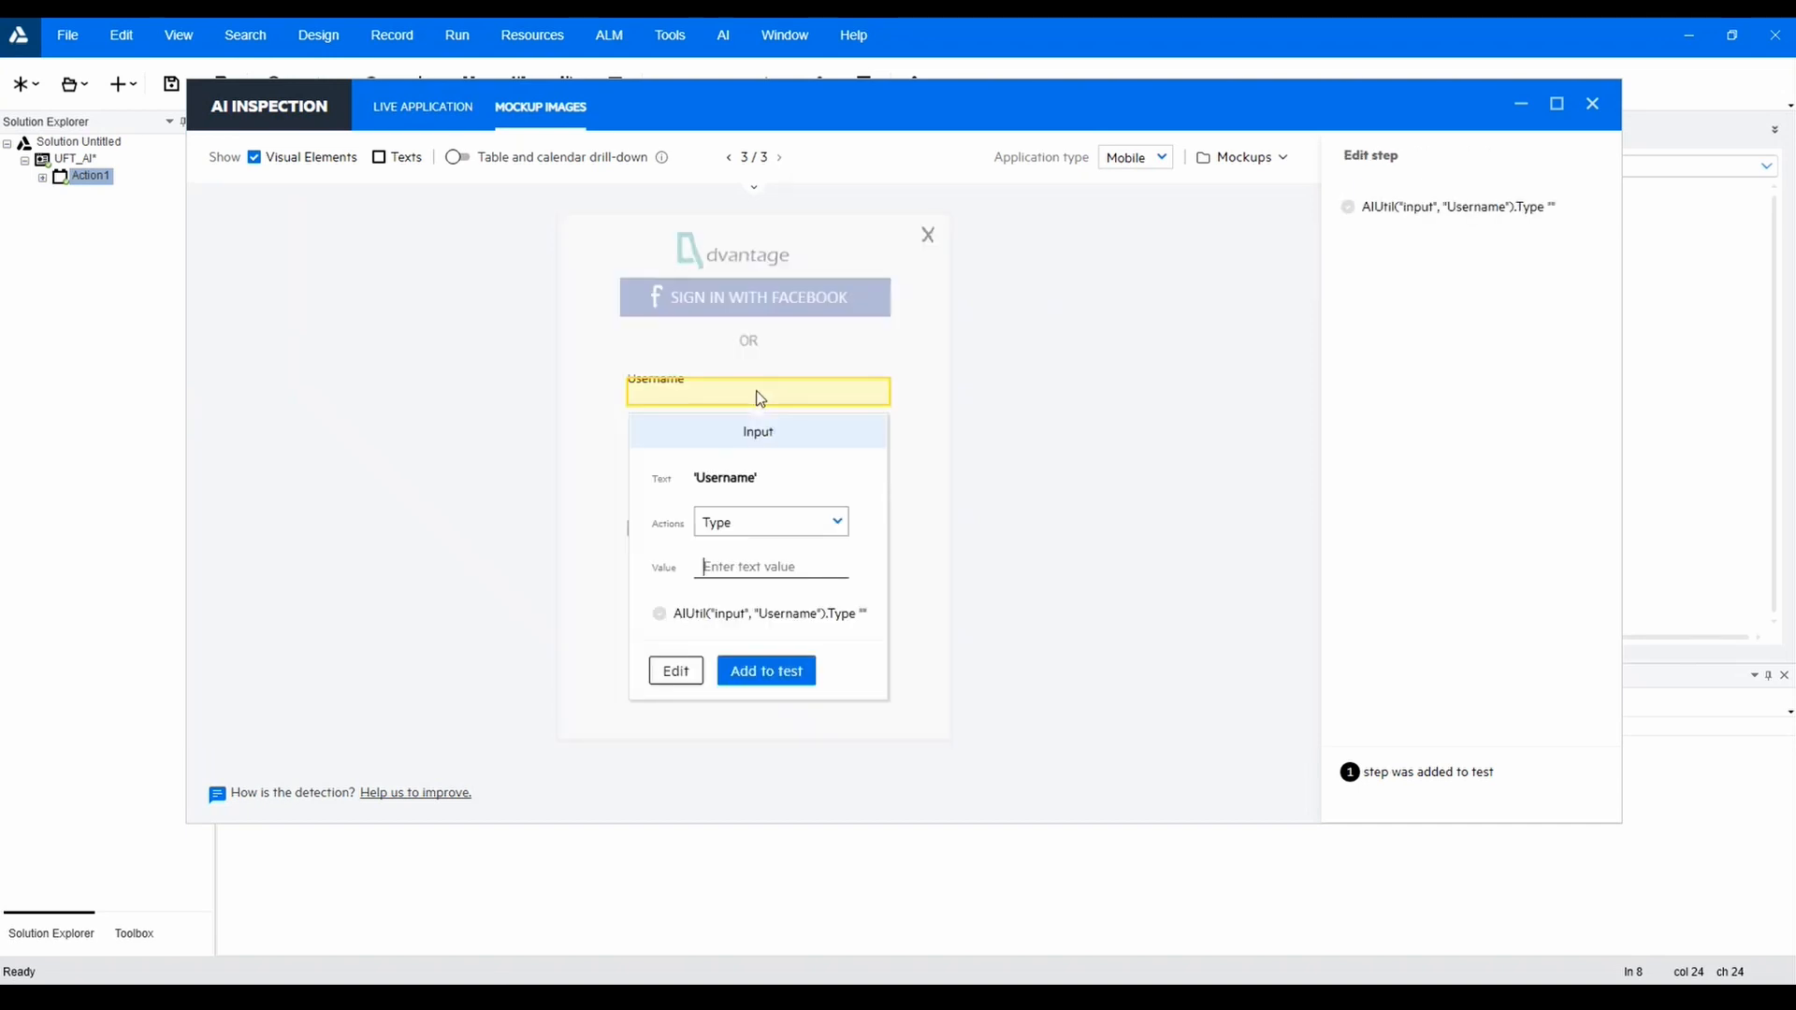
text(a)
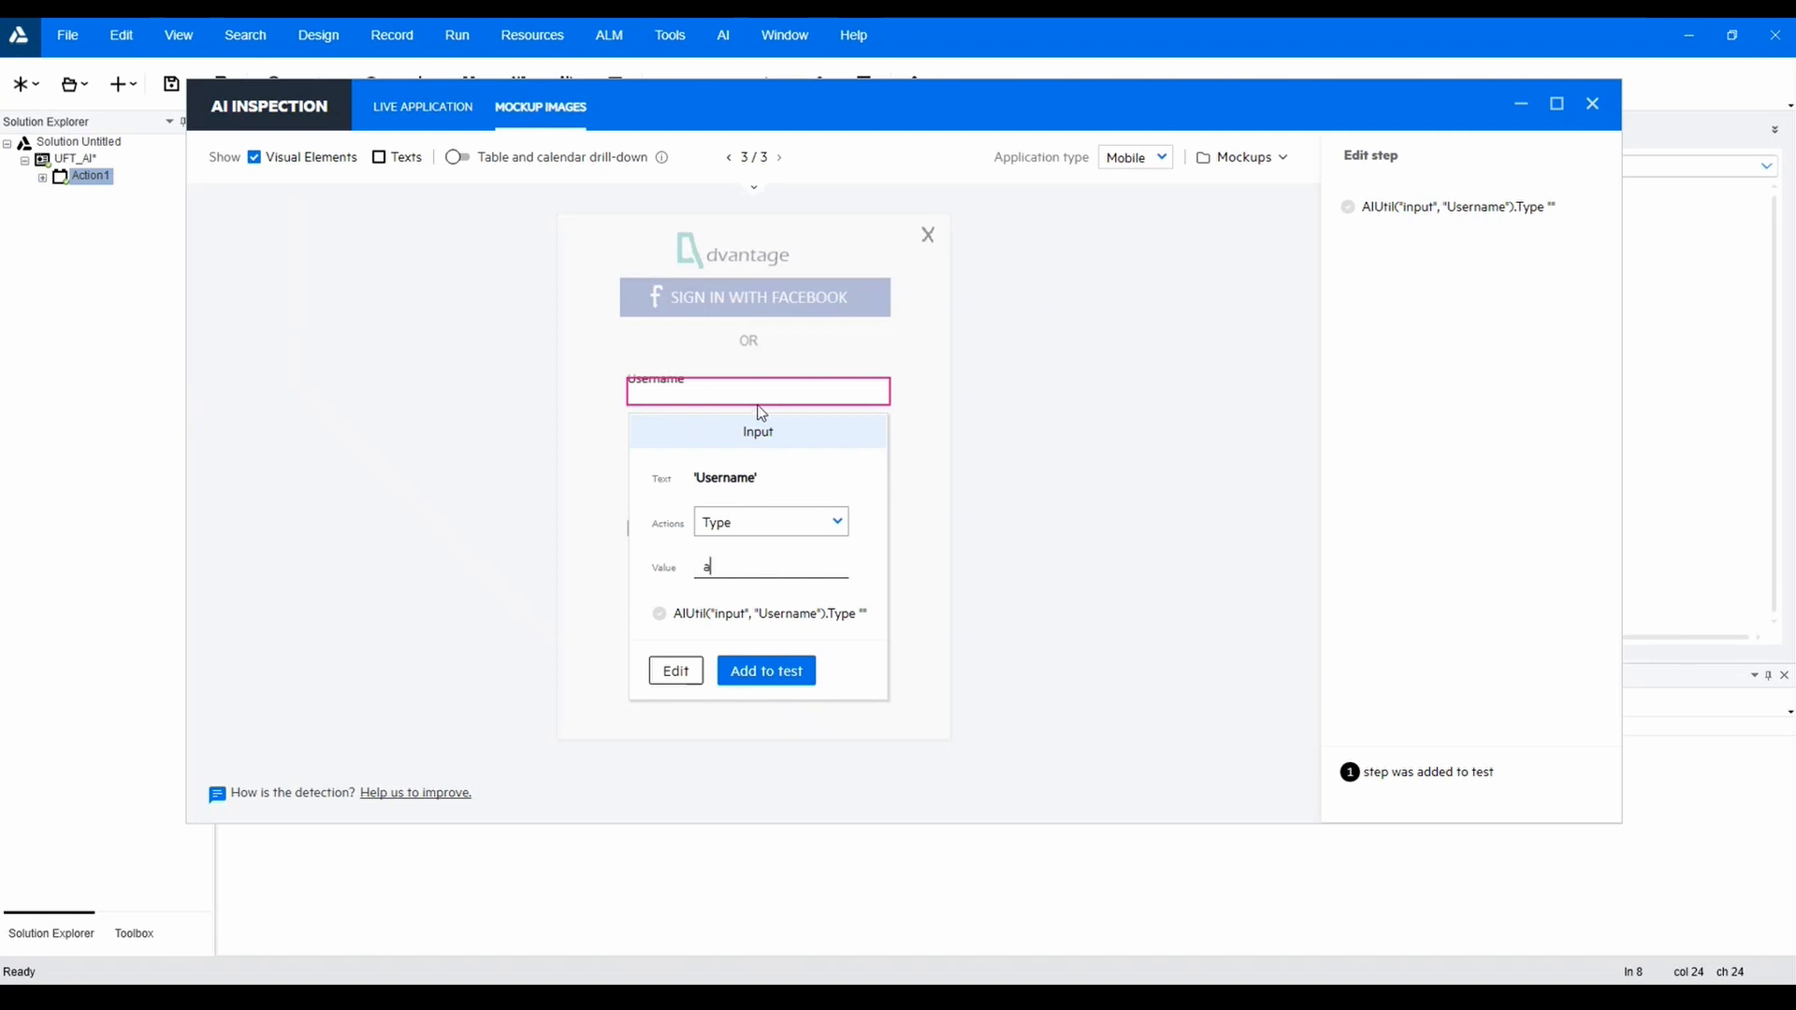
text(lexh)
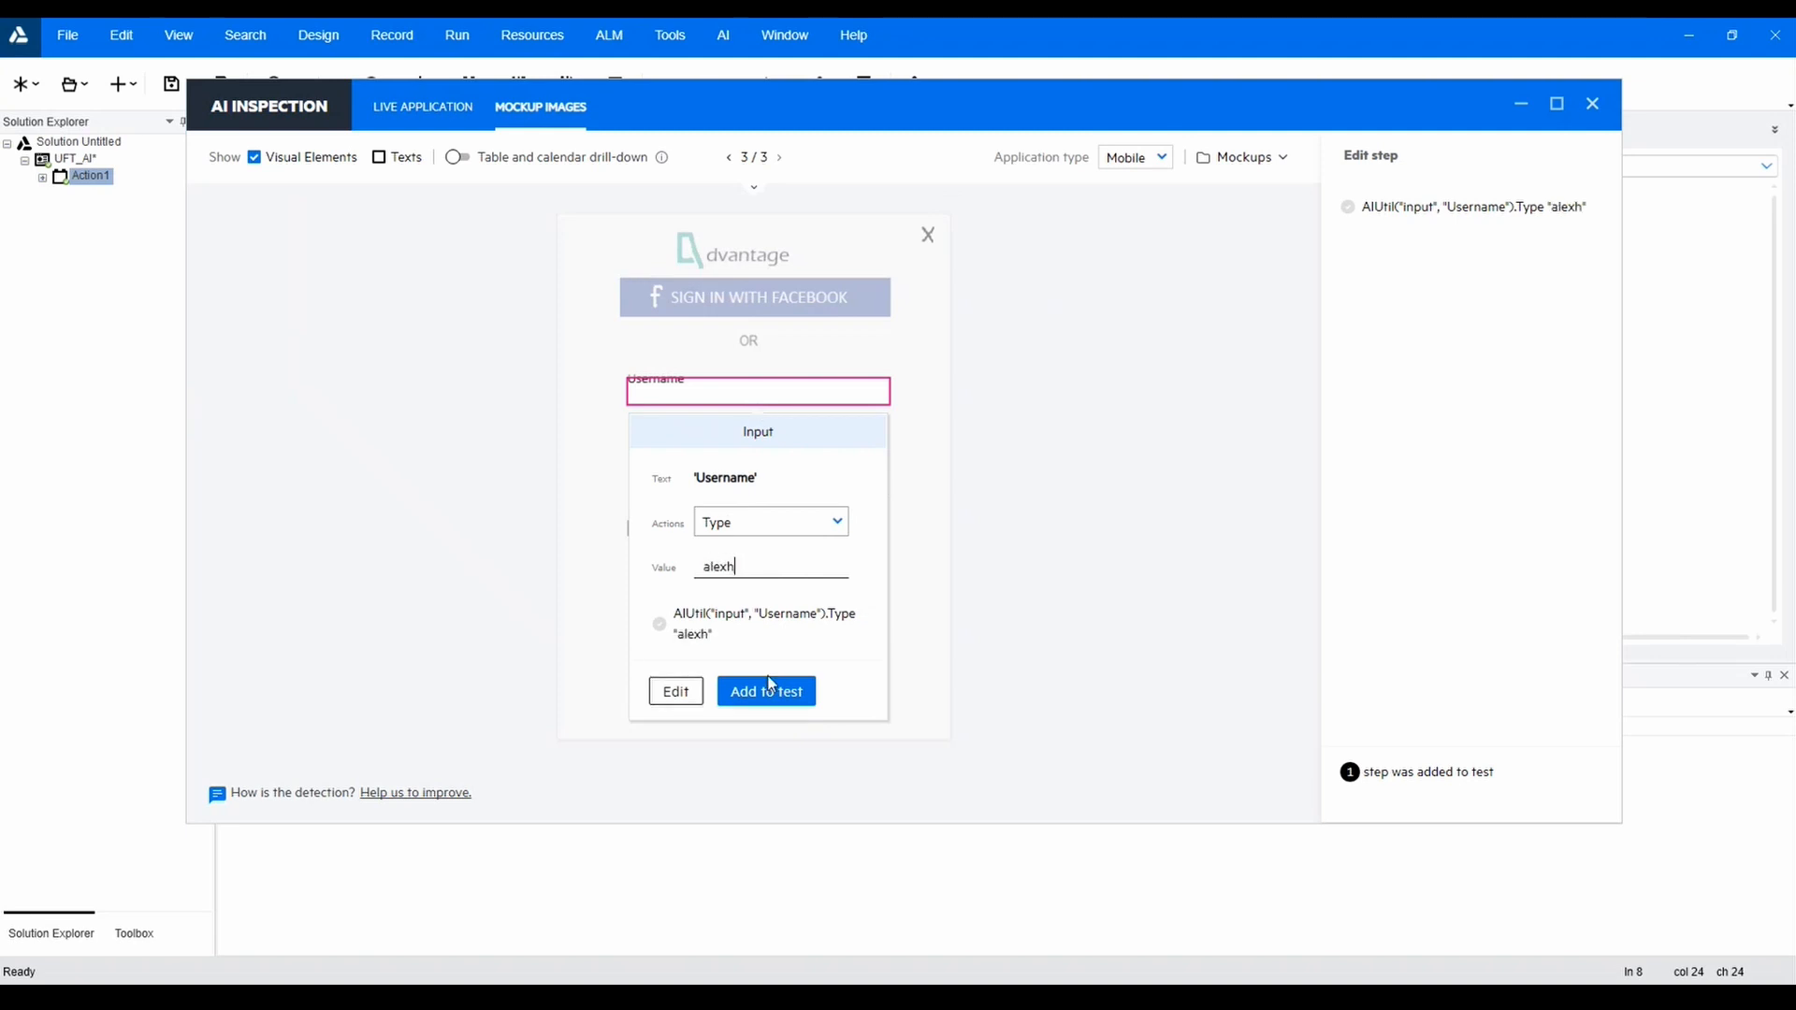
click(765, 690)
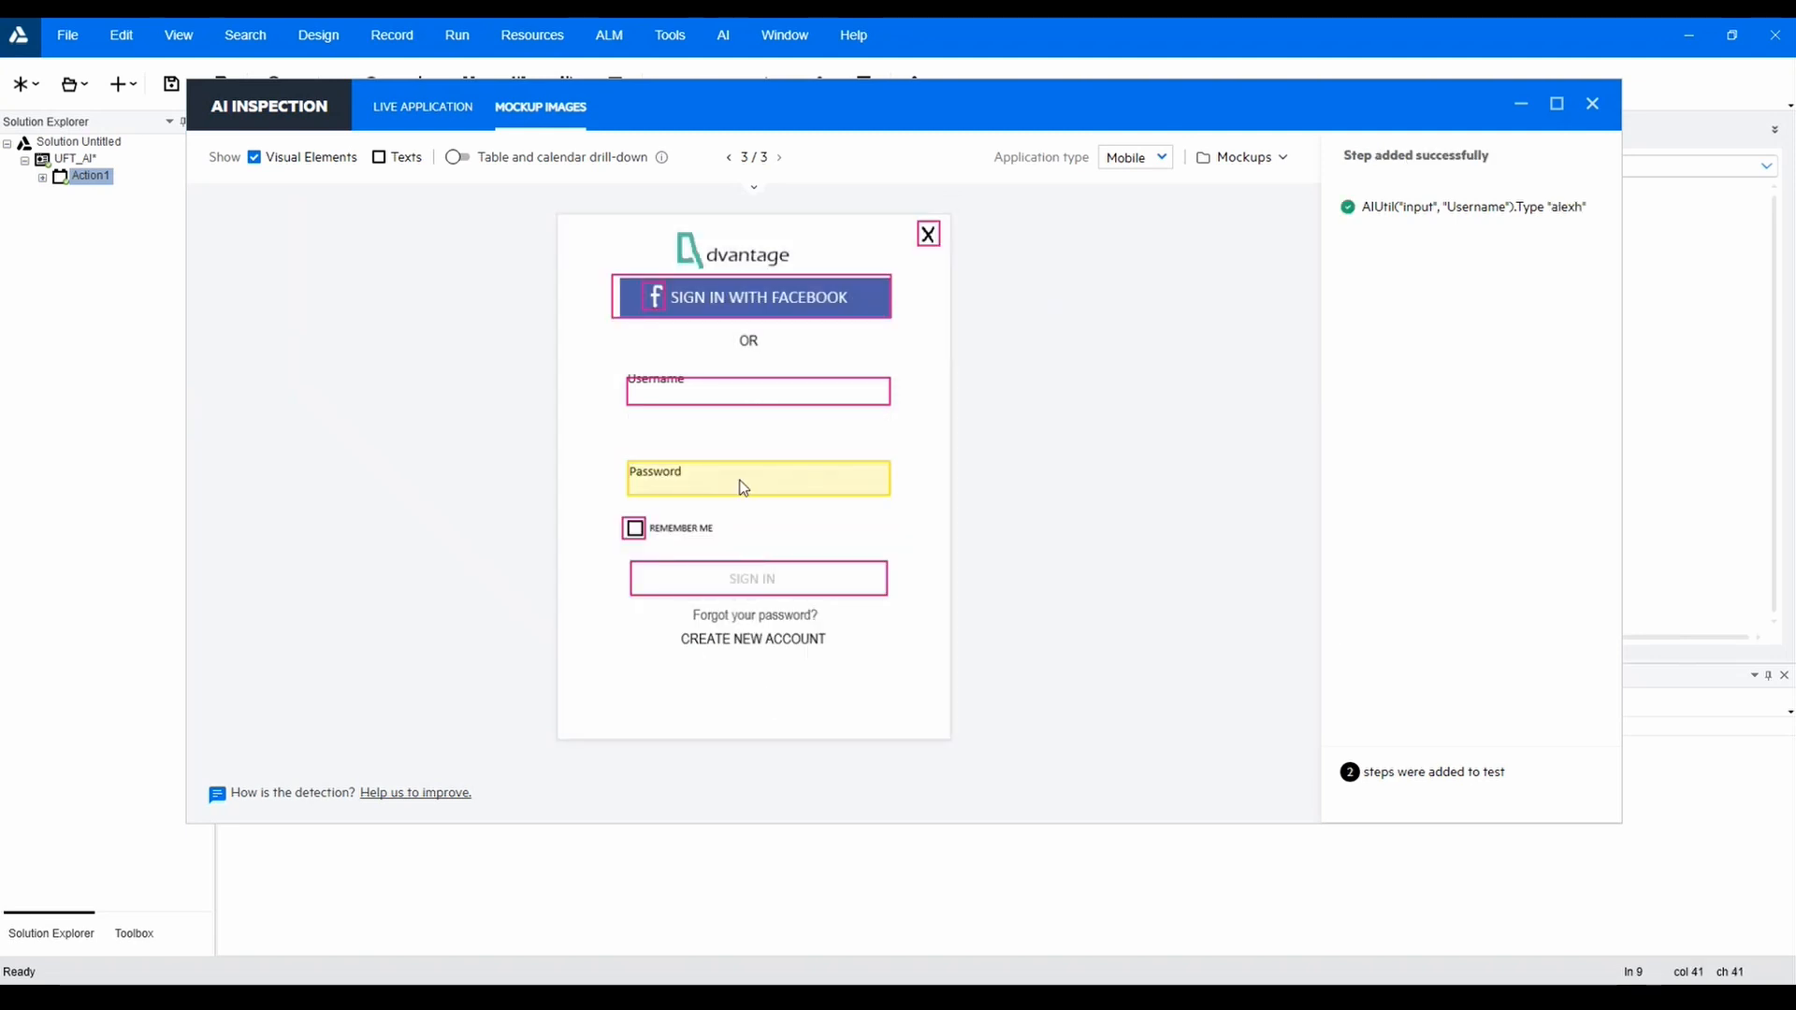
- Add a step typing the password into the Password field
click(757, 477)
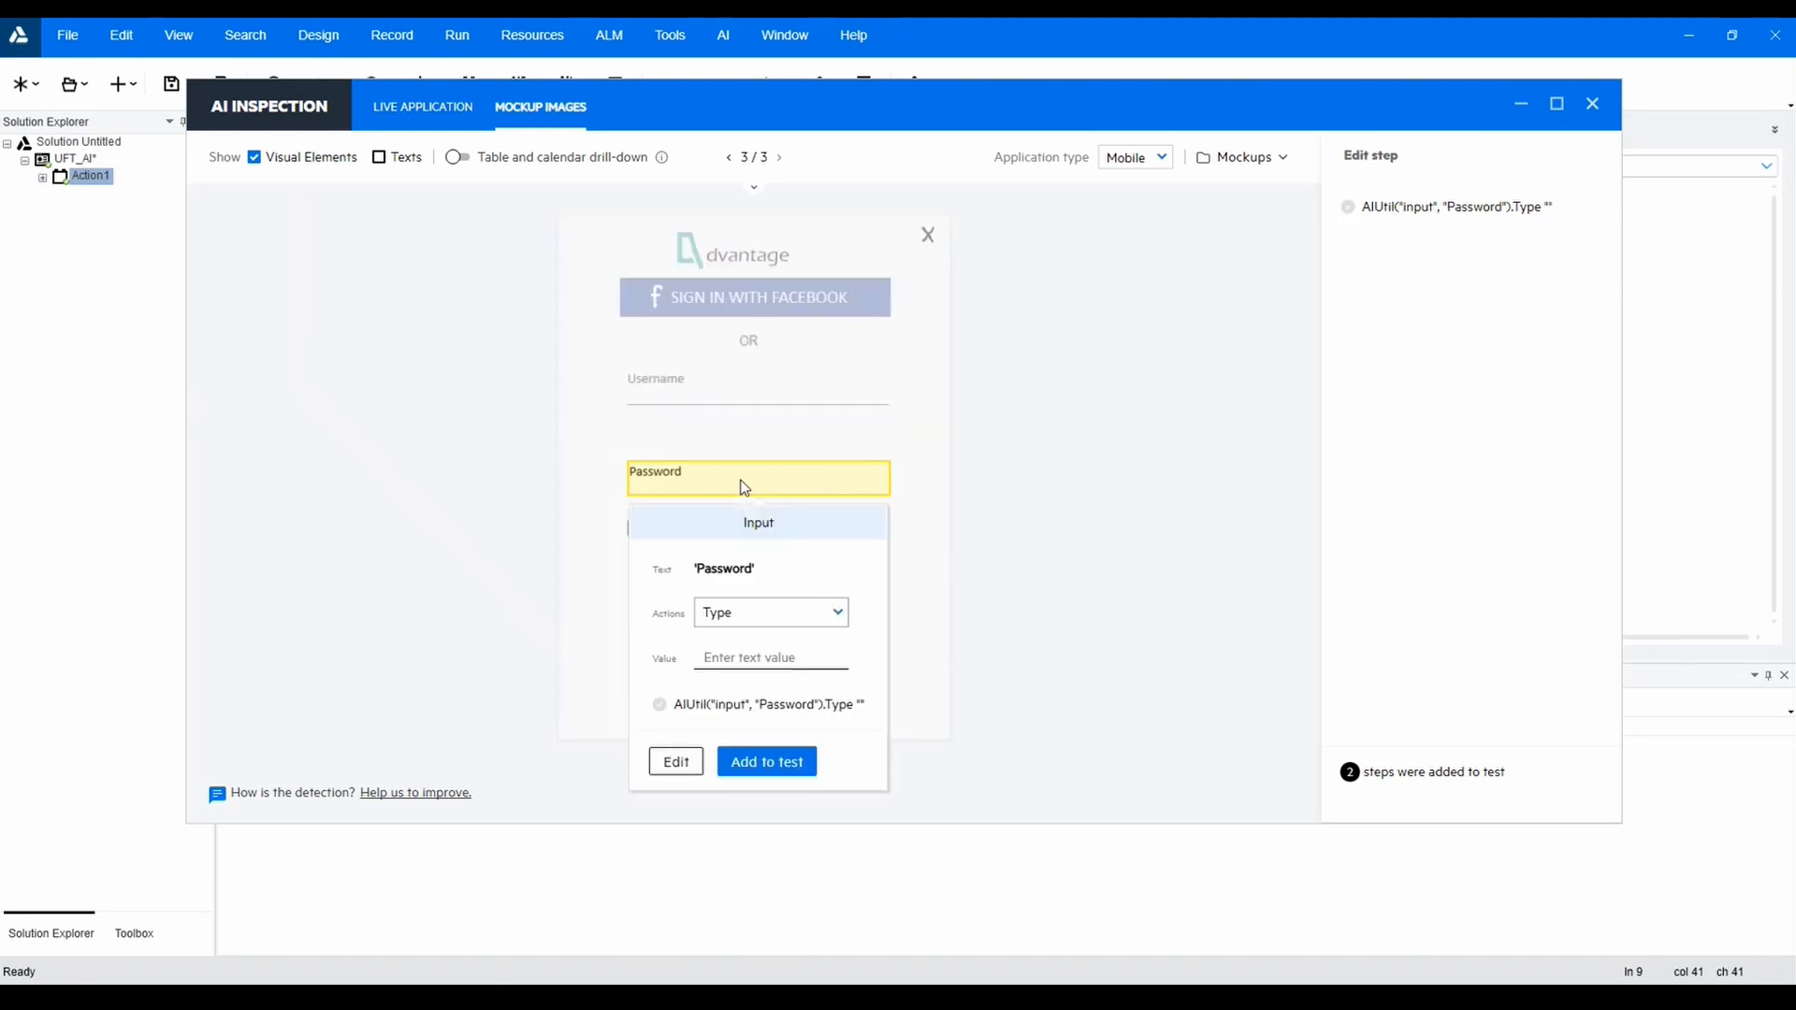
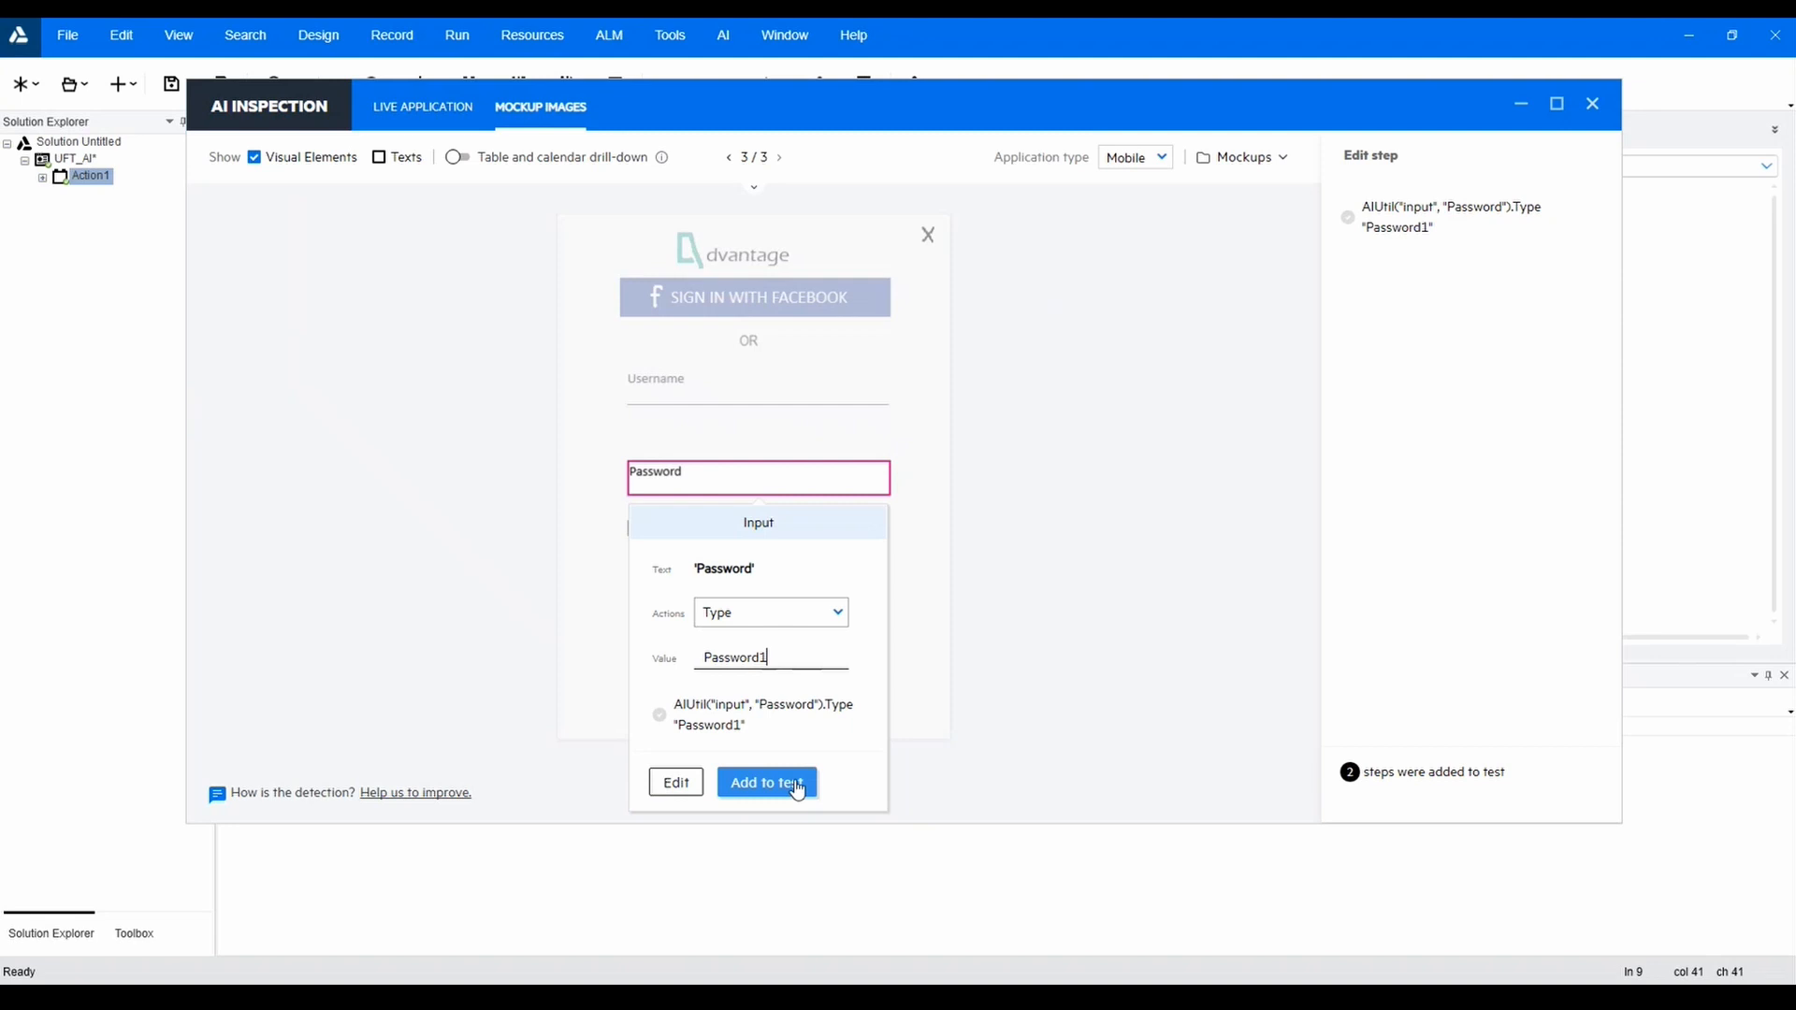
click(765, 782)
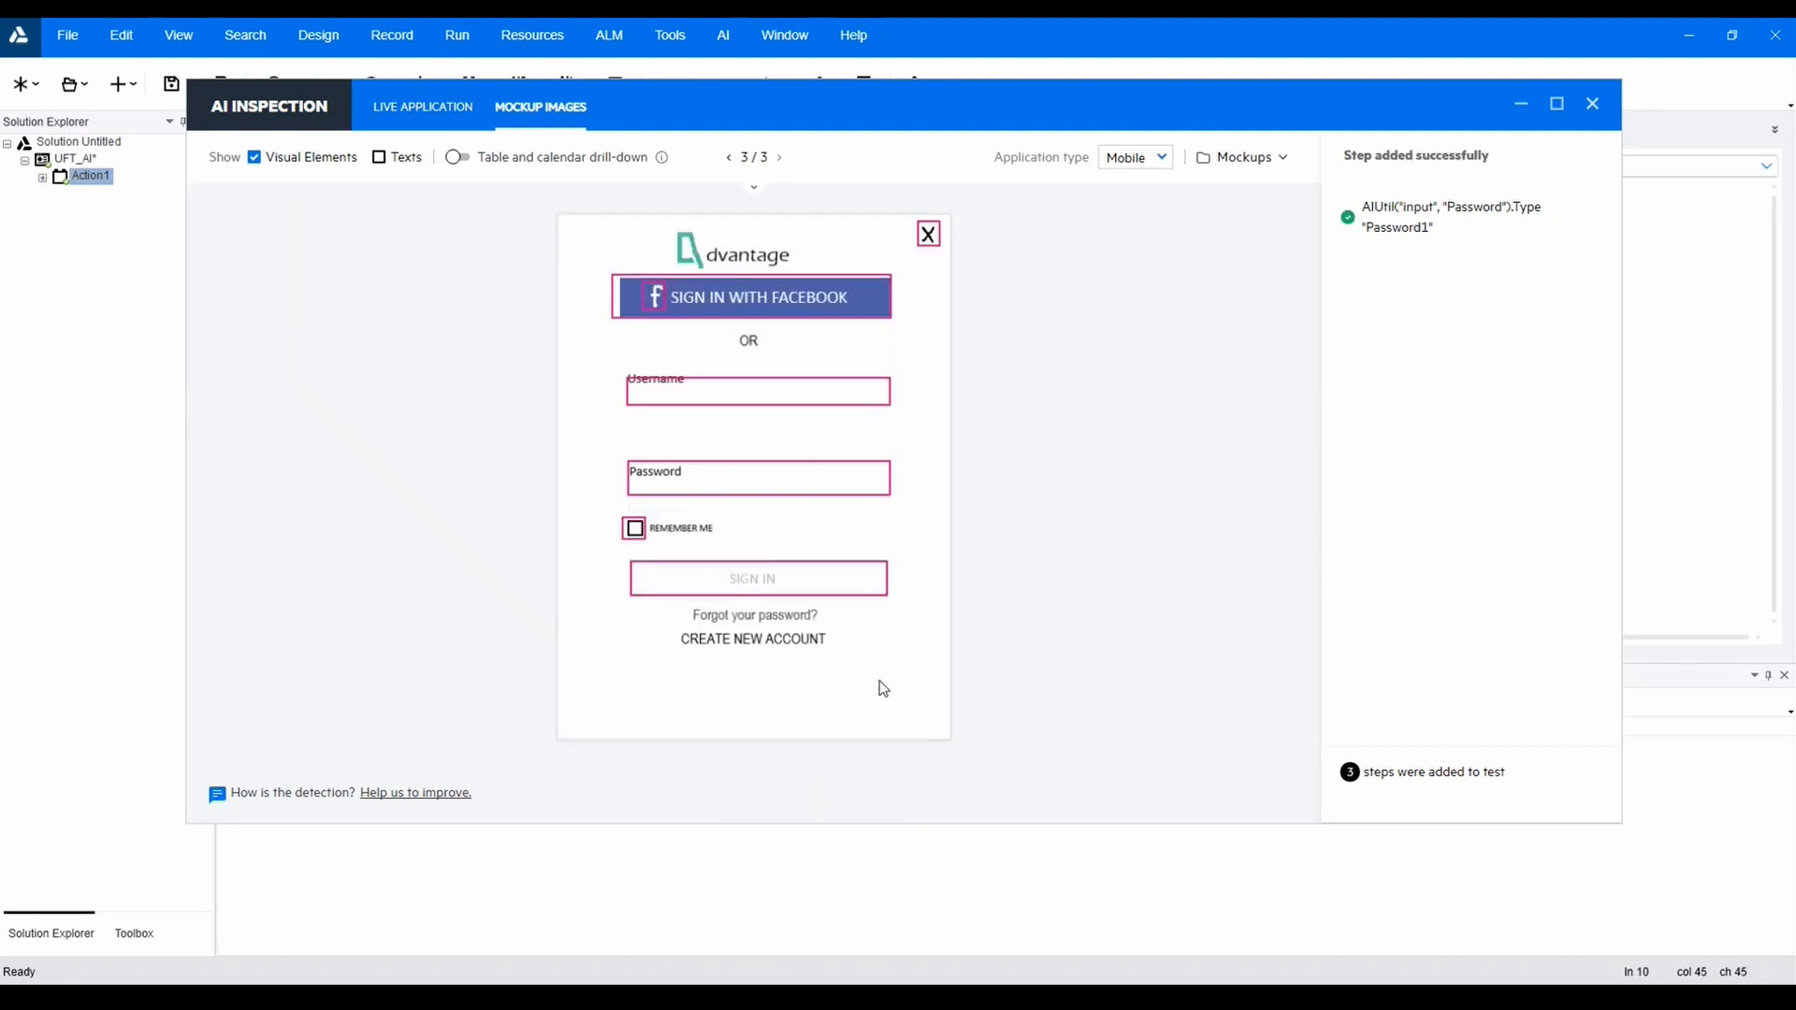
mouse_move(860, 670)
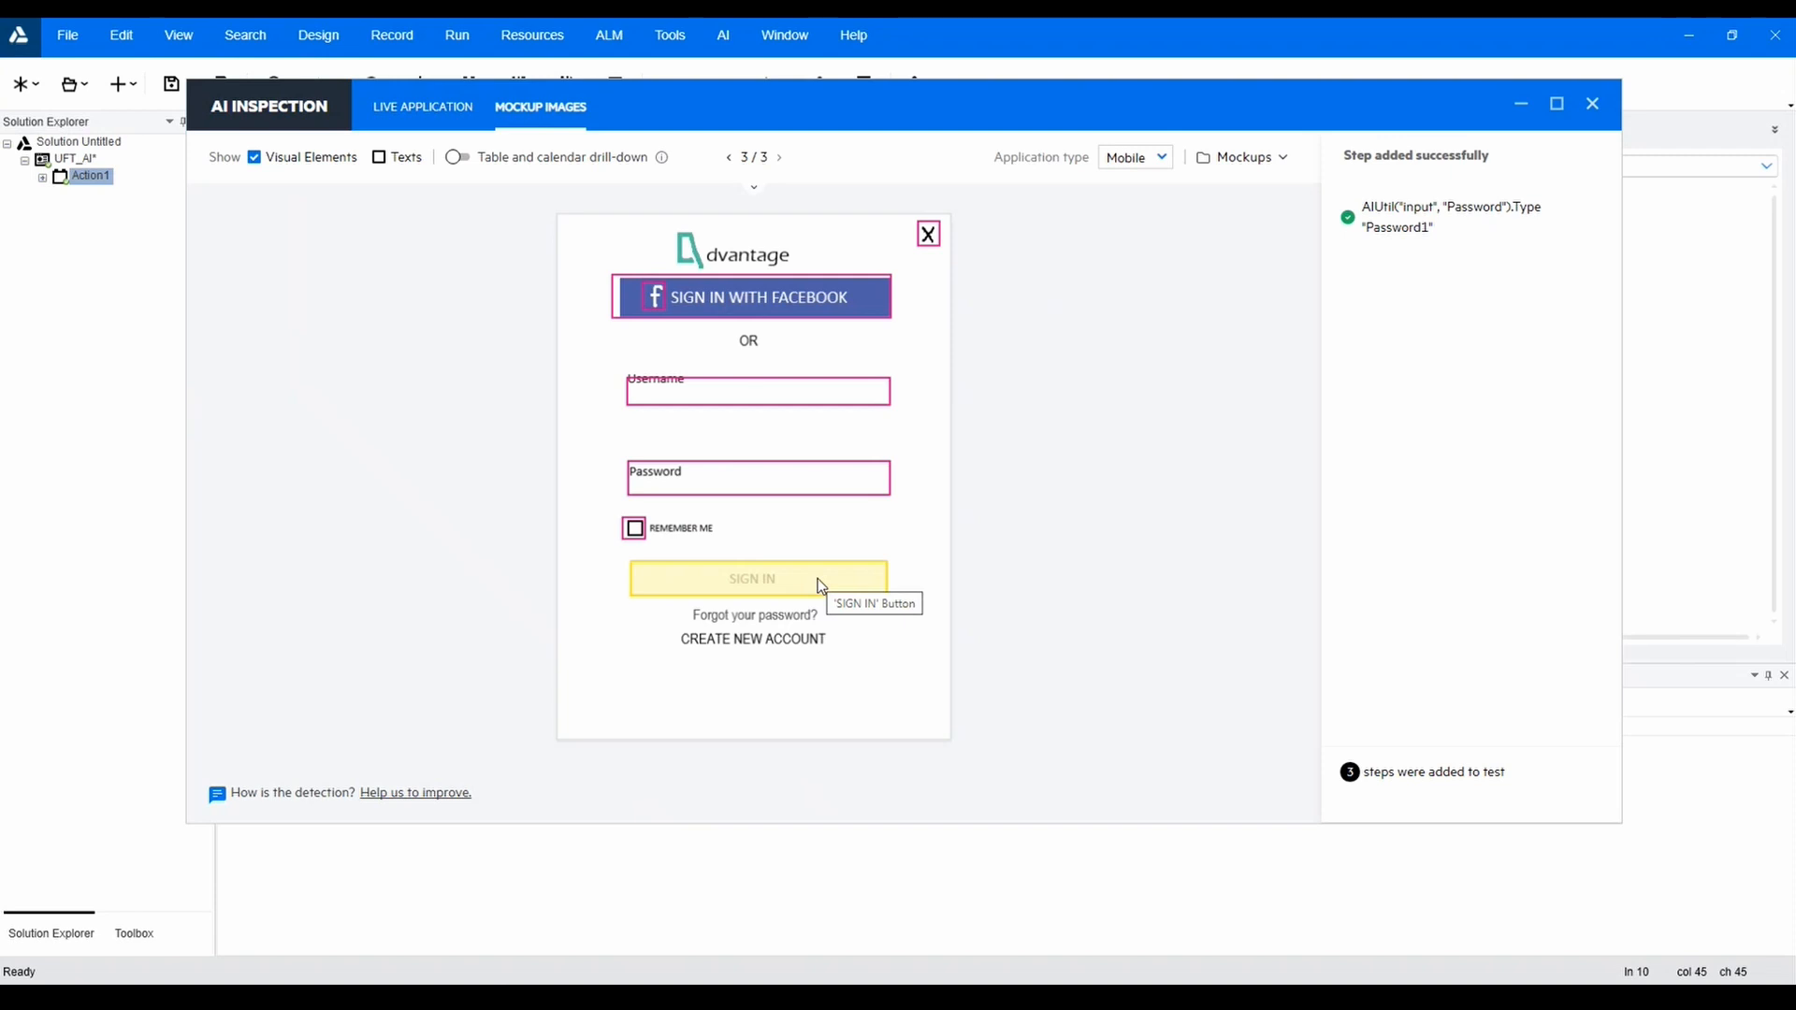
- Add a step clicking SIGN IN and bring up the Advantage Shopping site in the browser
click(752, 578)
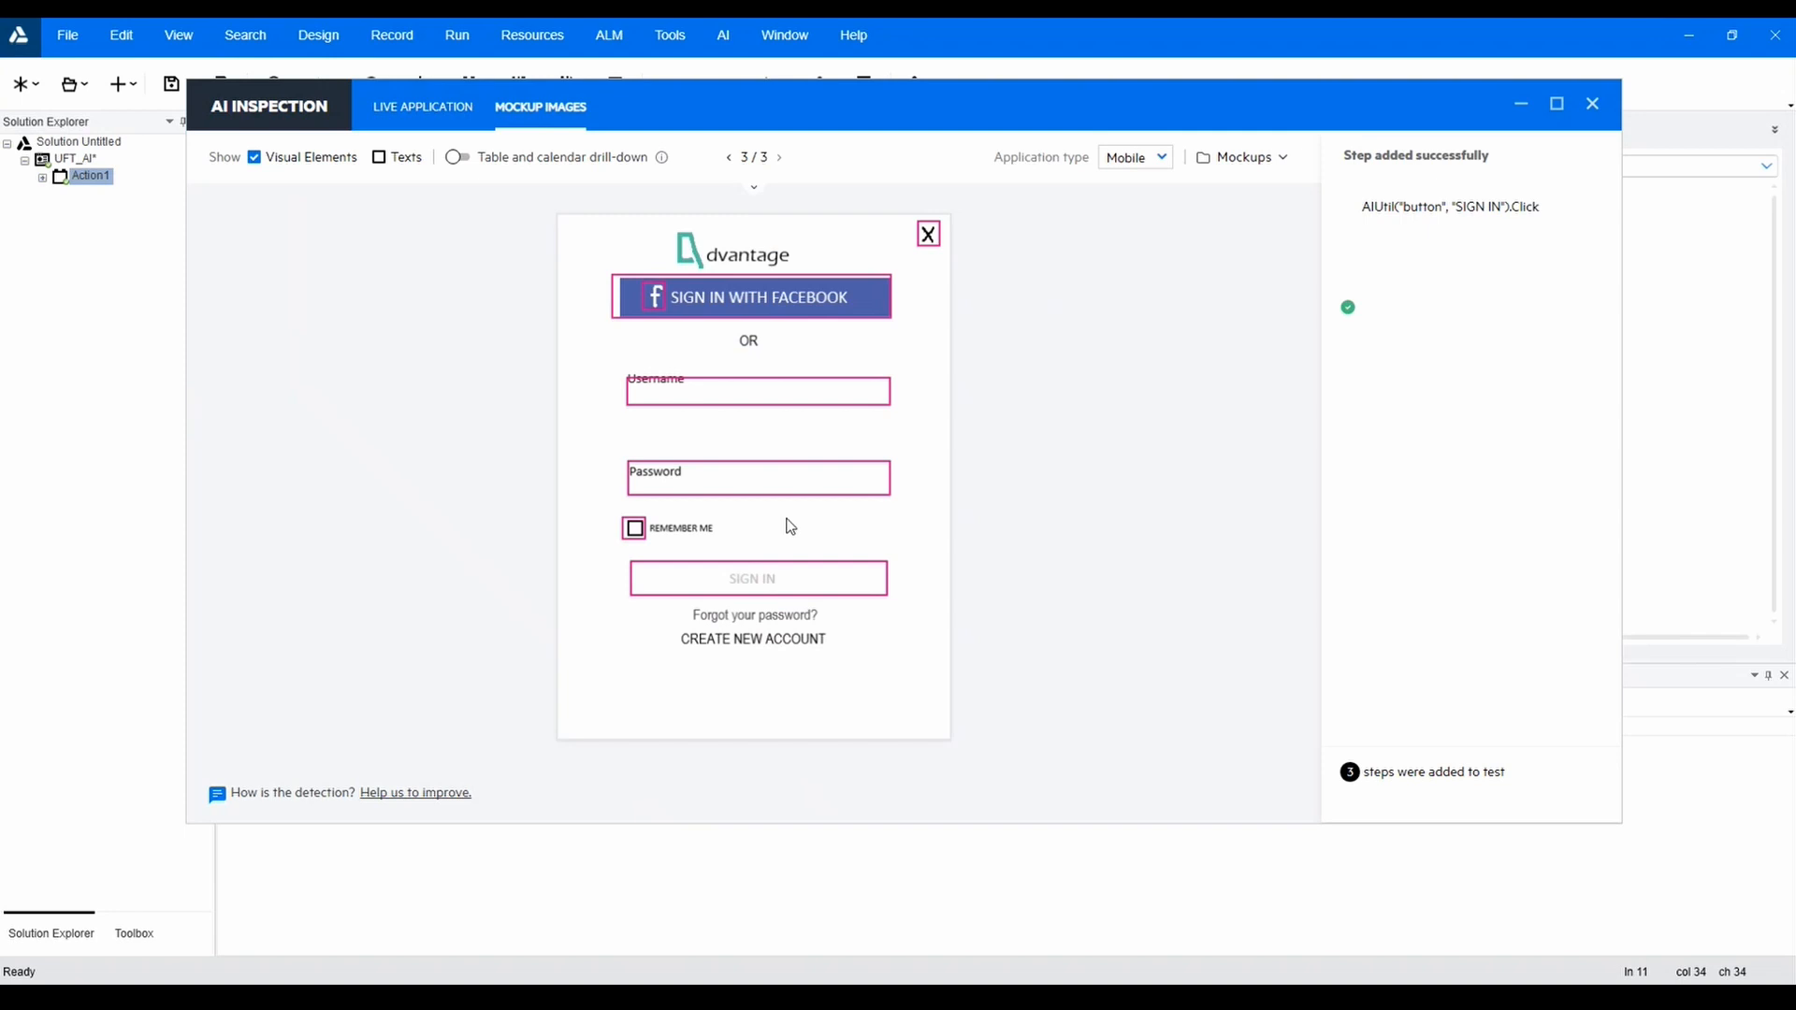
click(1590, 103)
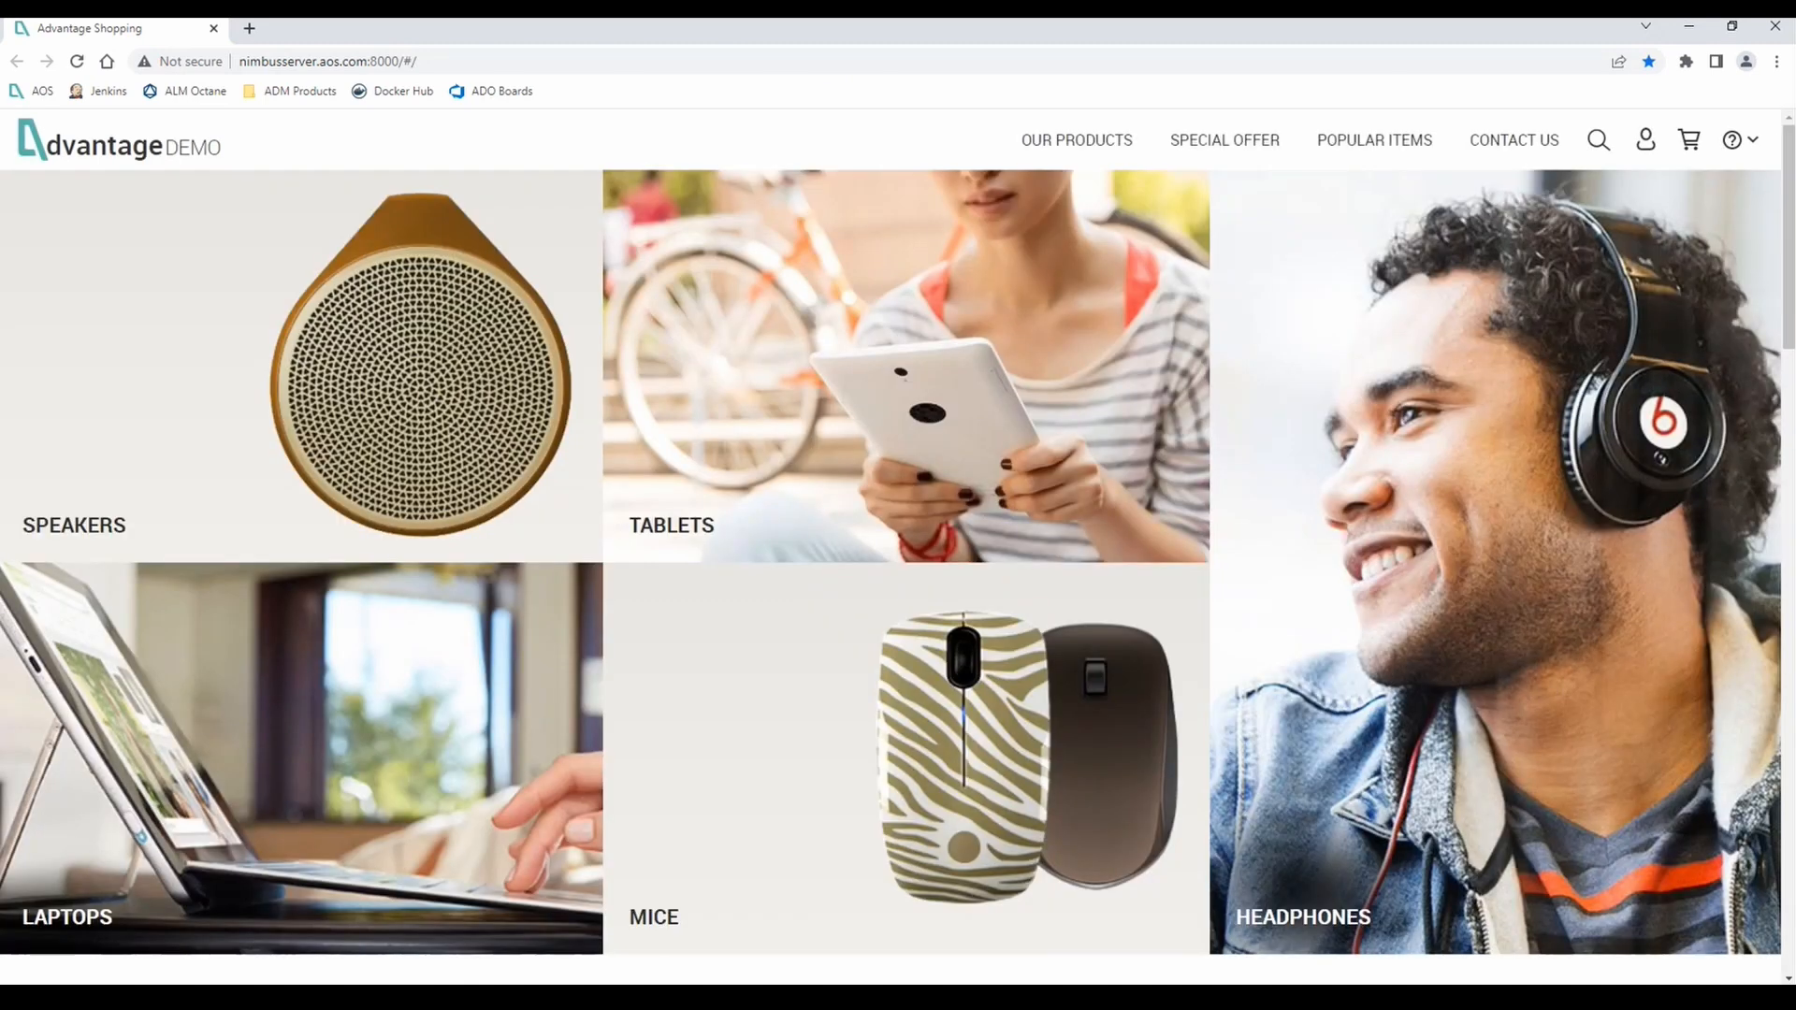
- Open the store's sign-in window in Chrome and enter alexh as the username
click(1646, 140)
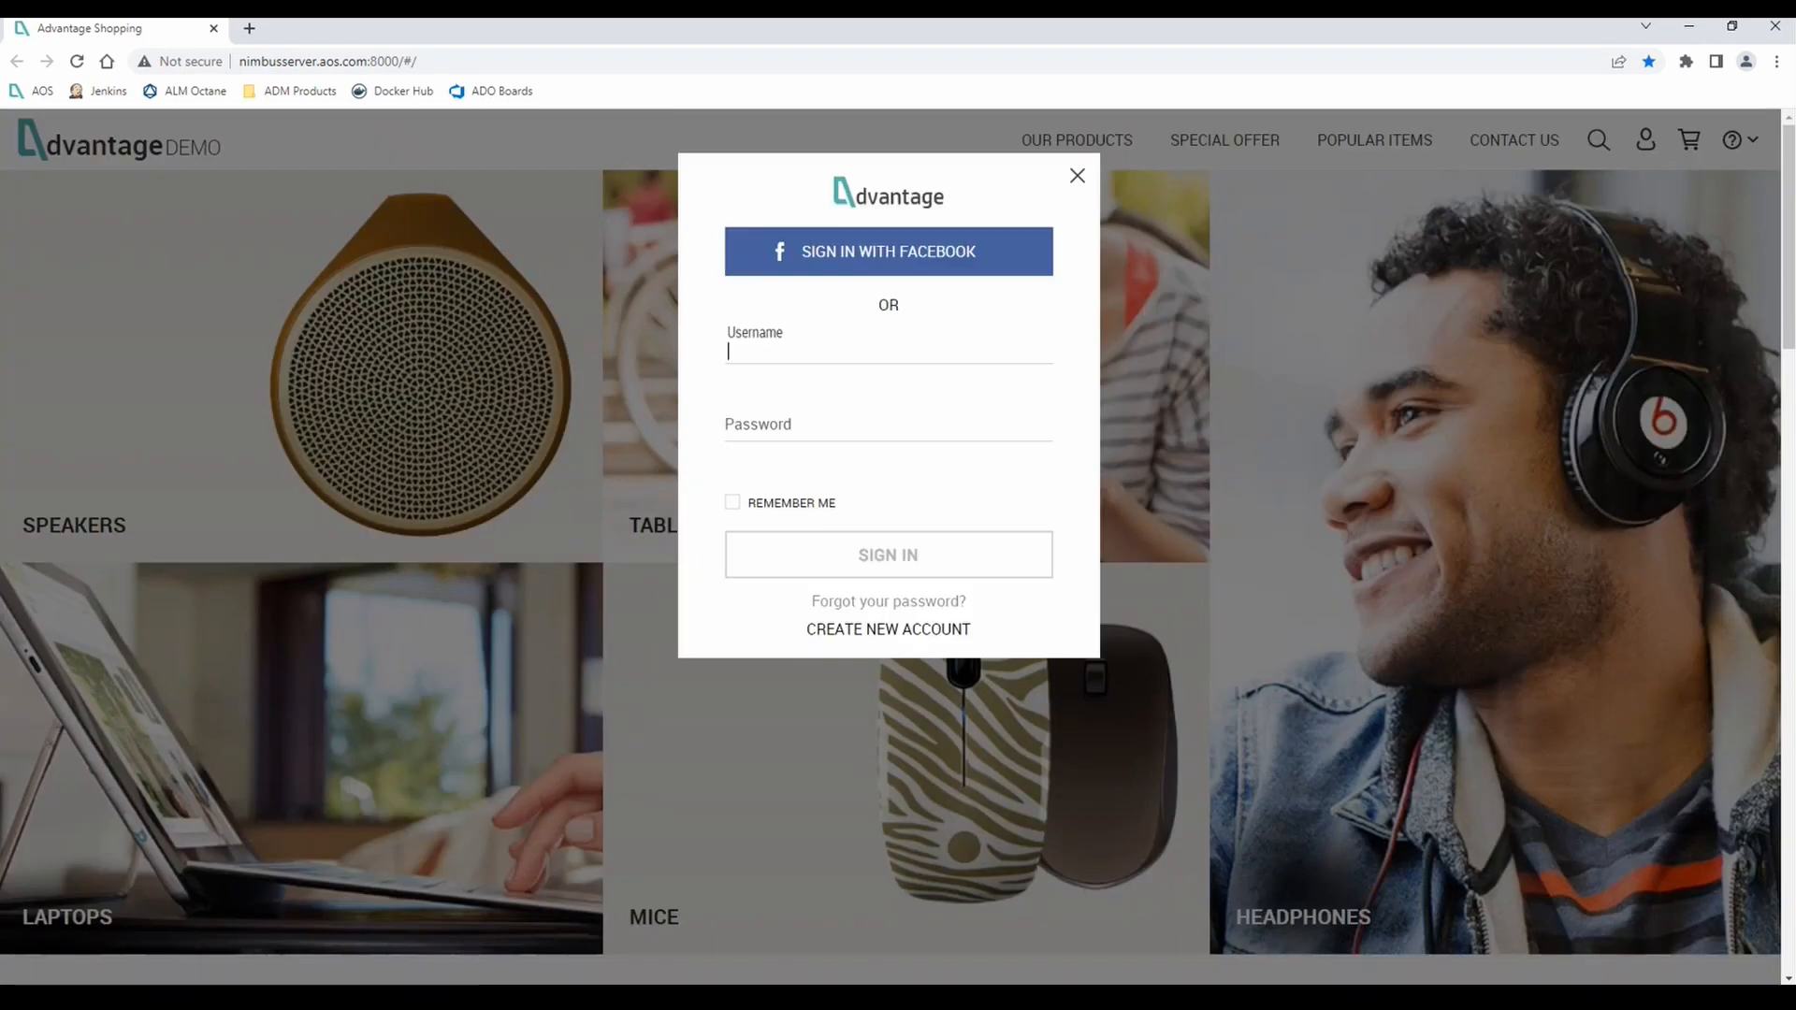
text(alexh)
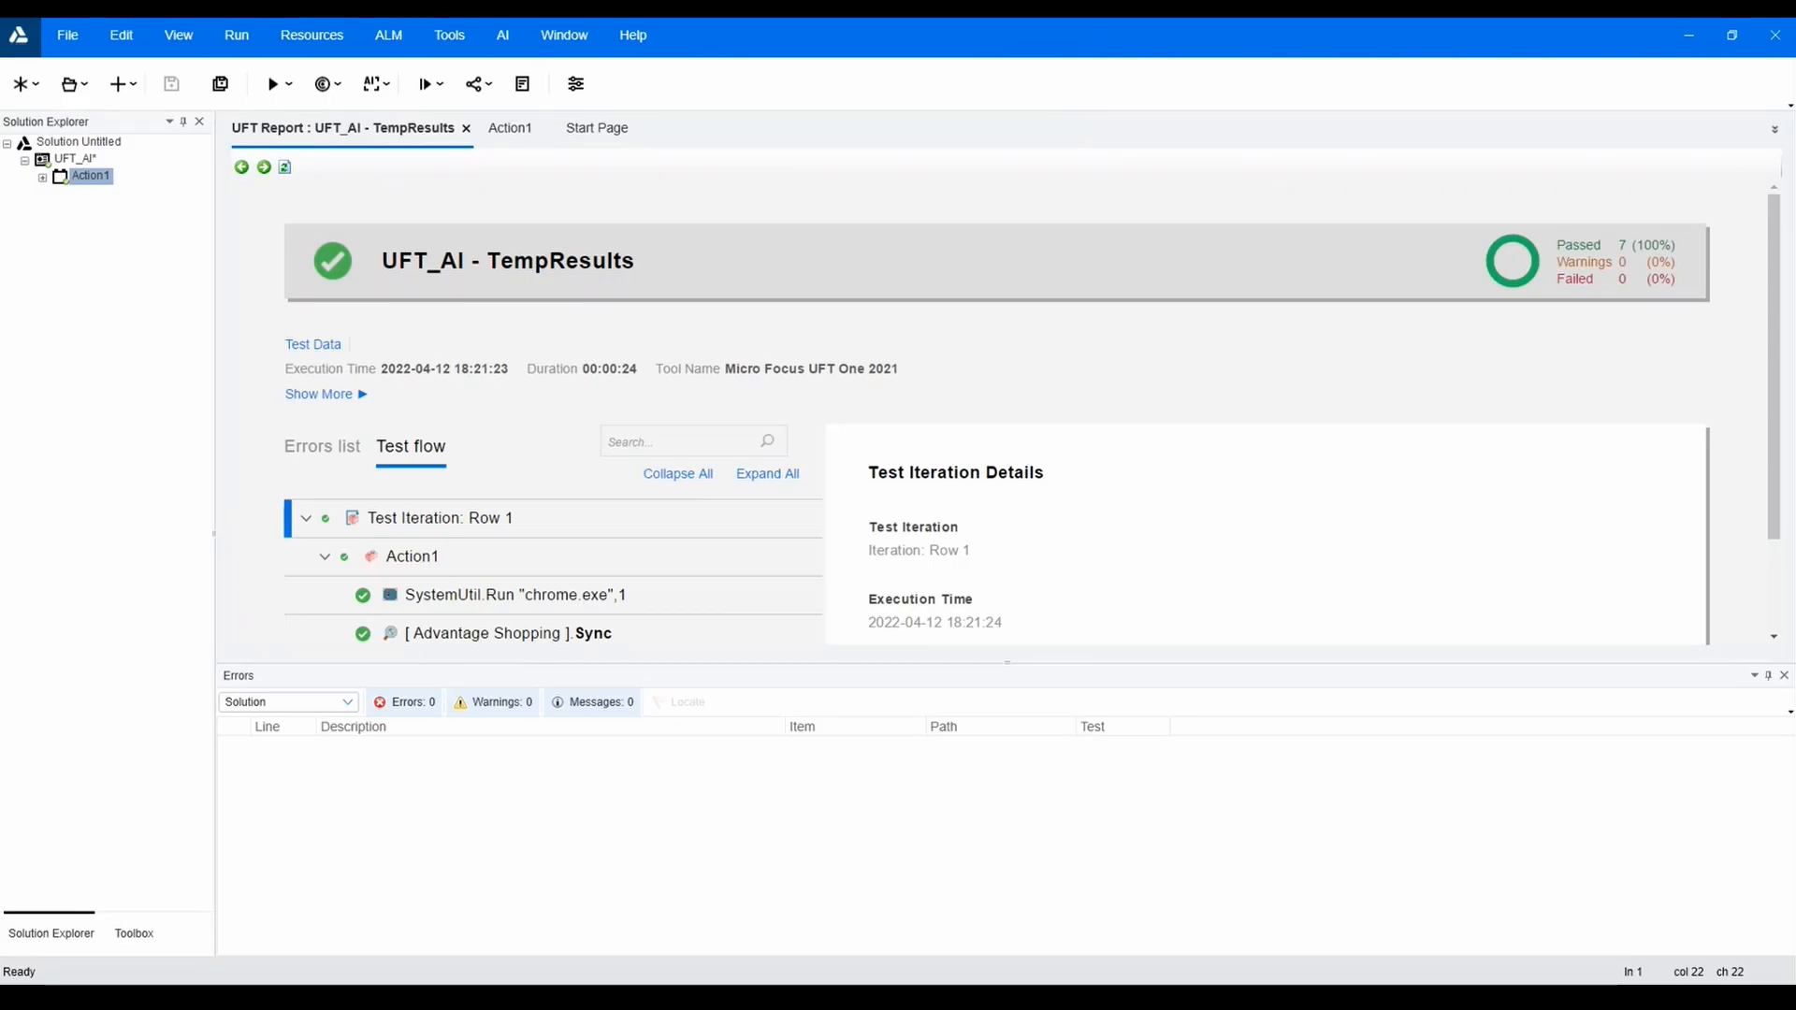
mouse_move(894, 561)
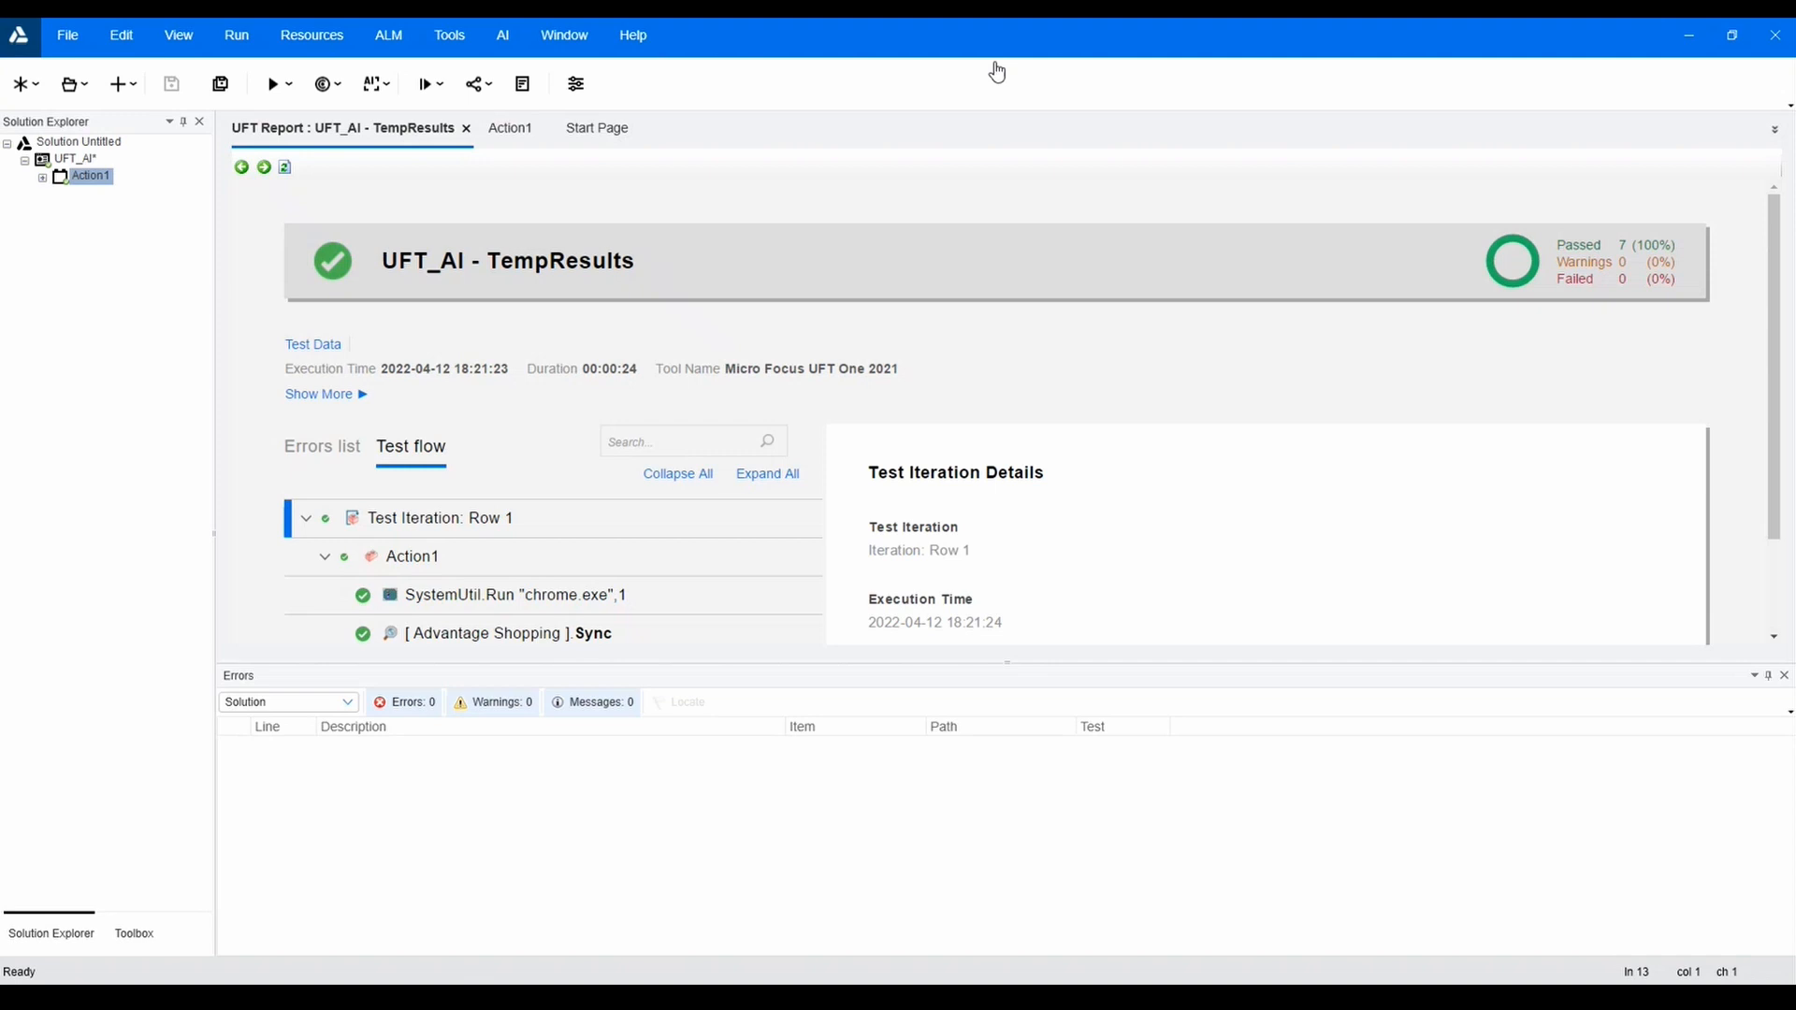
- Return from the run report to the Action1 script listing the login steps
click(501, 127)
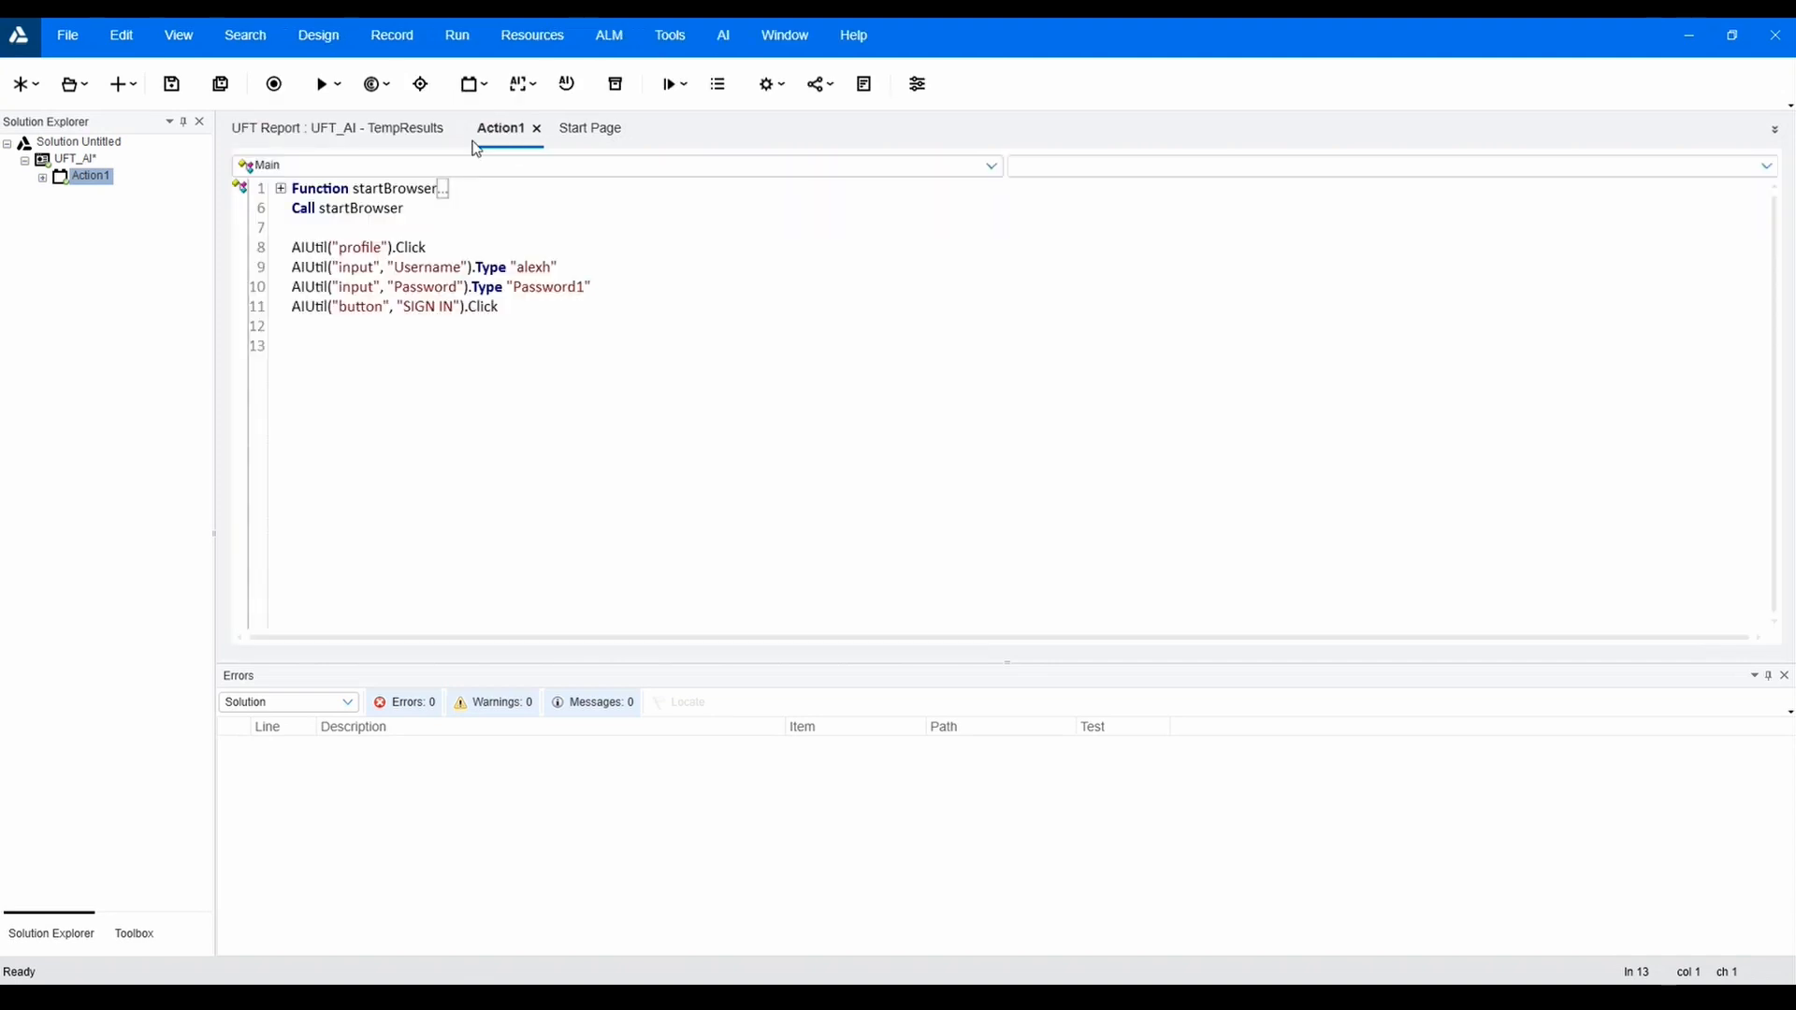
mouse_move(565, 84)
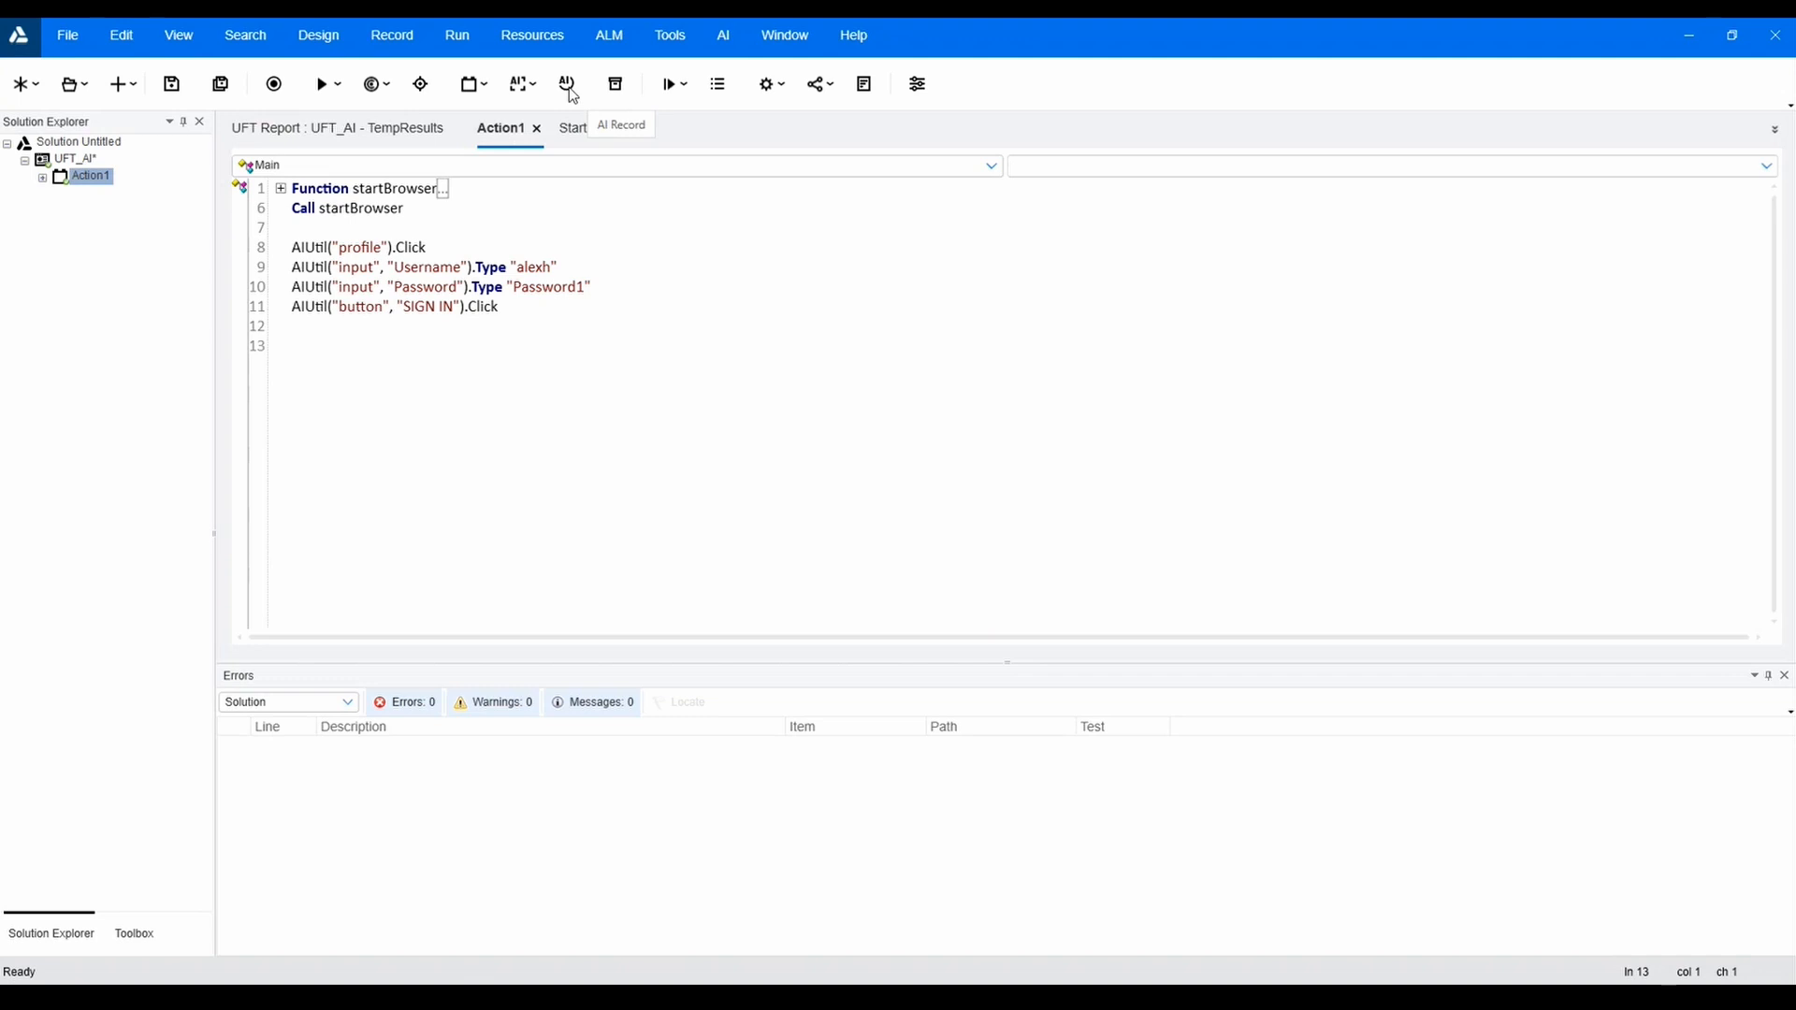
- Start an AI recording session on the Advantage Shopping home page in Chrome
click(291, 345)
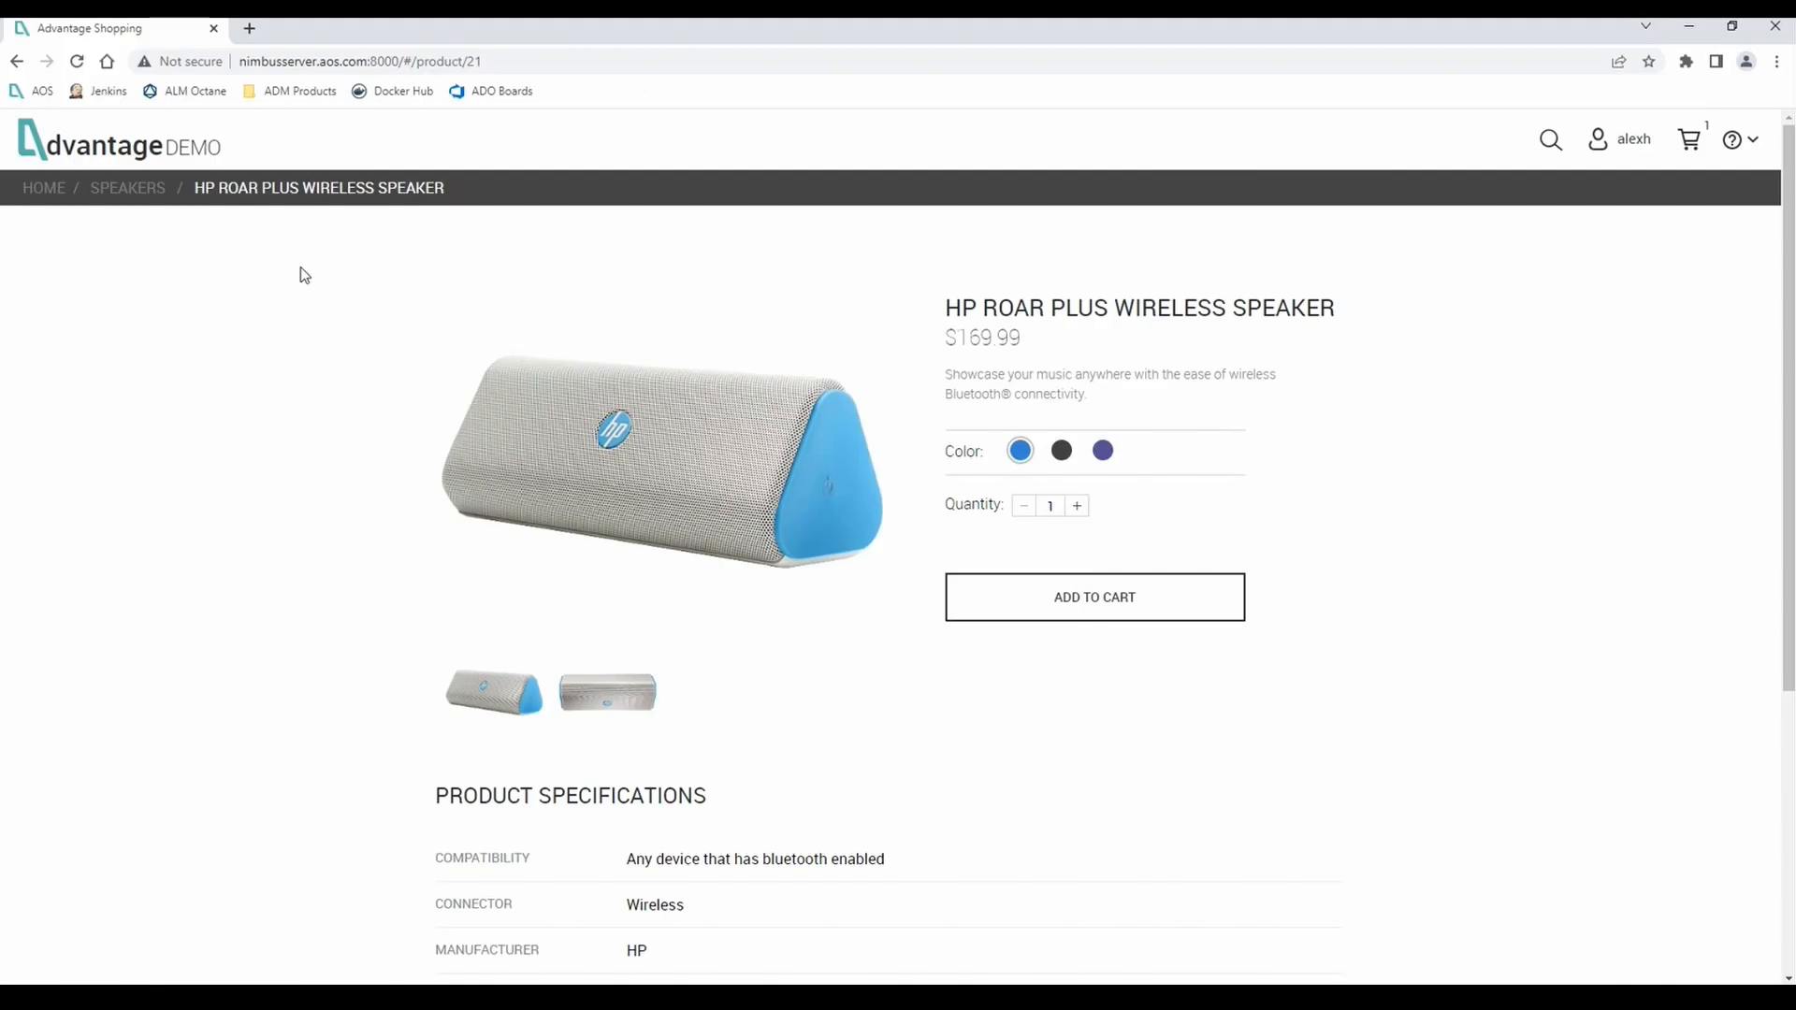
click(118, 142)
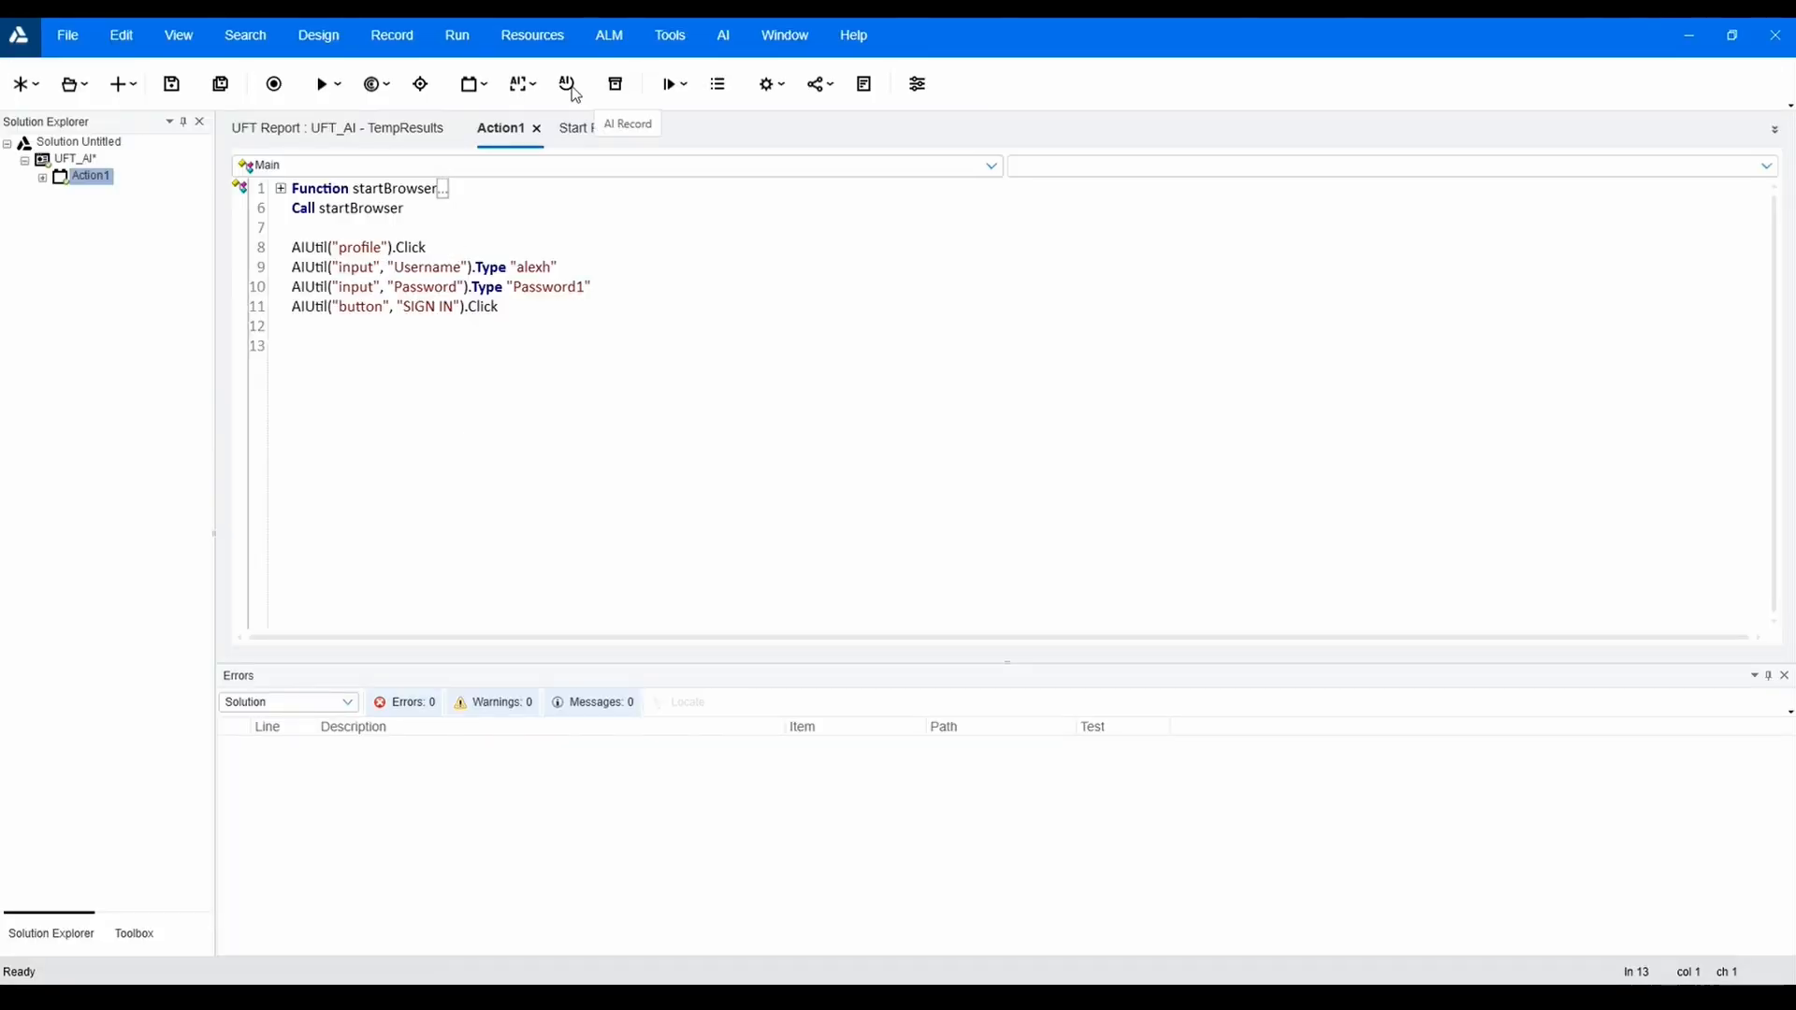
click(564, 84)
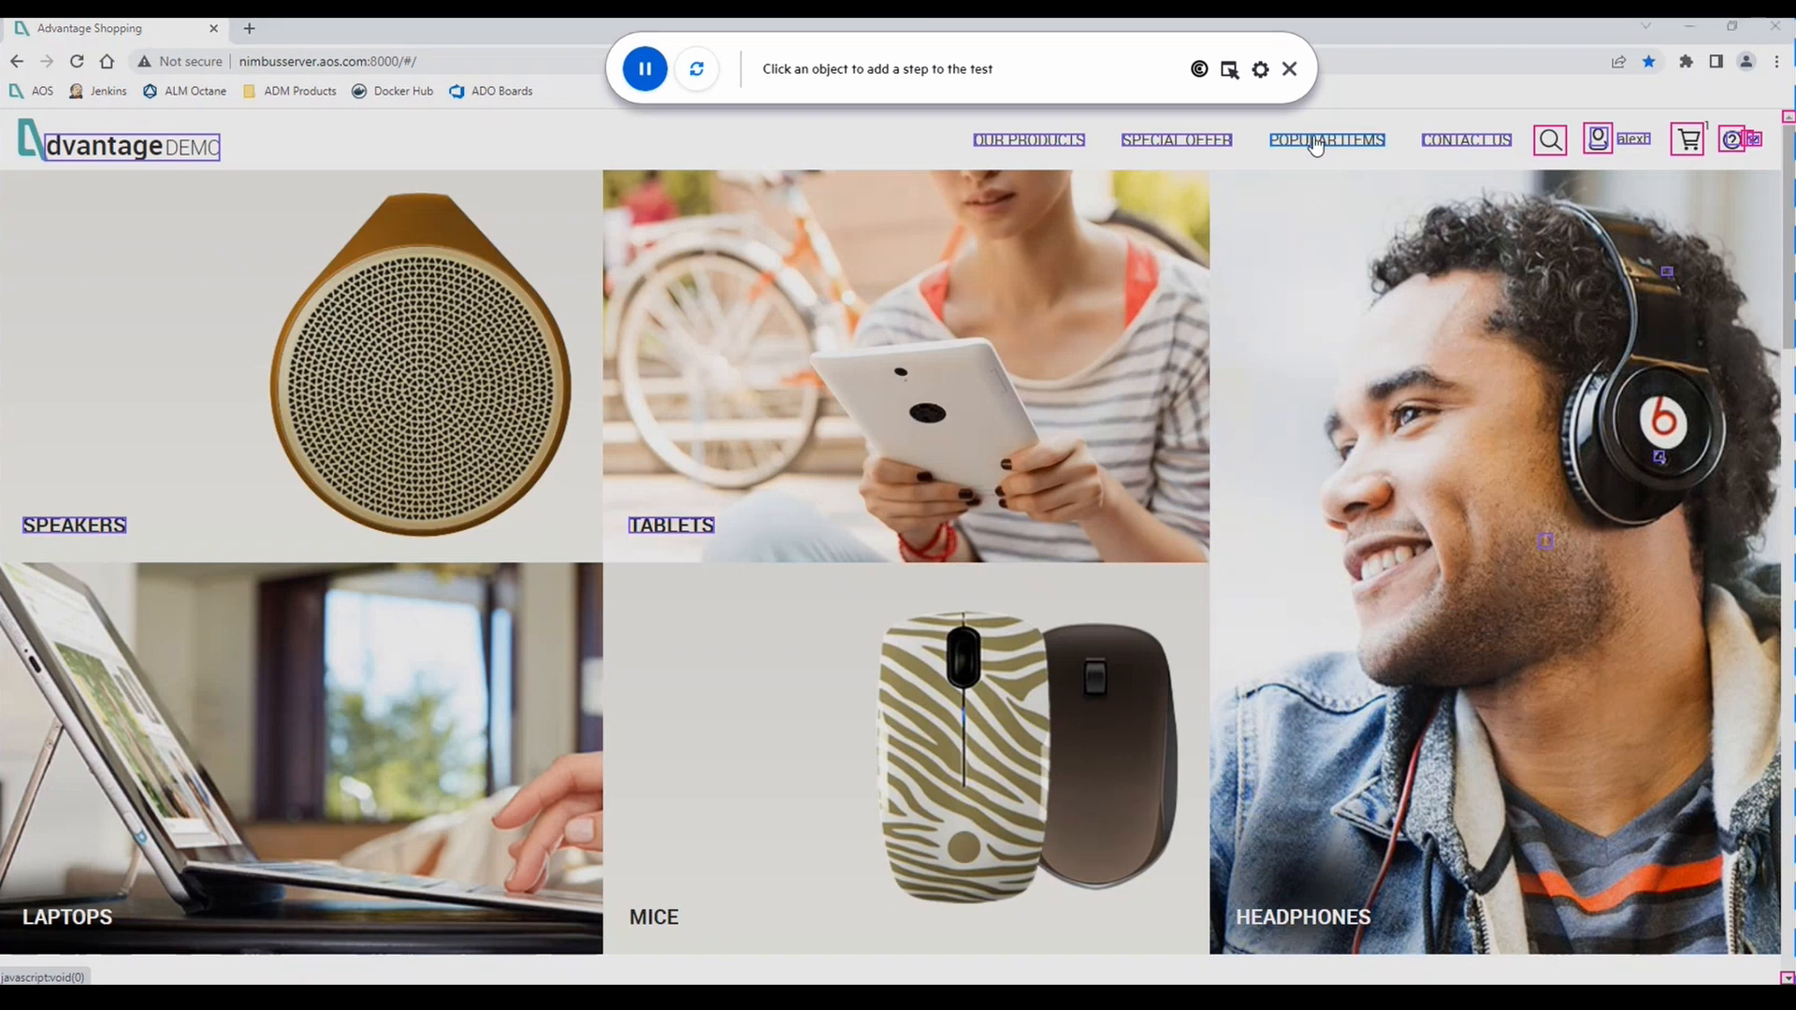
- Record a click on POPULAR ITEMS and target the HP ROAR PLUS speaker's View Details link
click(1324, 140)
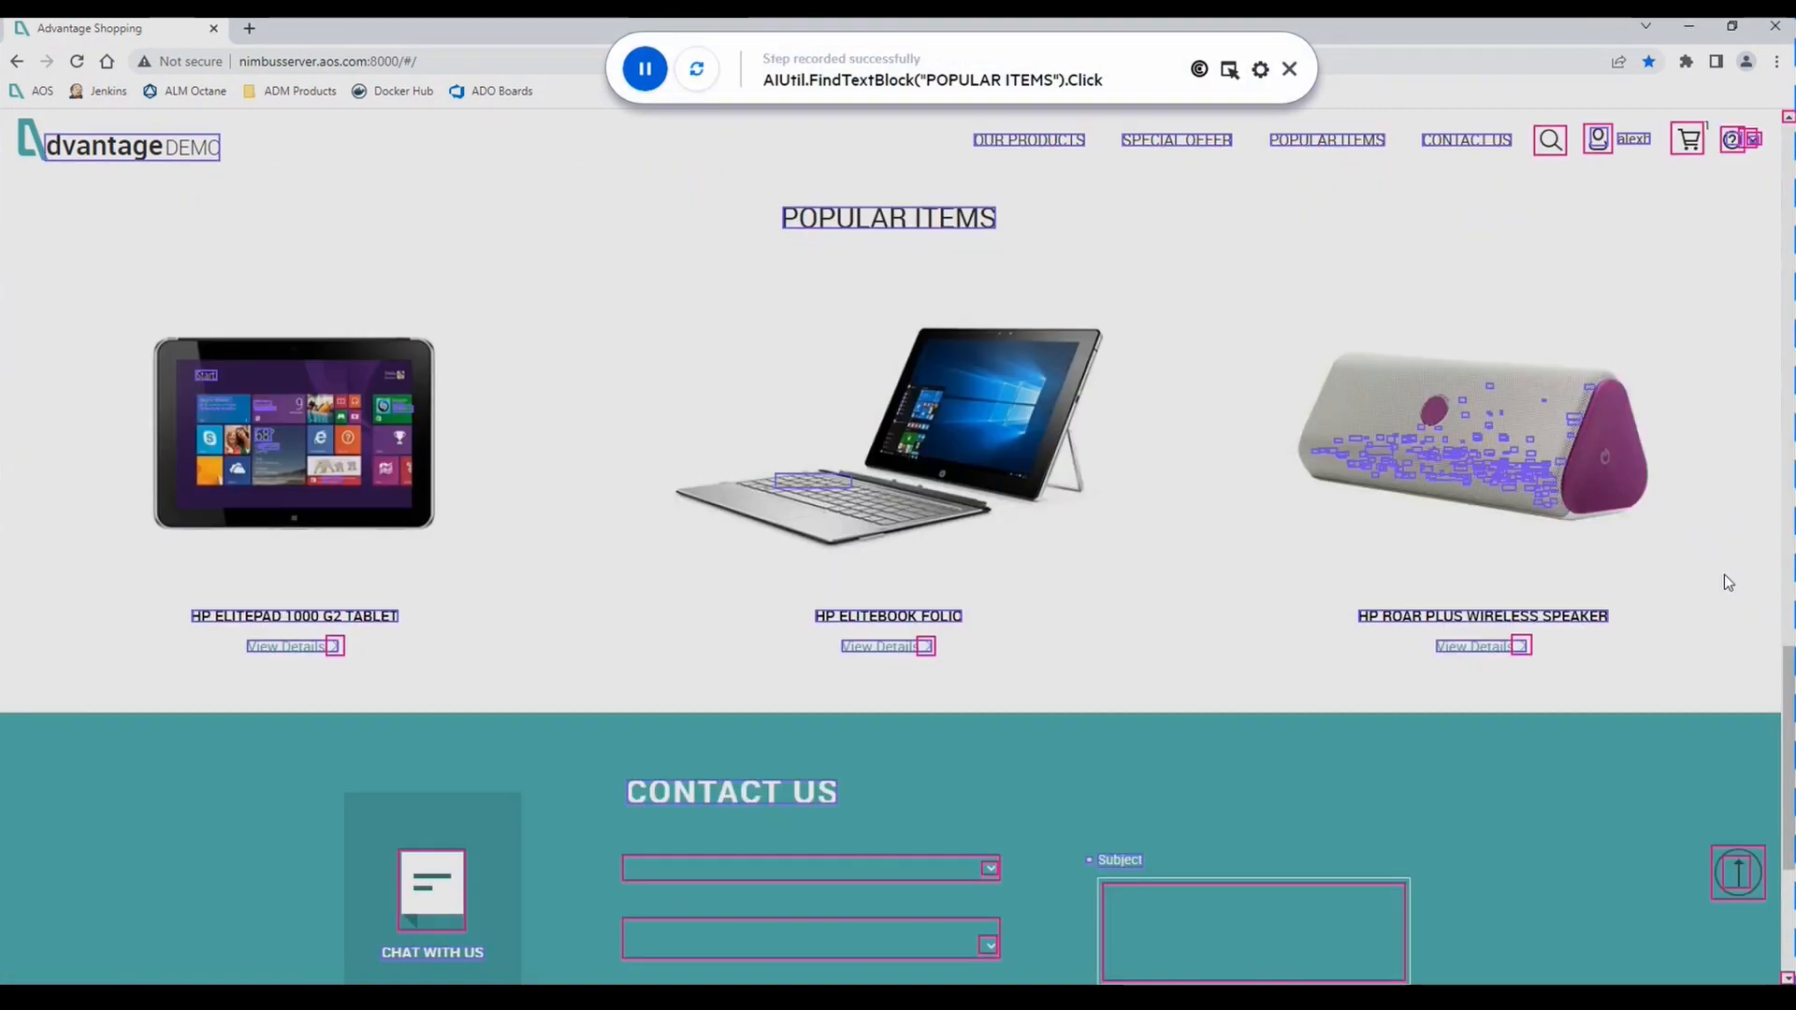
mouse_move(1526, 655)
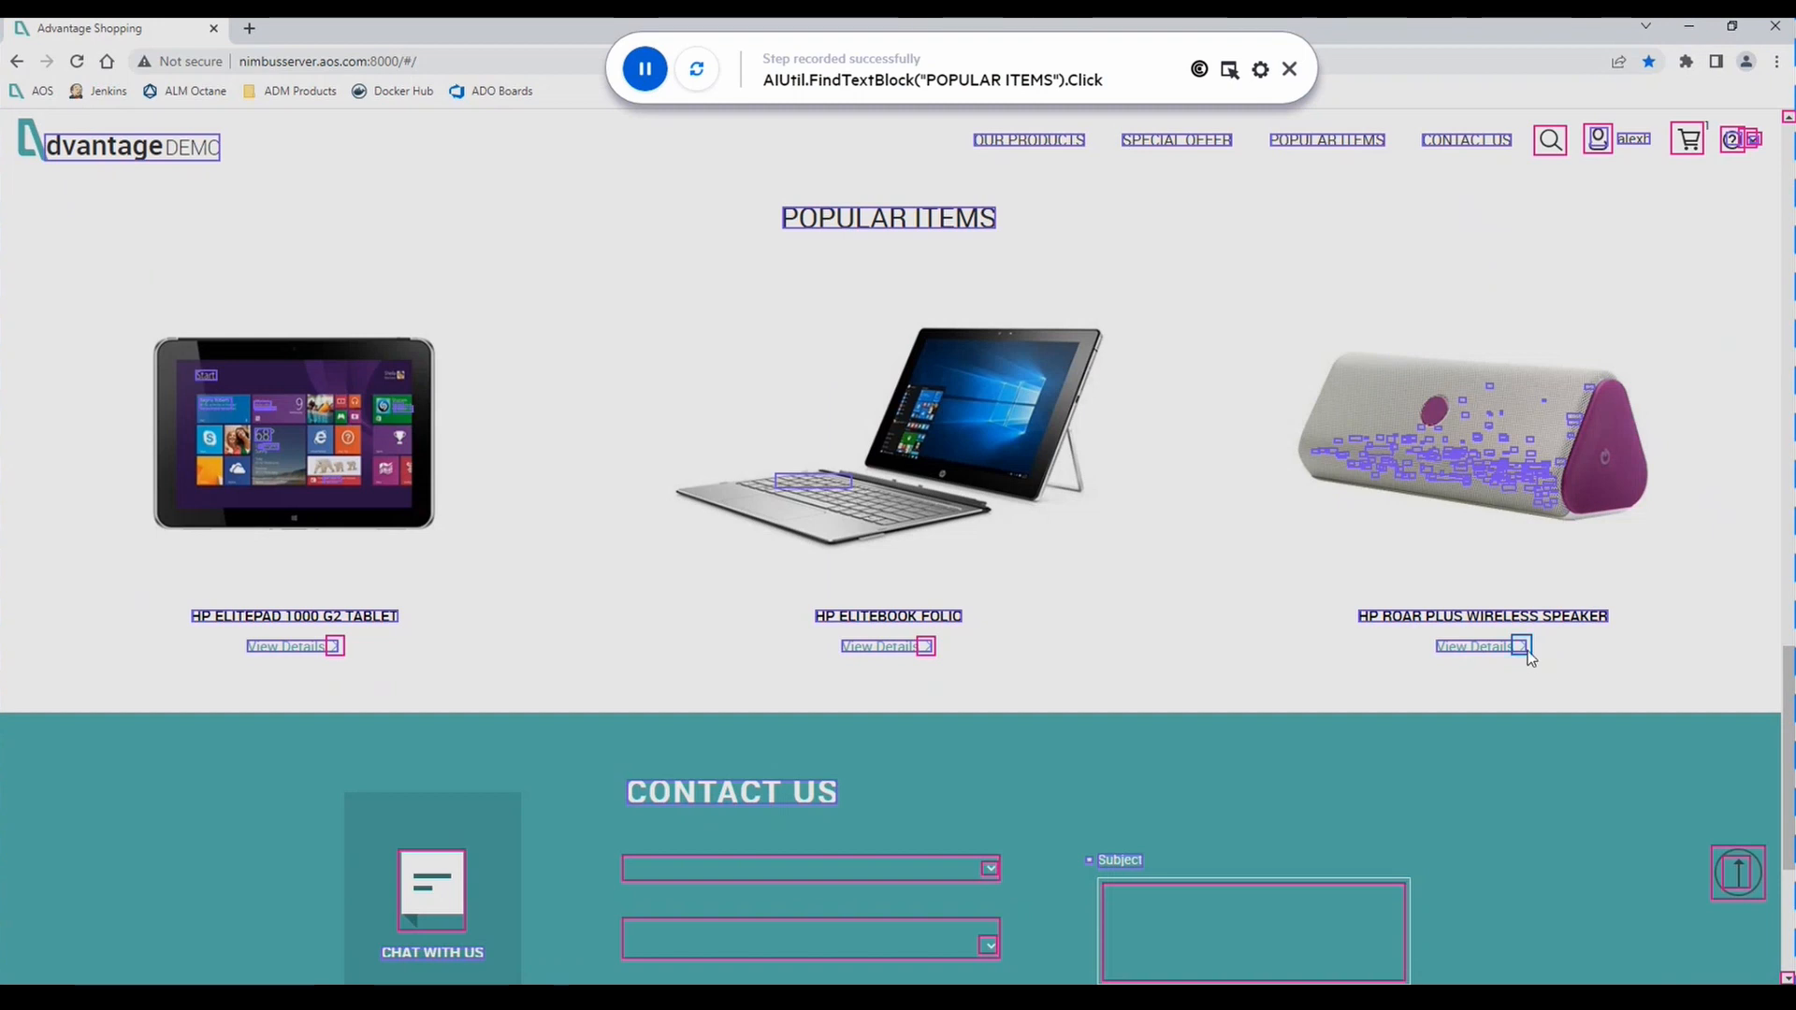
click(1523, 645)
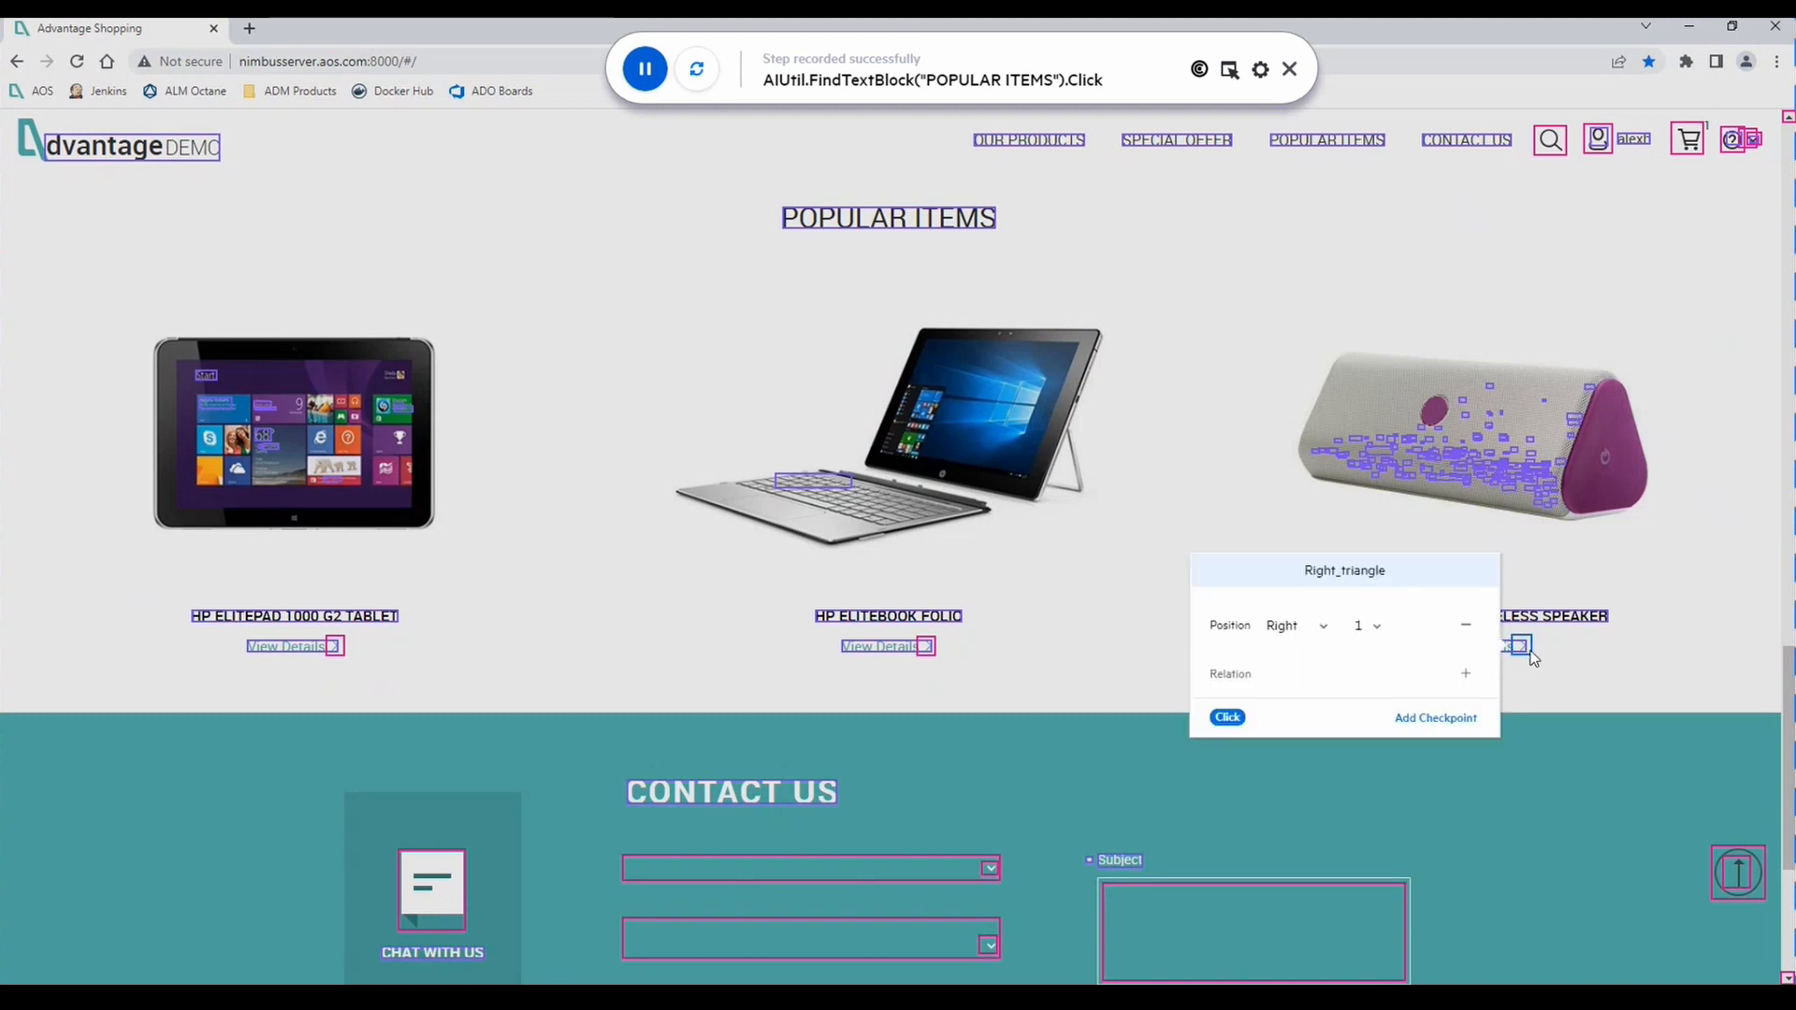
- Record opening the speaker's details, adding it to the cart, opening the cart and checking out
click(1225, 717)
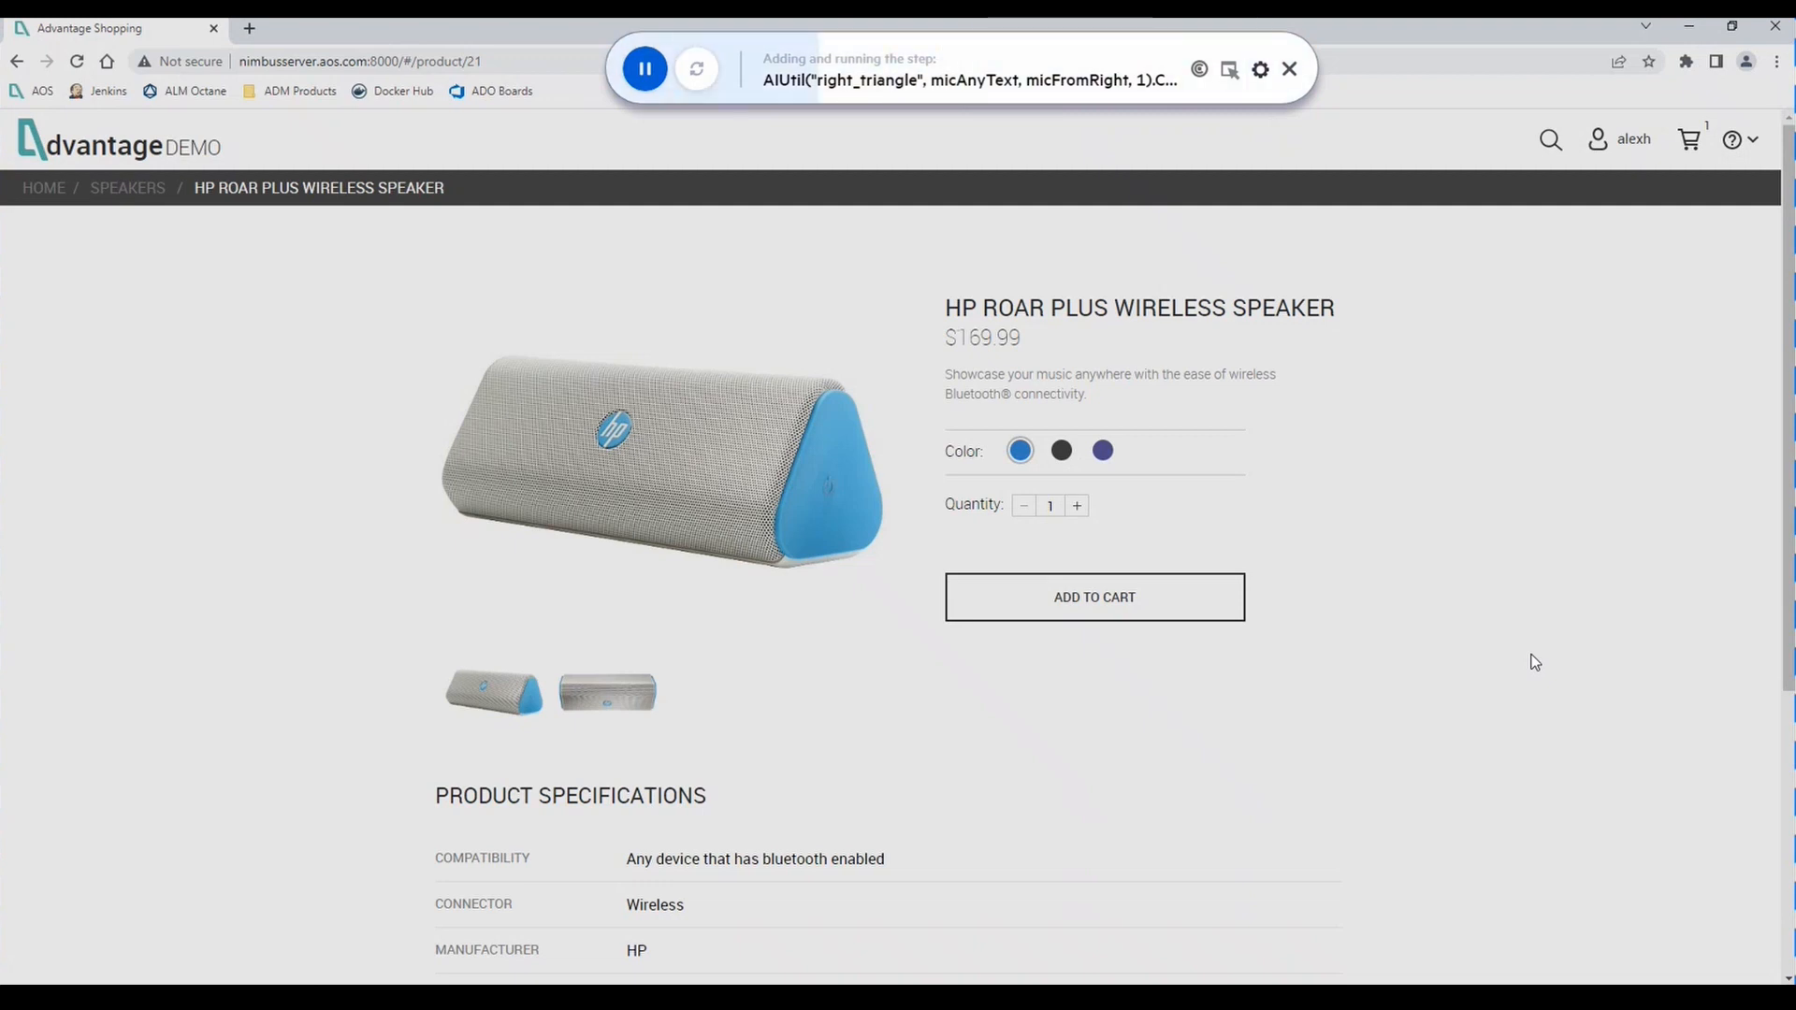
click(1092, 596)
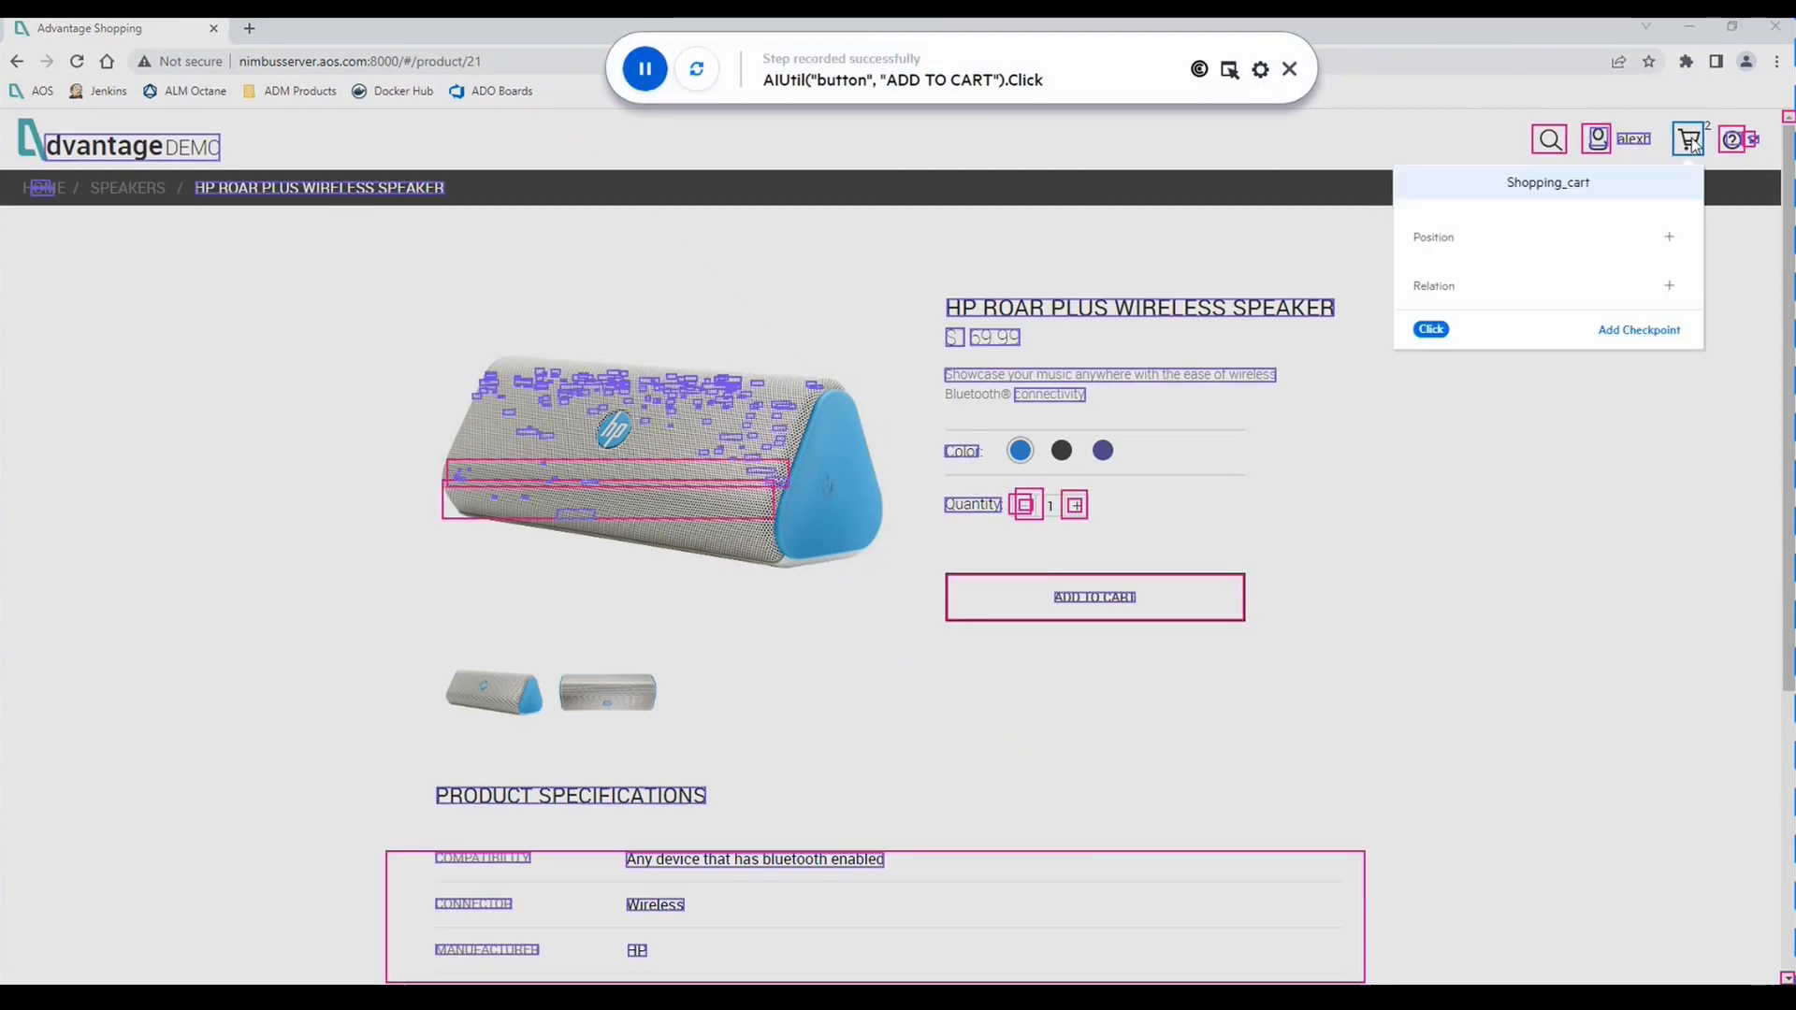
click(1685, 139)
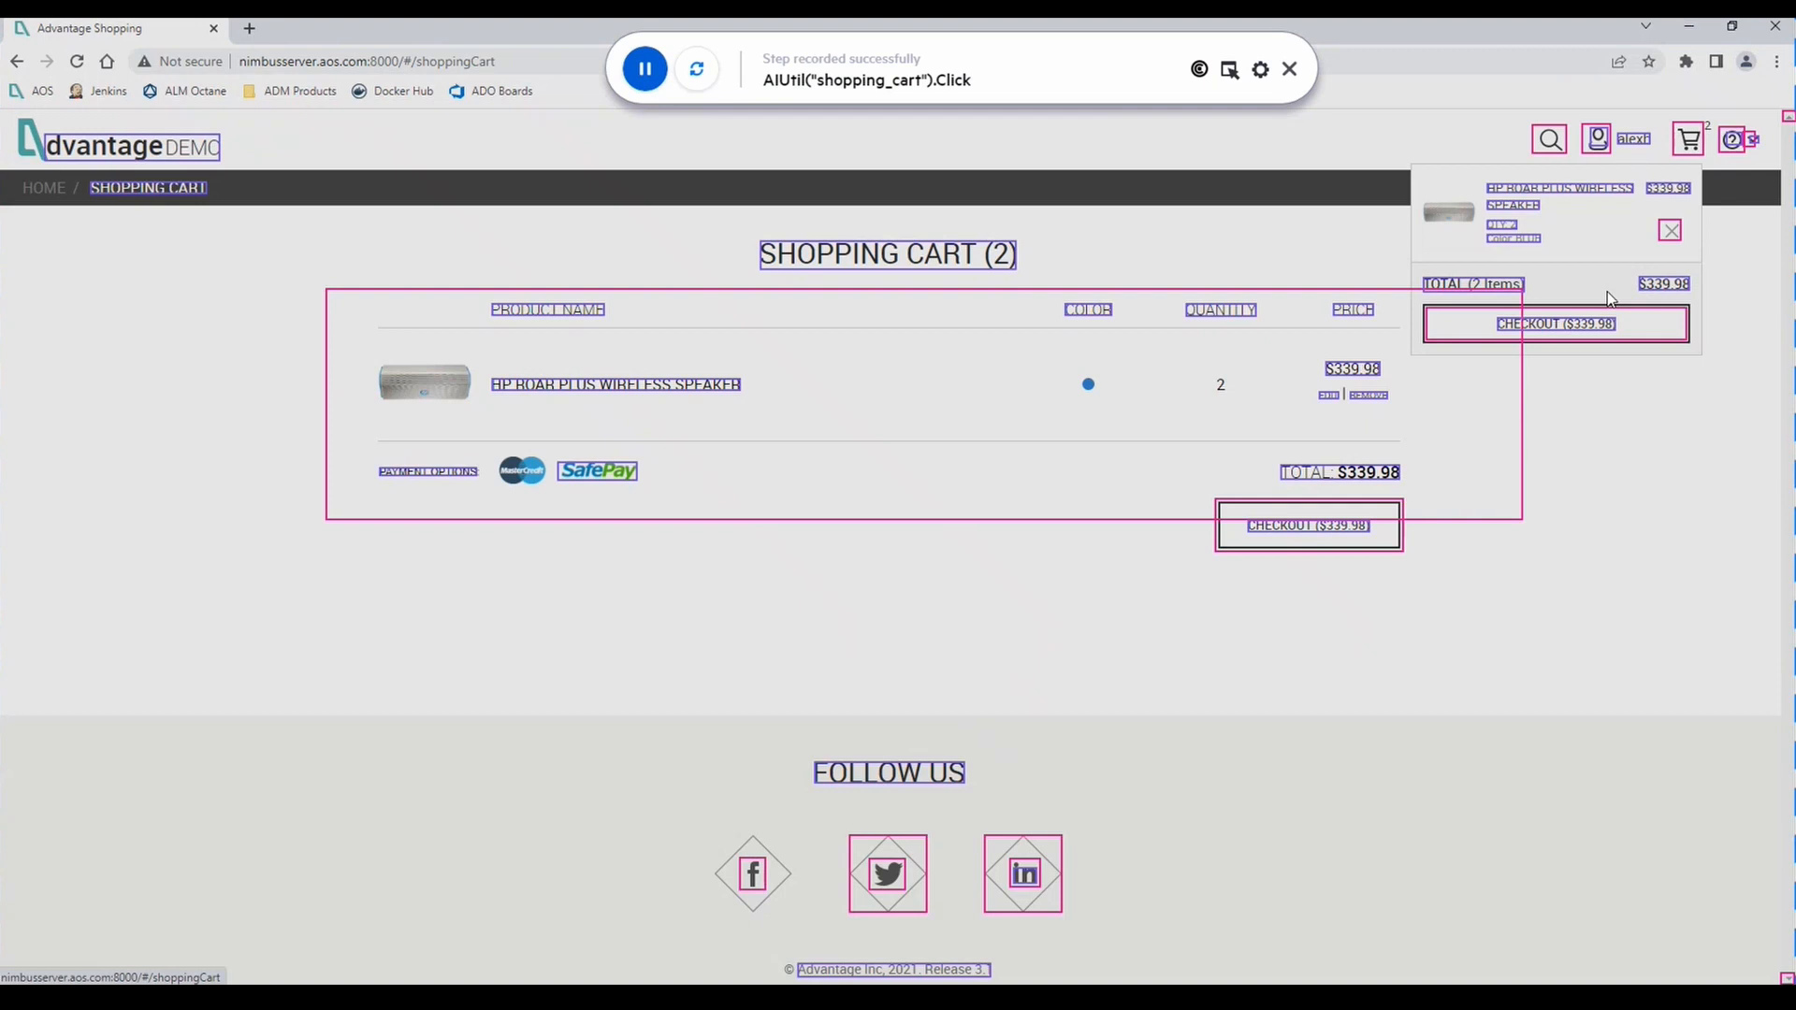
mouse_move(1278, 604)
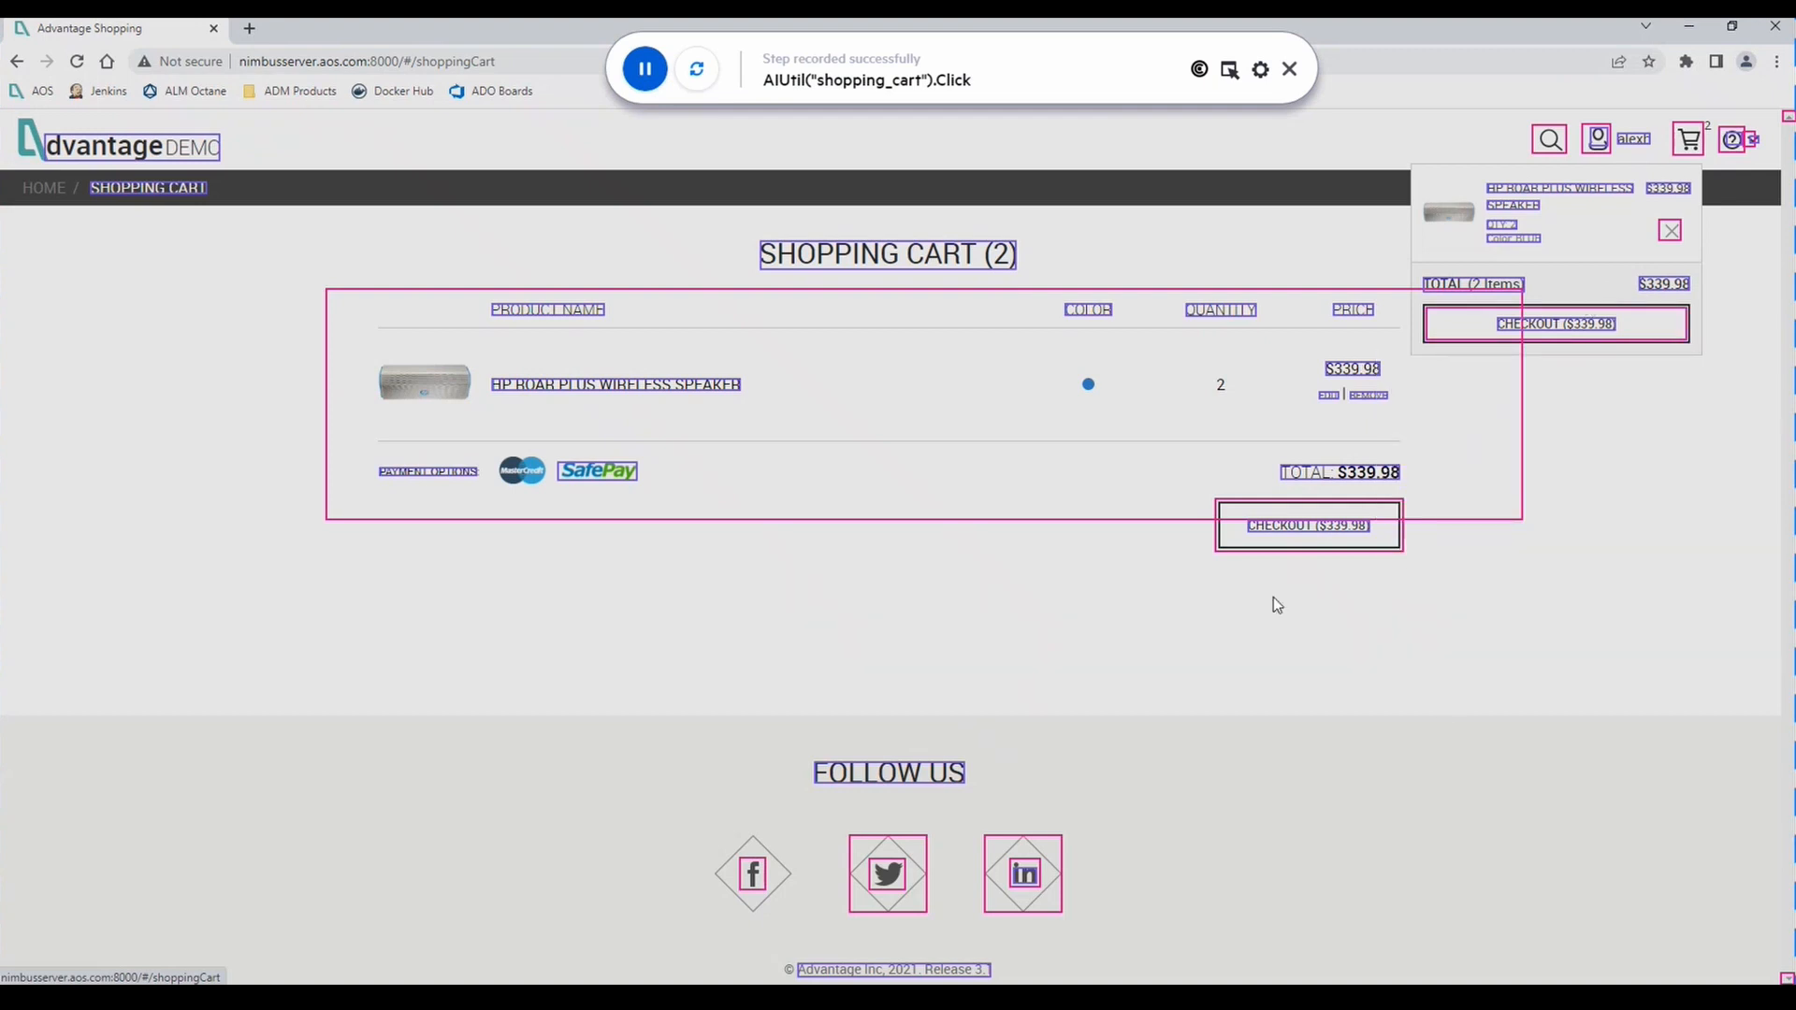
click(1308, 525)
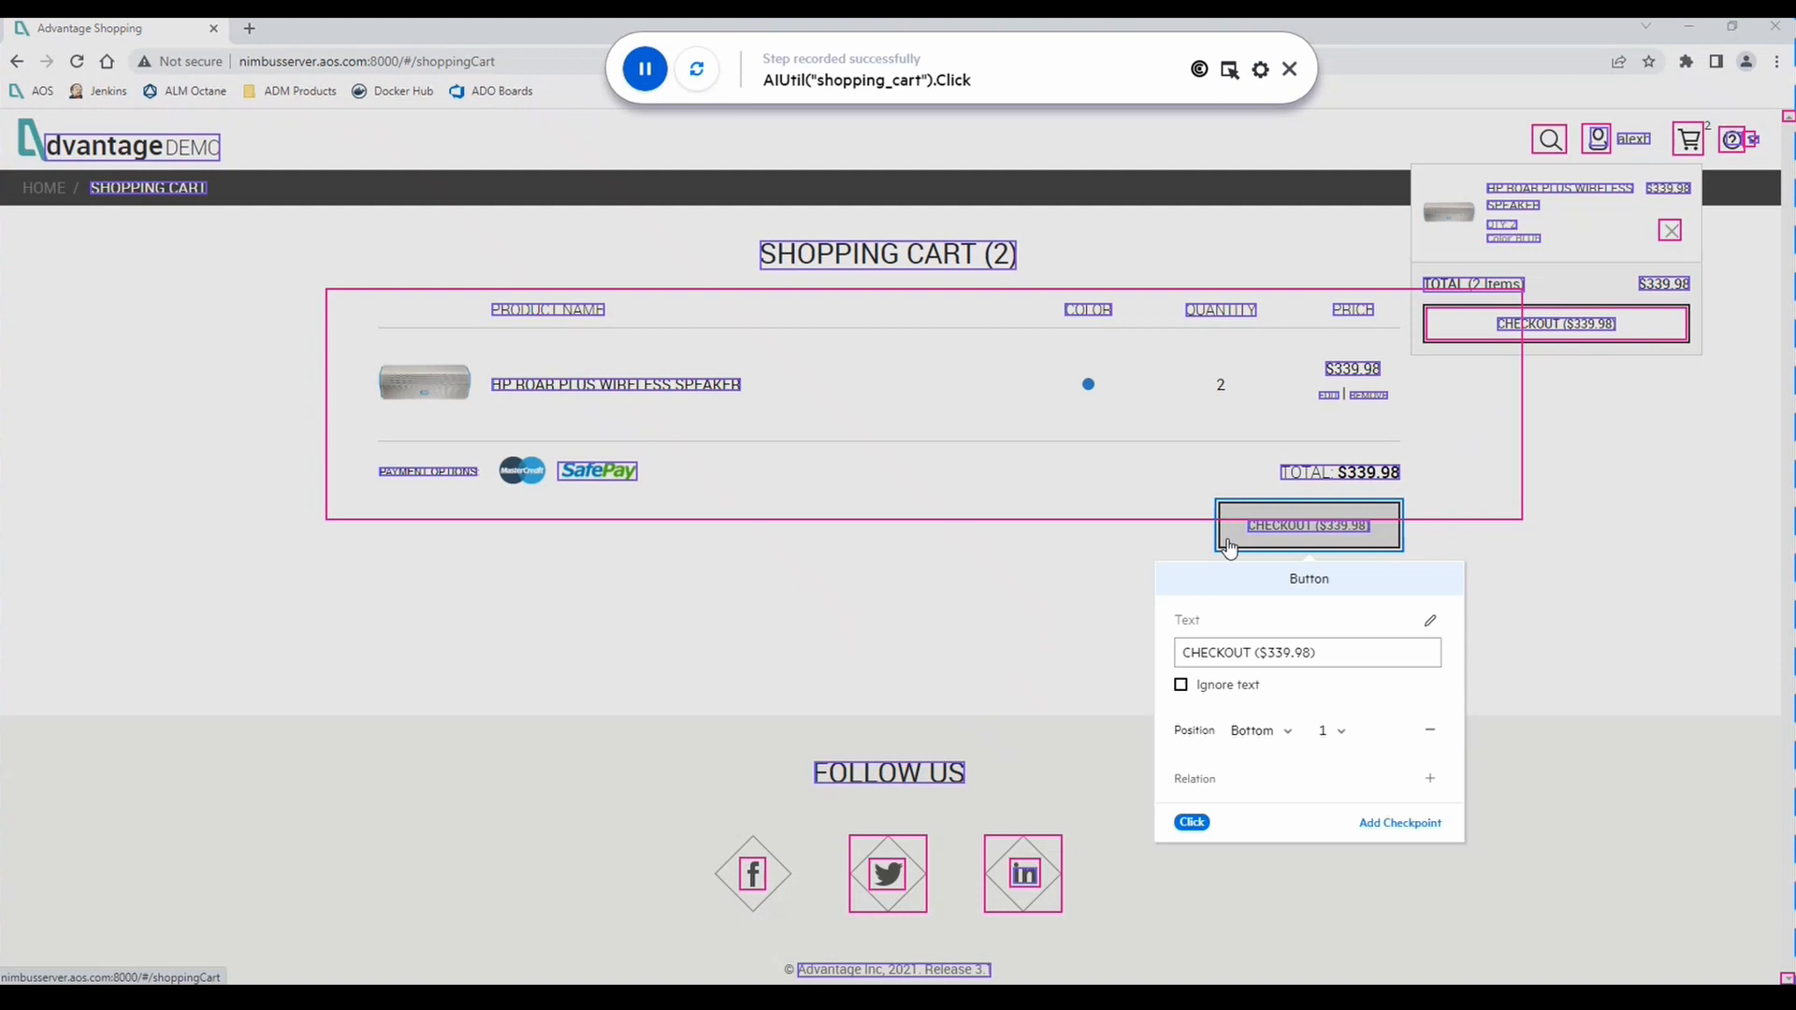
click(1308, 526)
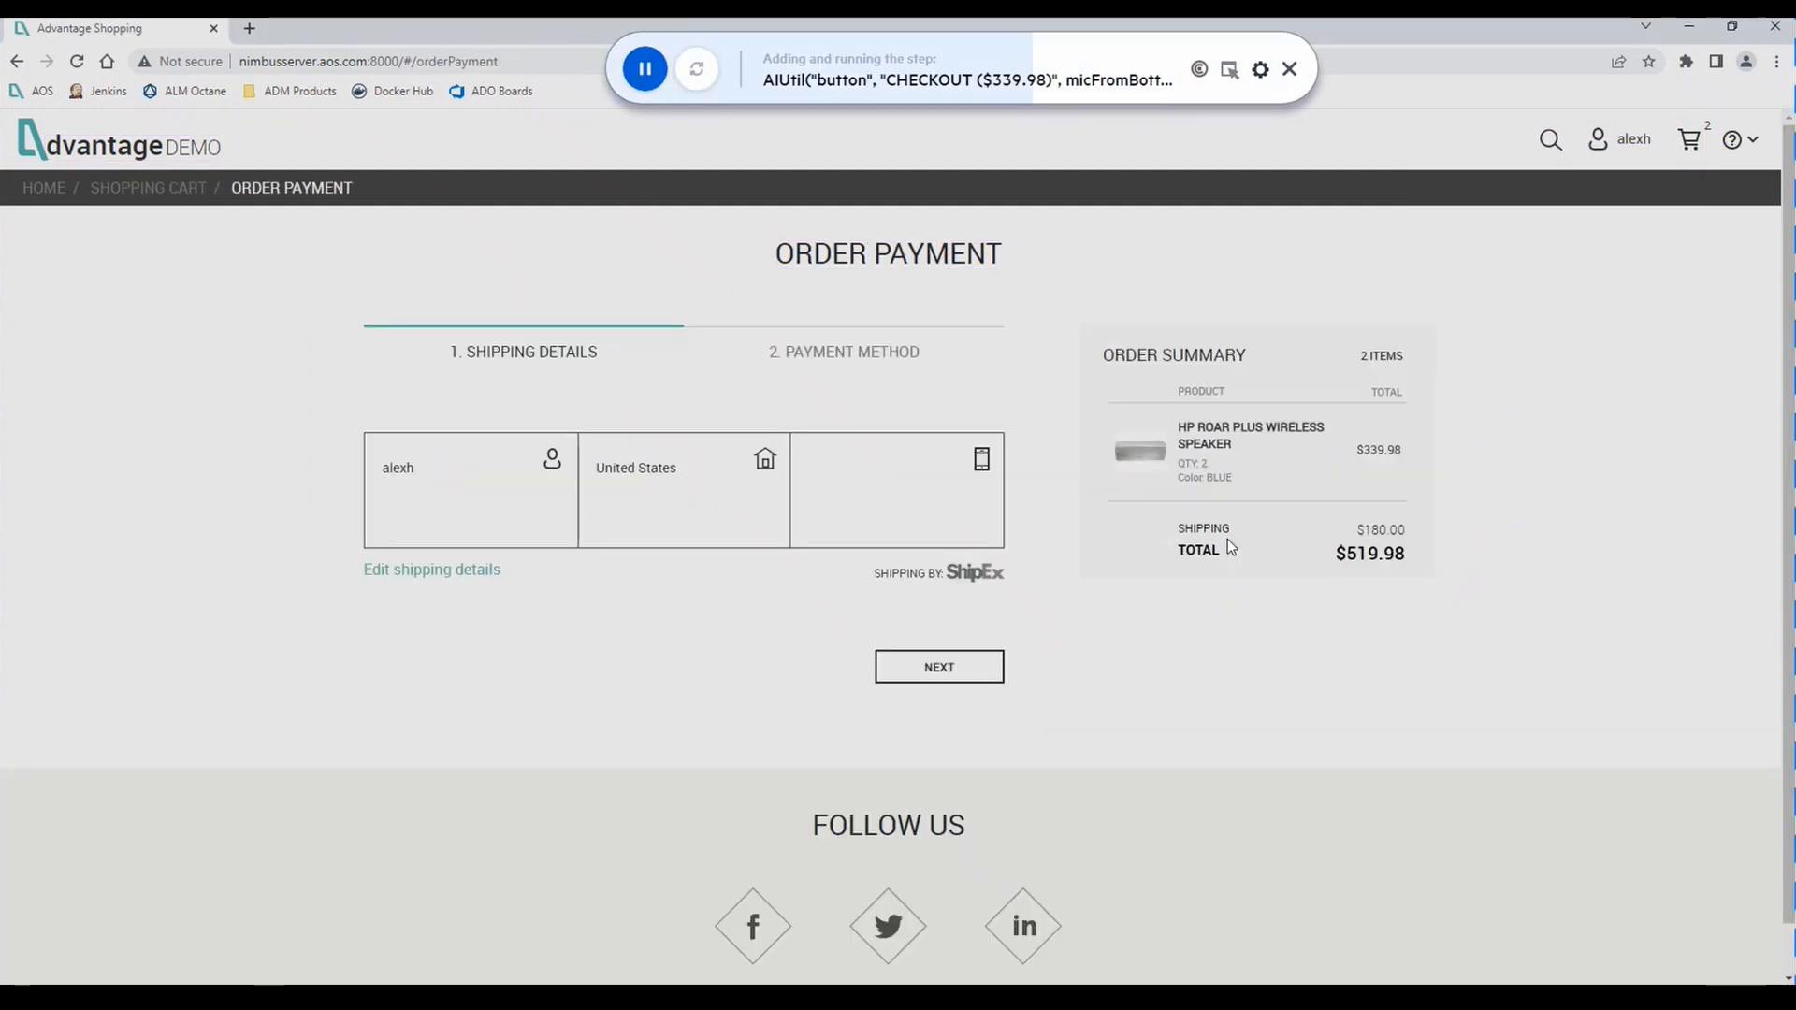
click(937, 666)
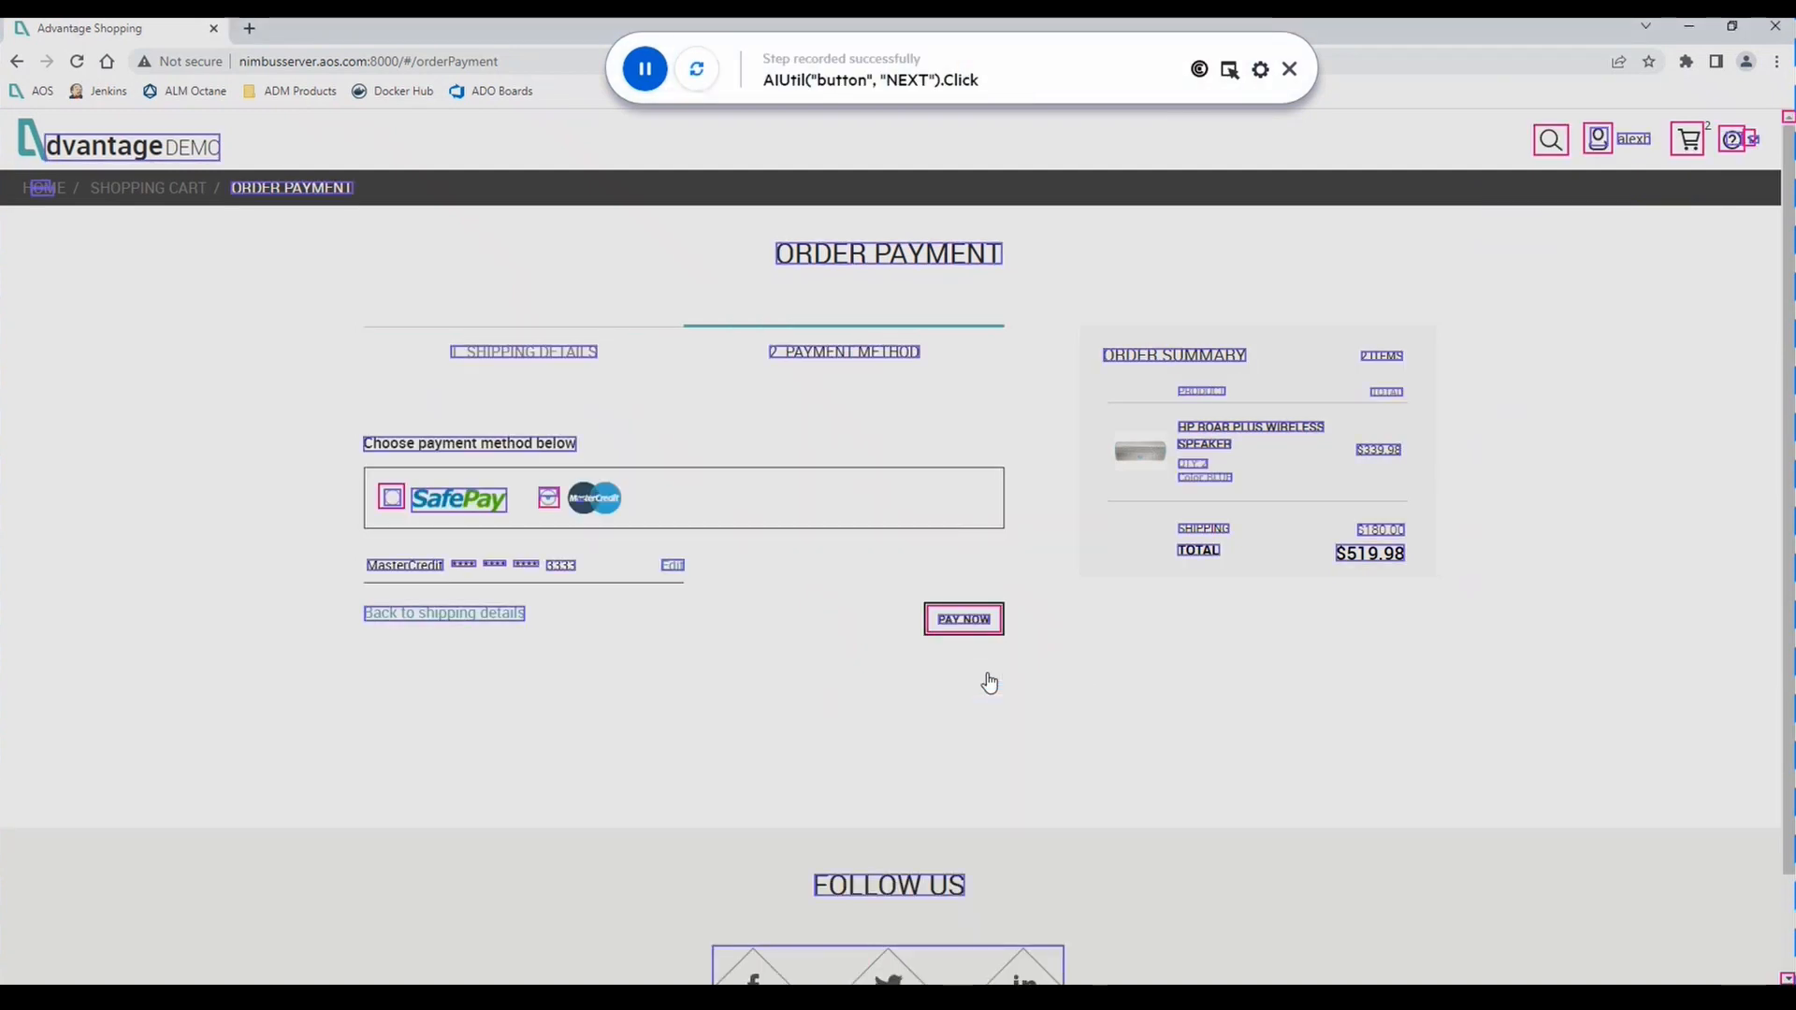
click(964, 619)
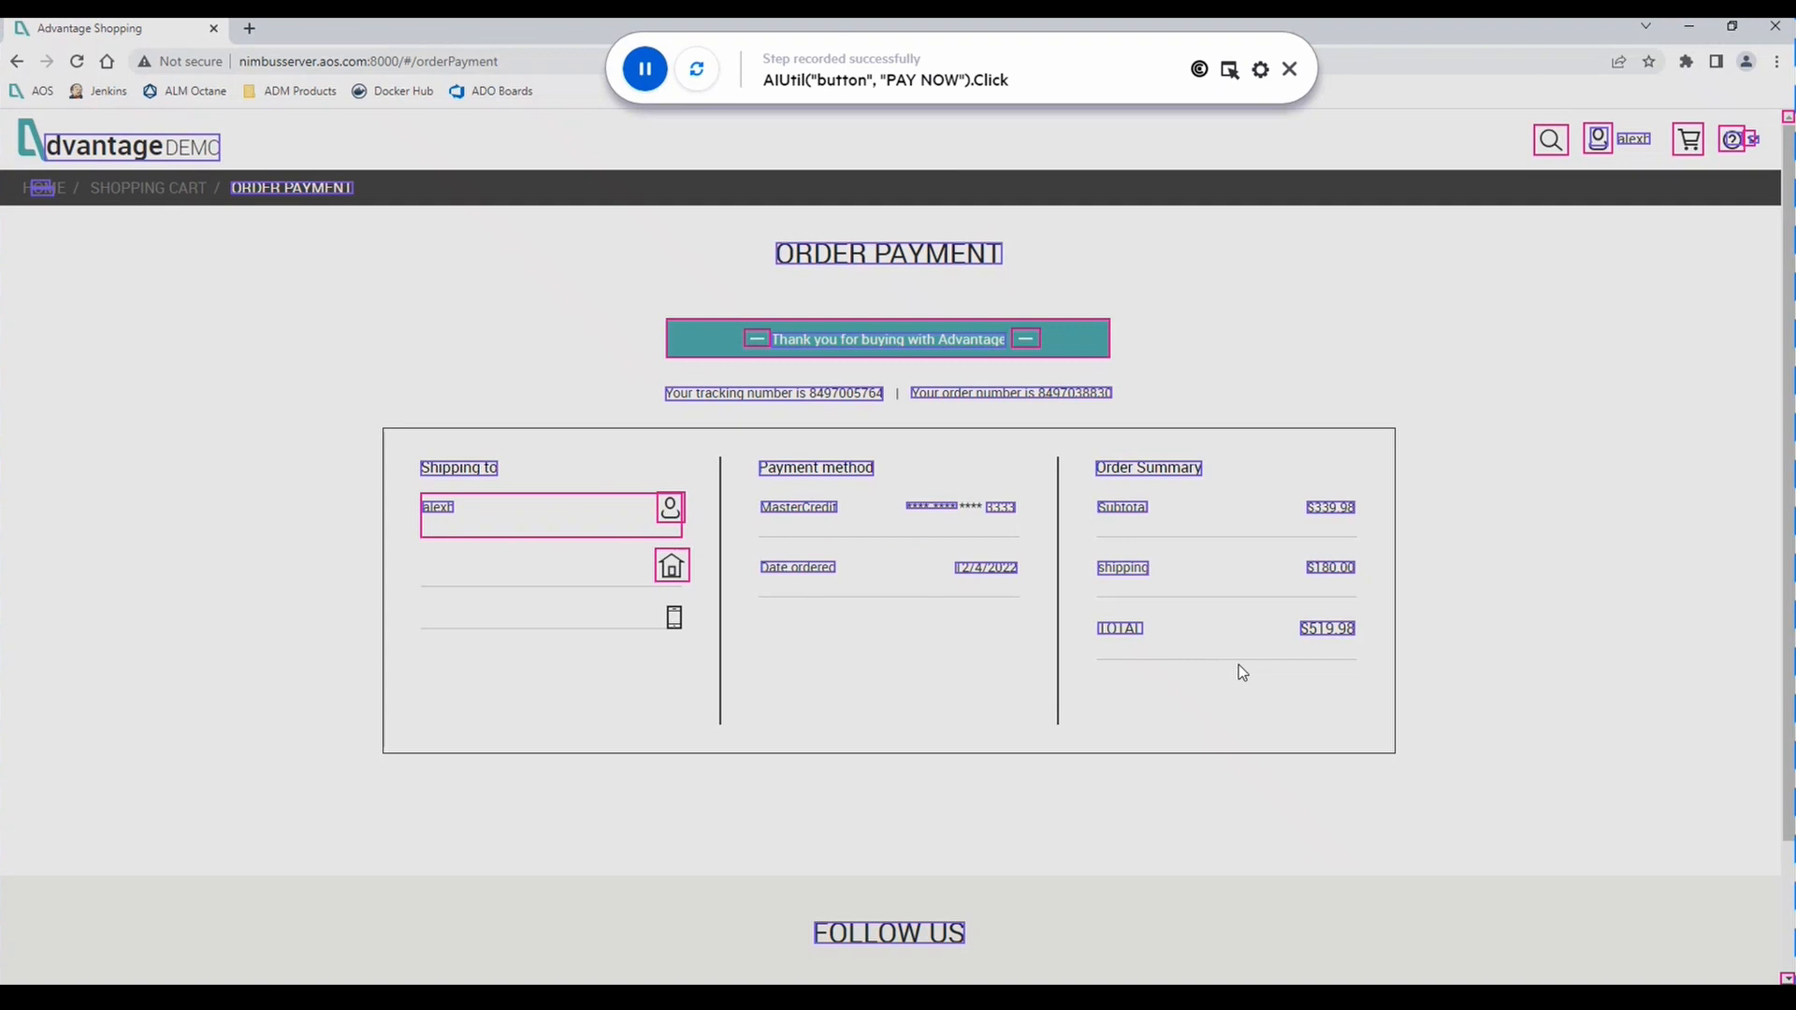
click(1010, 392)
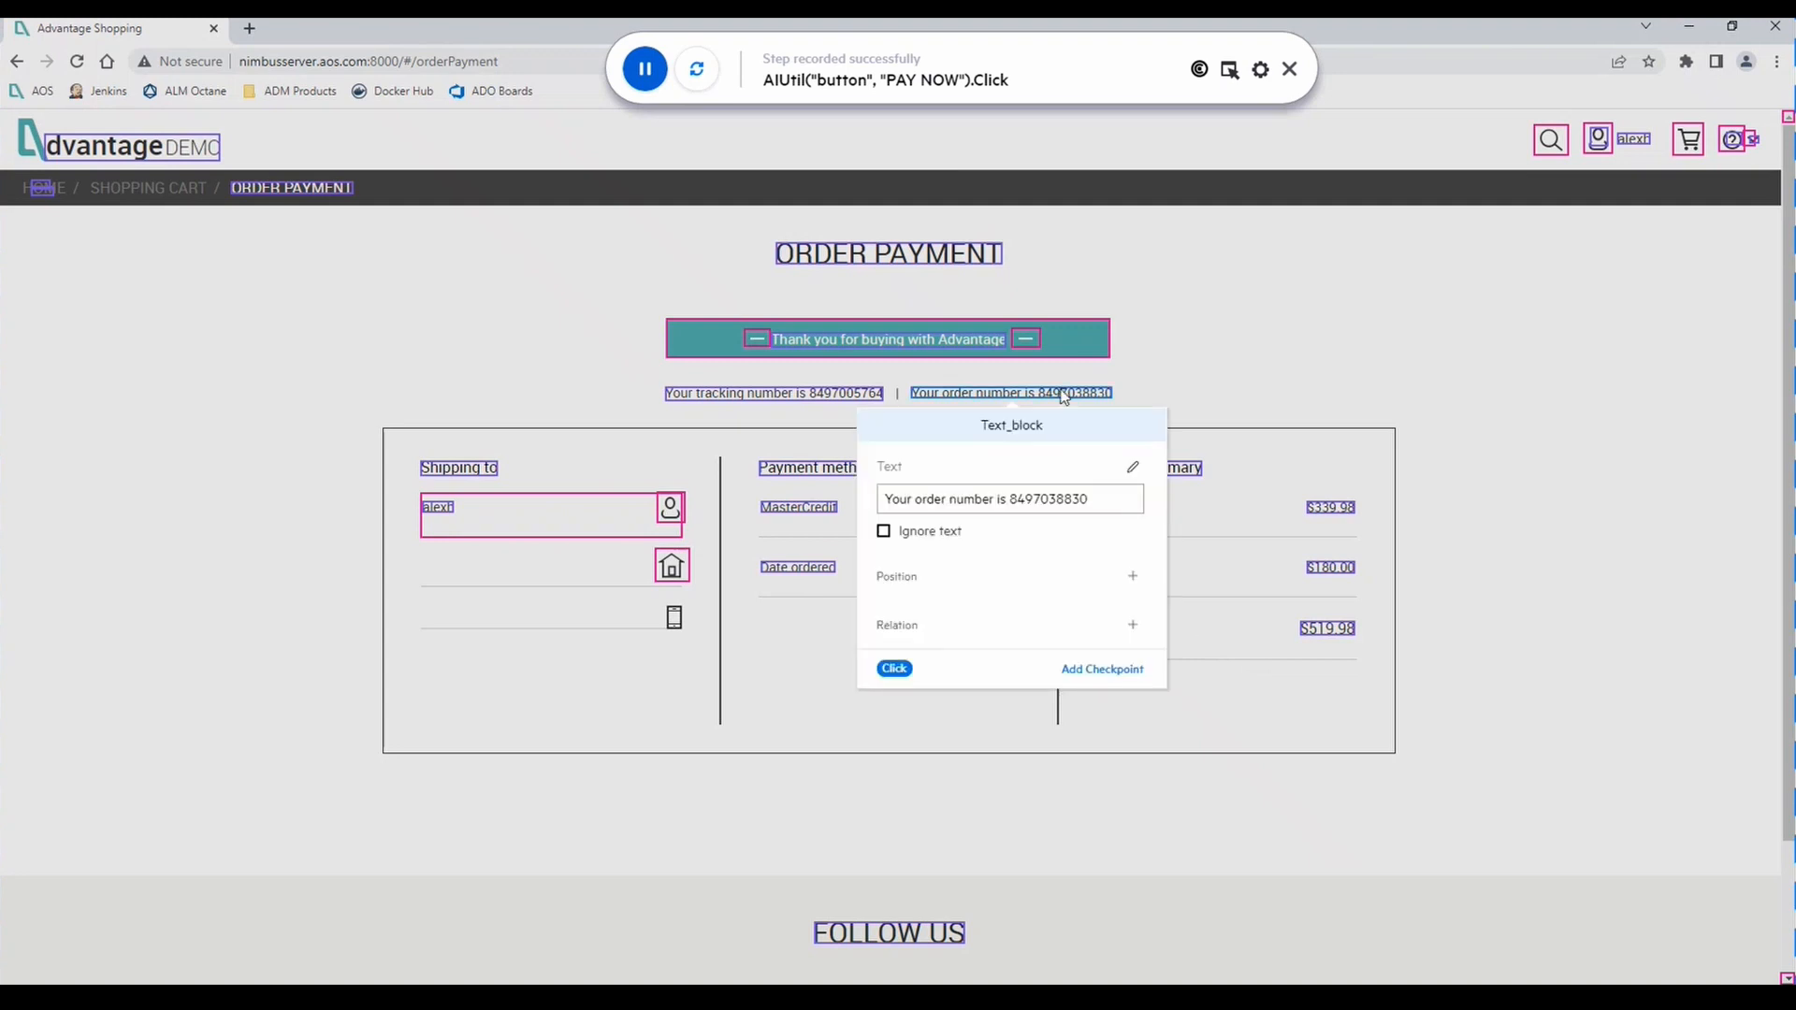
mouse_move(1114, 677)
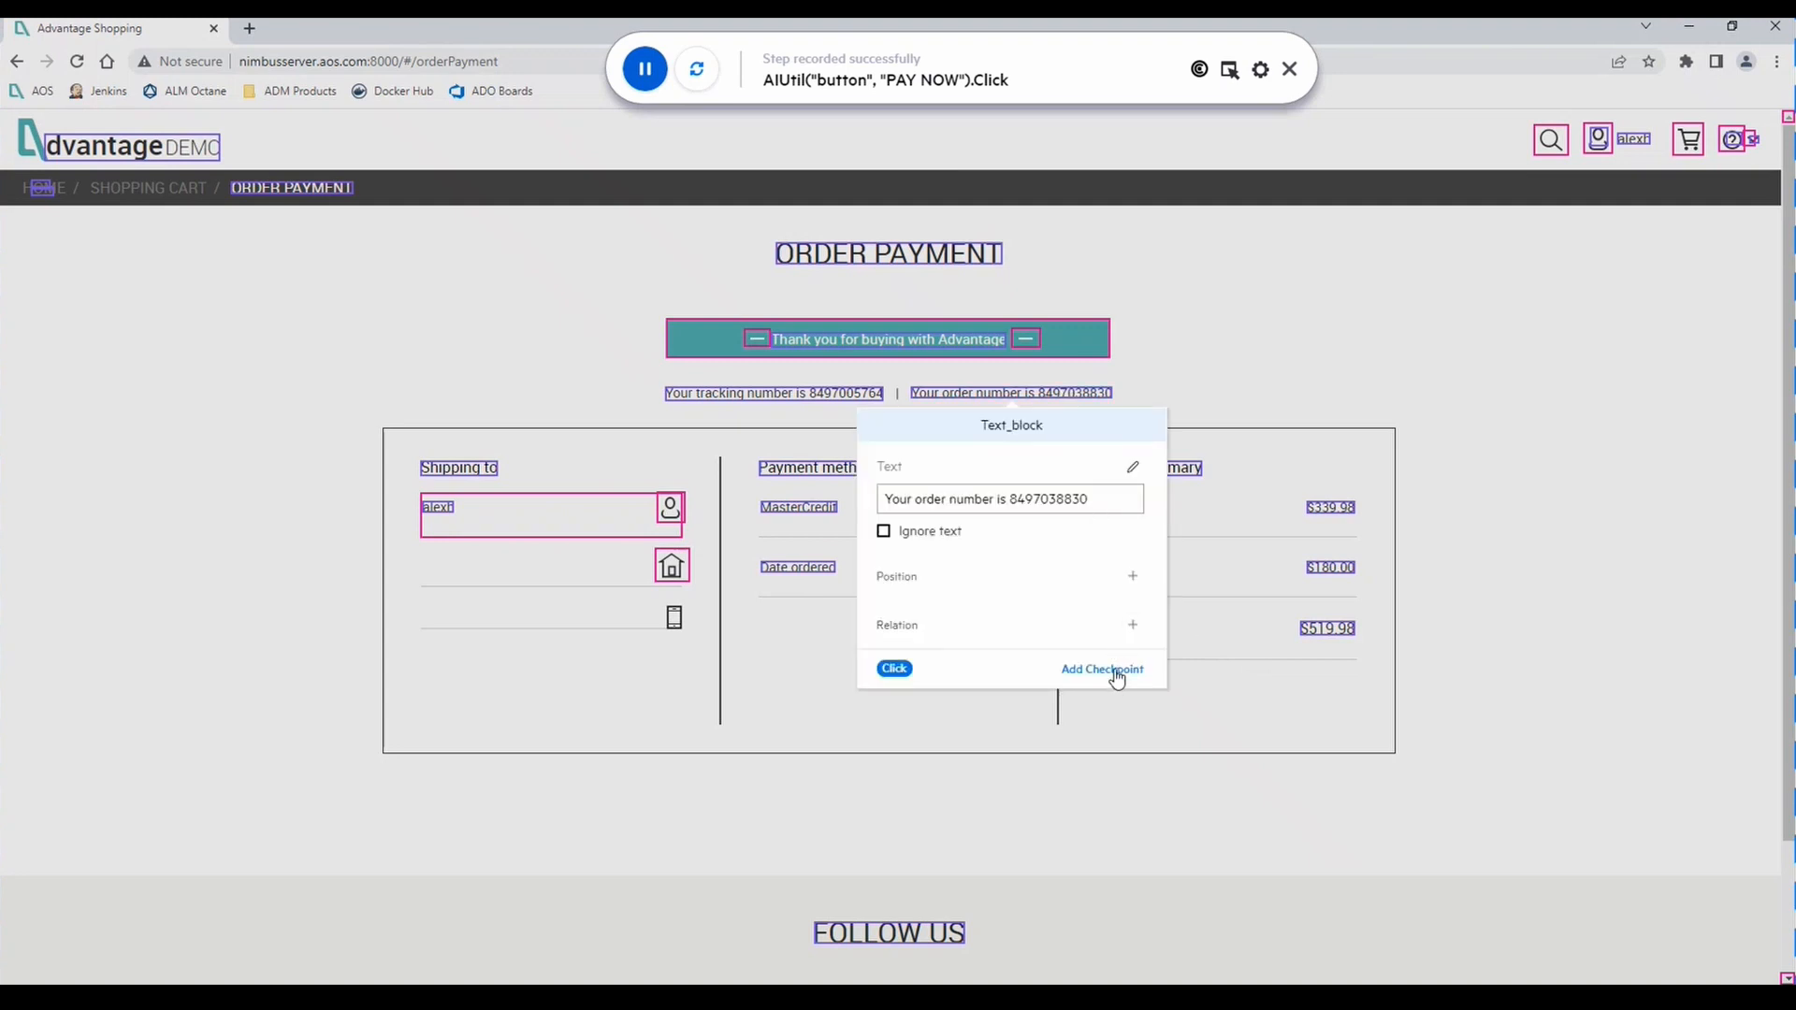
click(1100, 670)
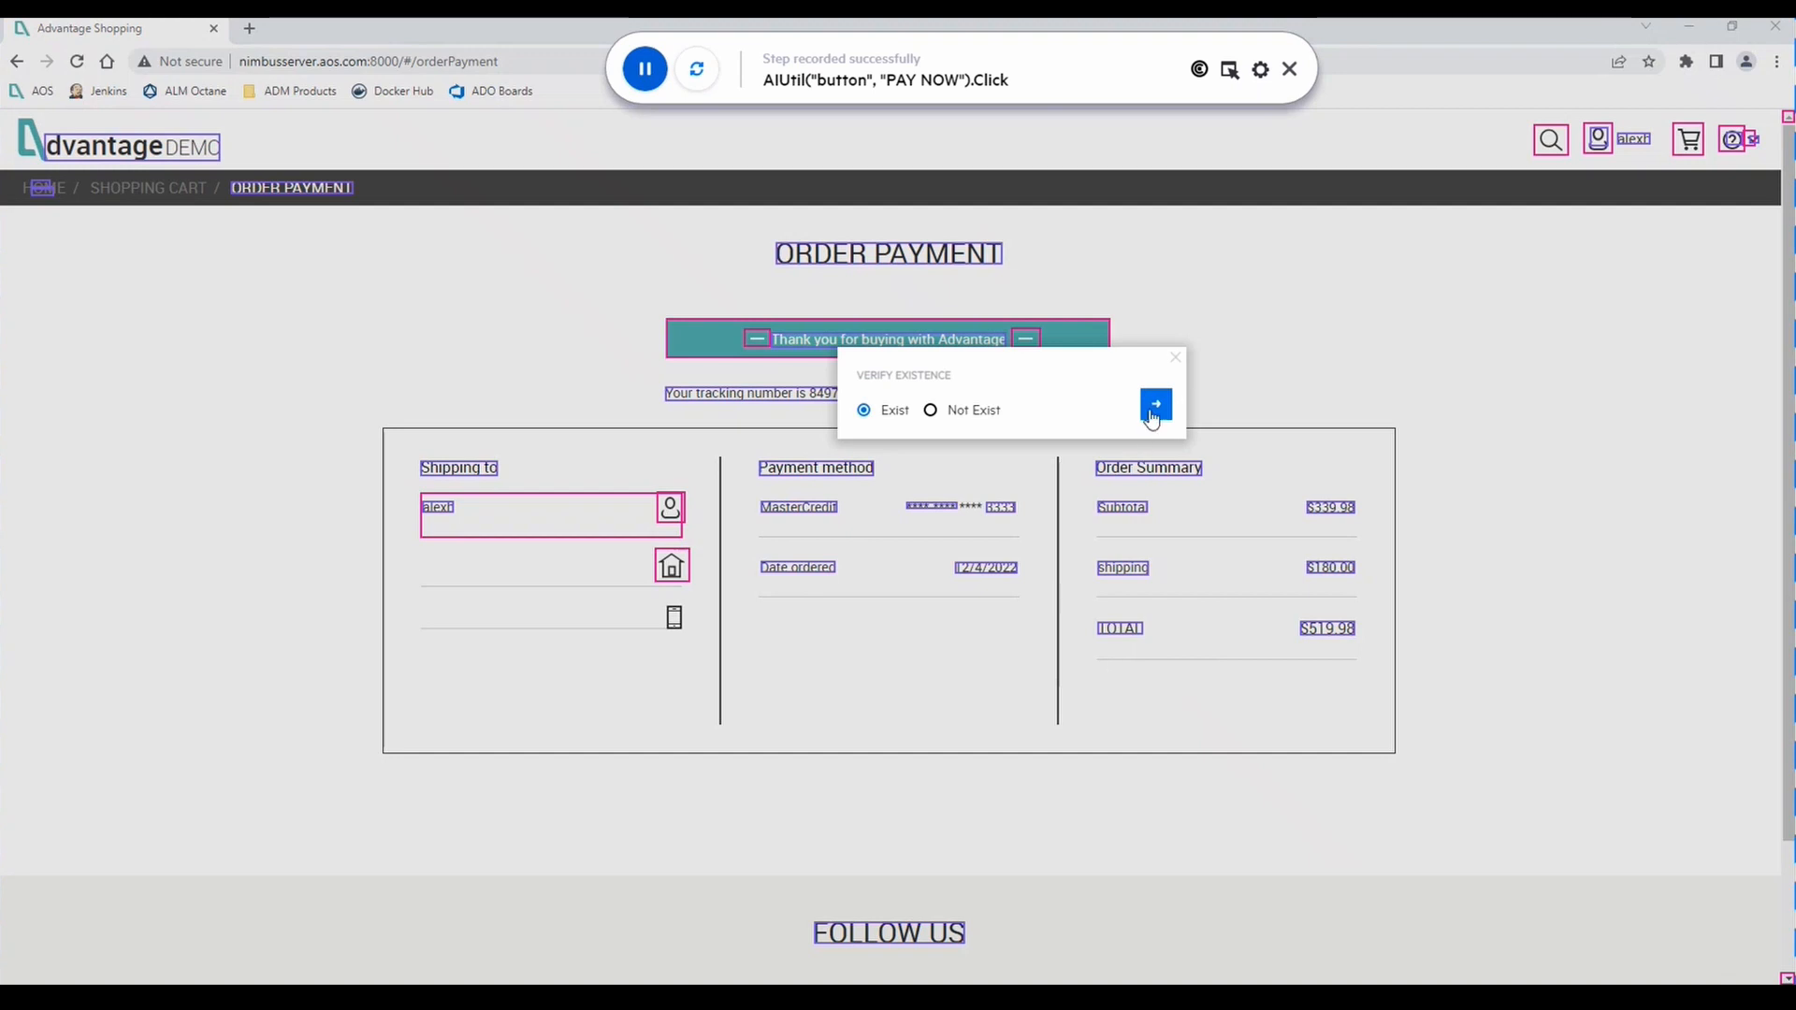
click(1154, 406)
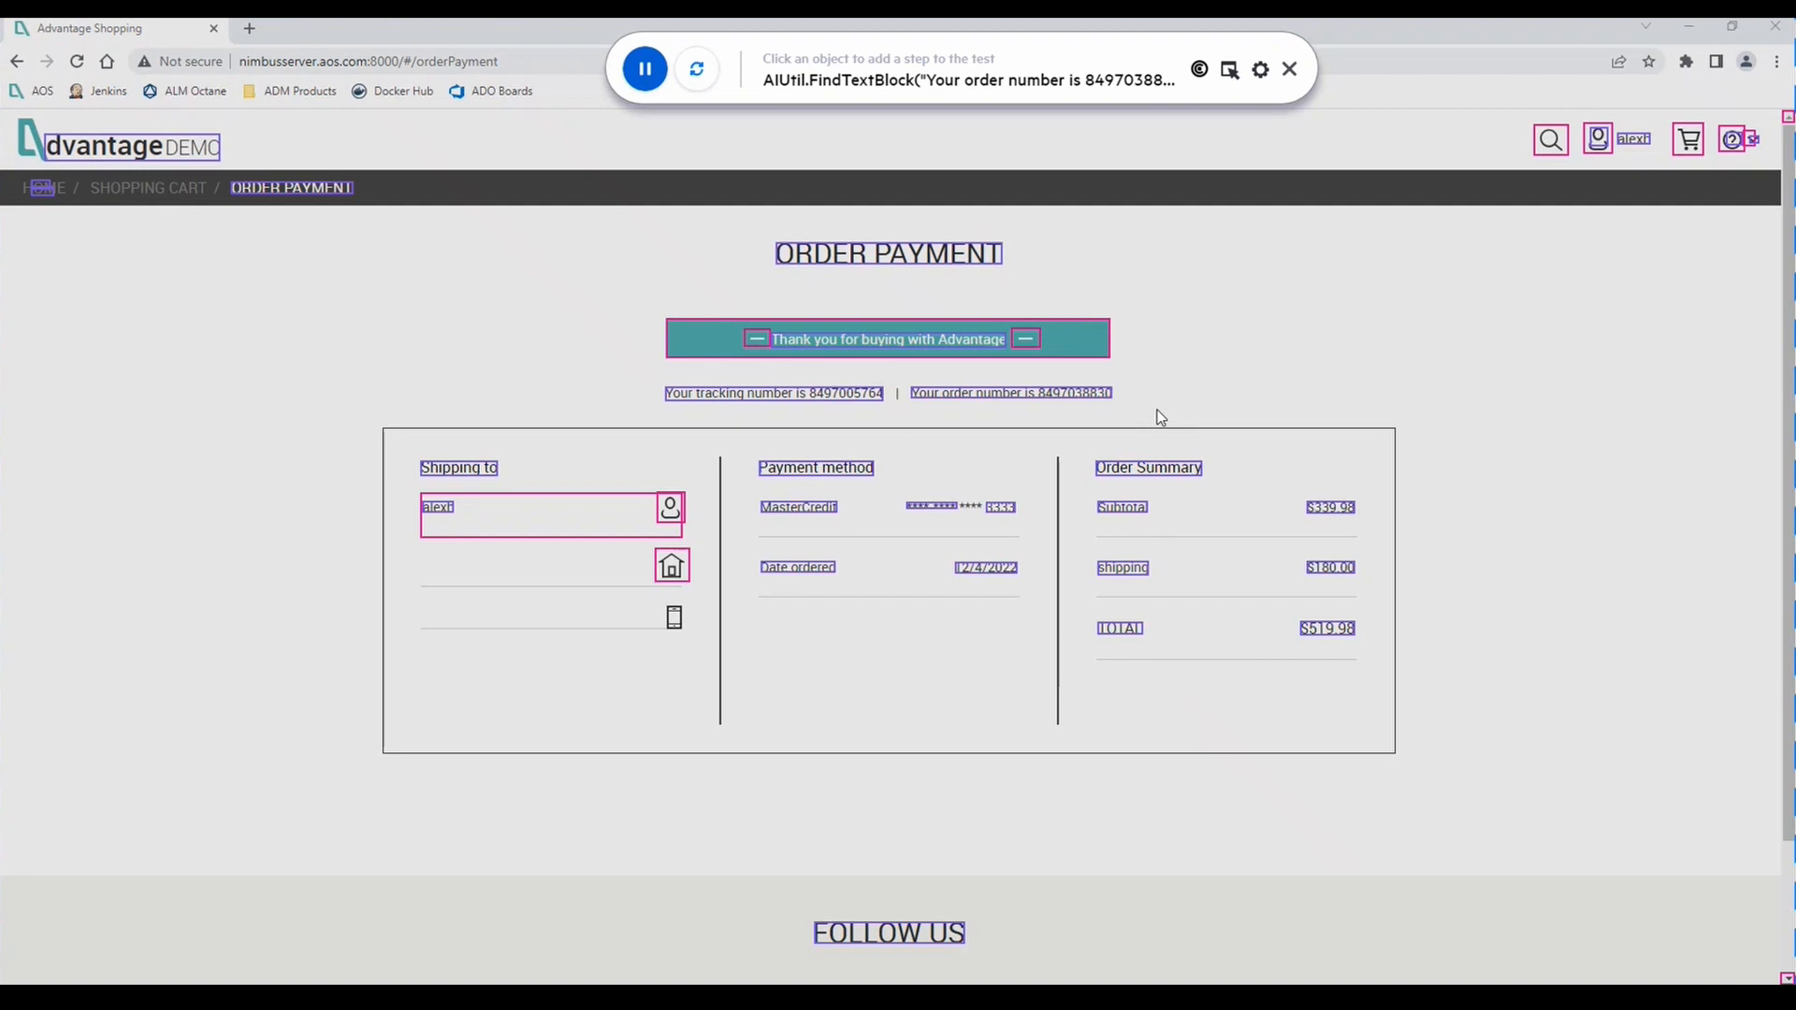
mouse_move(1603, 202)
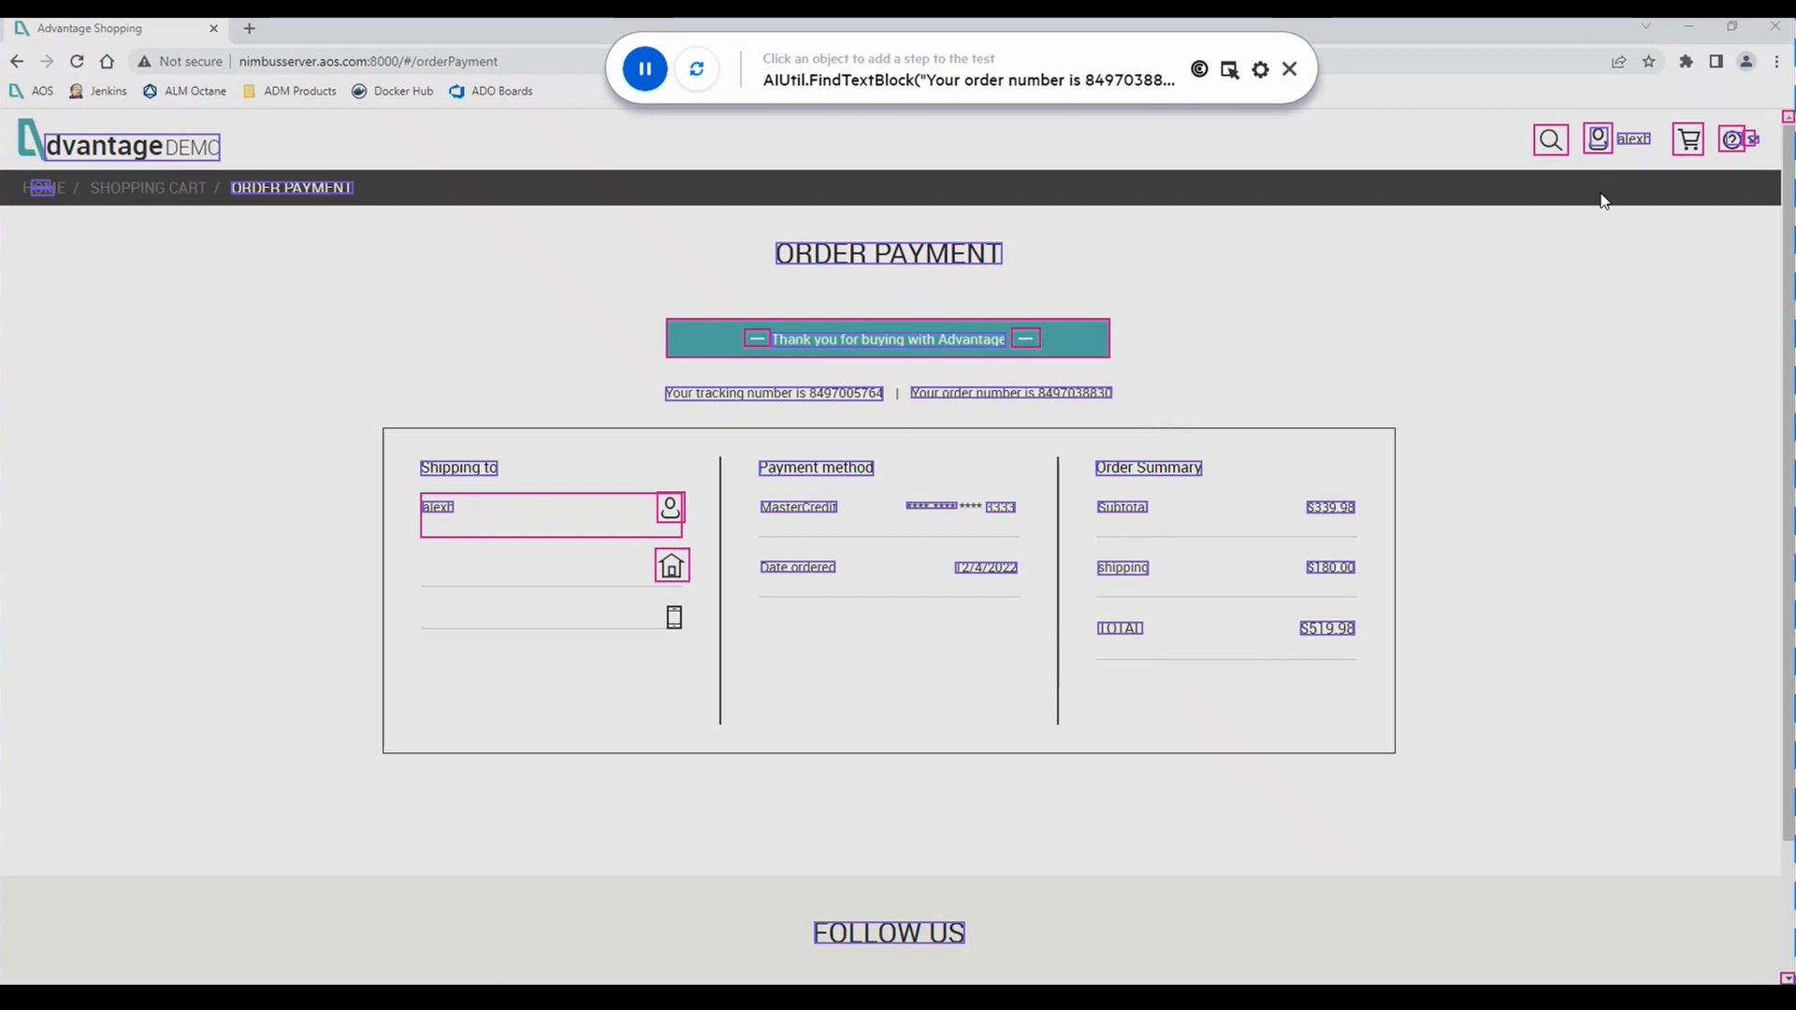
- Record opening the profile menu and signing out of the store account
click(1597, 138)
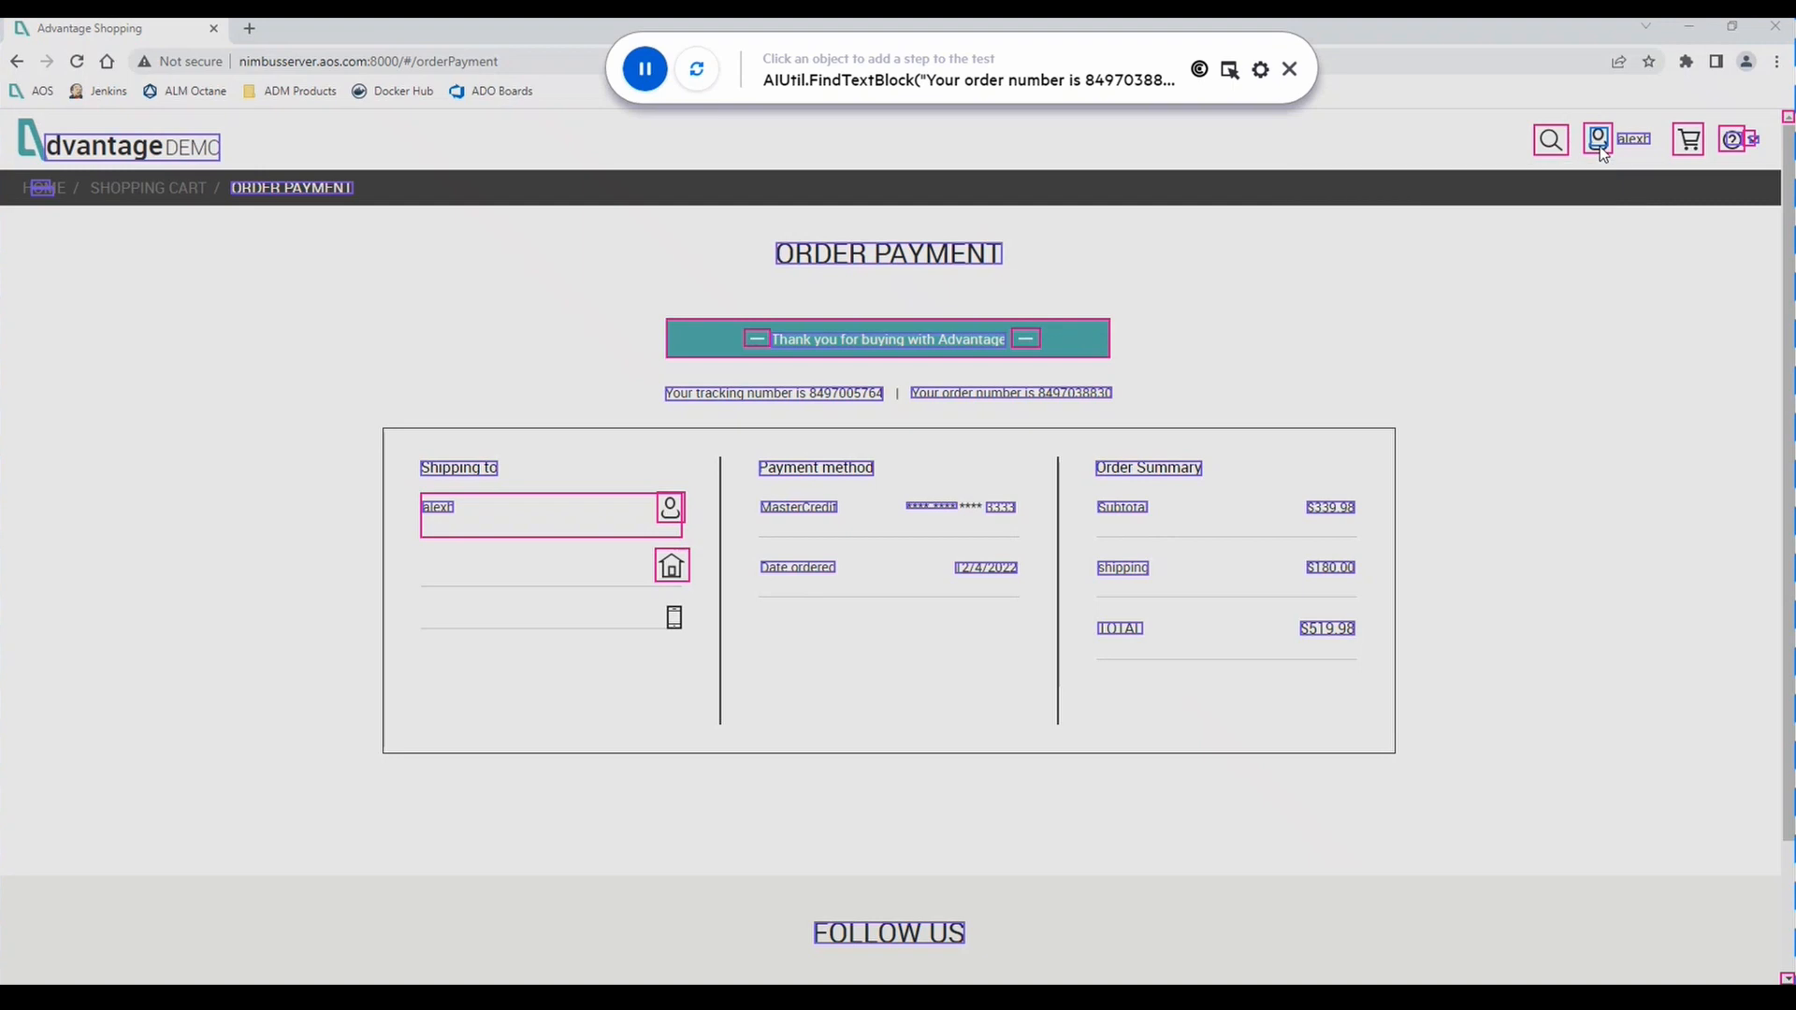
click(1599, 139)
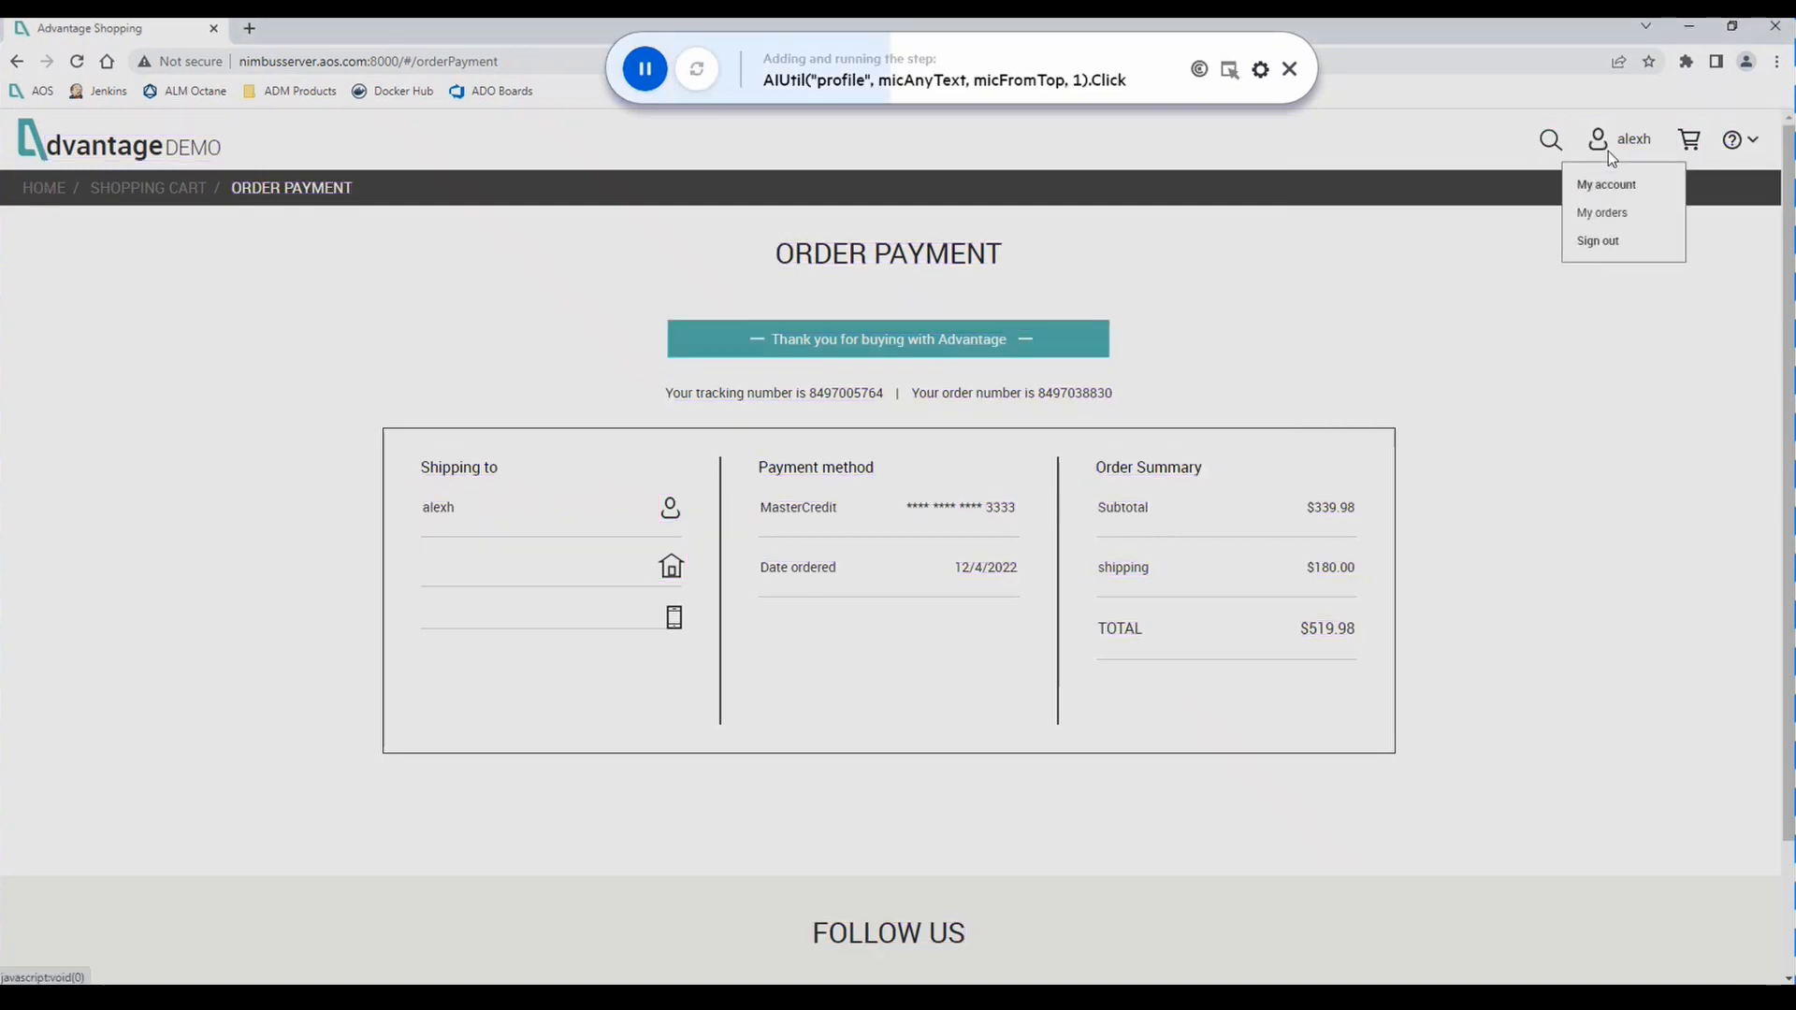
mouse_move(1603, 249)
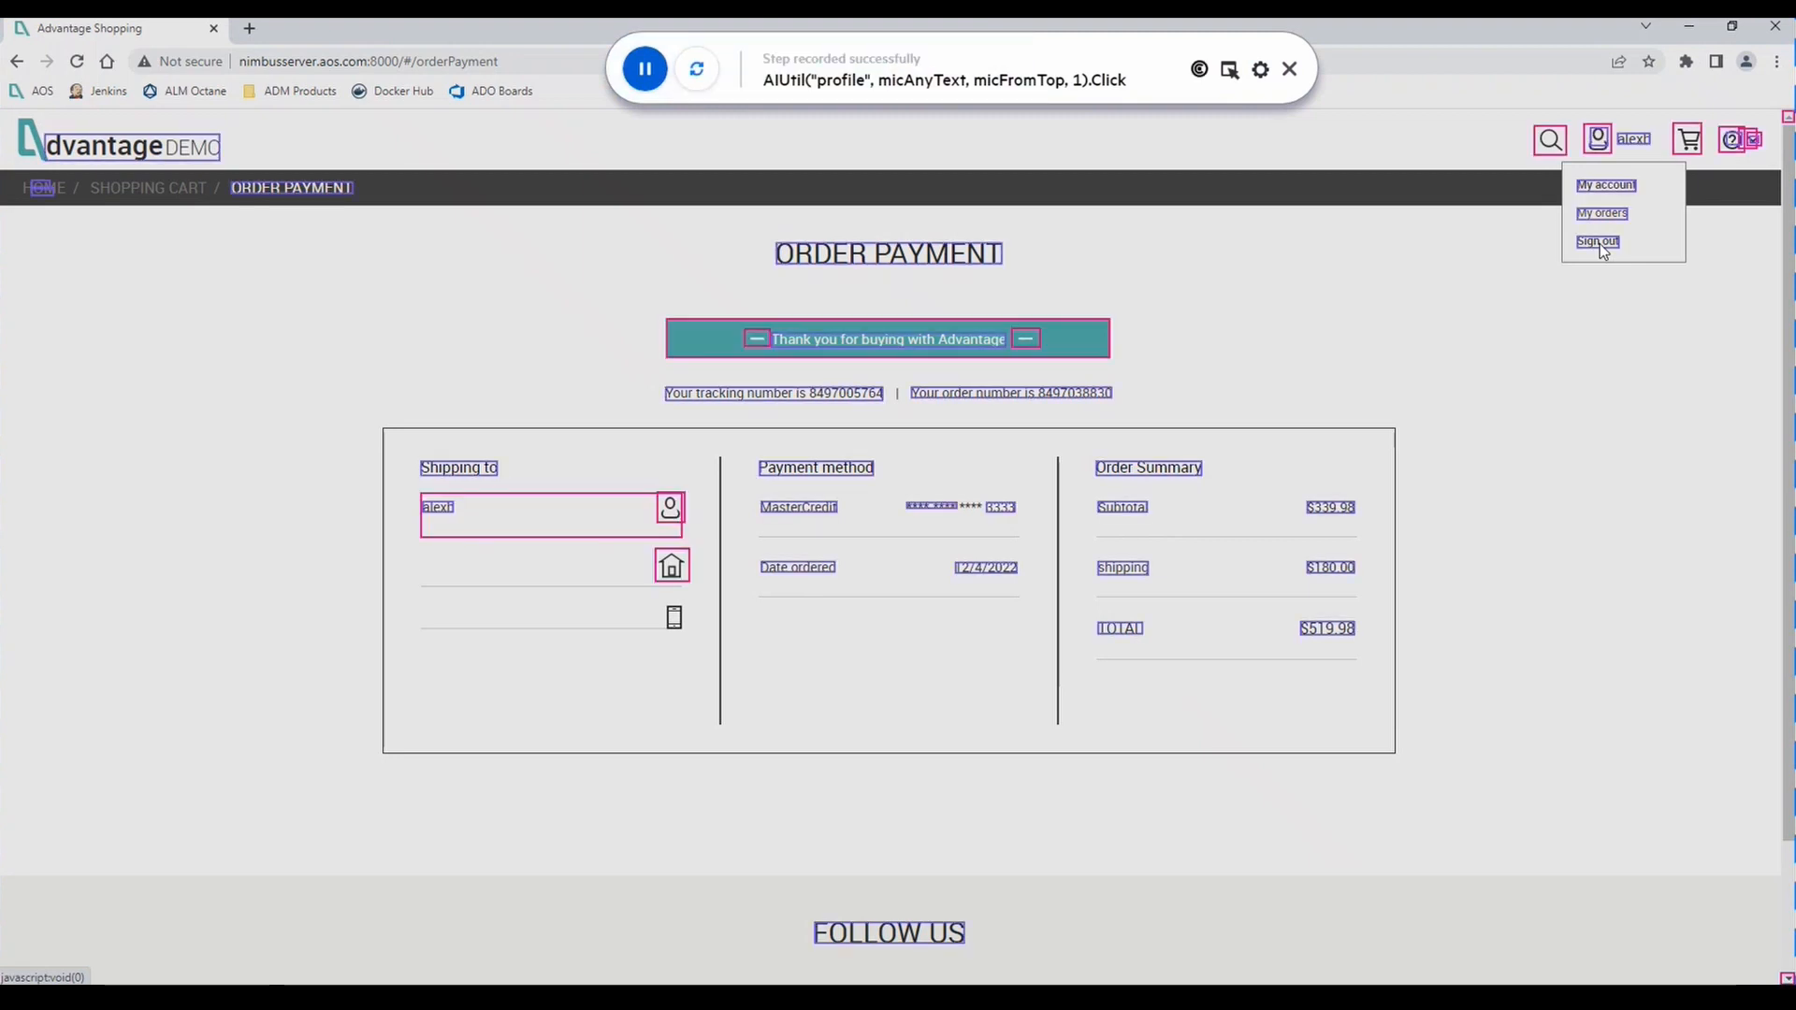
click(1596, 242)
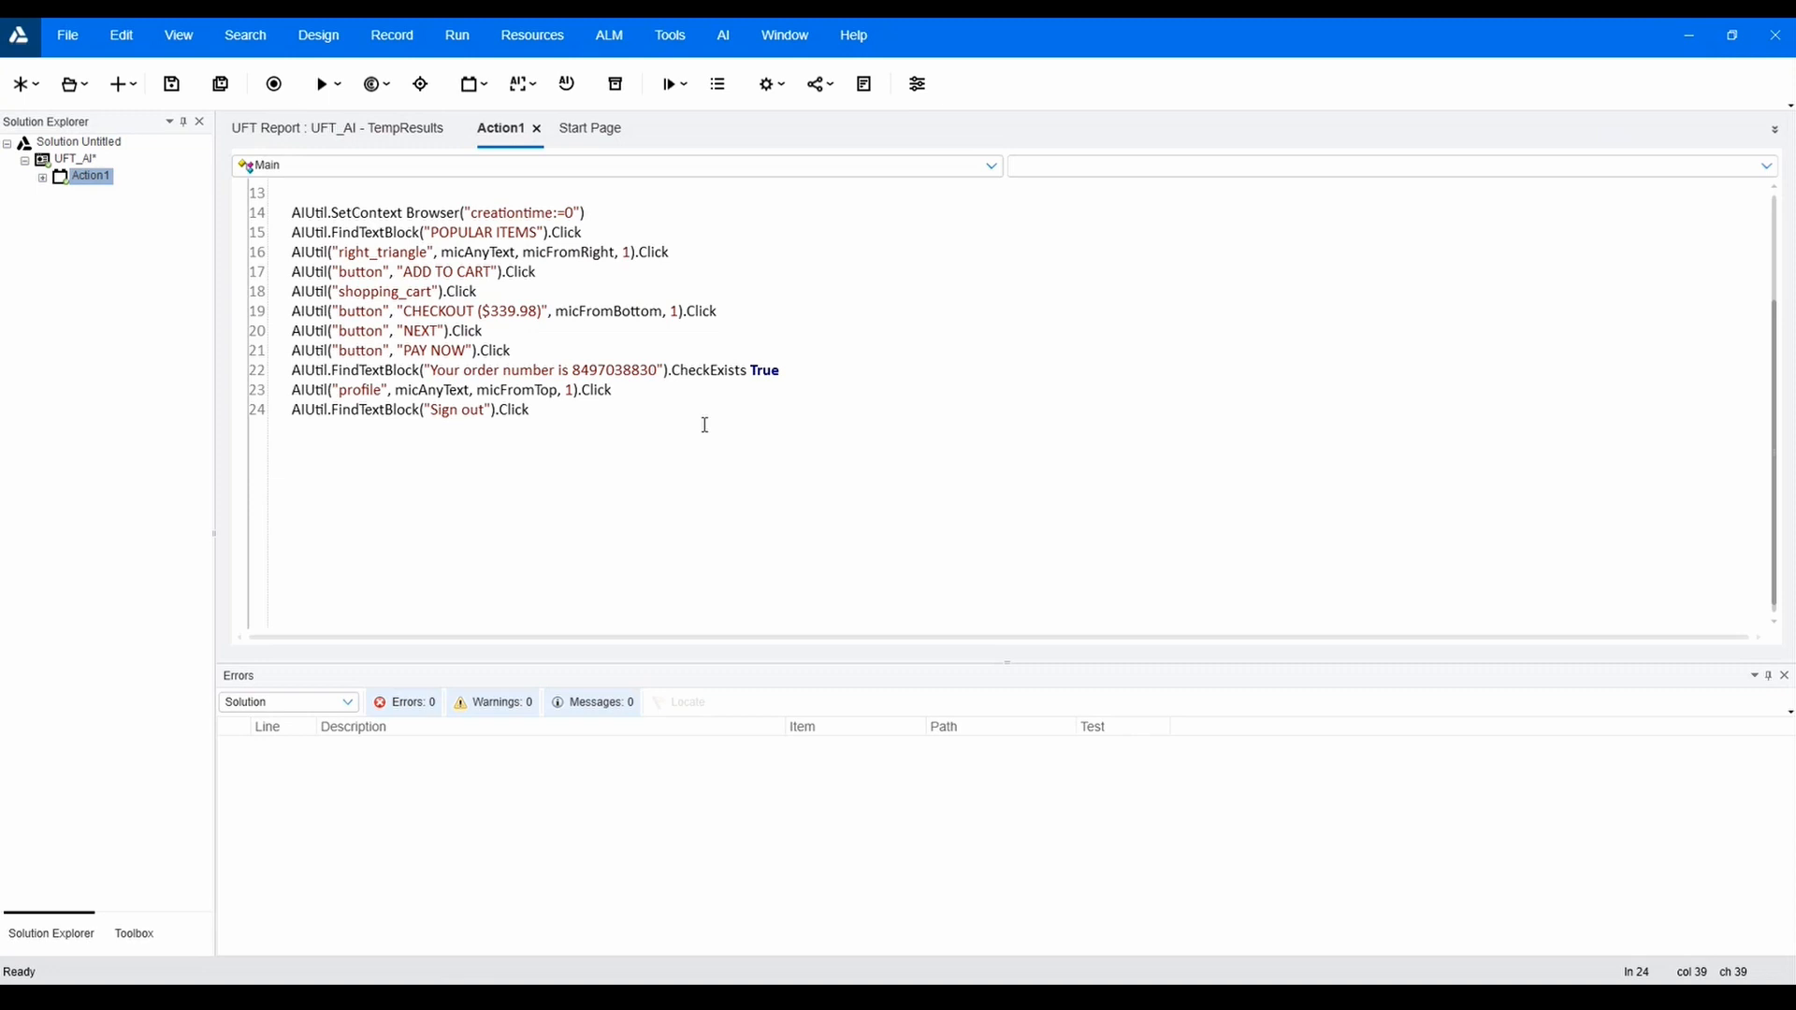
mouse_move(507, 303)
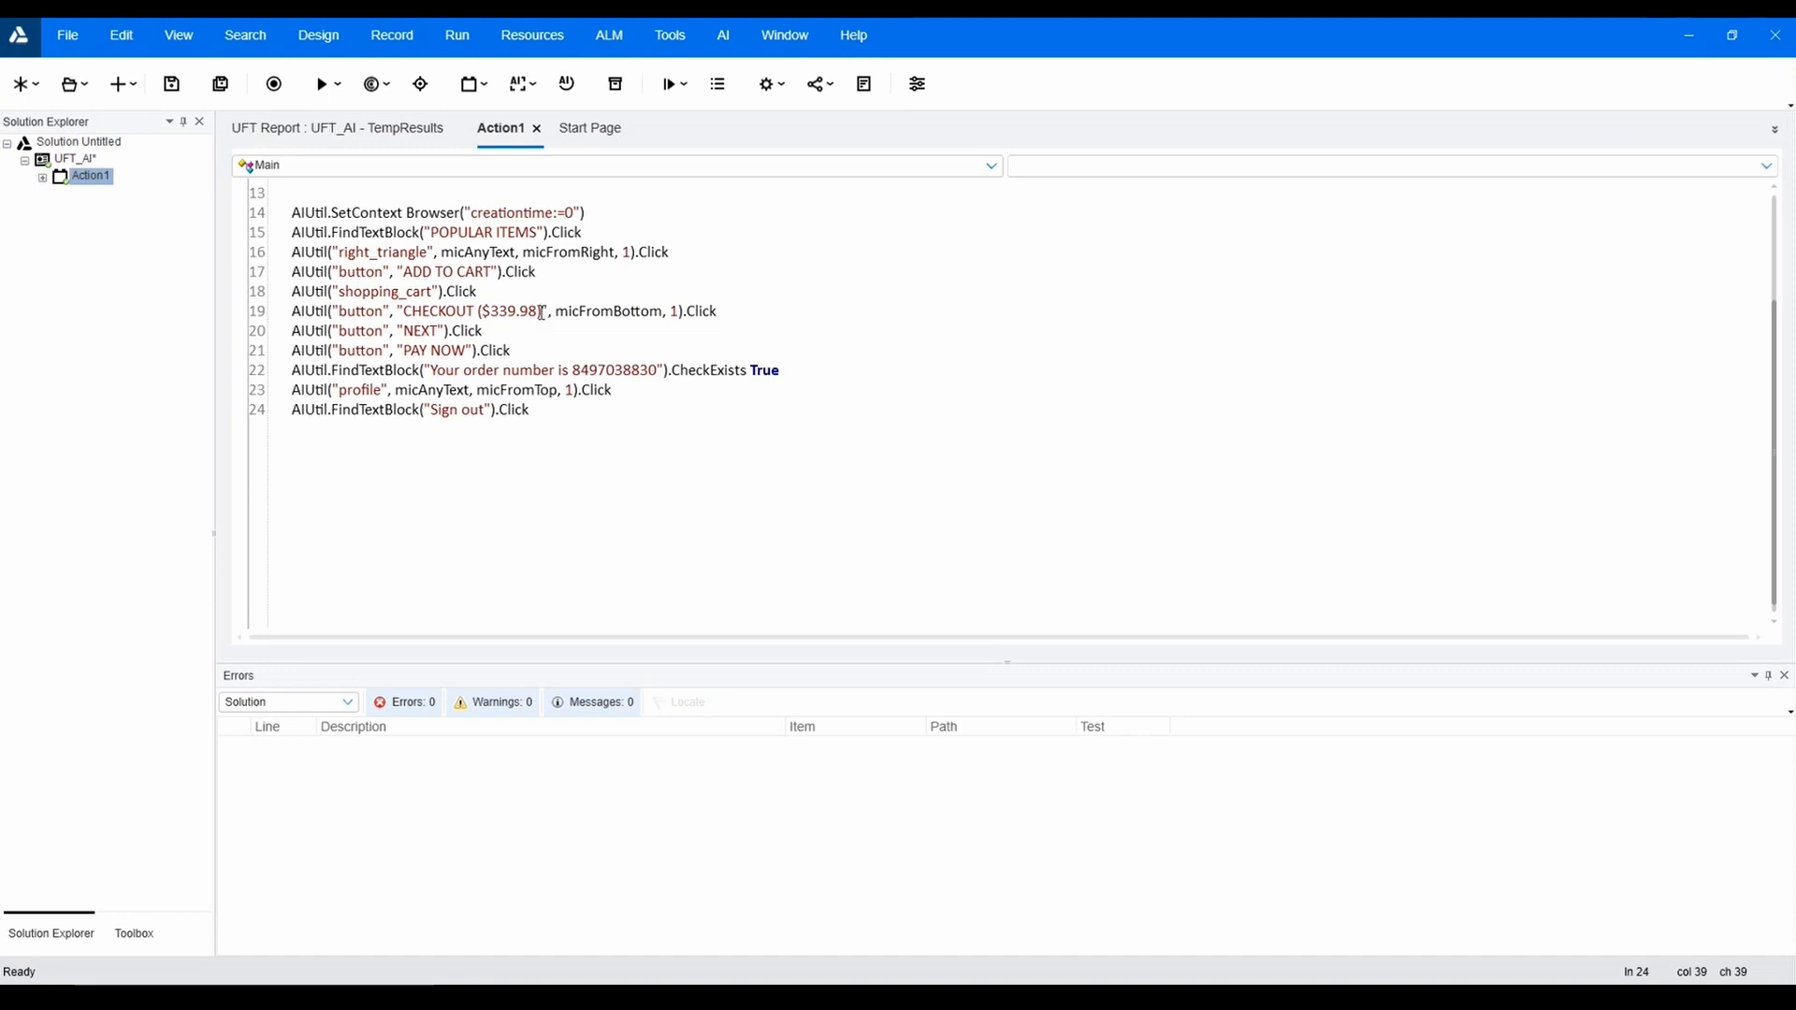
- Replace the priced CHECKOUT ($339.98) button lookup on line 19 with AIUtil.FindText("CHECKOUT")
double_click(436, 310)
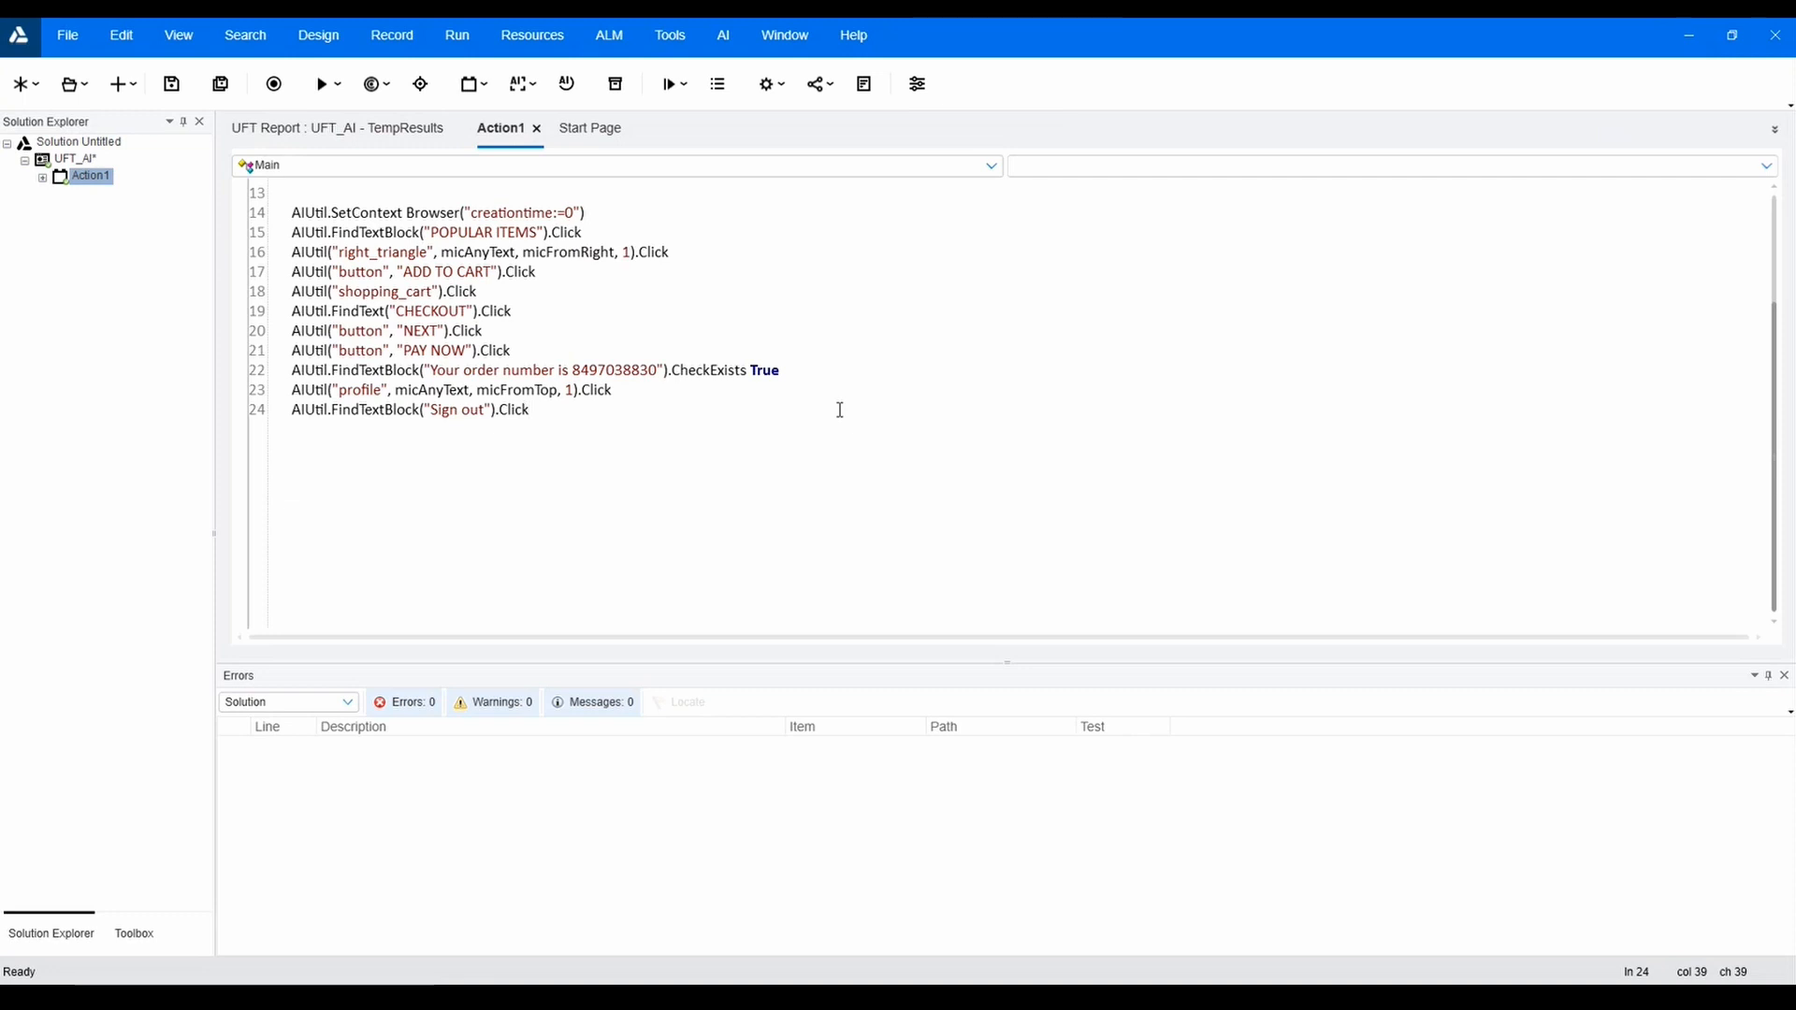
click(528, 410)
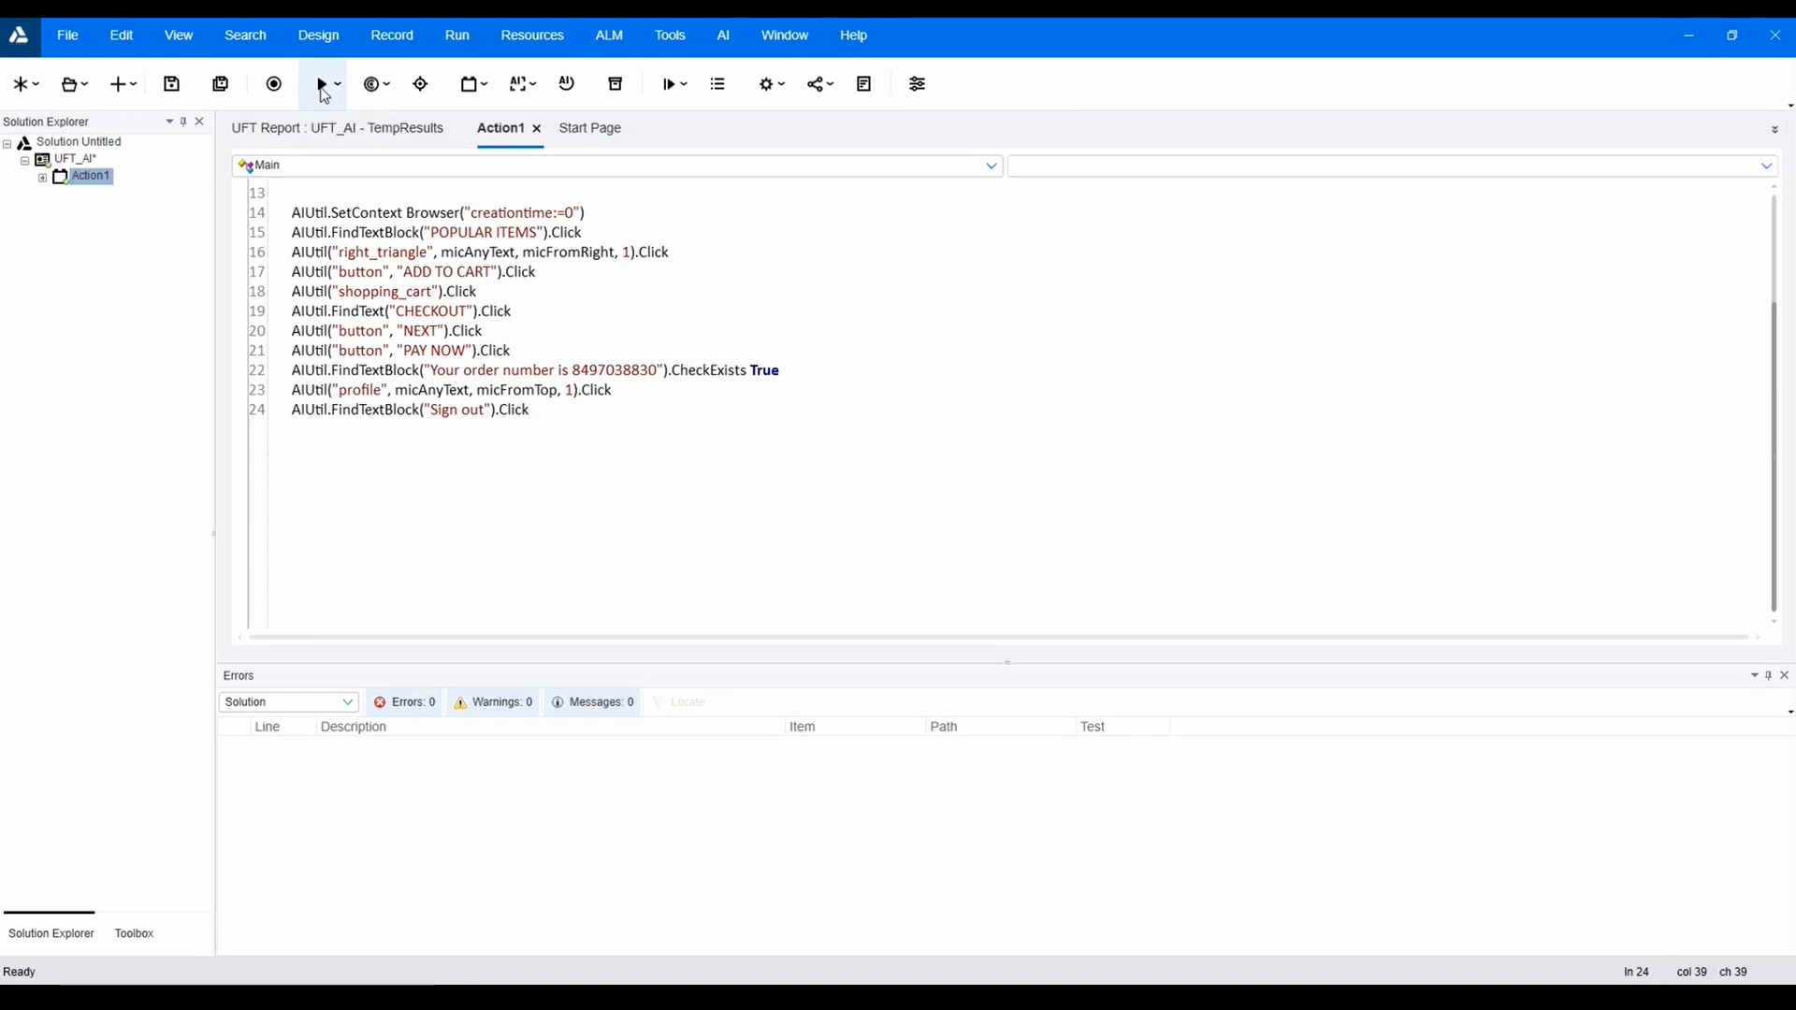
- Rerun the edited AI test and let it open the shop's sign-in dialog and enter the user name
click(320, 84)
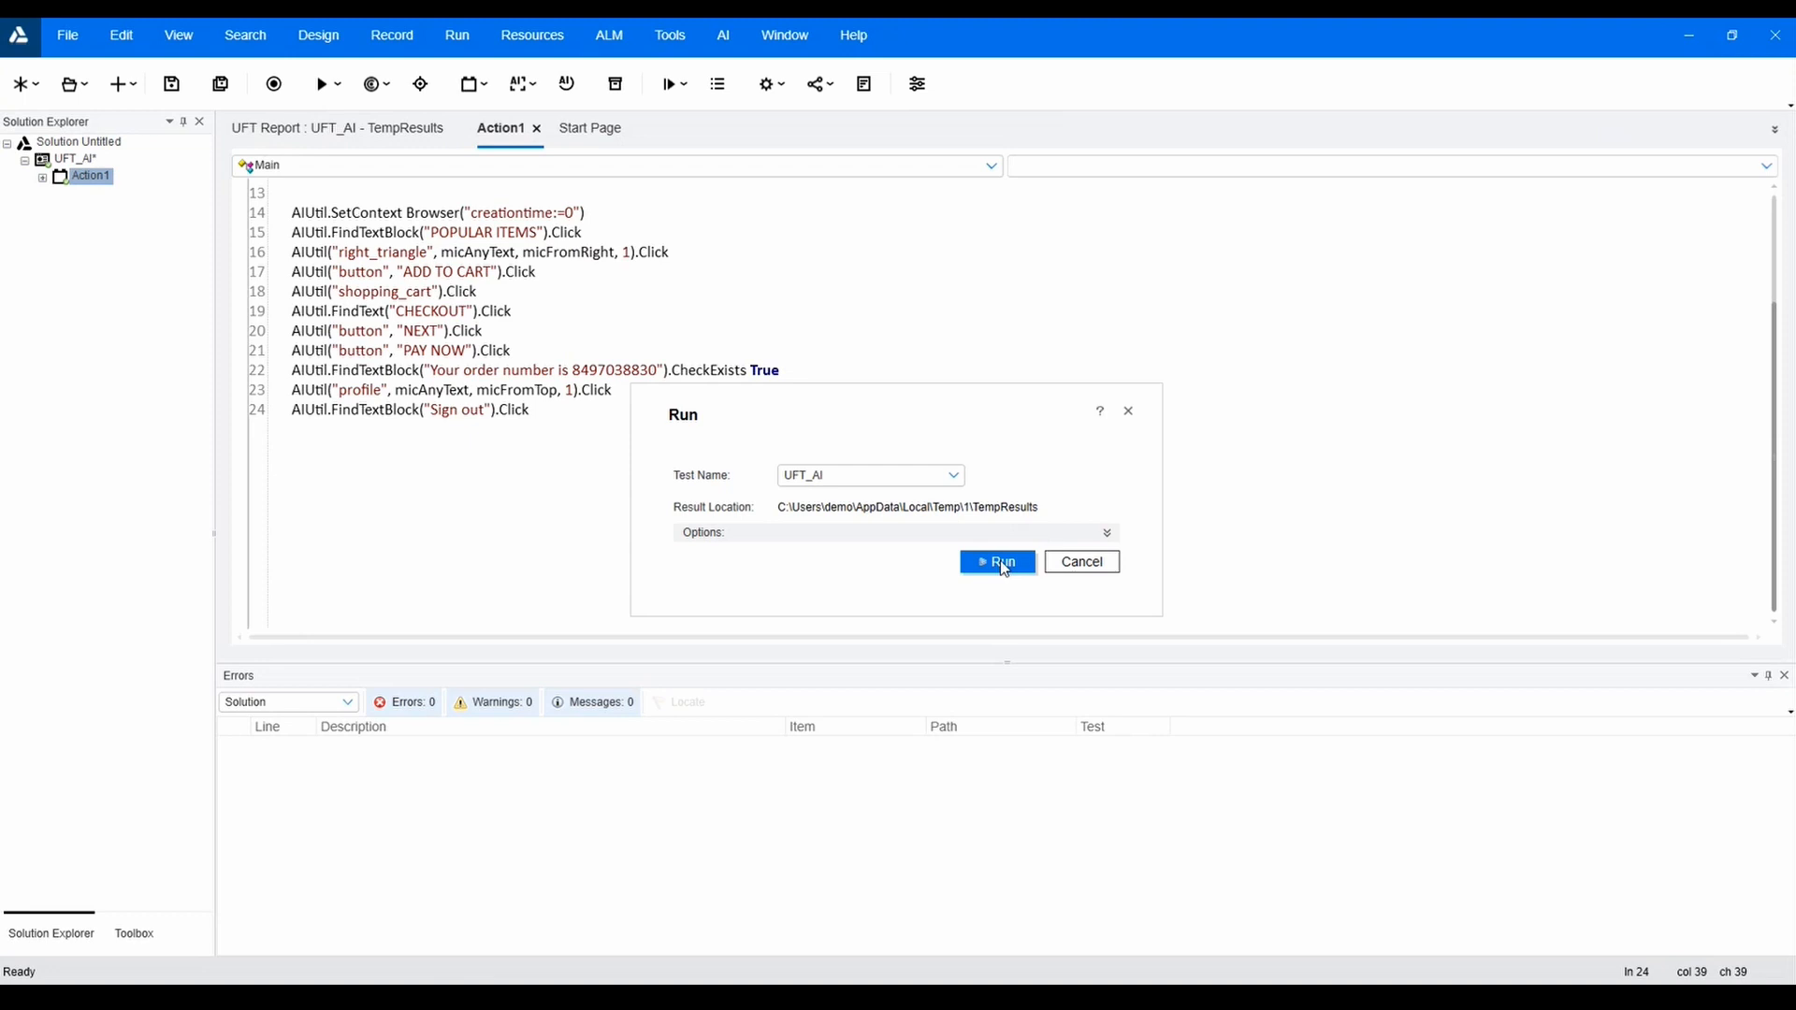
click(997, 561)
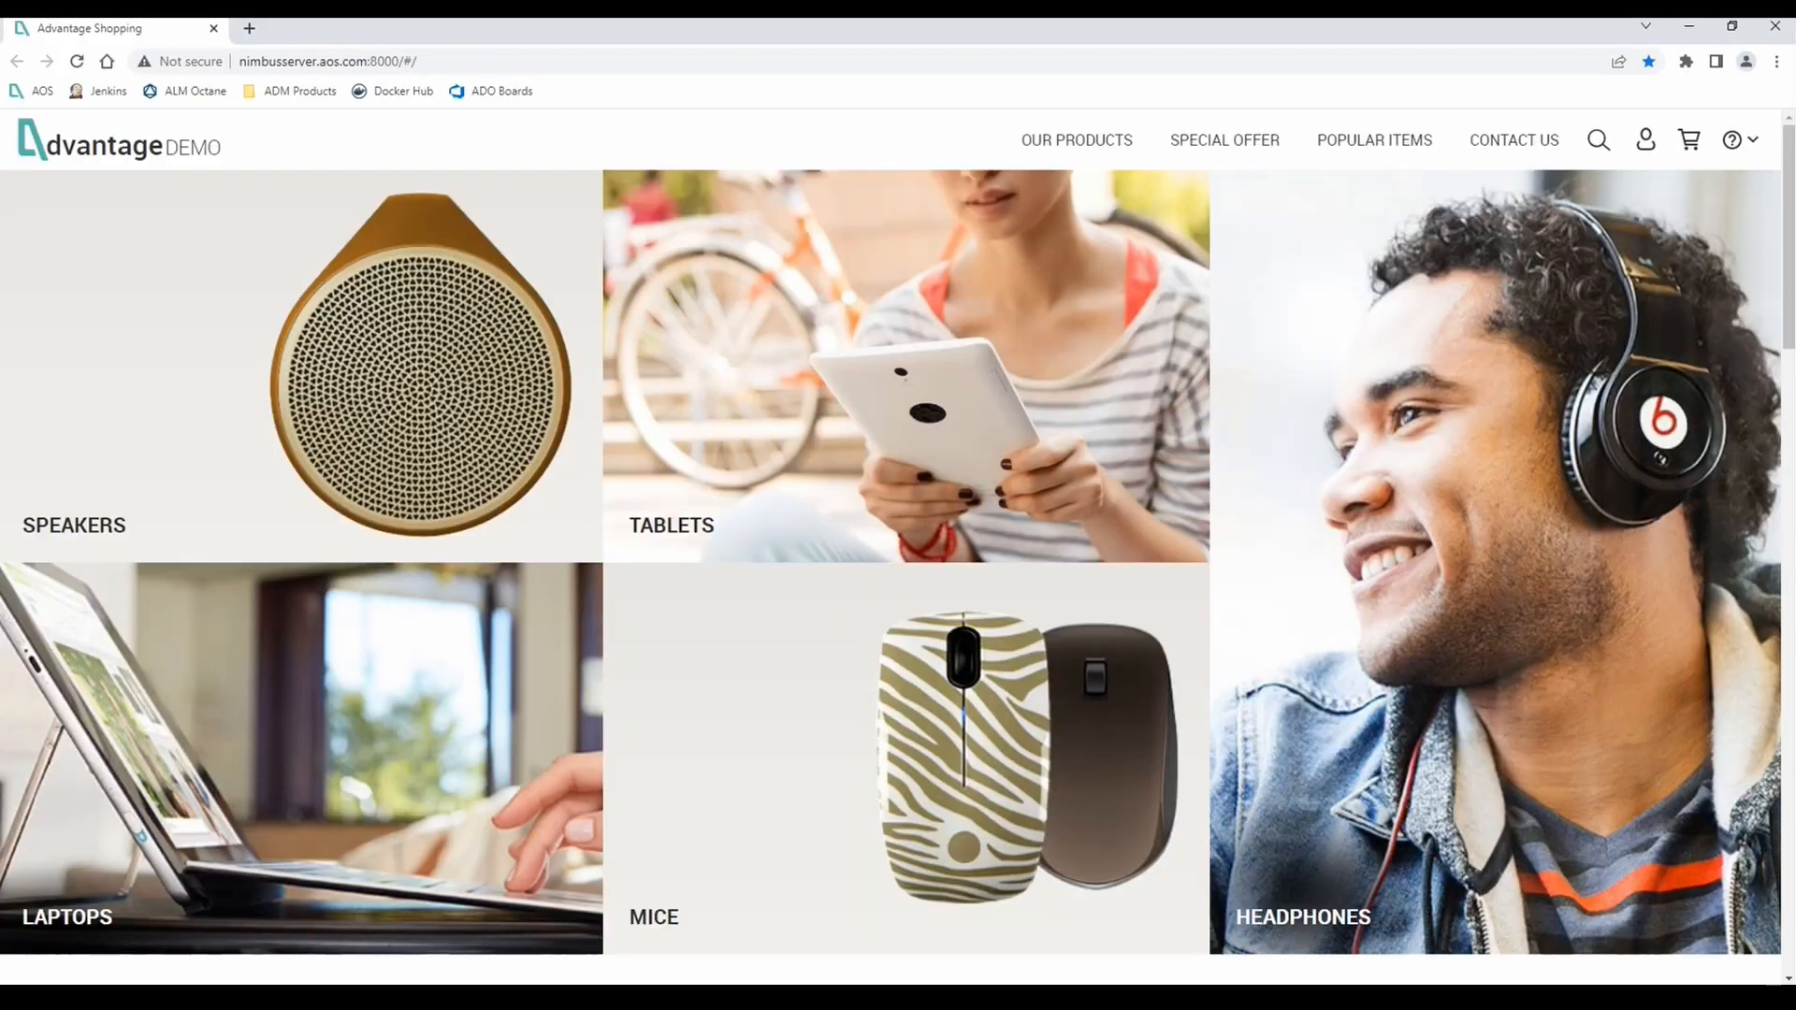
click(1644, 140)
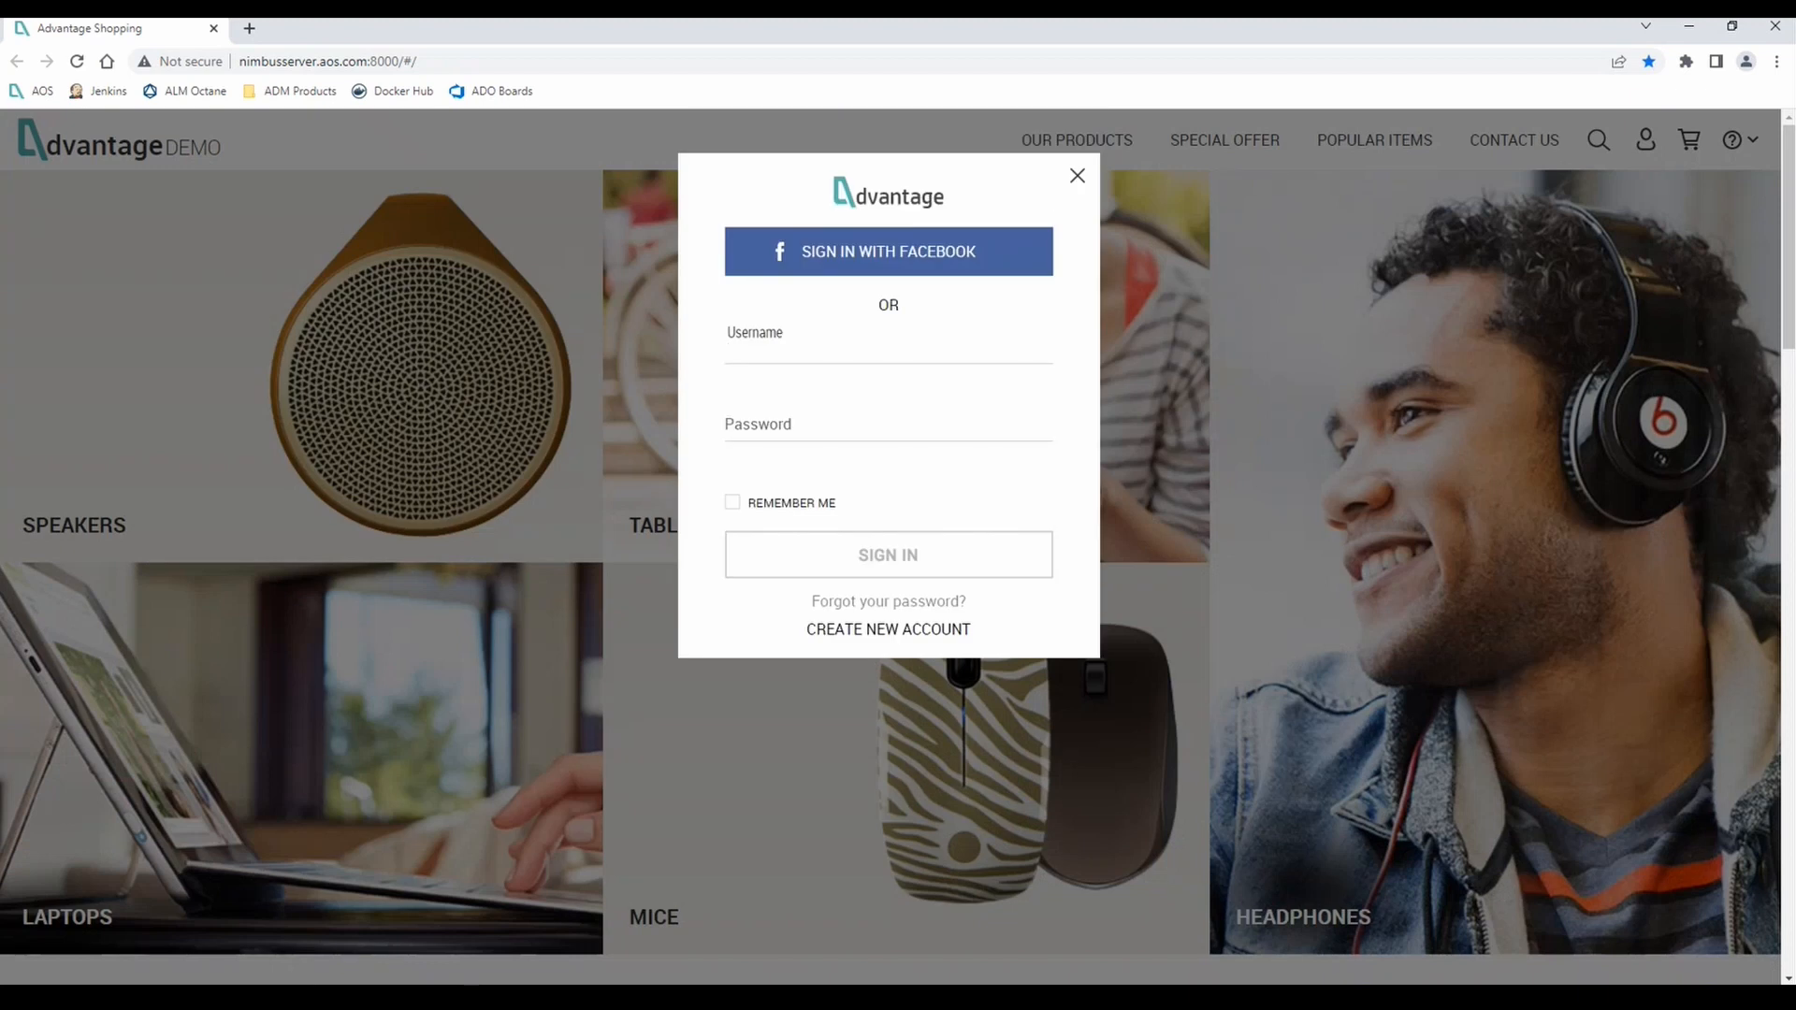
click(887, 350)
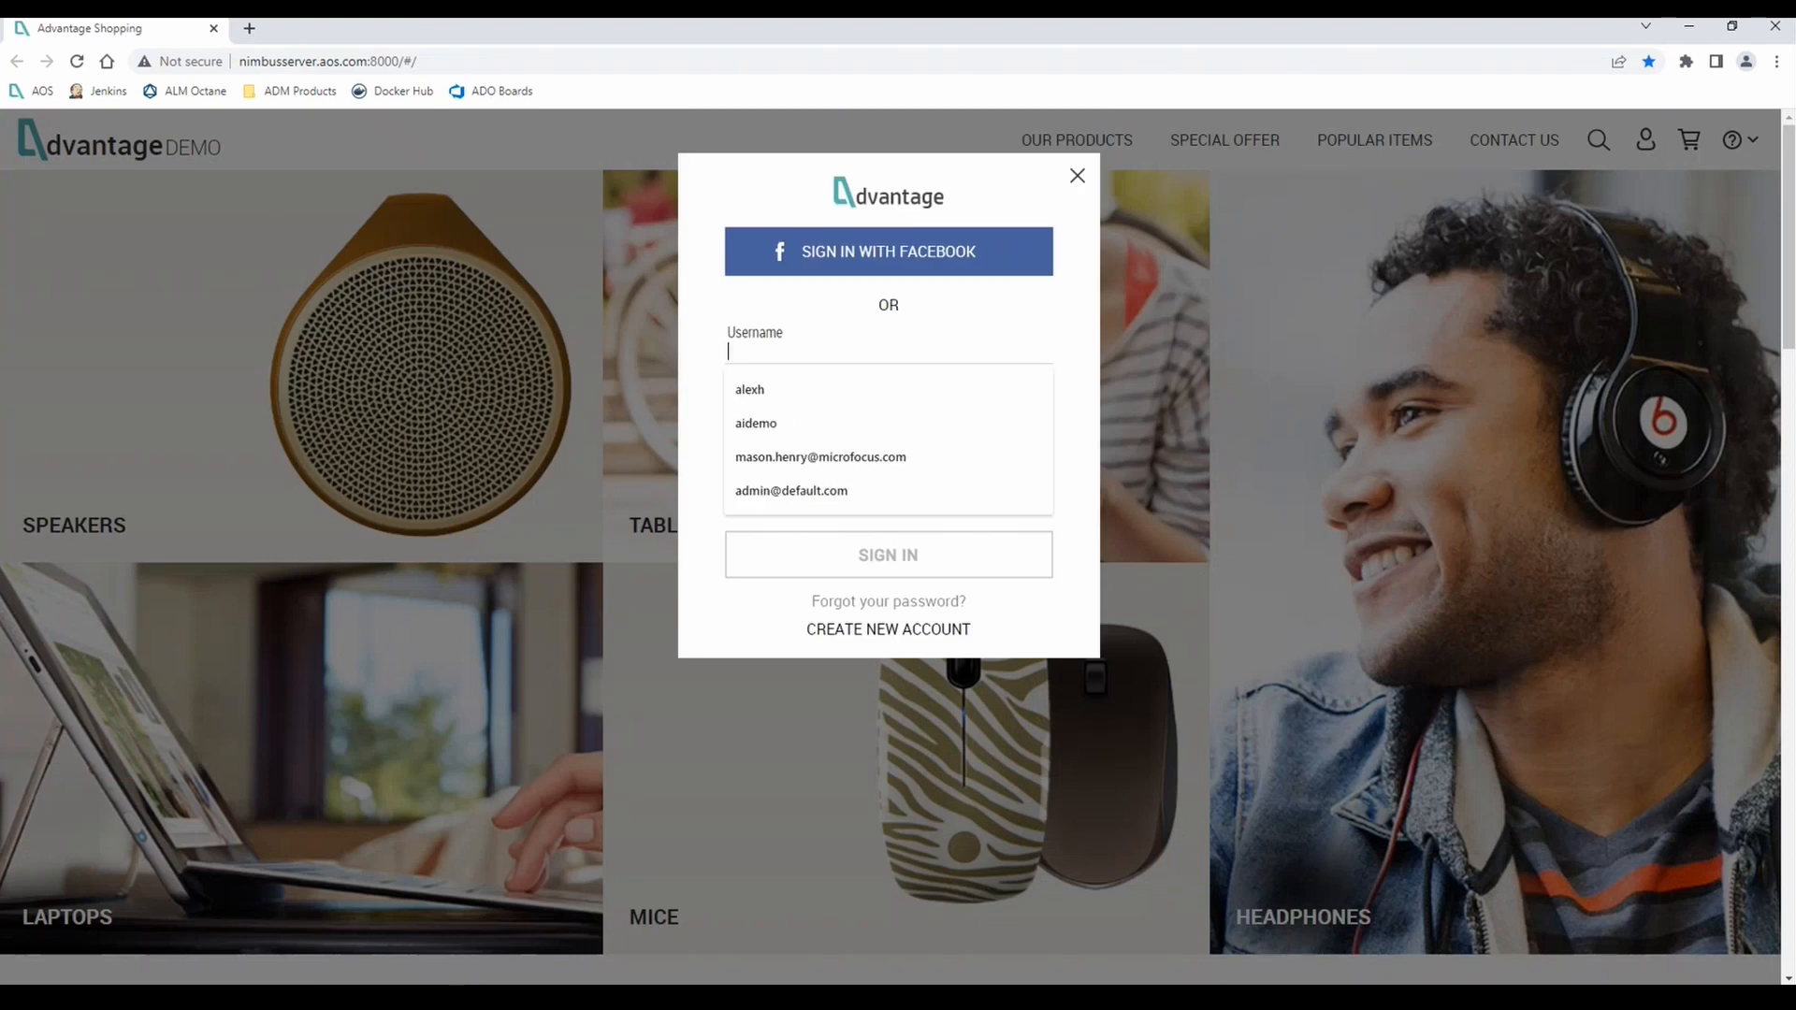
- Let the replay enter the password, sign in and continue past shipping to Order Payment
click(748, 389)
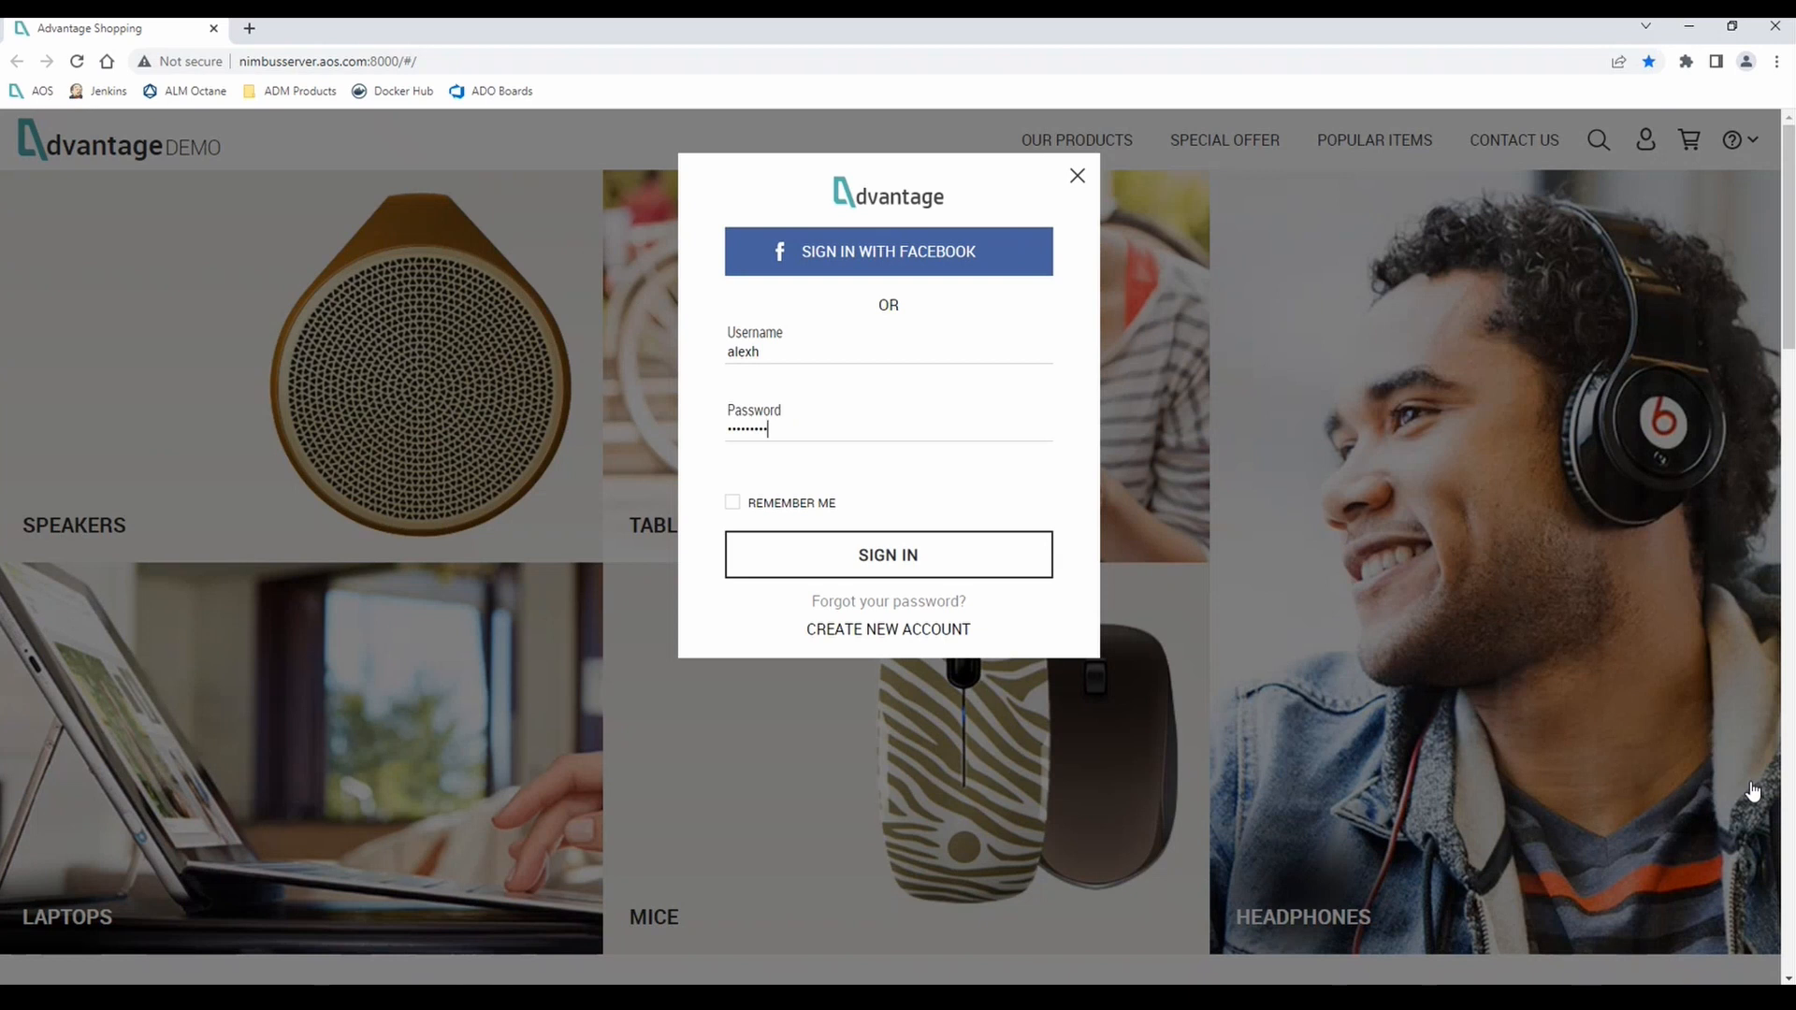
click(886, 553)
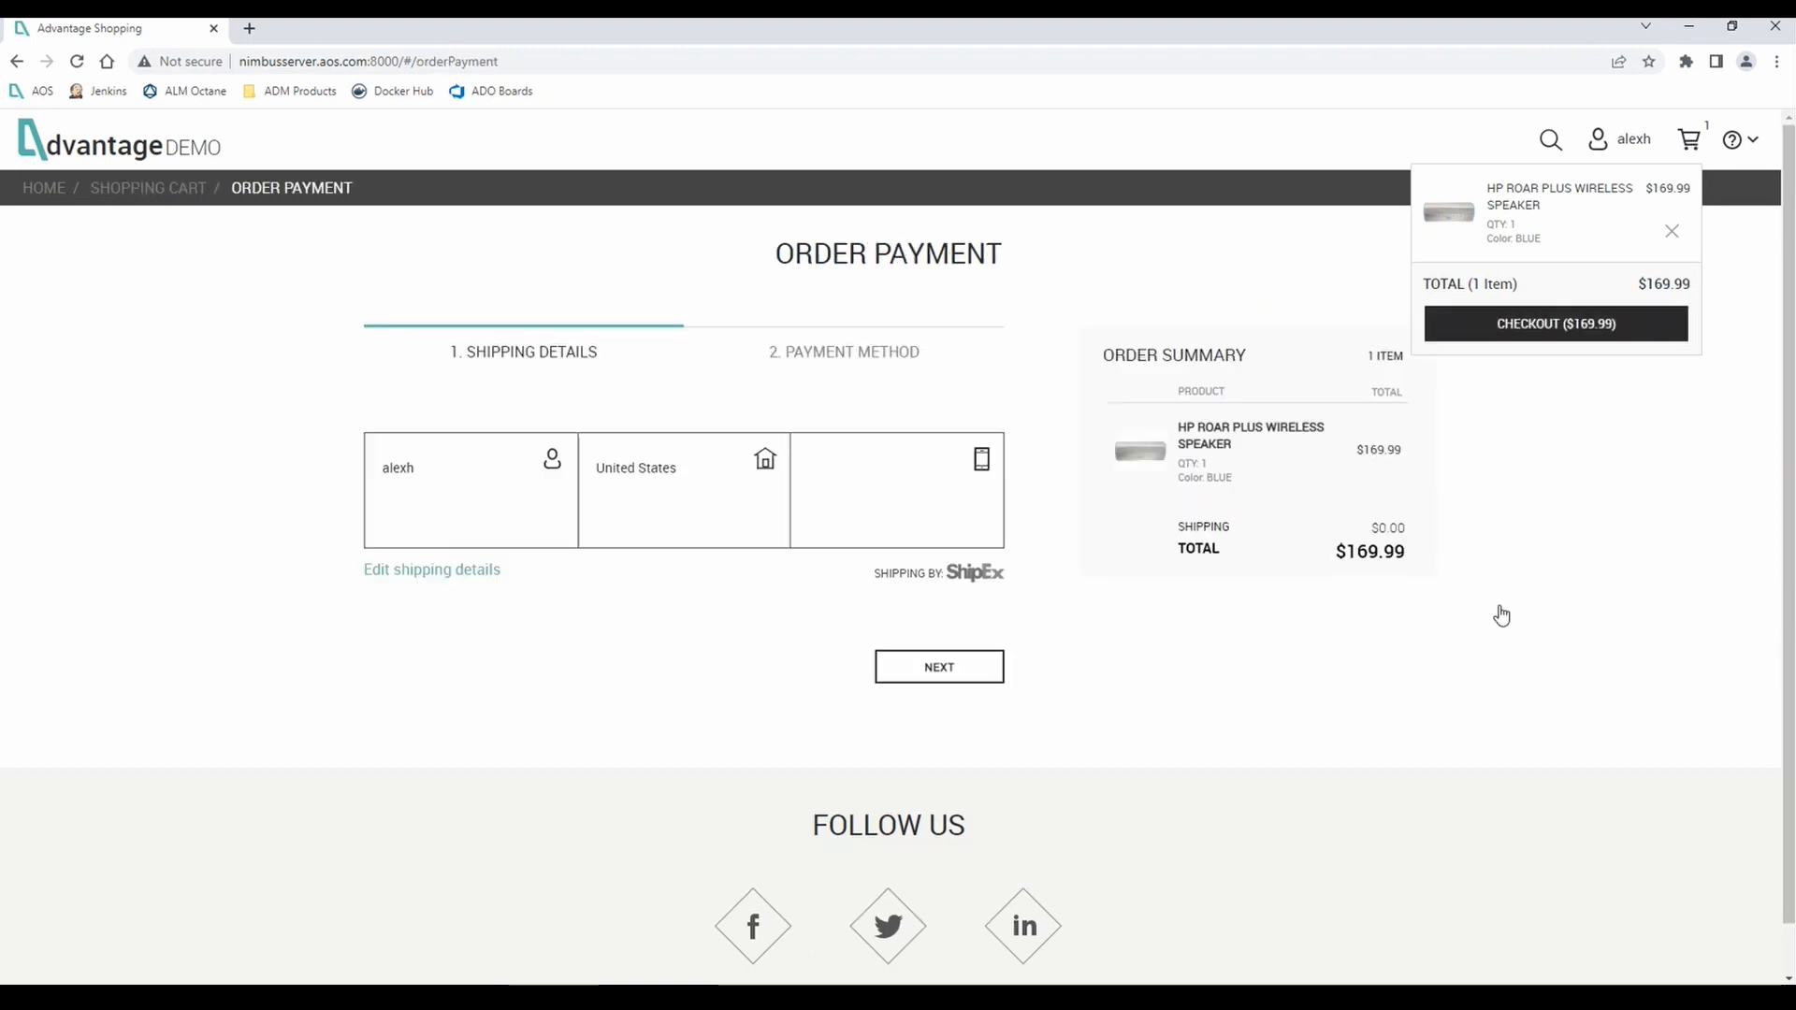
click(1554, 324)
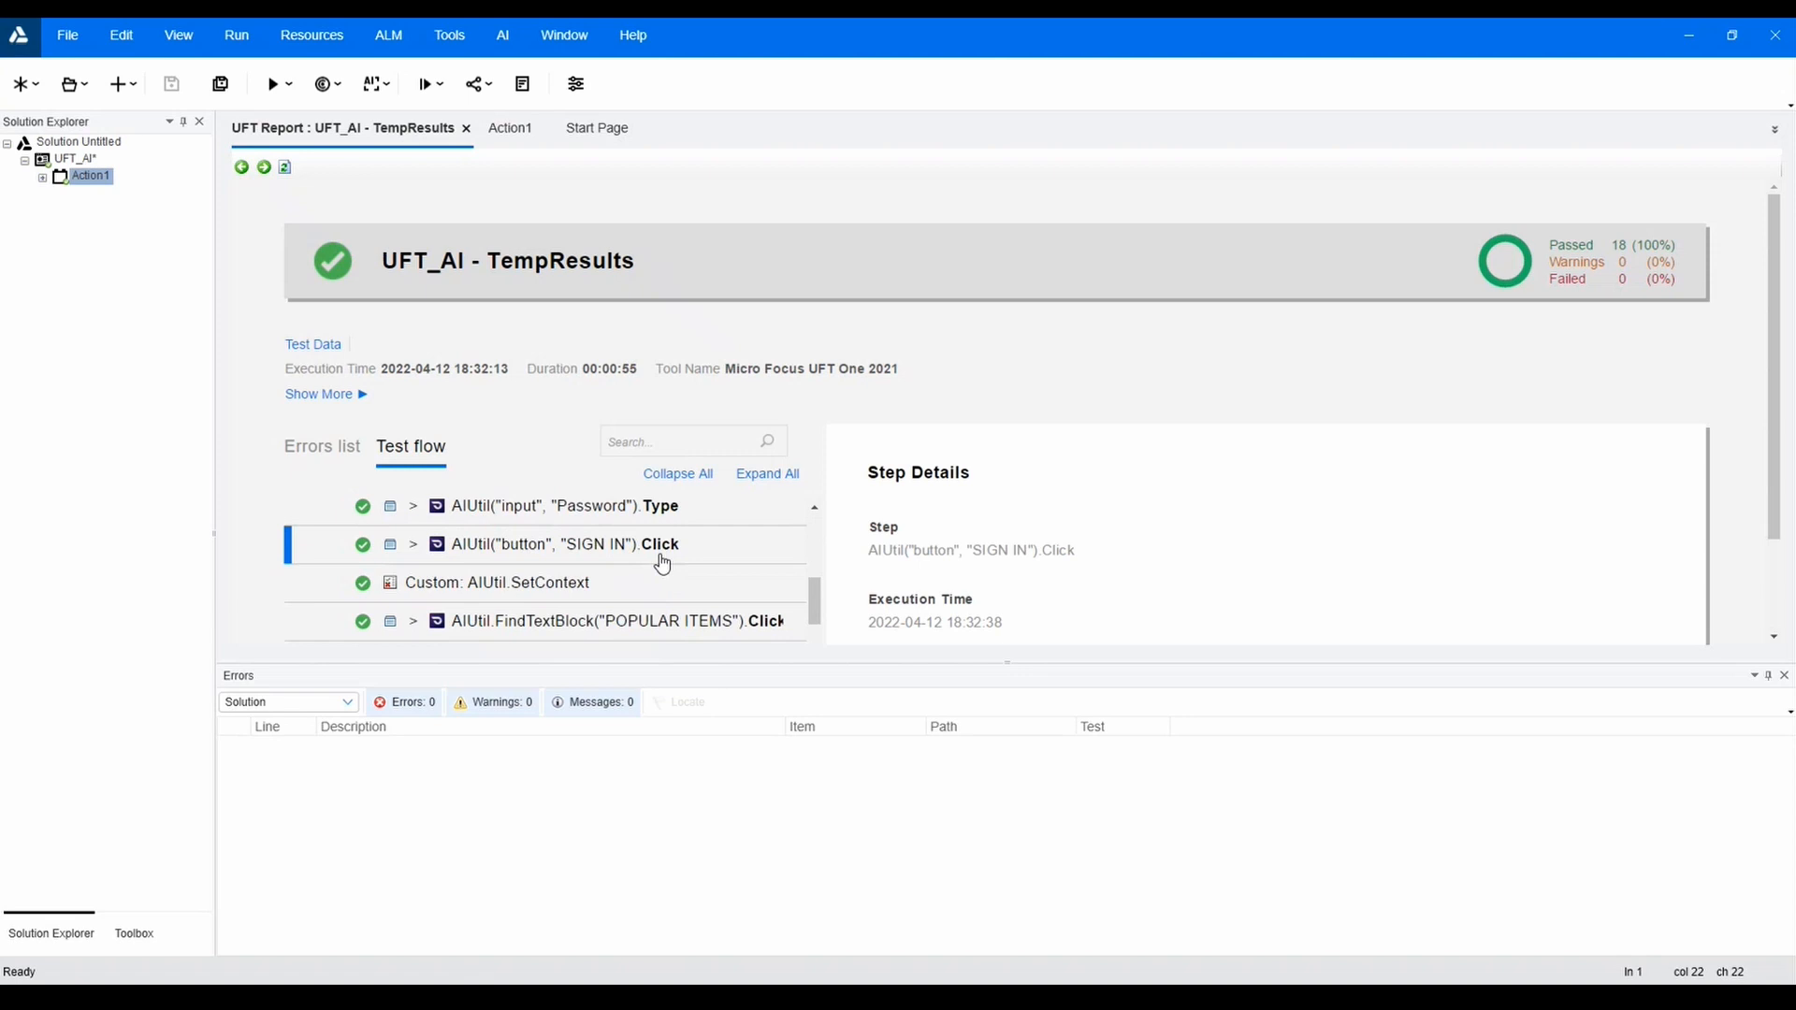
- Show the 'Your order number' FindTextBlock checkpoint details confirming it passed
scroll(down, 3)
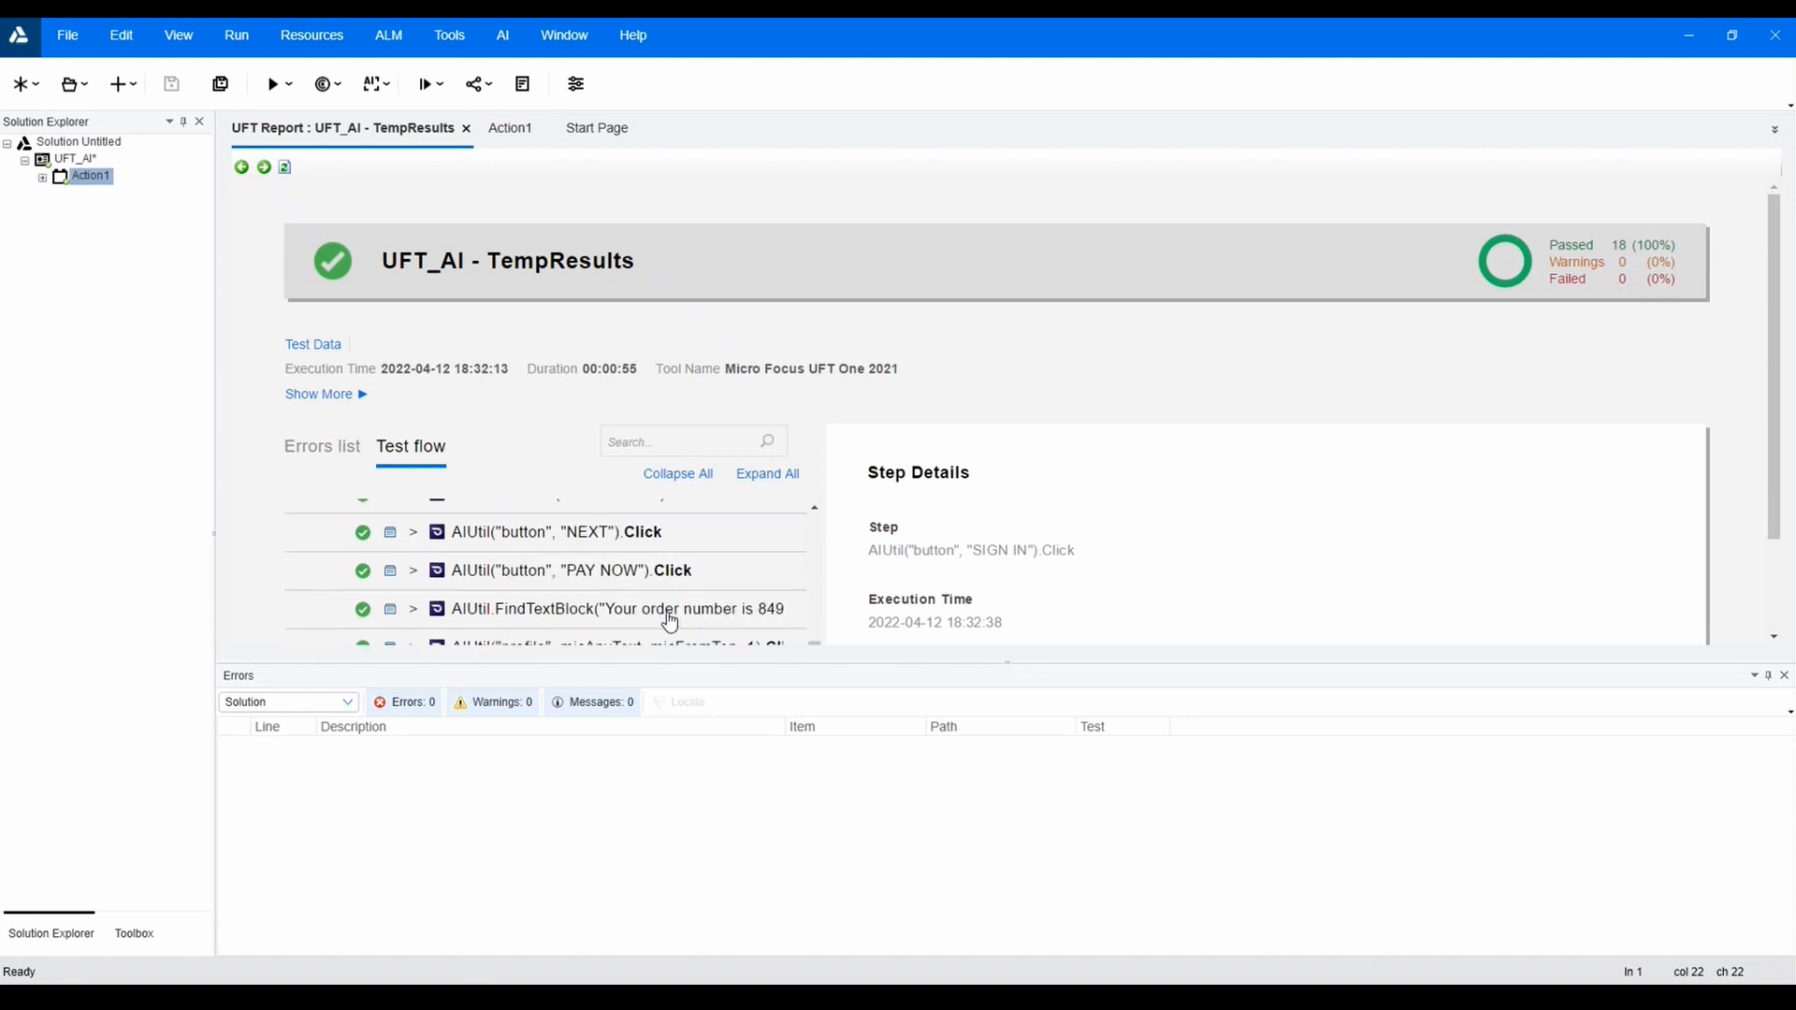
click(615, 608)
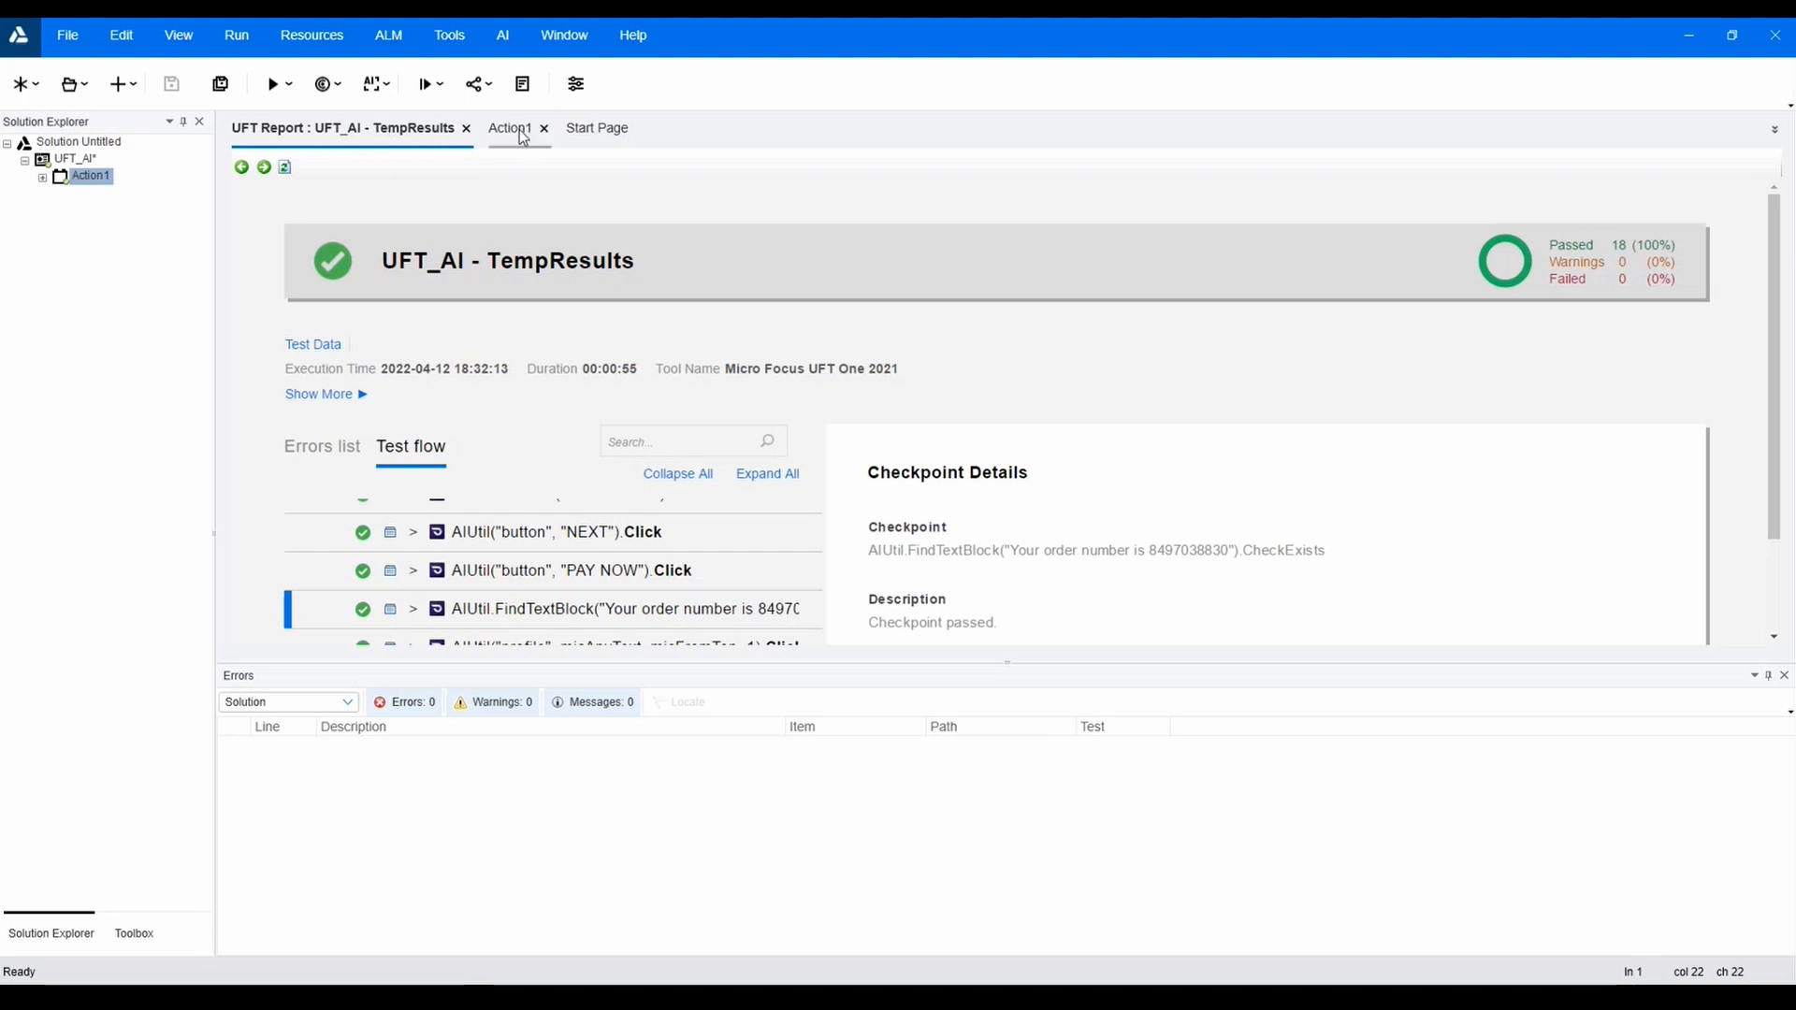
- From Action1, run to the SIGN IN step on line 11 via Run to Step
click(509, 127)
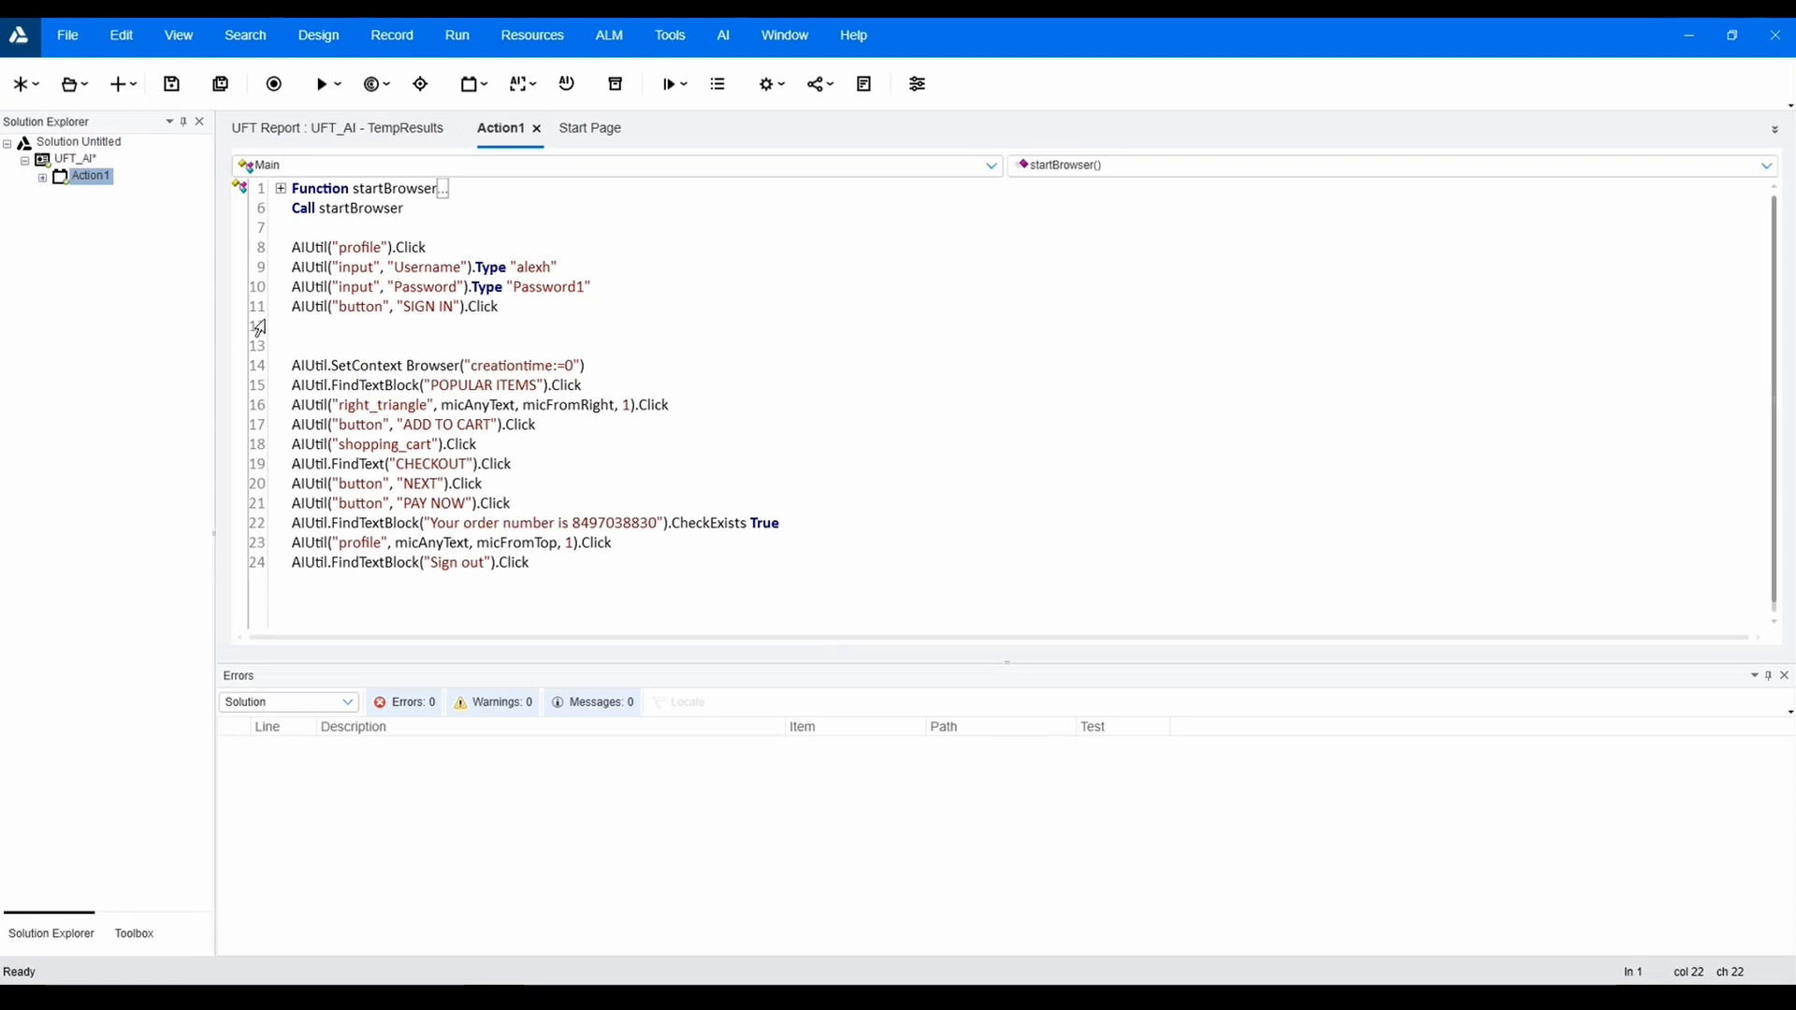
right_click(258, 326)
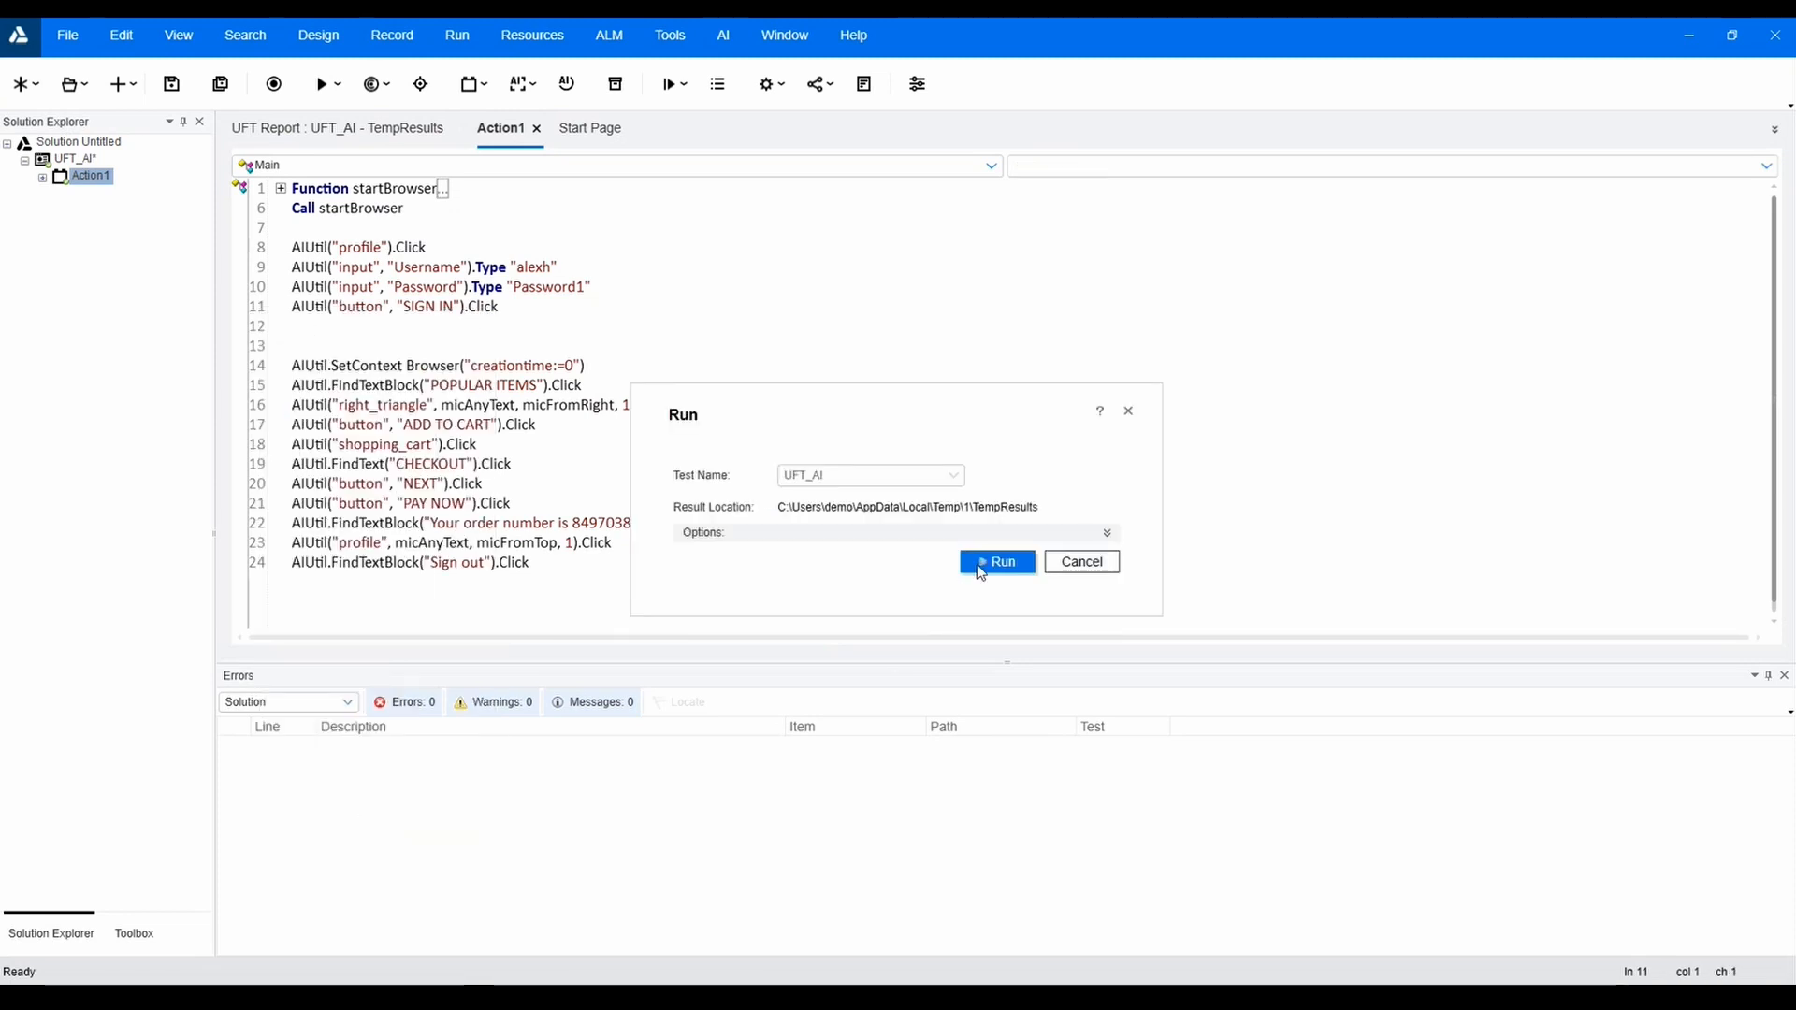
click(997, 561)
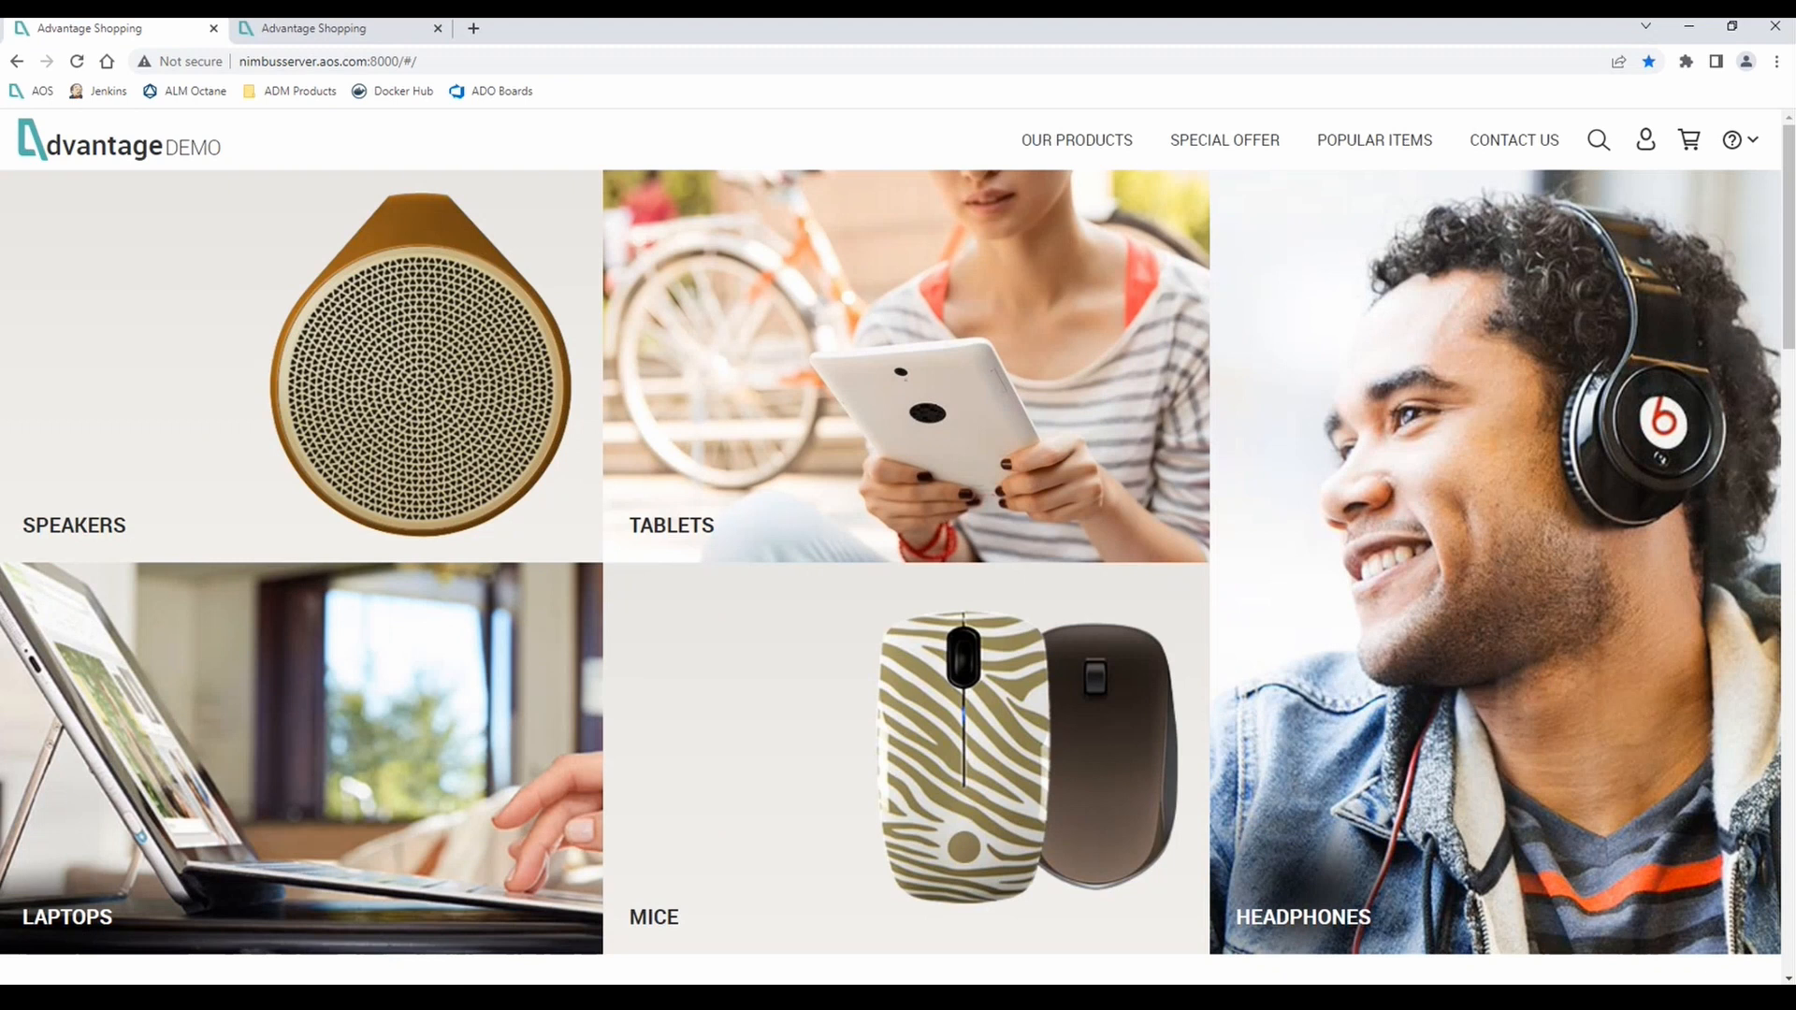
- Let the run open the sign-in dialog and enter user name 'alexh' before pausing at SIGN IN
click(1644, 141)
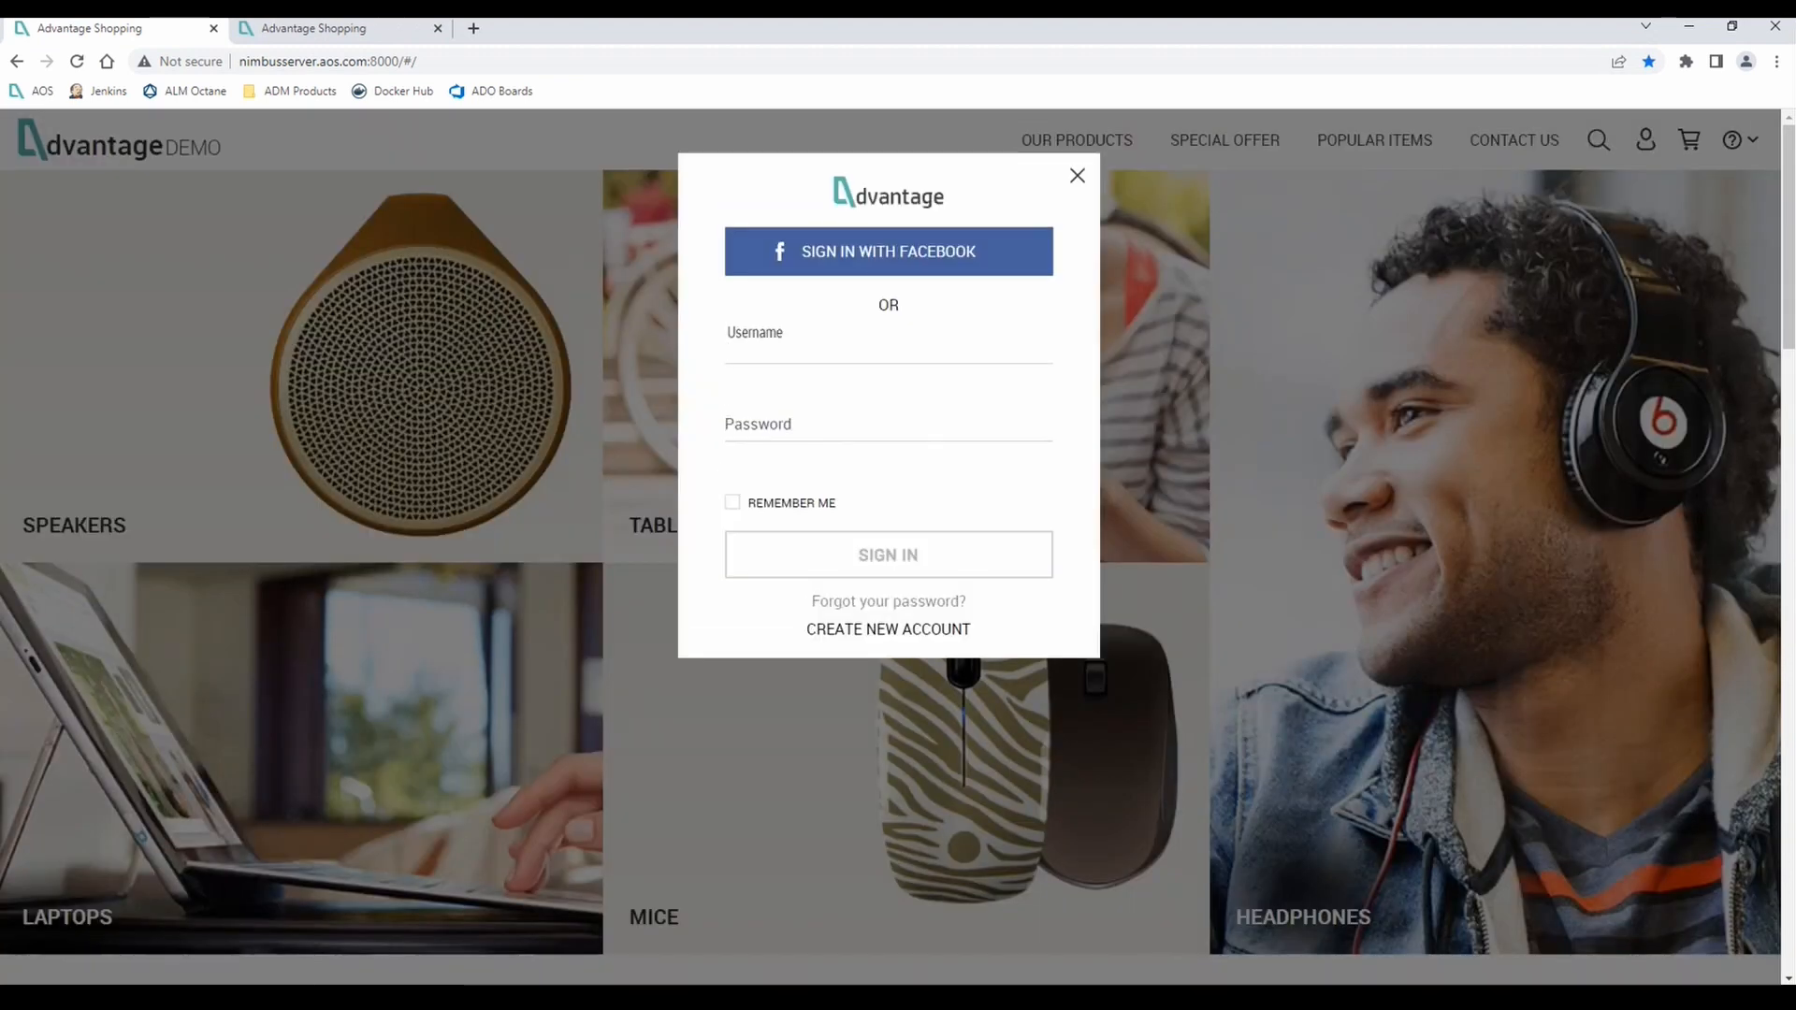
click(887, 351)
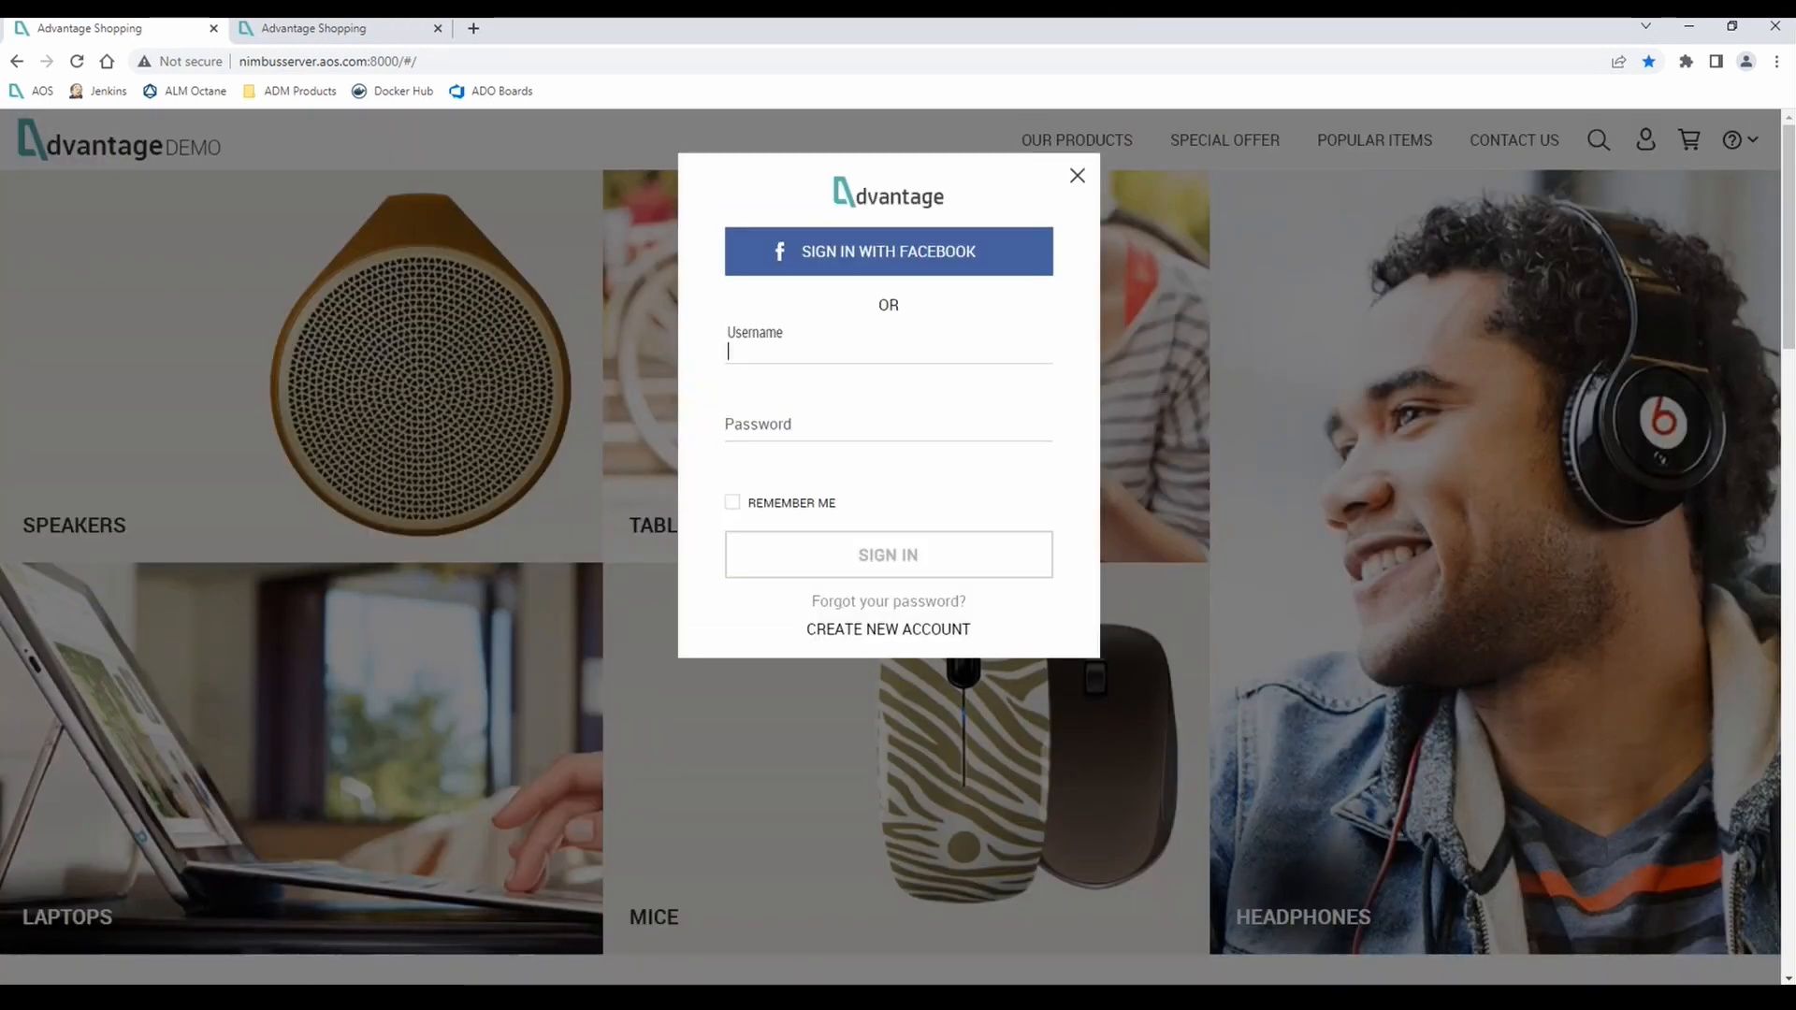
text(alexh)
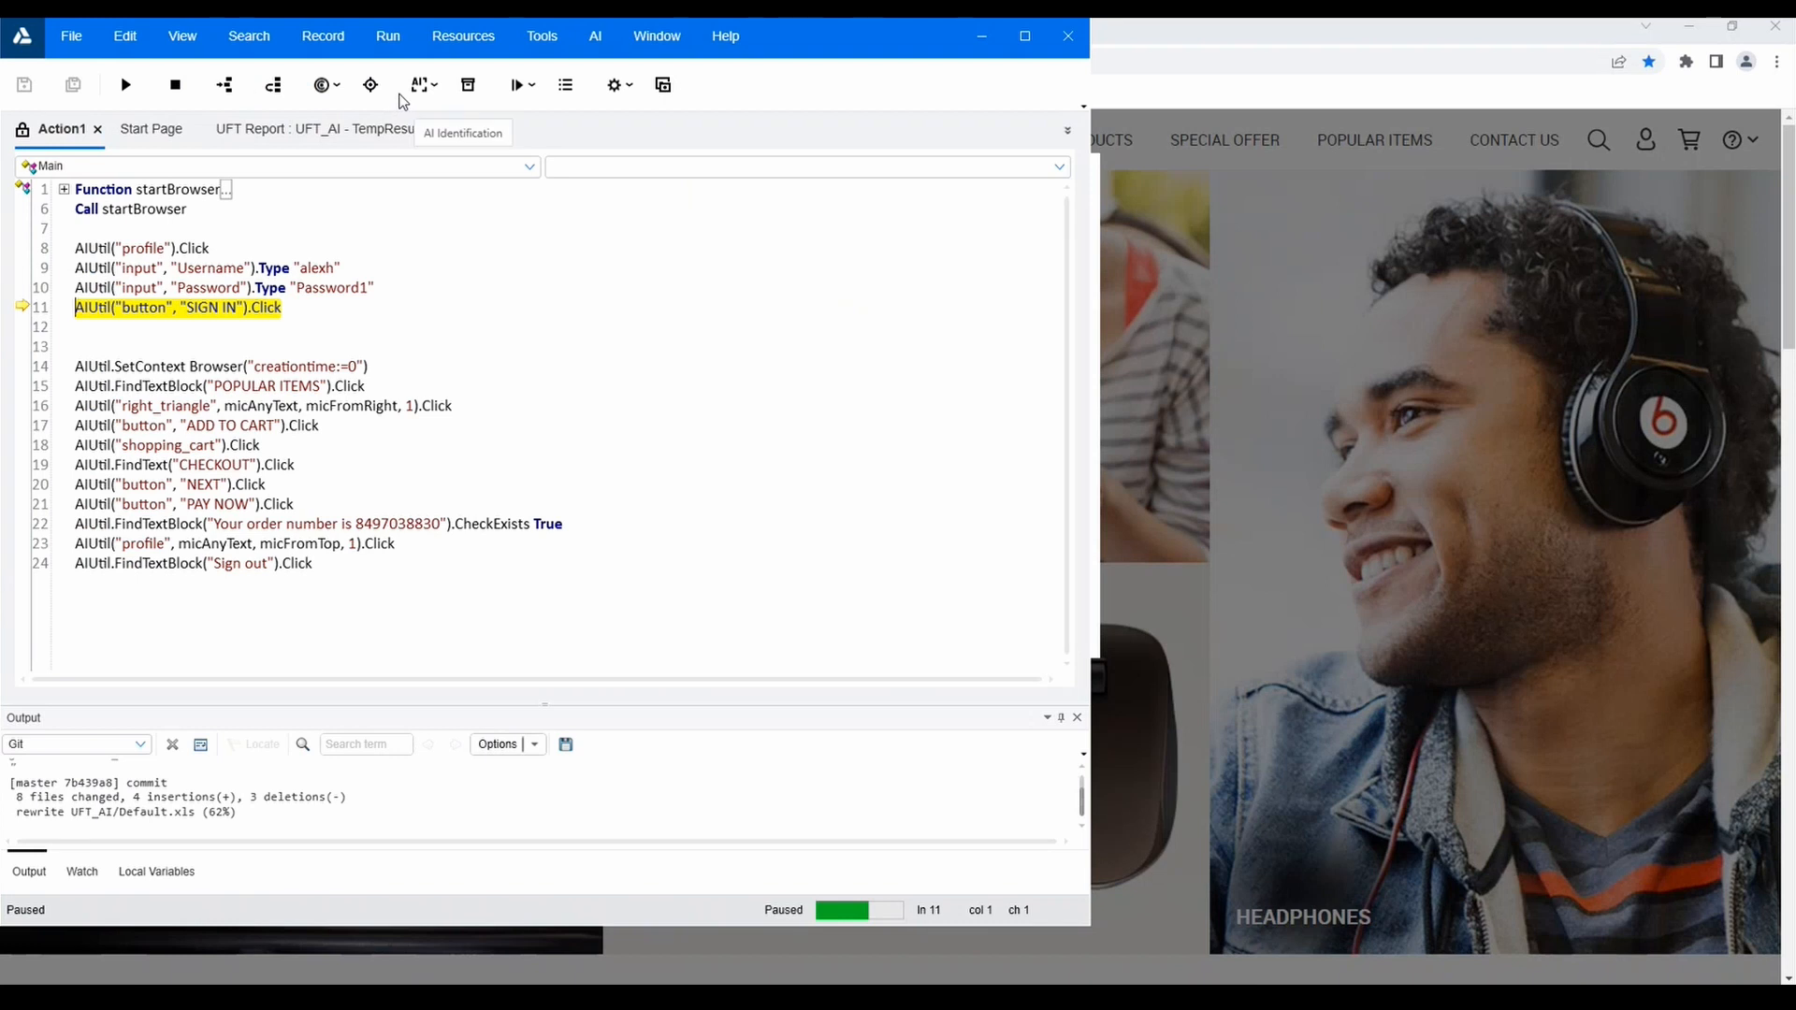
mouse_move(432, 96)
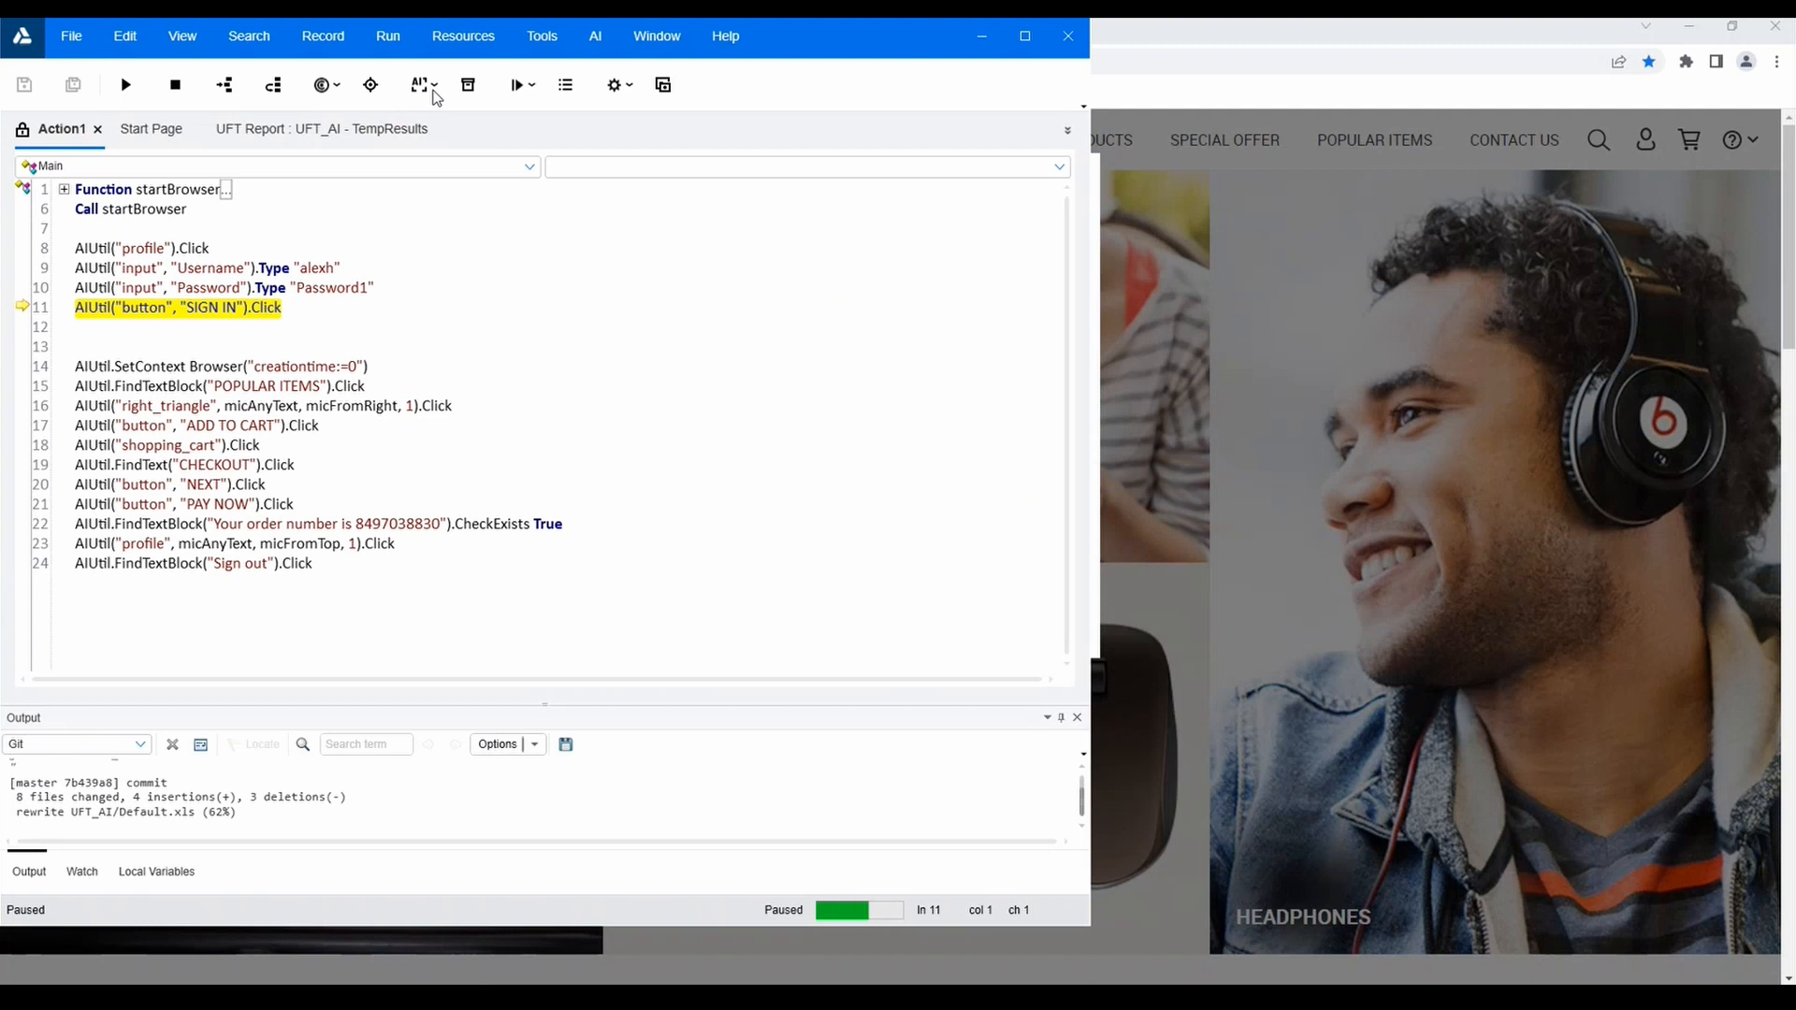
mouse_move(456, 139)
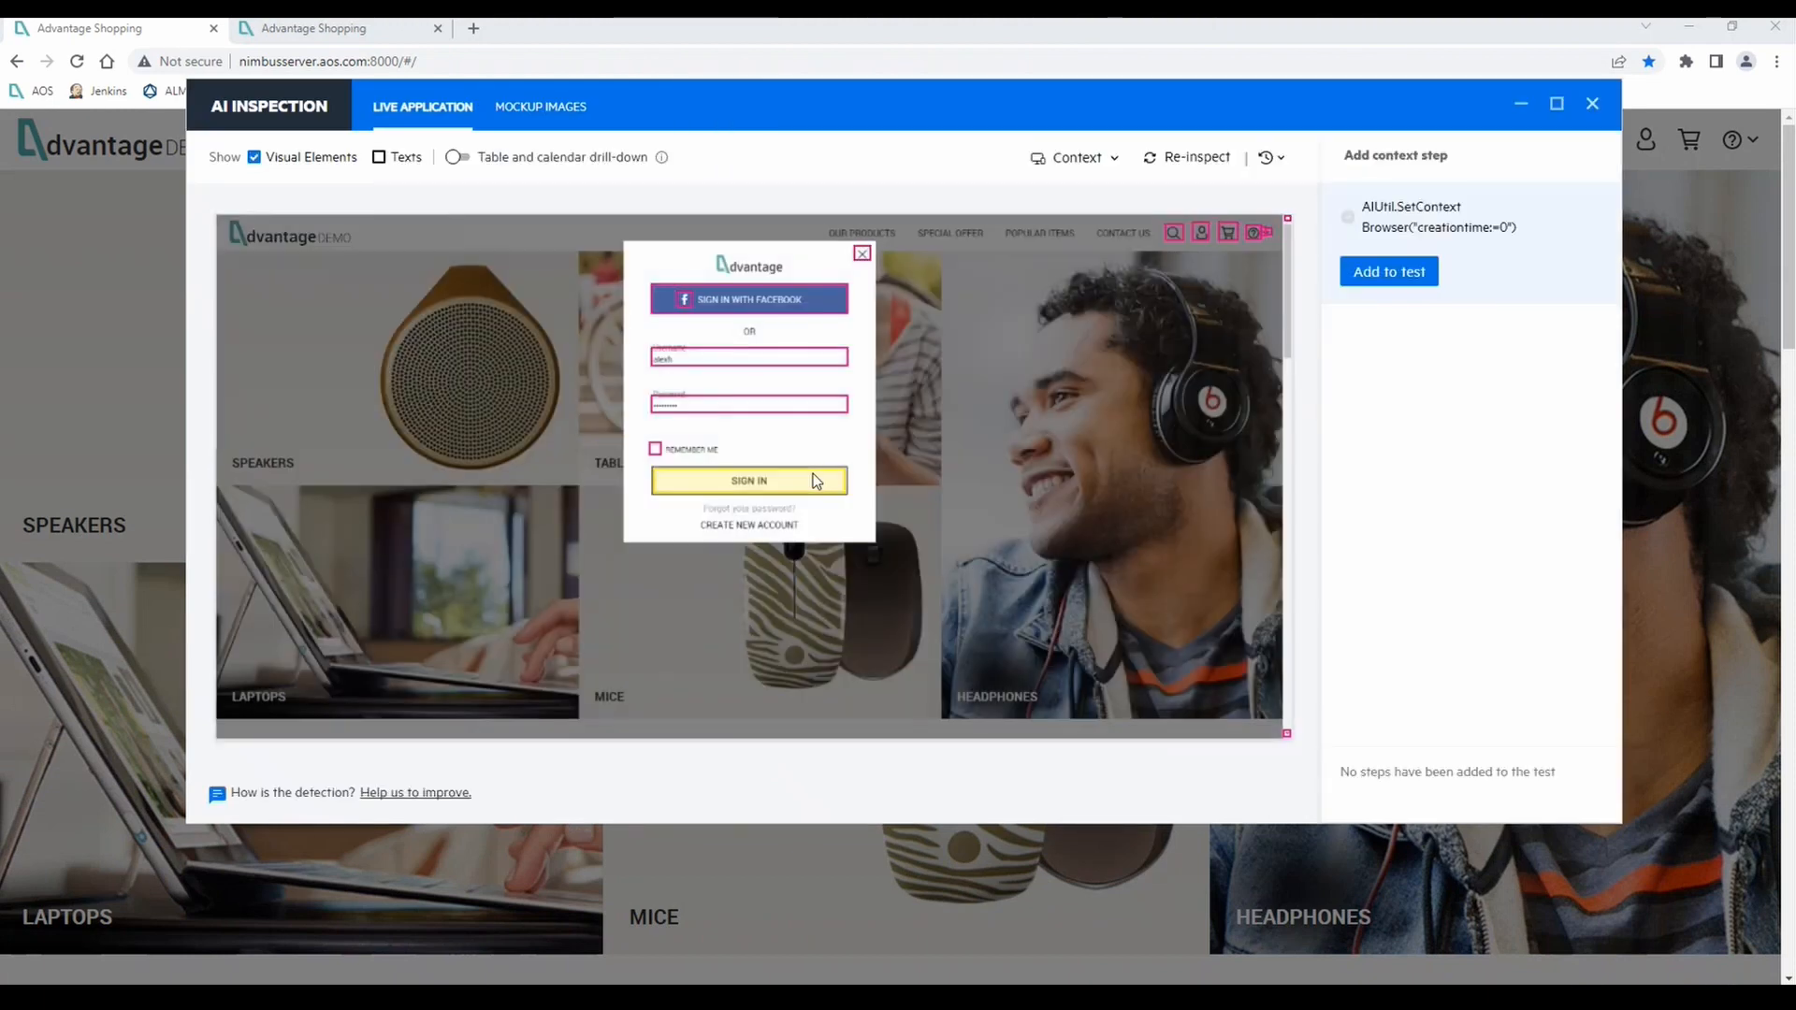
- Add a REMEMBER ME checkbox SetState 'On' step from AI Inspection and run the test
click(654, 447)
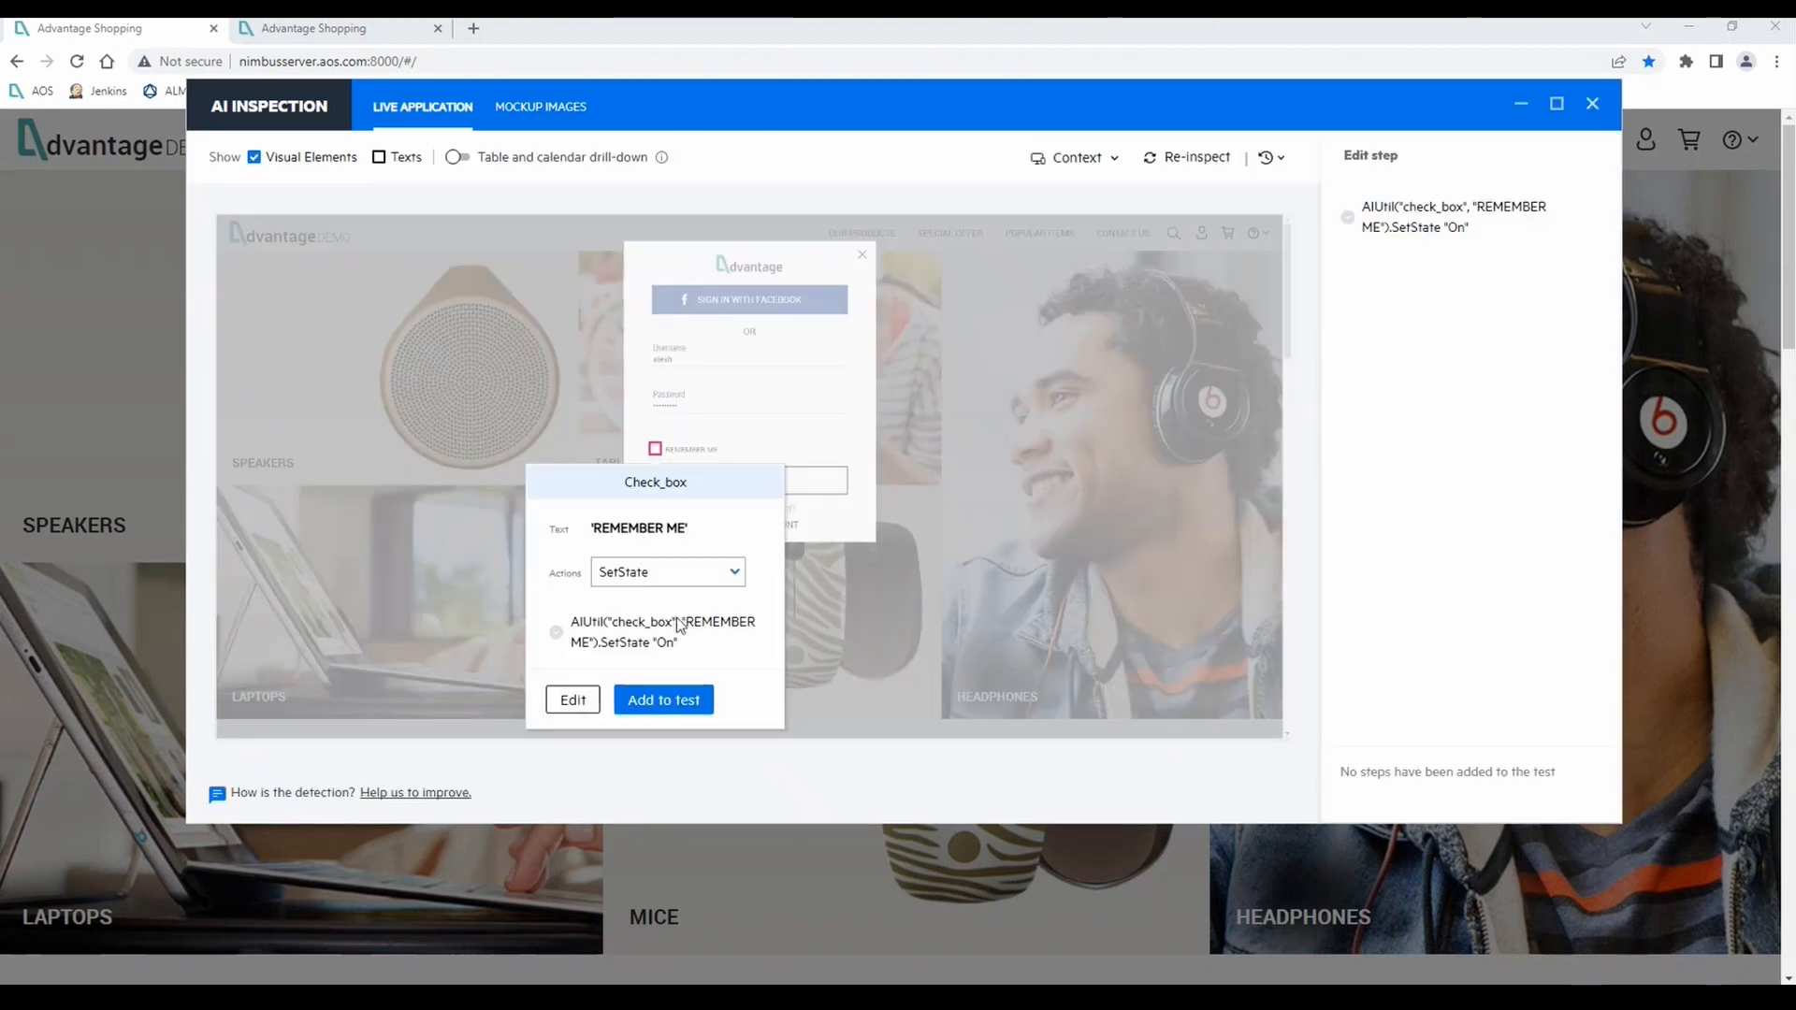
click(662, 700)
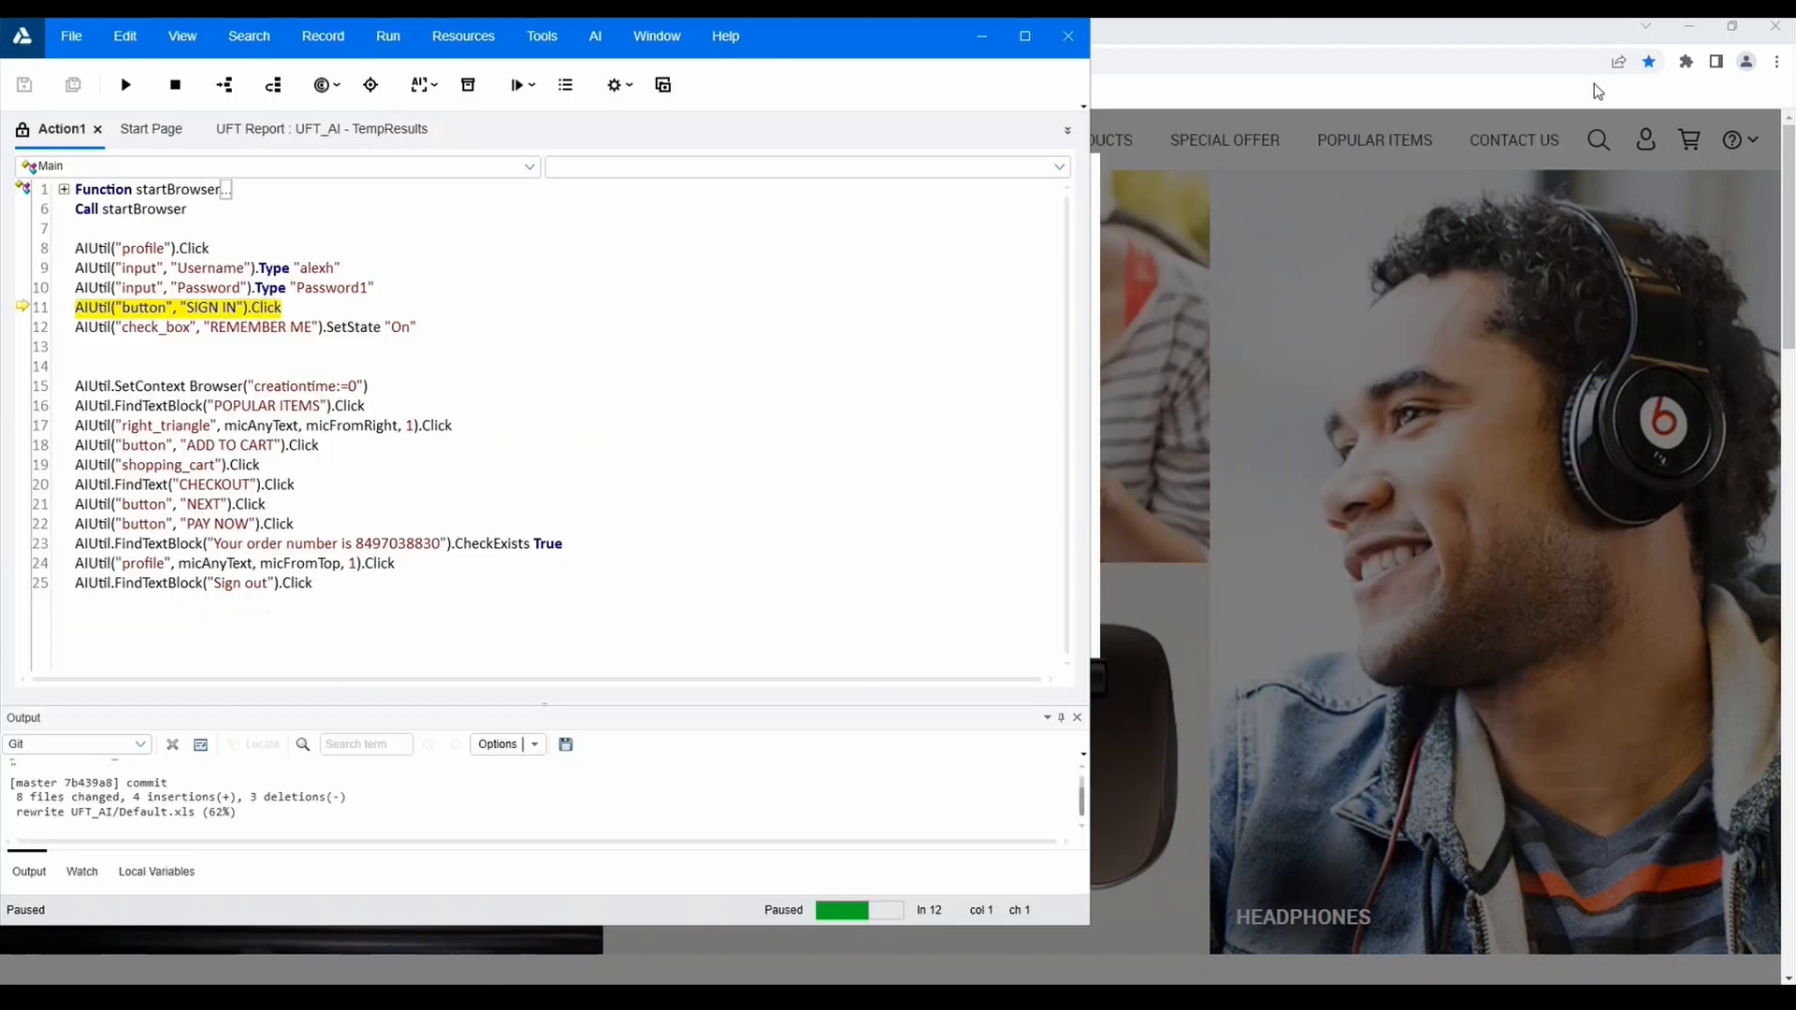
click(176, 84)
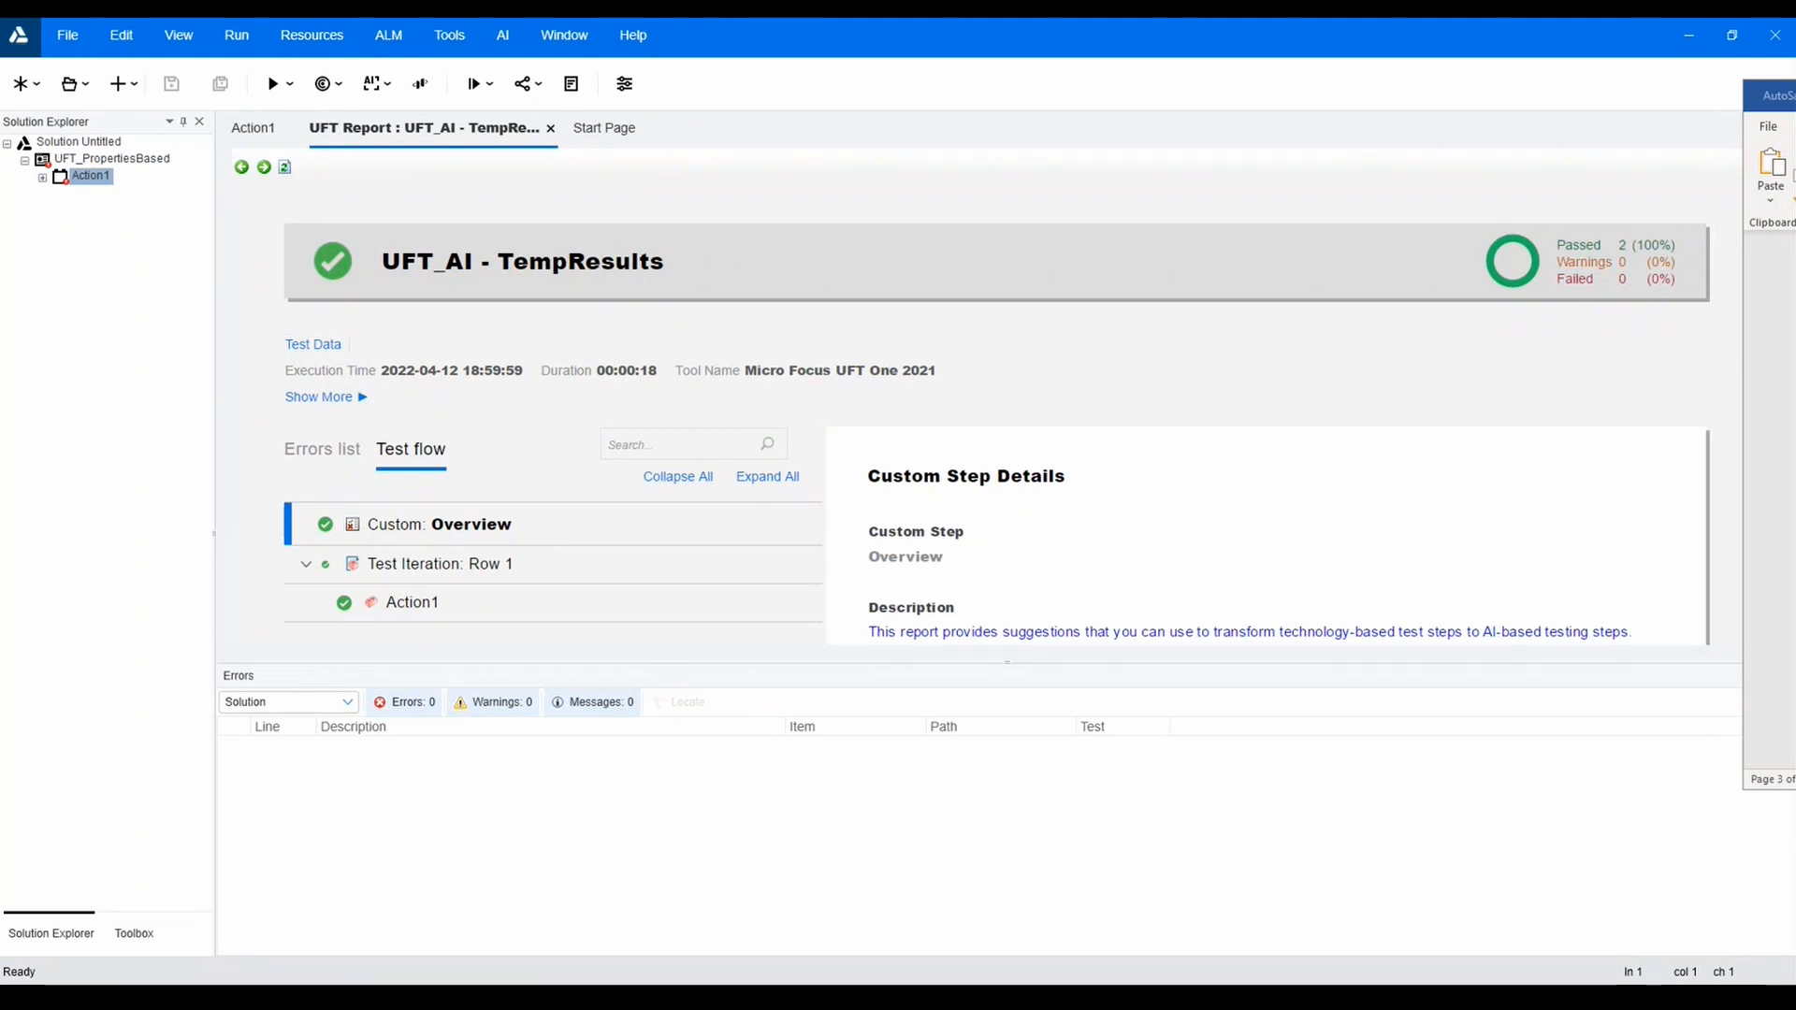
mouse_move(1566, 416)
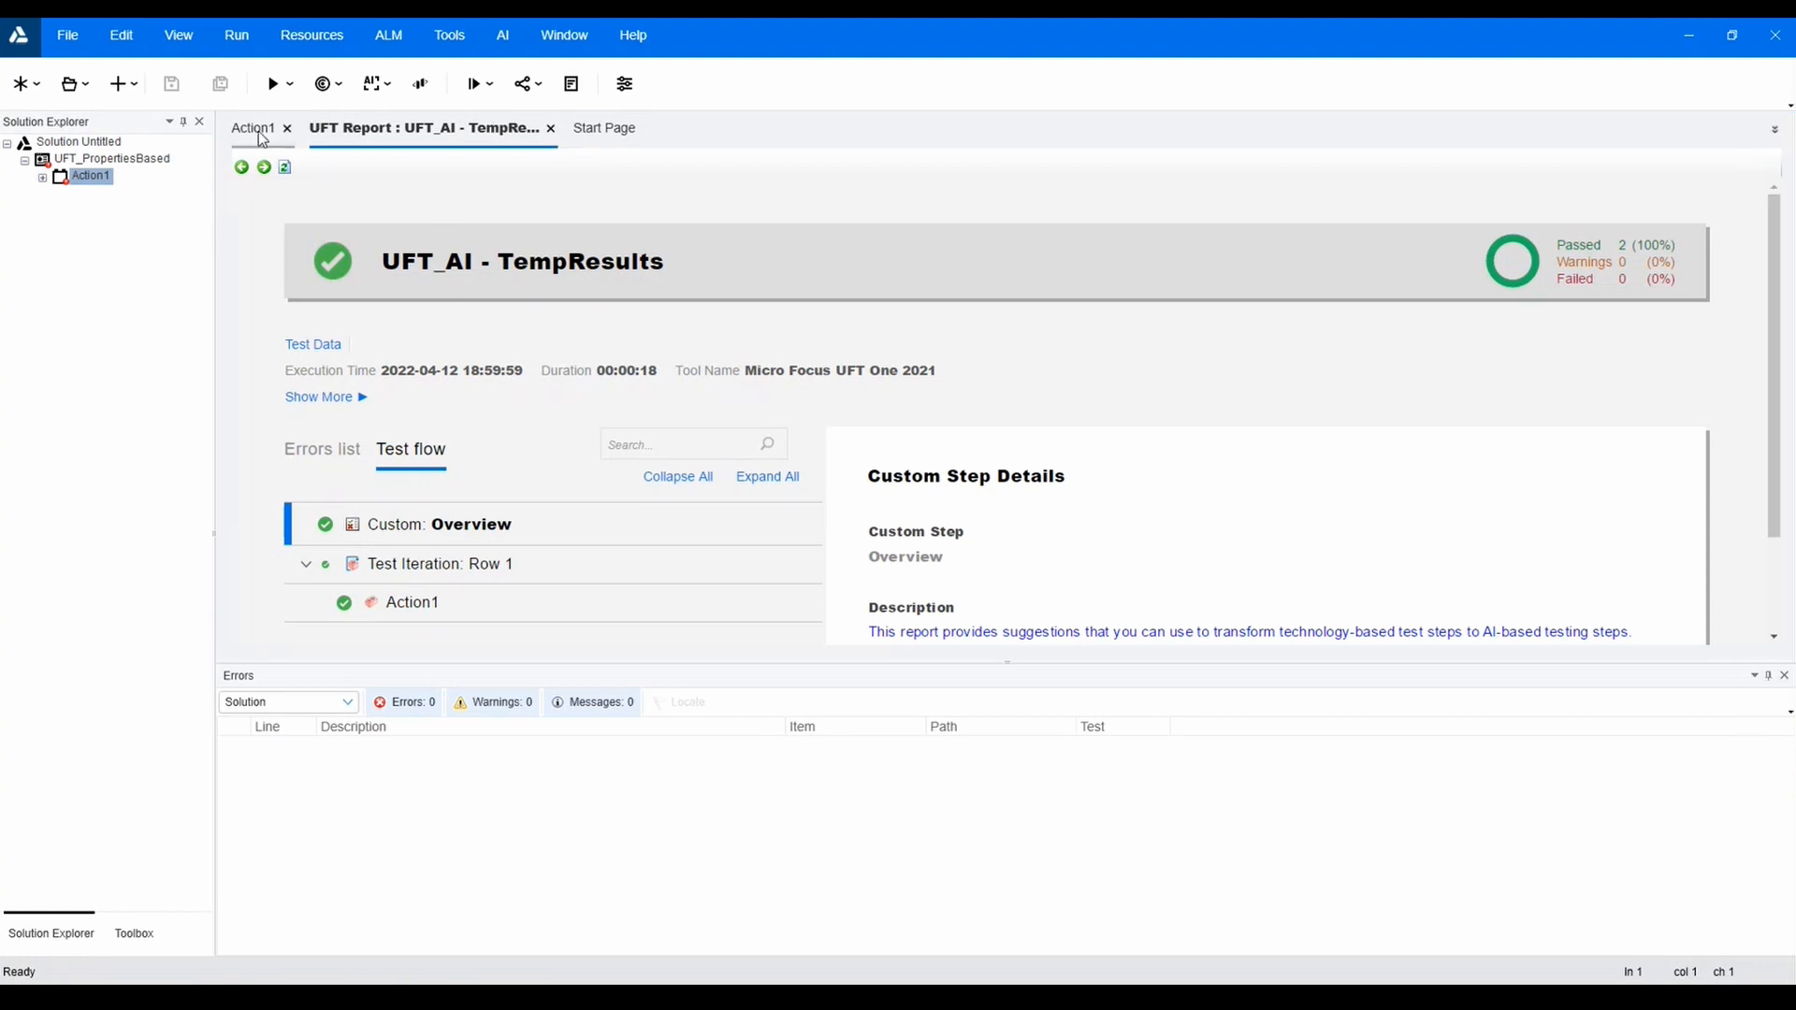
- Switch from the report to the UFT_PropertiesBased Action1 script with its Browser/Page/Link steps
click(255, 128)
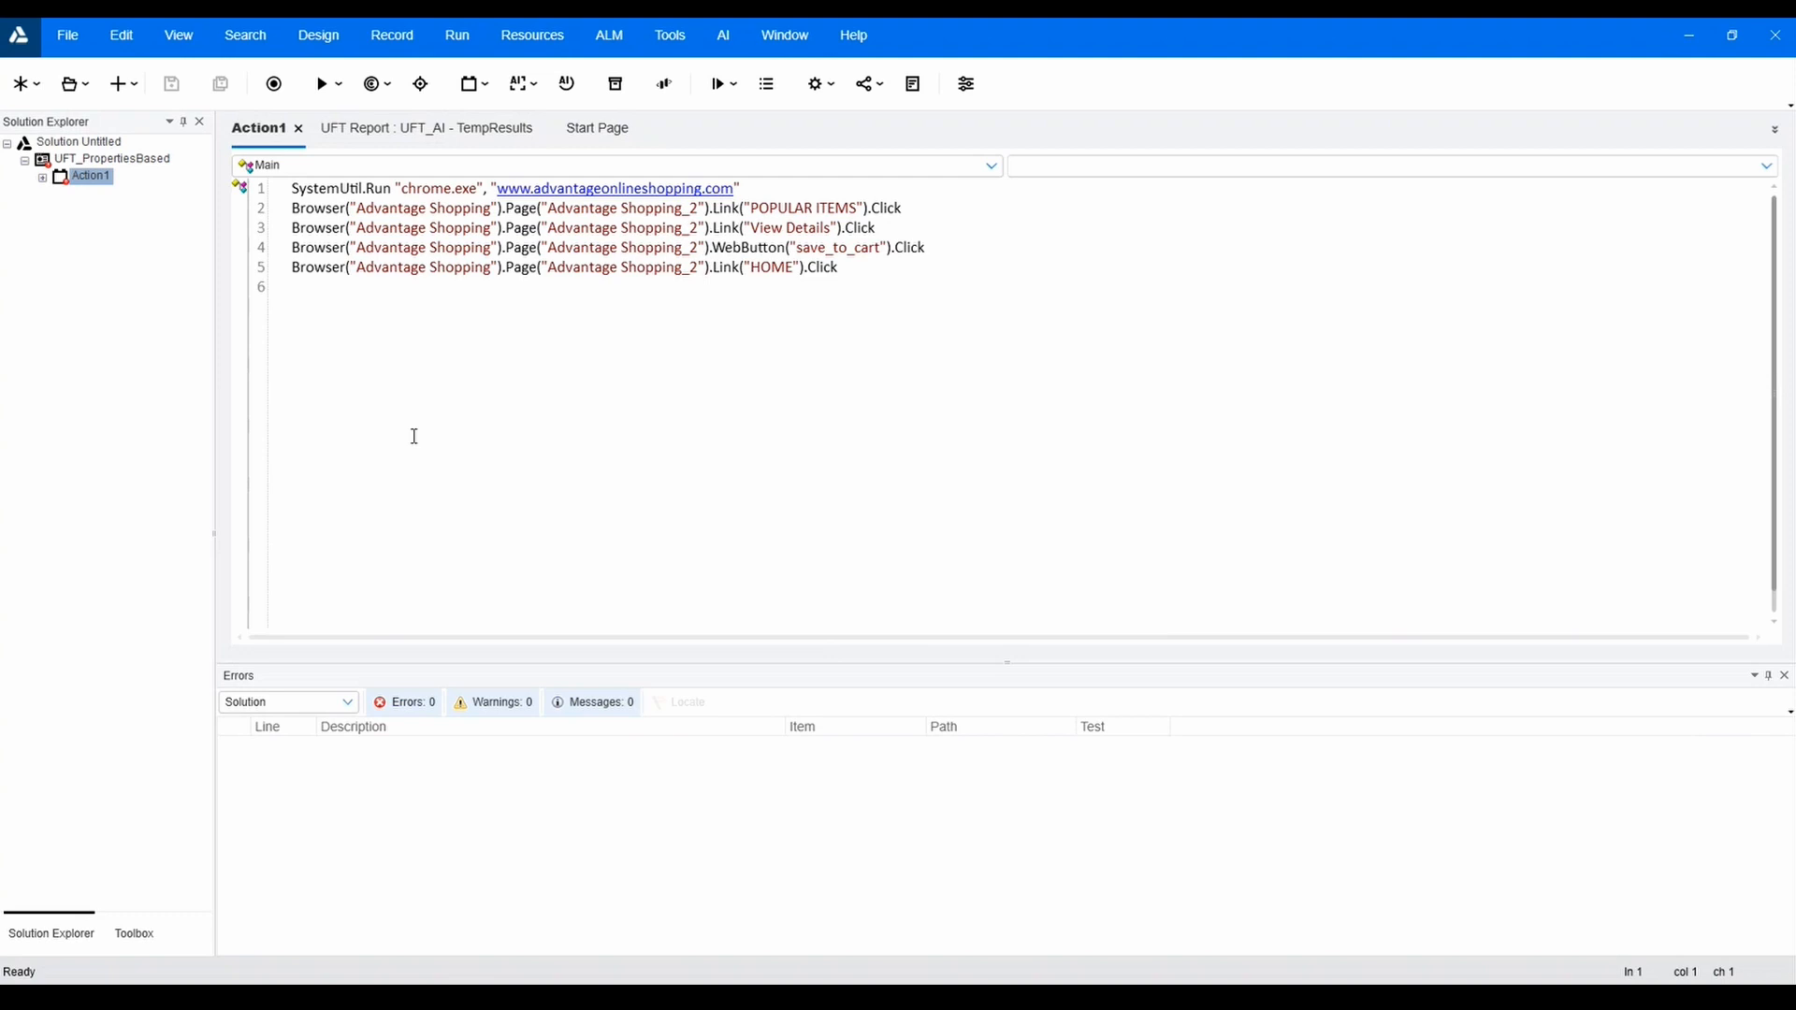
- Run UFT_PropertiesBased through popular items, the HP Roar Plus speaker page and add to cart
click(322, 84)
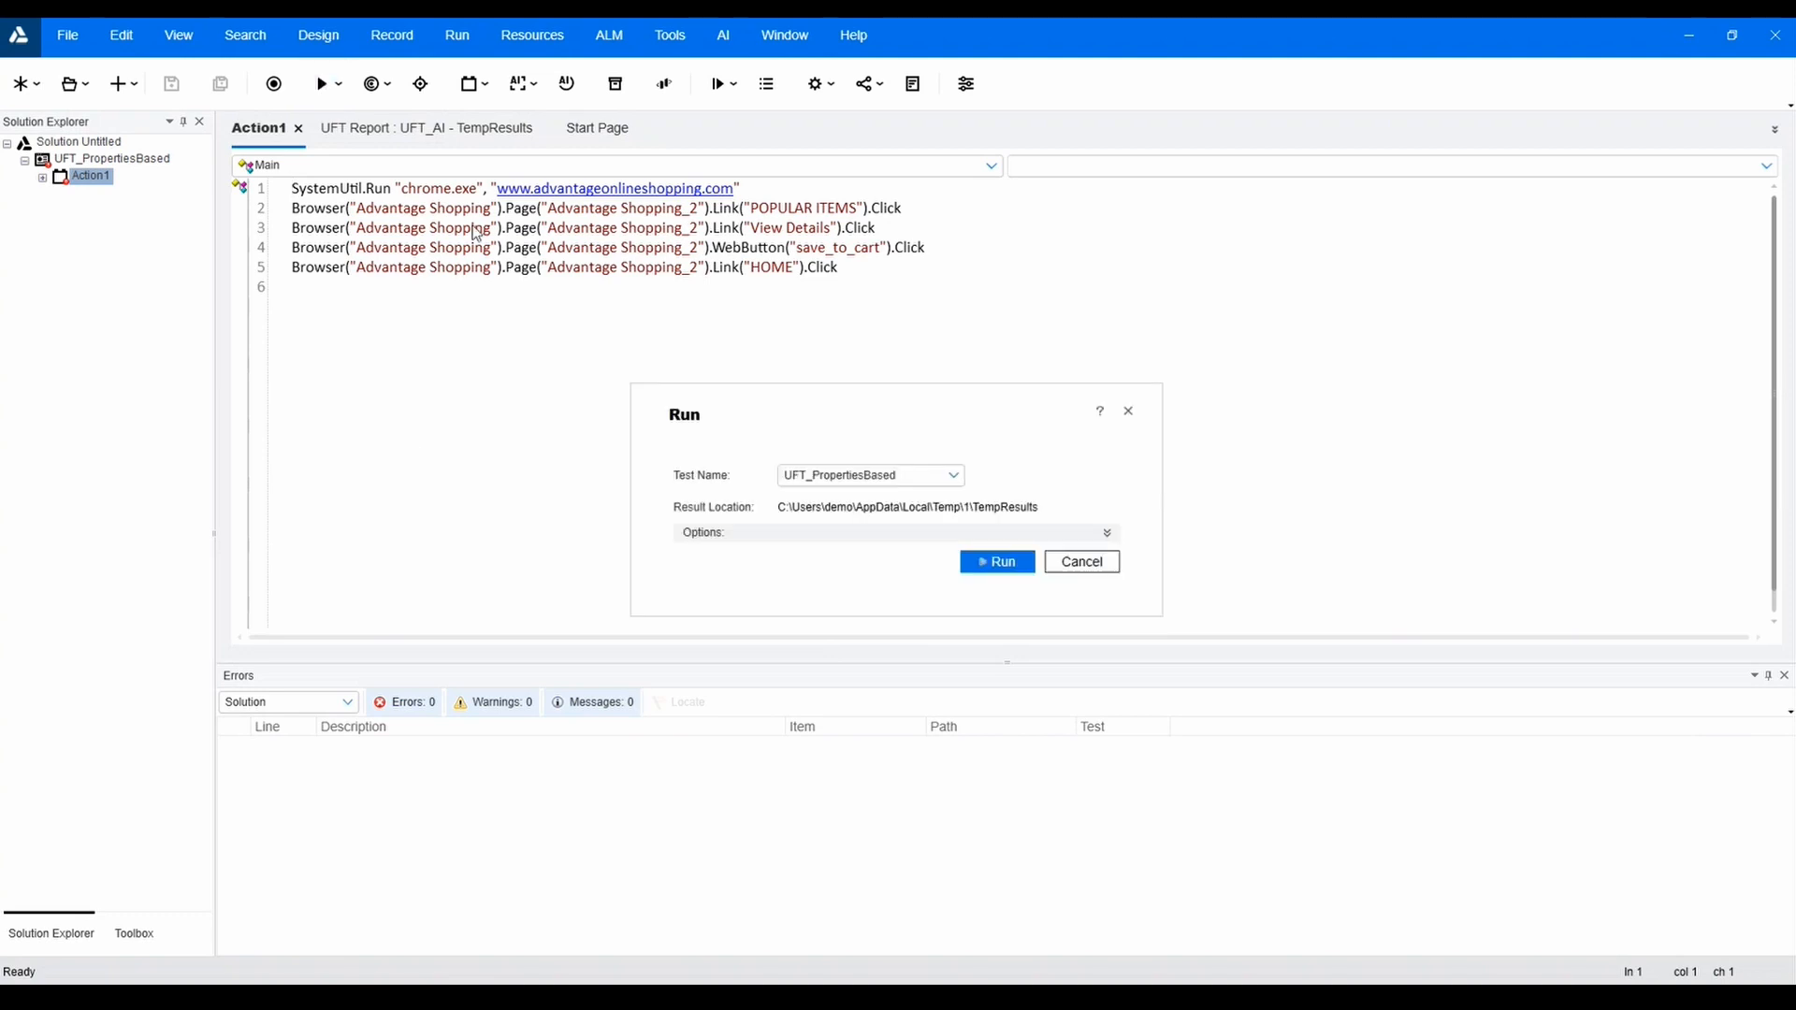
click(993, 561)
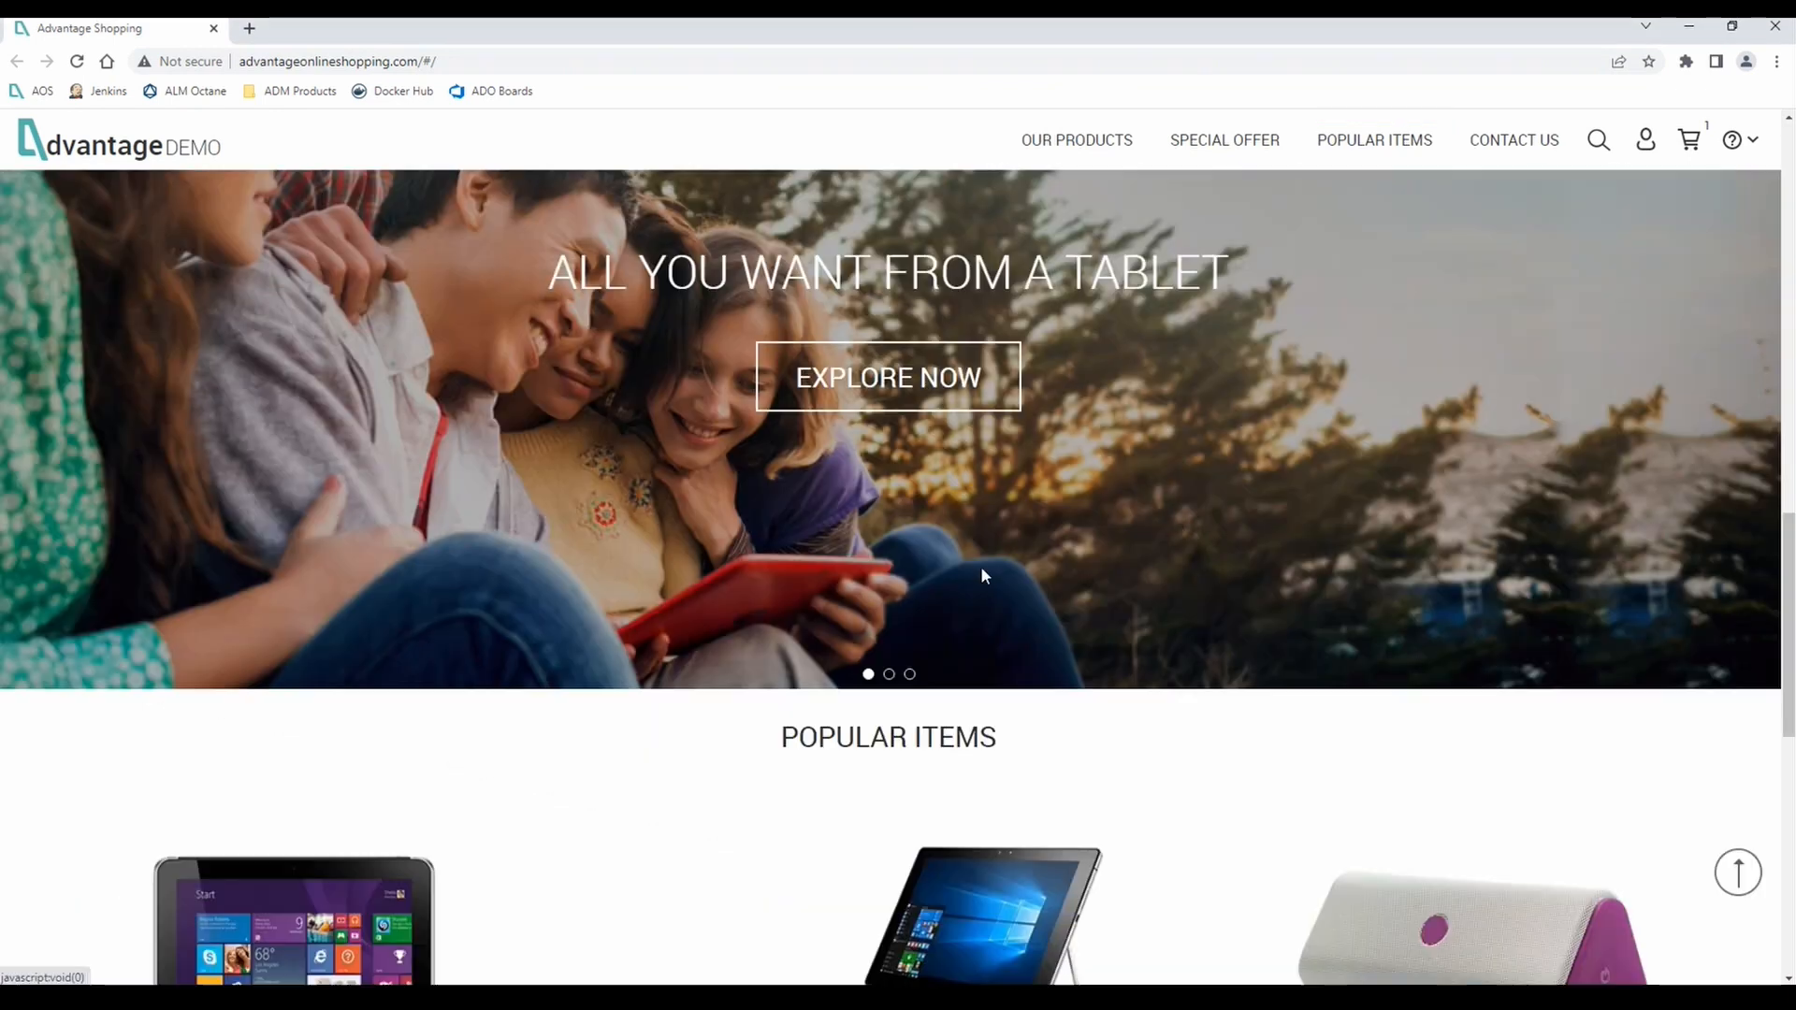
scroll(down, 3)
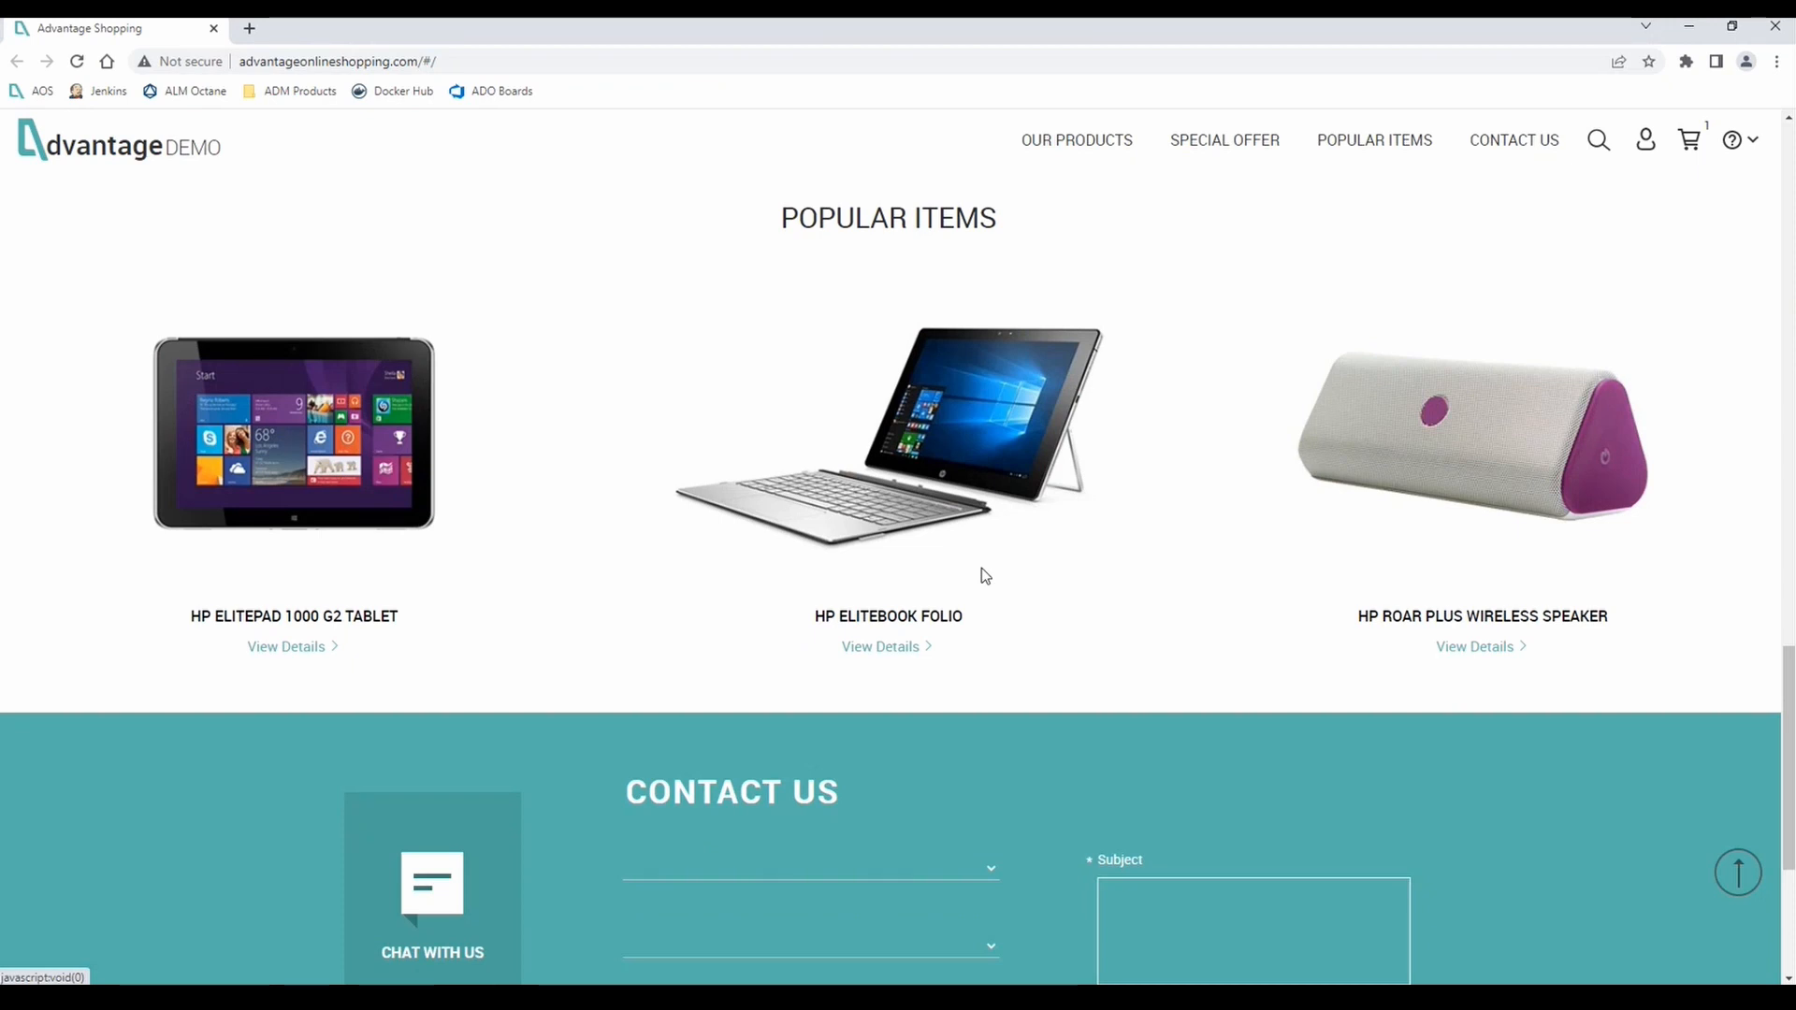
click(1474, 645)
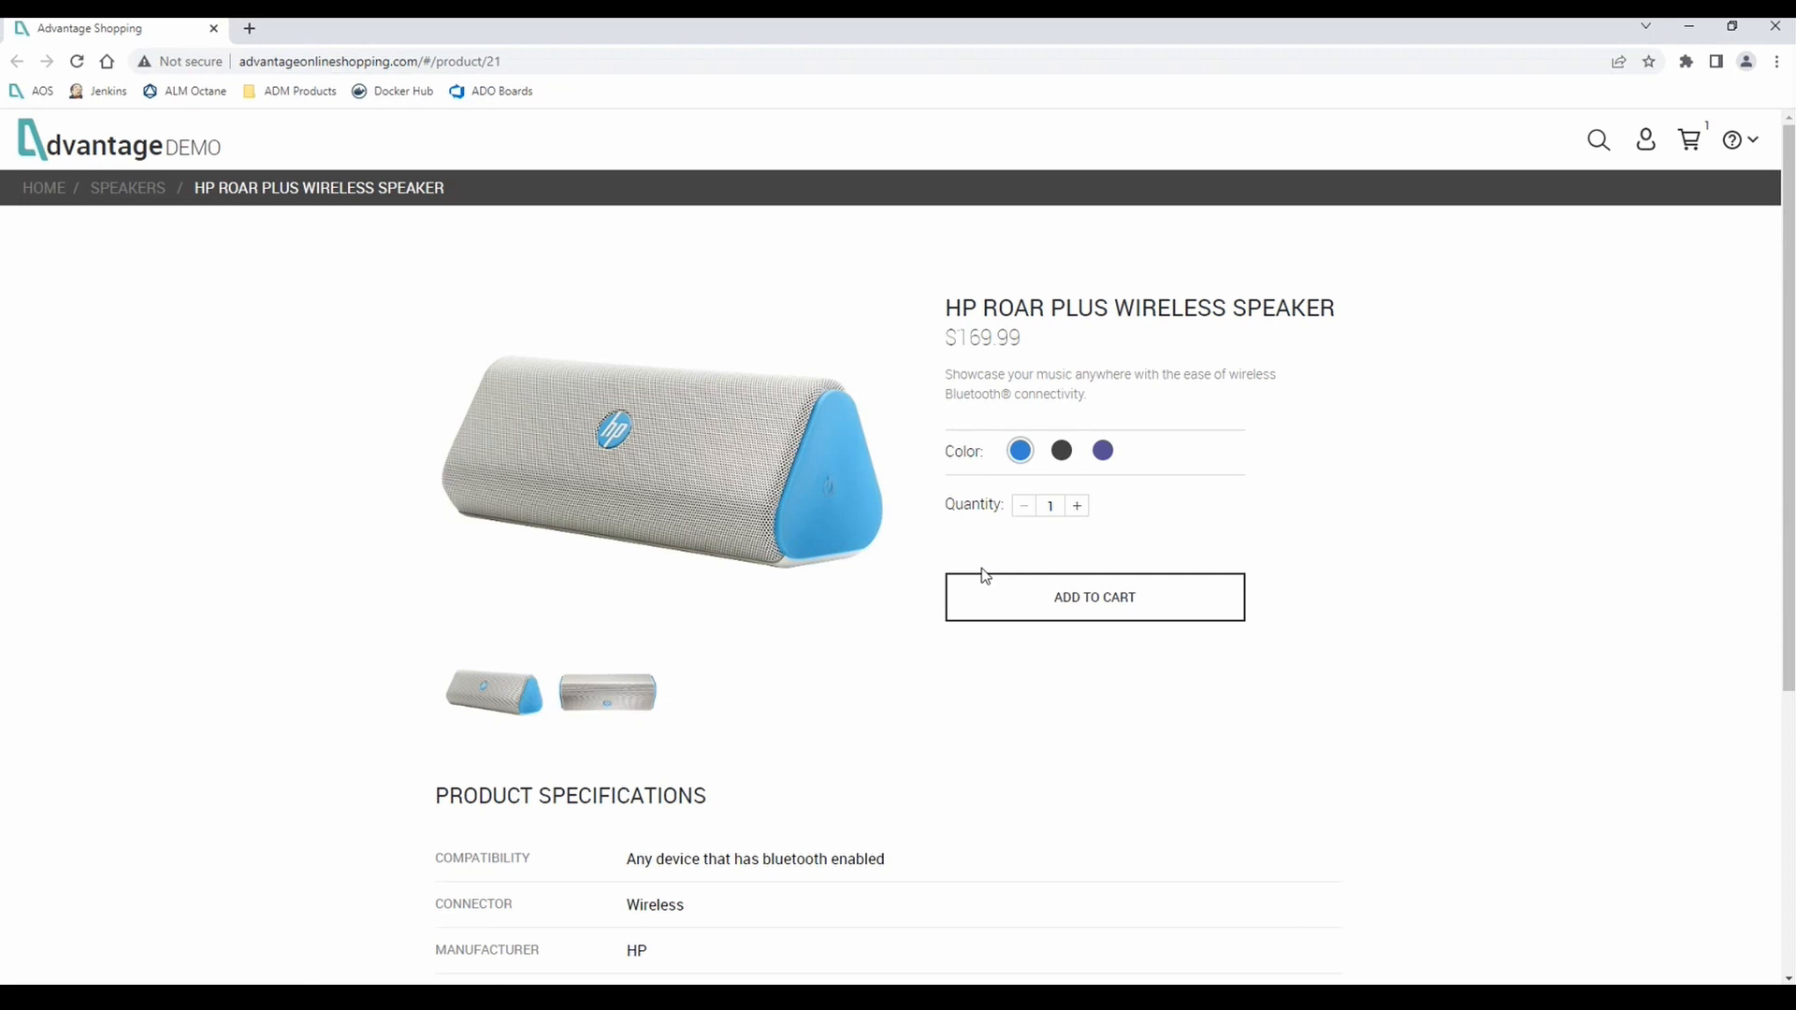
click(1092, 597)
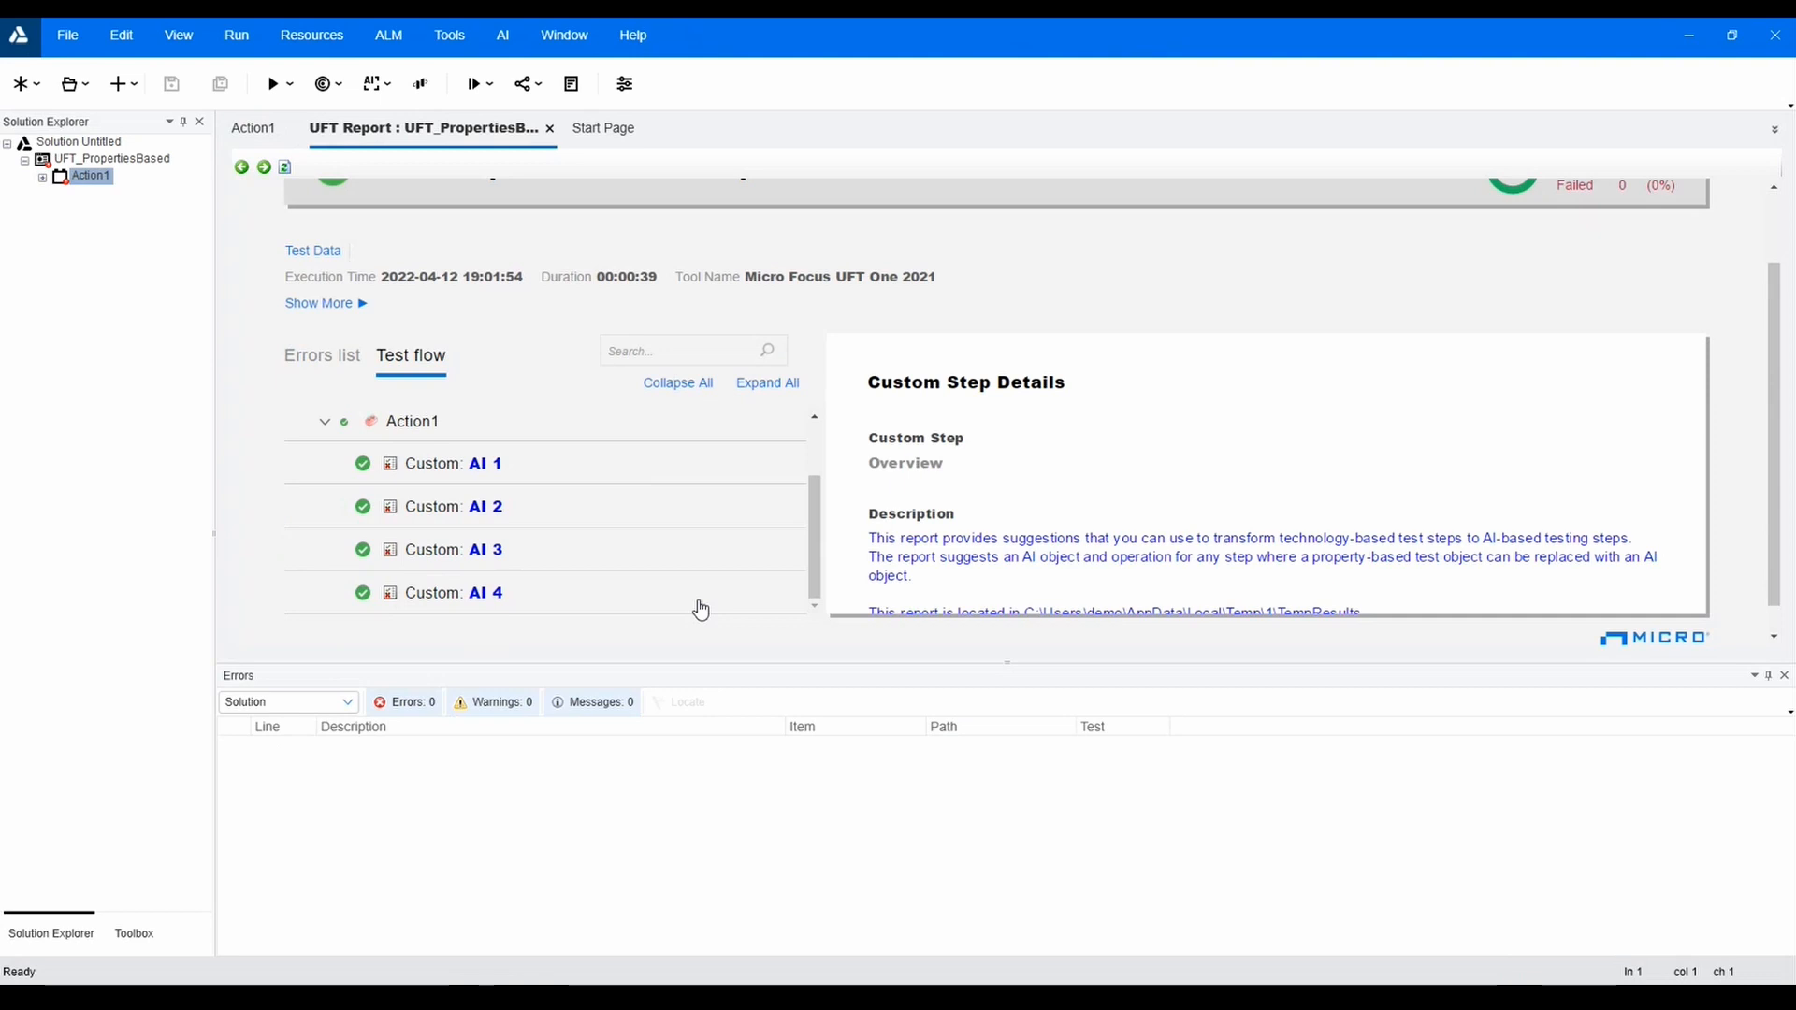
mouse_move(667, 590)
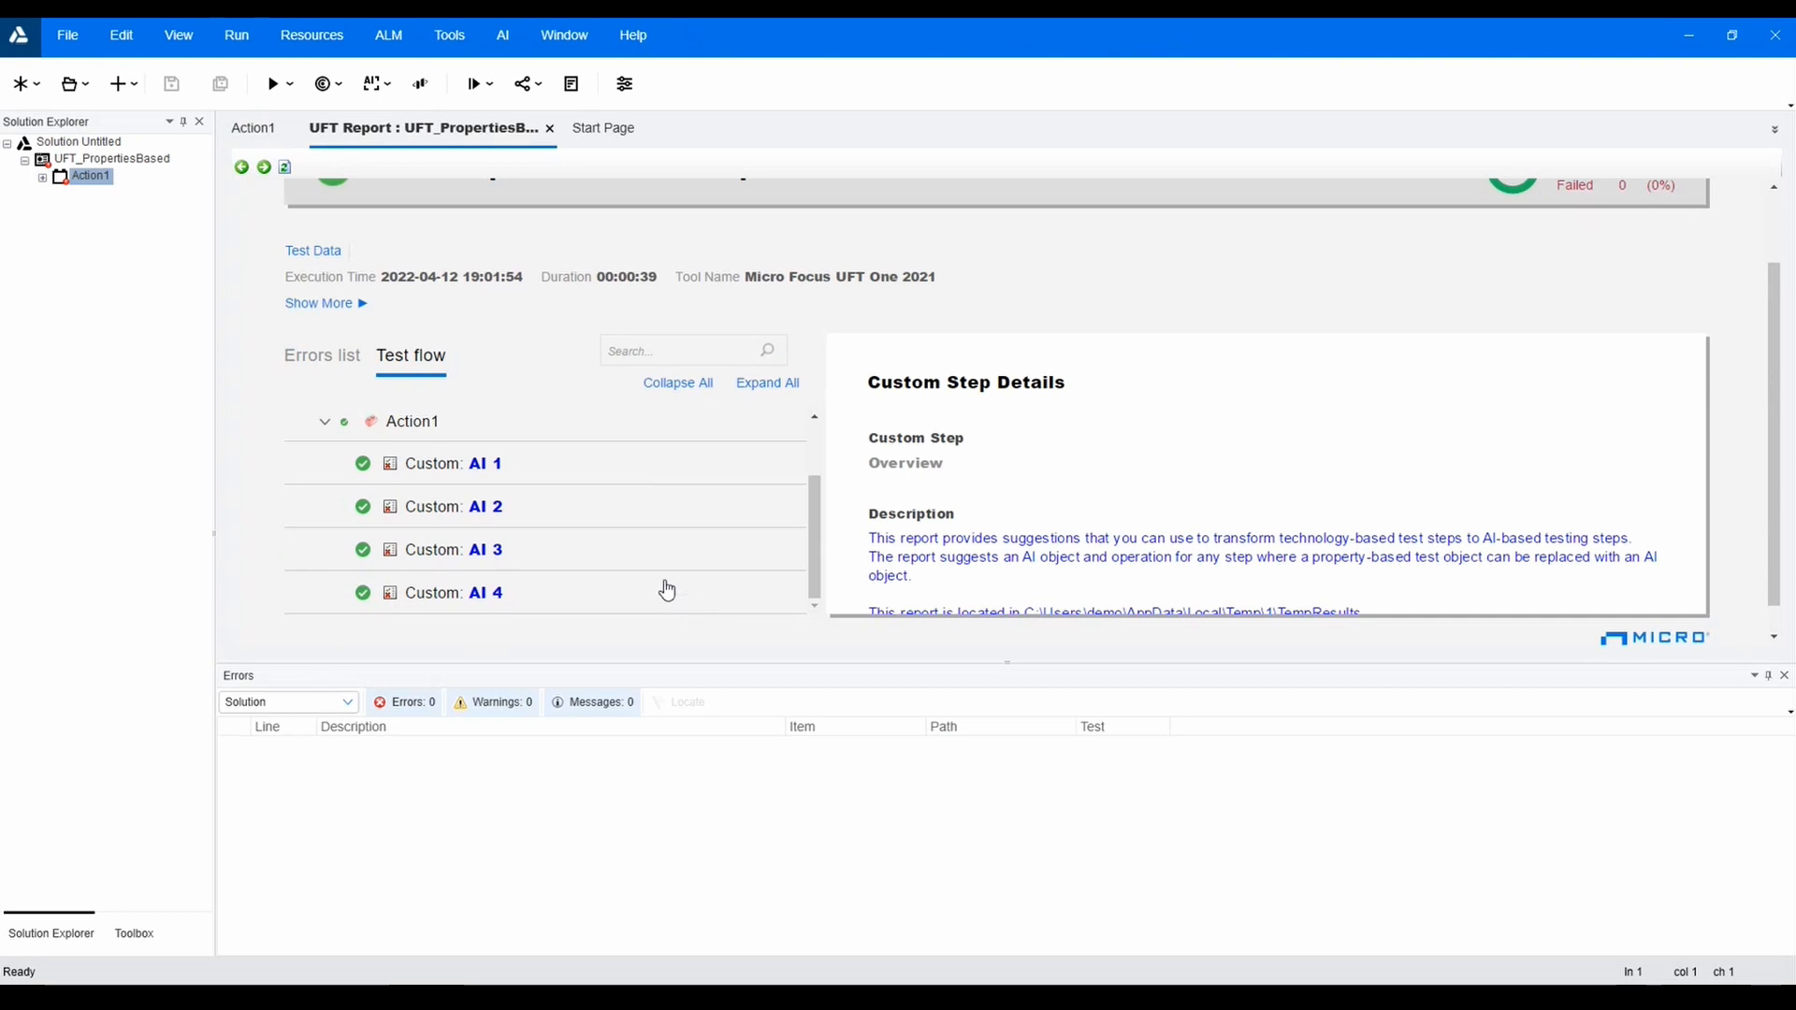
- View AI 1's suggestion replacing the POPULAR ITEMS link click with AIUtil.FindTextBlock("POPULAR ITEMS").Click
scroll(down, 3)
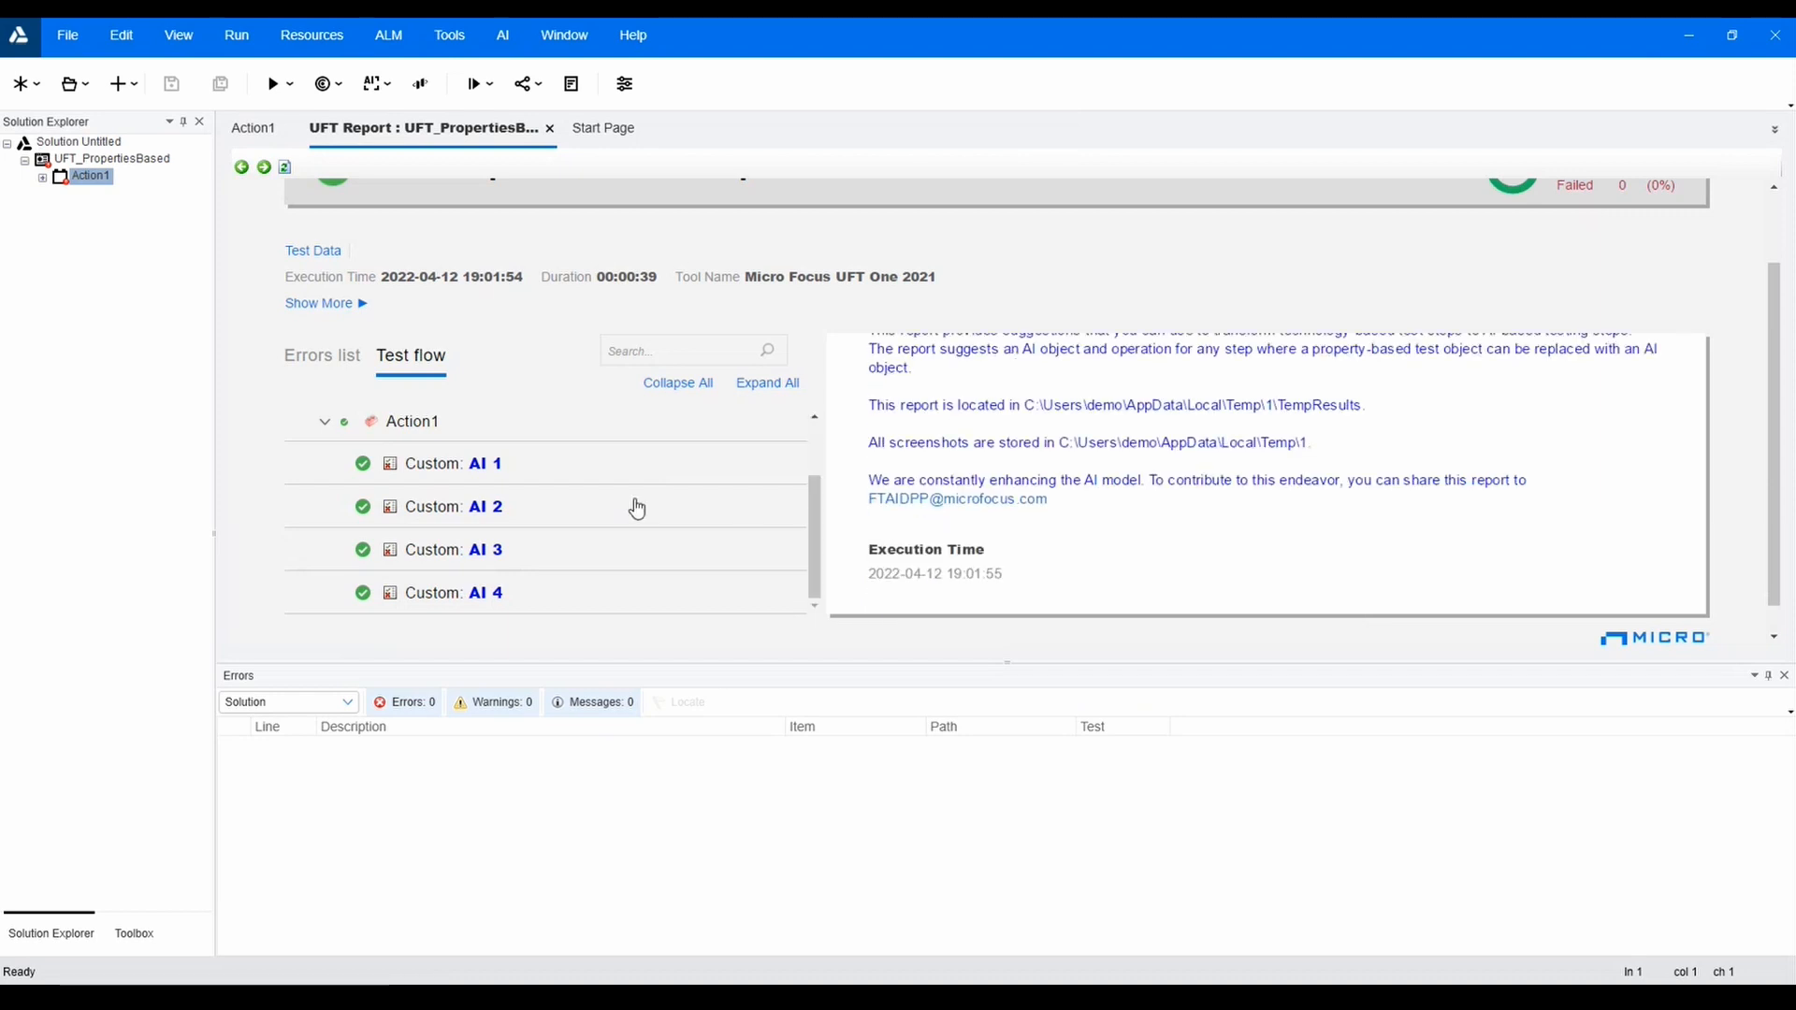
click(452, 462)
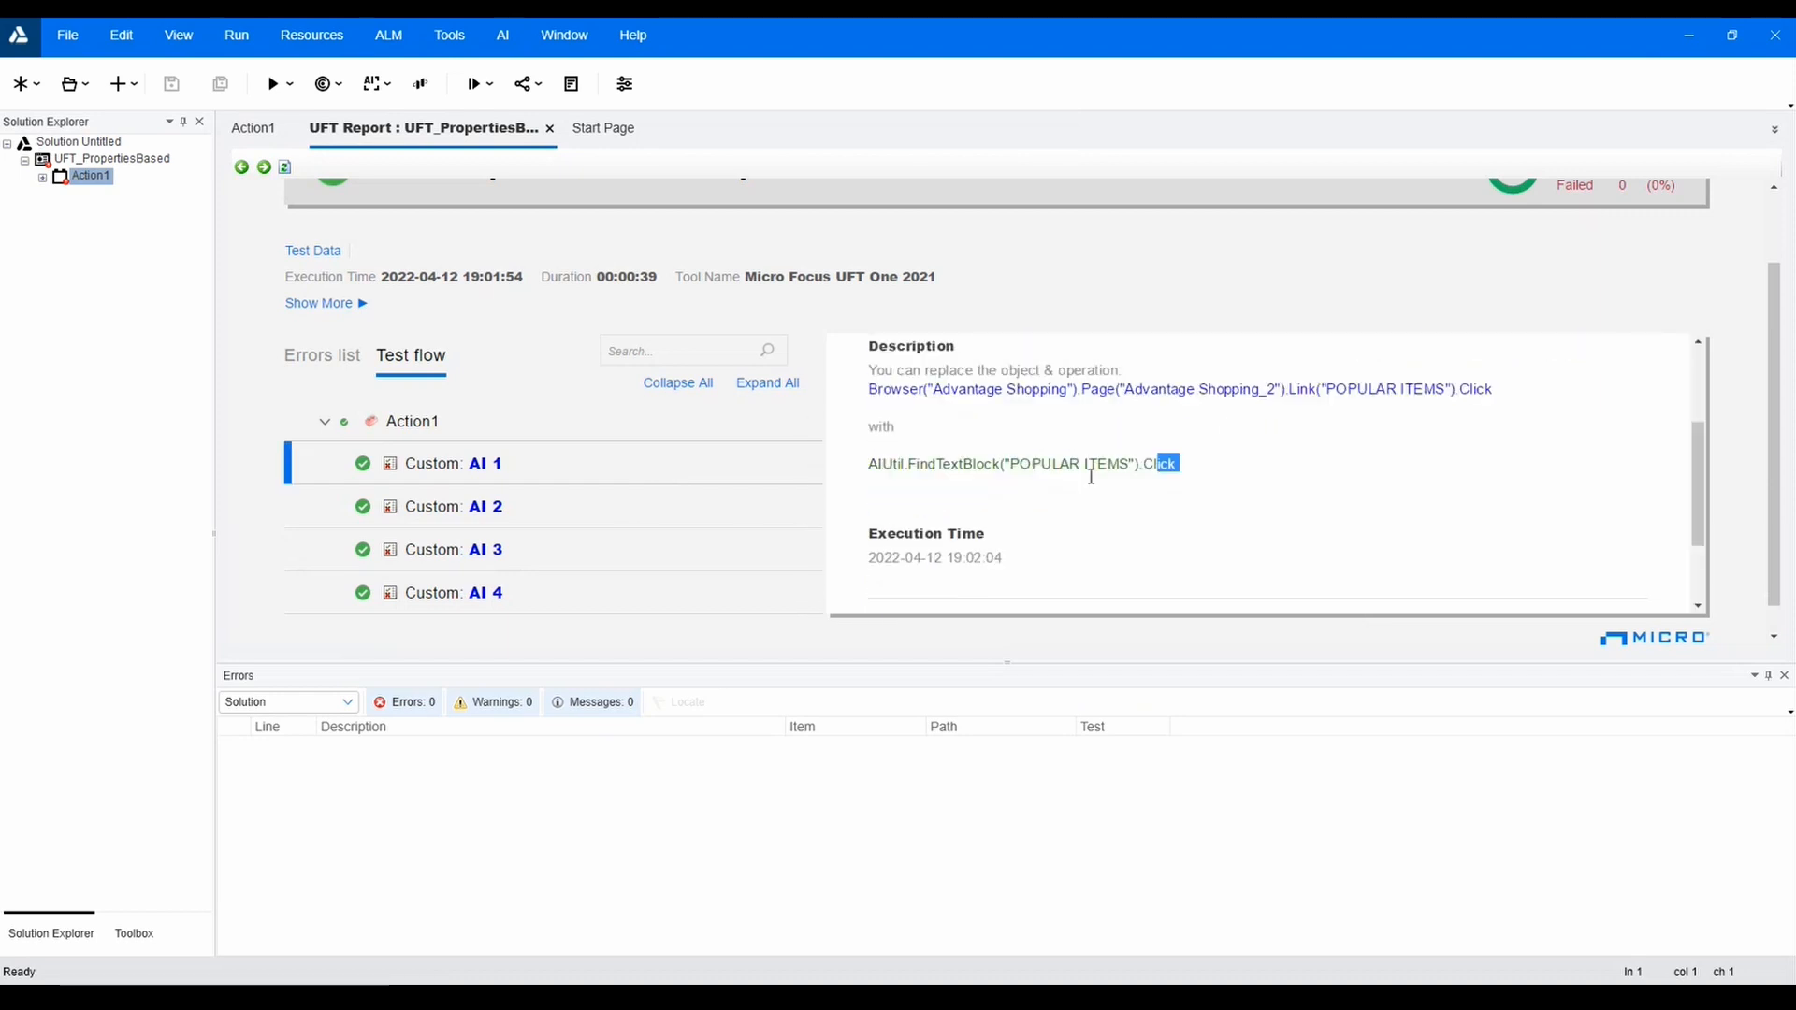
triple_click(1021, 462)
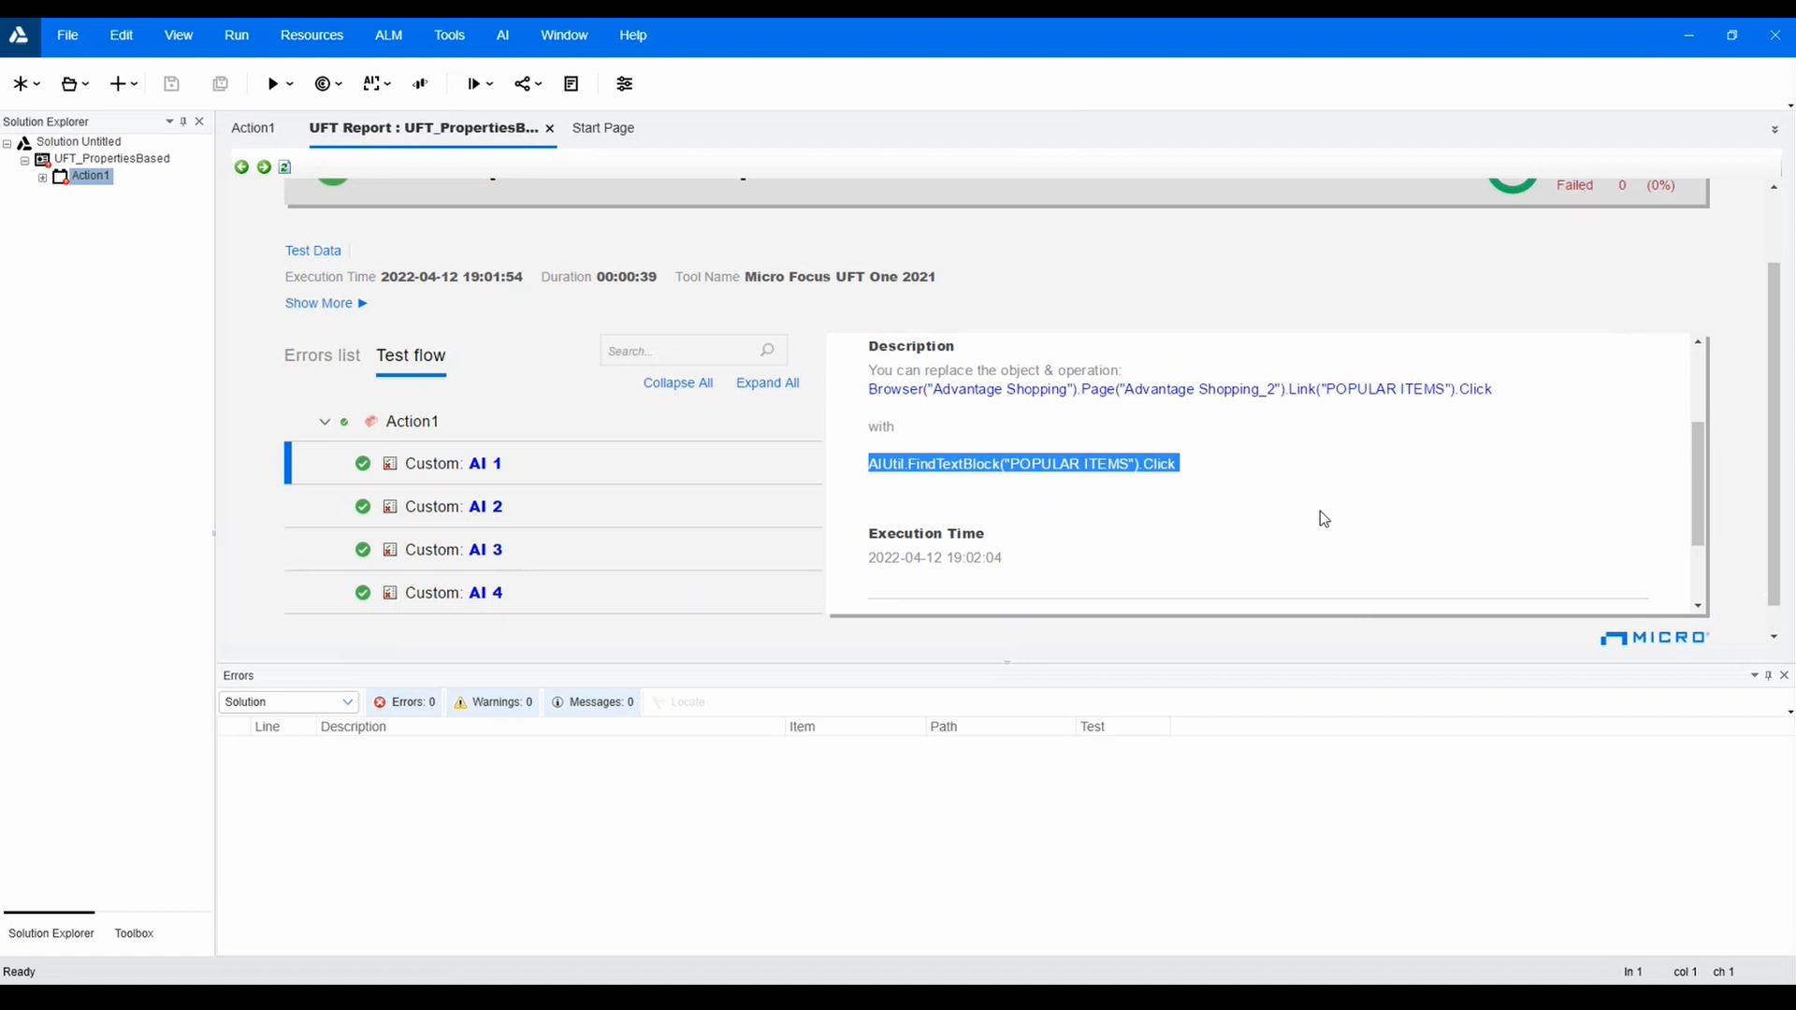
click(1323, 518)
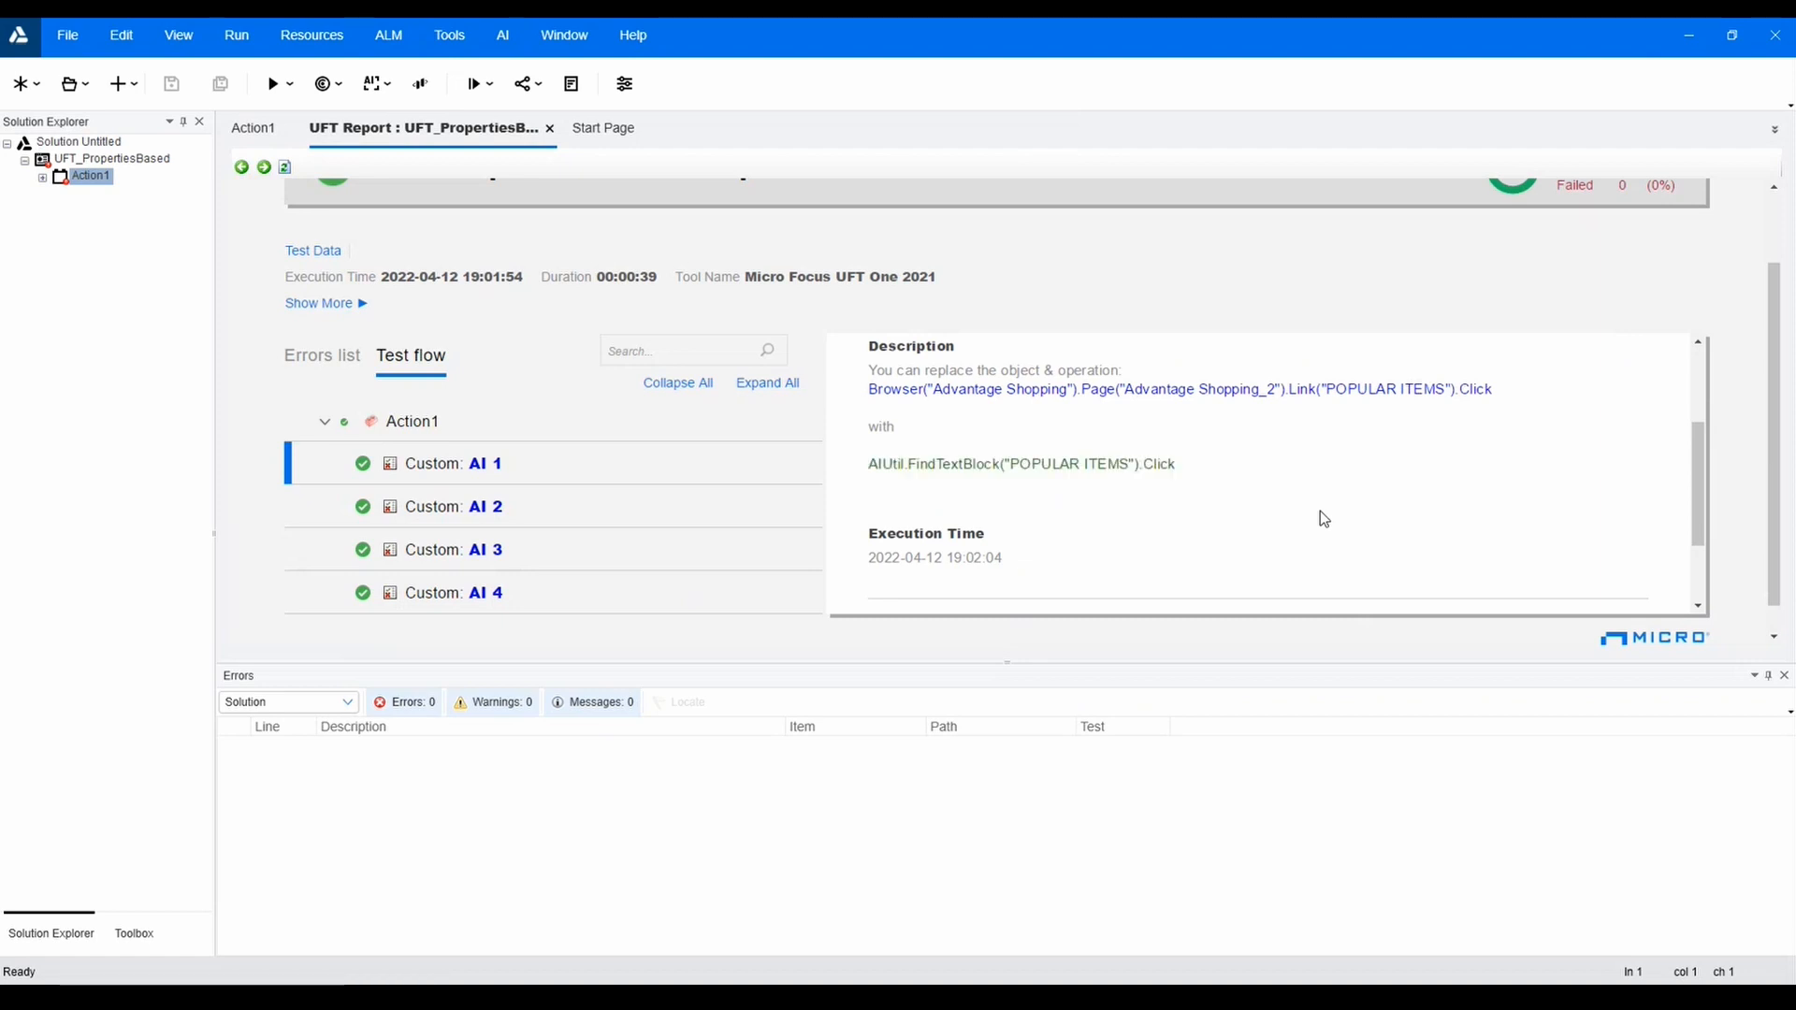